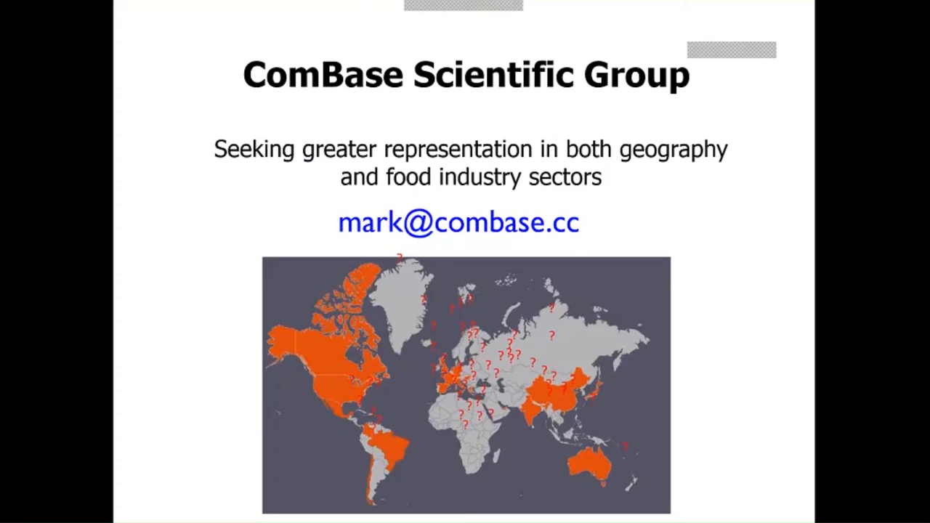
Scroll down and back up through the current ComBase page.
key("Right")
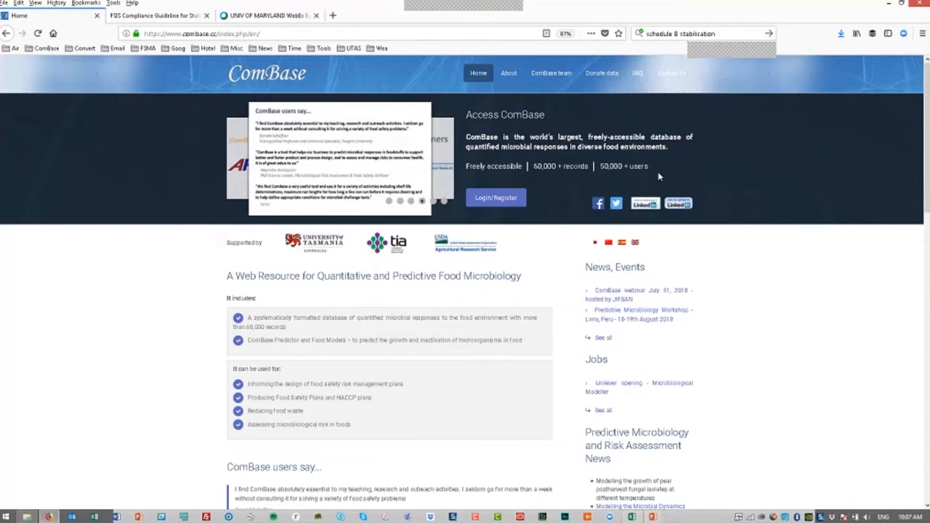
mouse_move(547, 185)
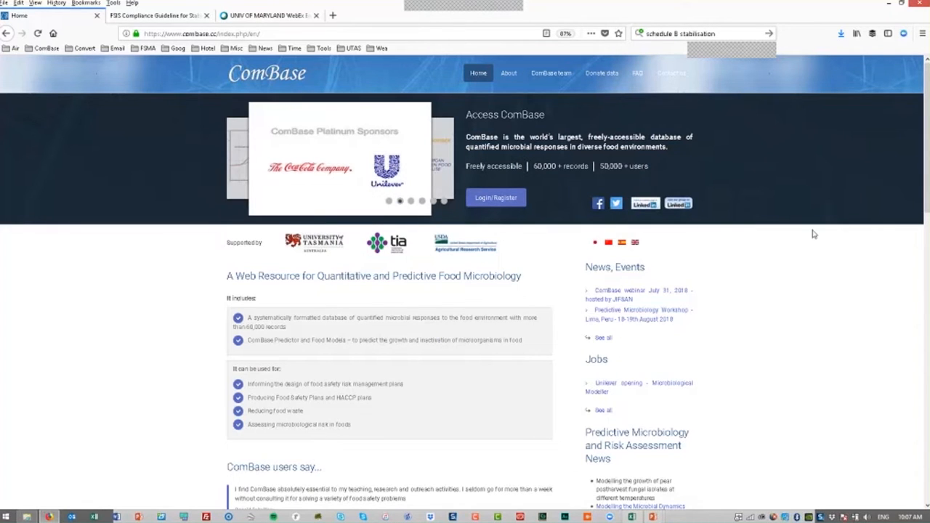
scroll("down", 3)
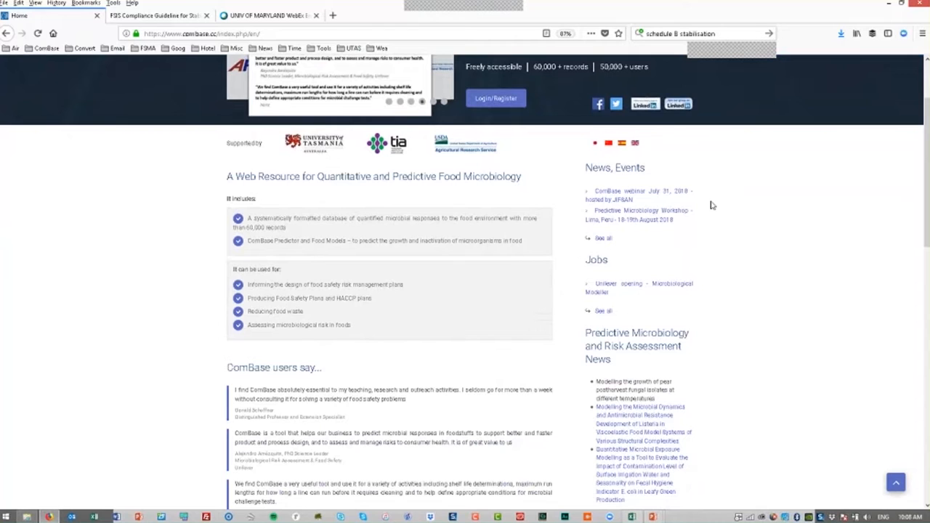
scroll("down", 3)
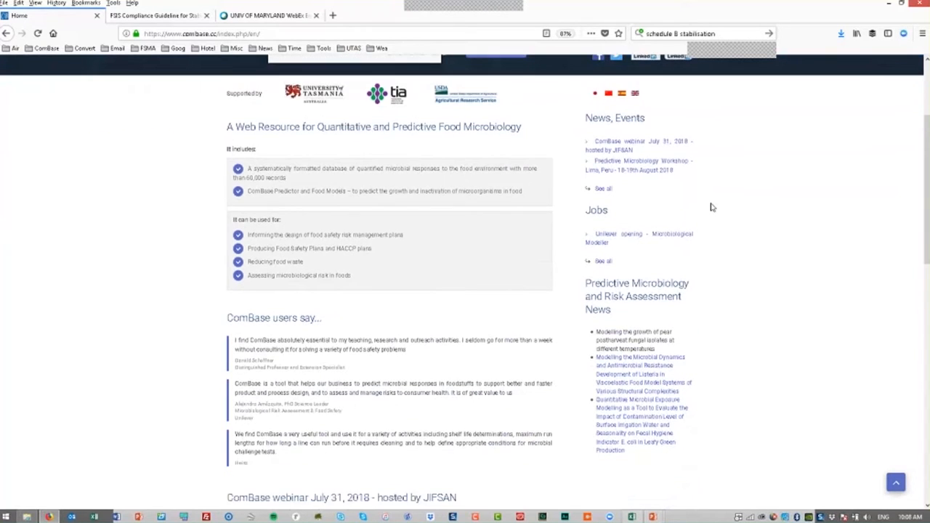
scroll("down", 3)
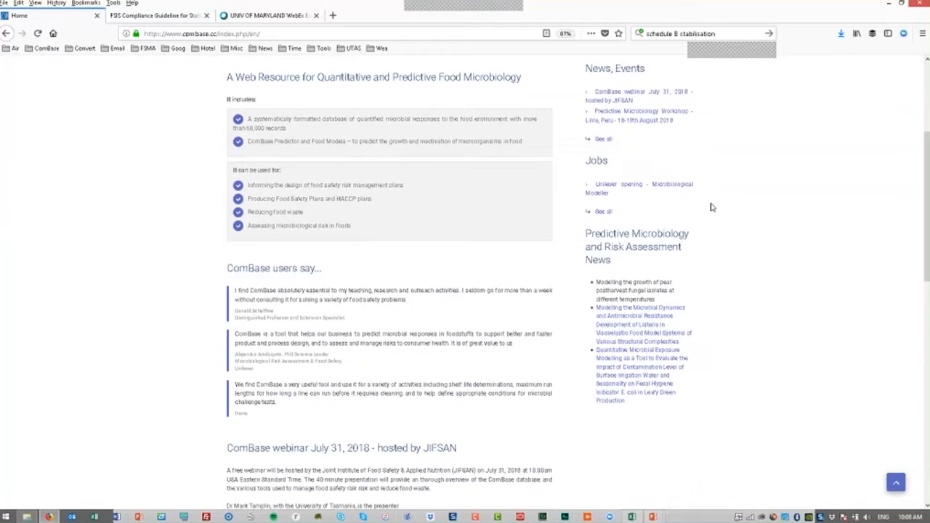
mouse_move(625, 187)
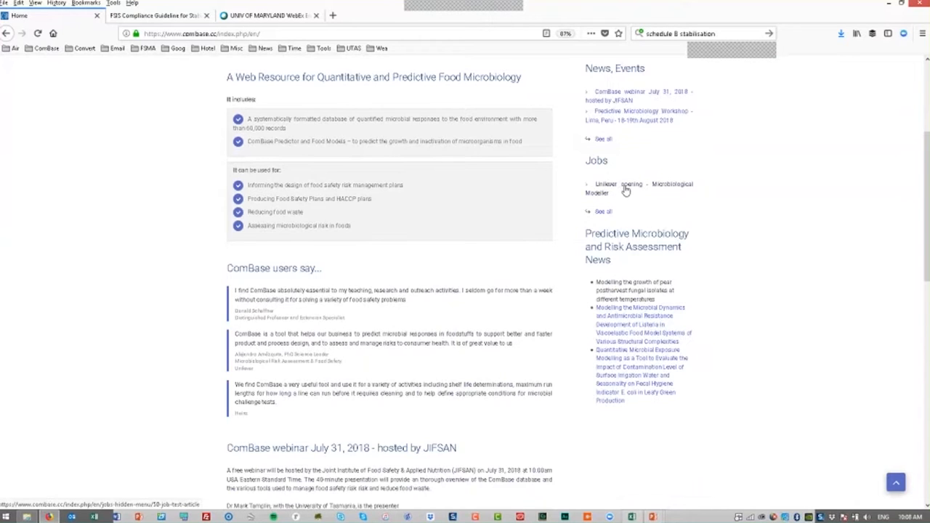
mouse_move(763, 202)
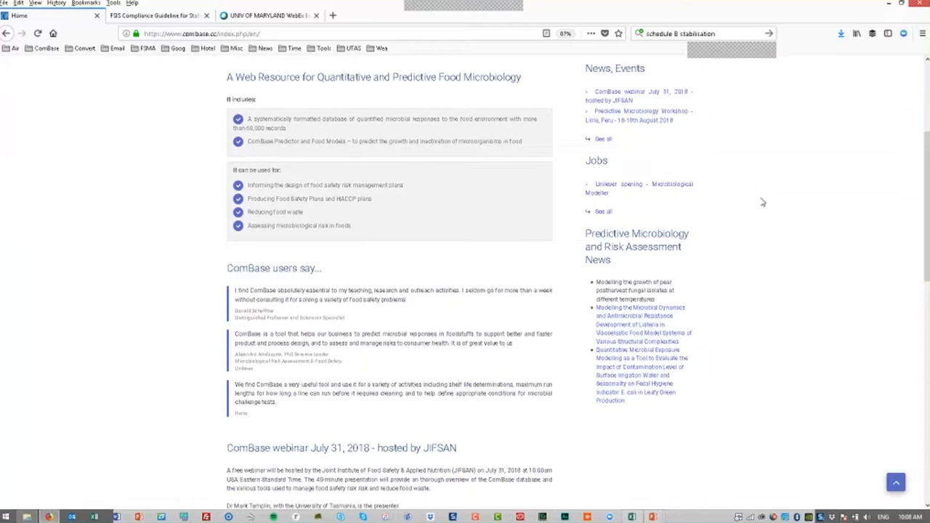
mouse_move(762, 216)
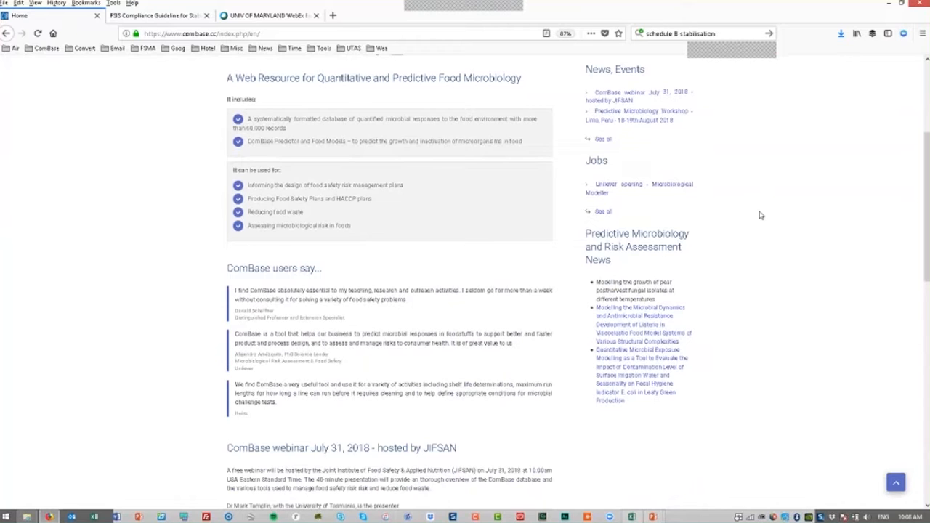
scroll("up", 3)
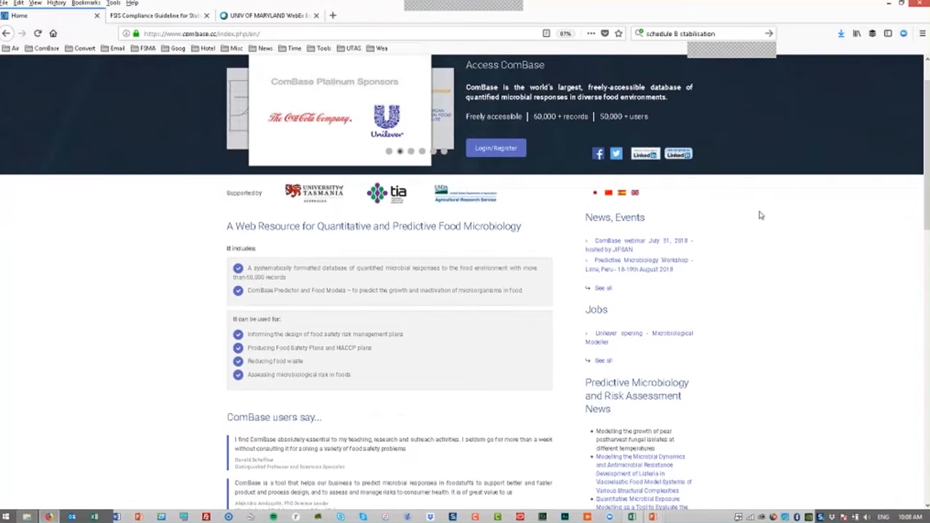
mouse_move(597, 153)
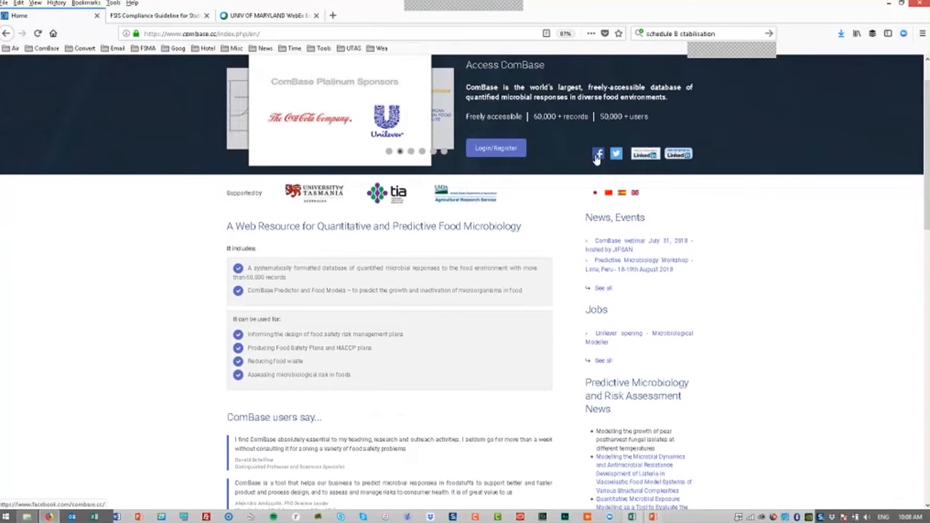
mouse_move(639, 155)
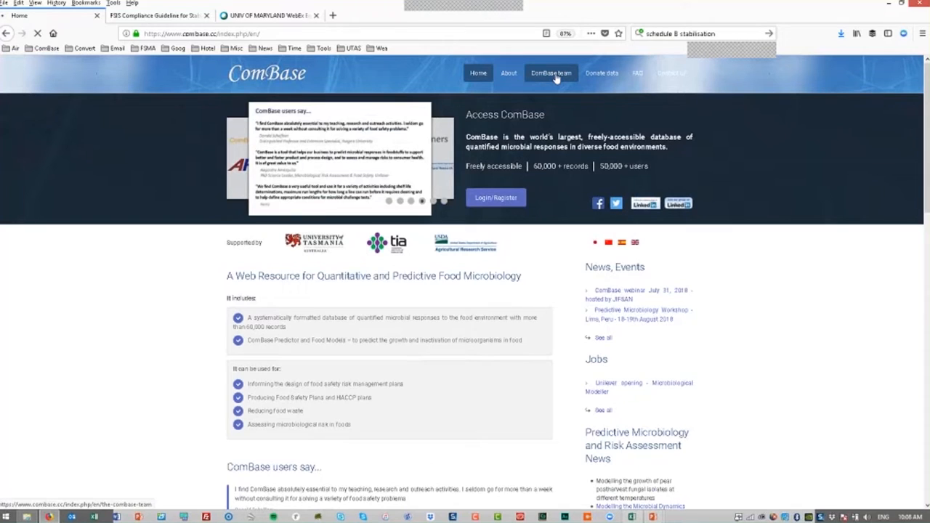
mouse_move(425, 108)
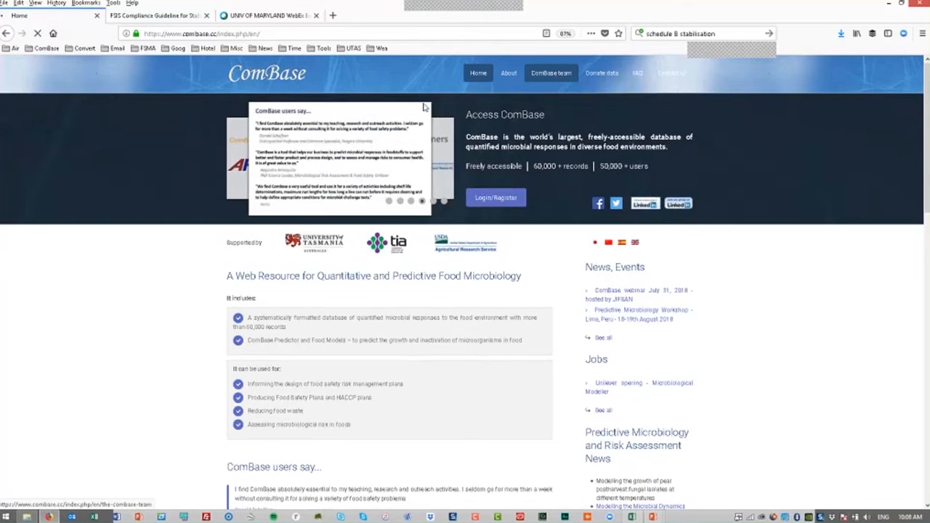
Open the ComBase team page and scroll through it.
left_click(550, 73)
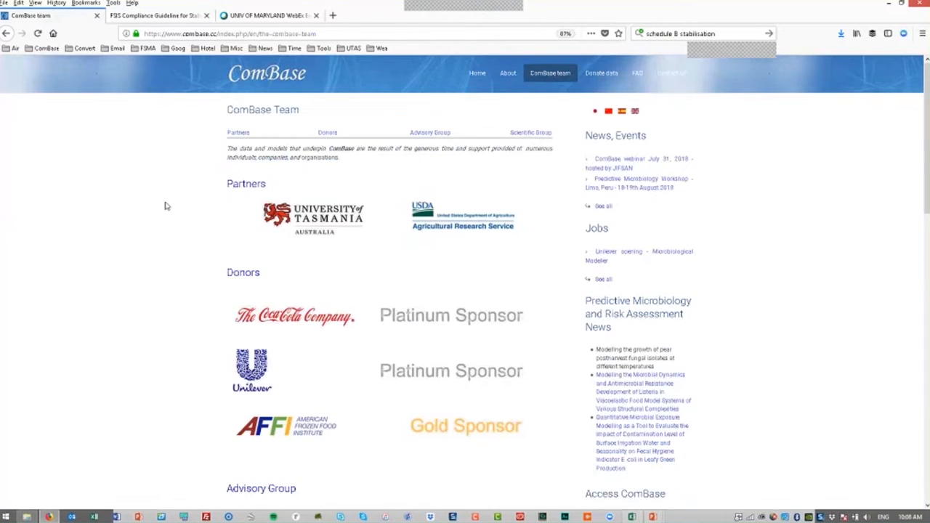
scroll("down", 3)
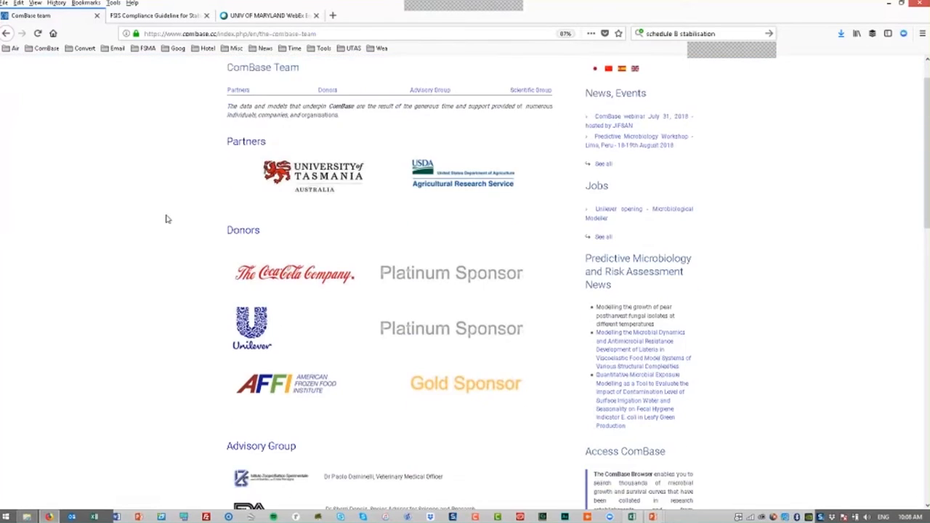
scroll("down", 3)
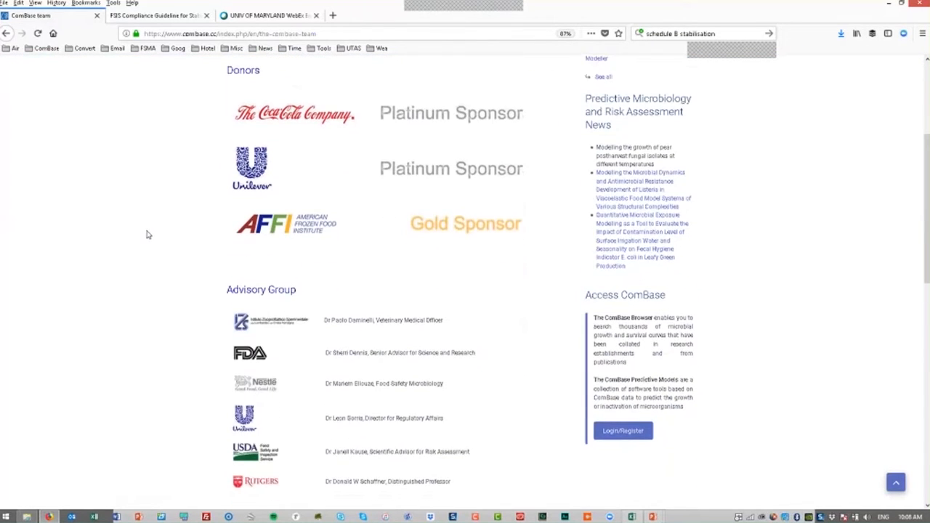
scroll("down", 3)
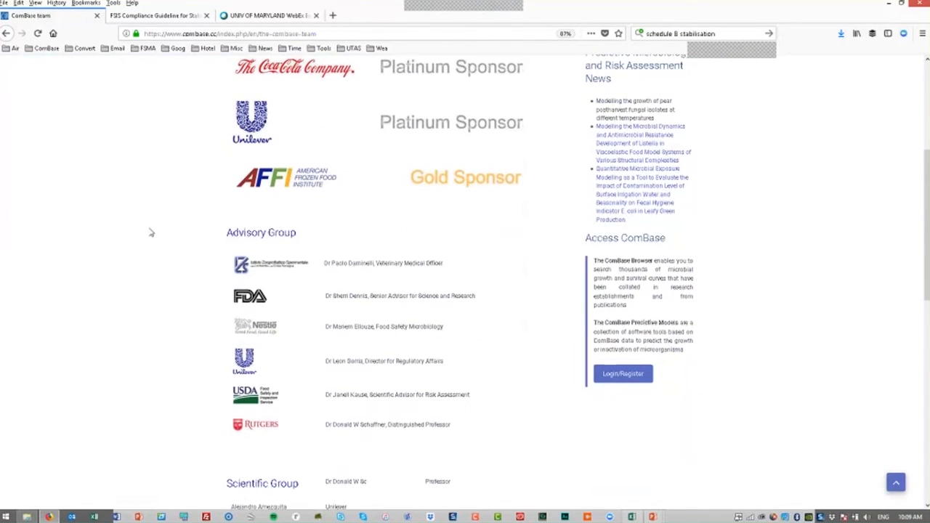
scroll("down", 3)
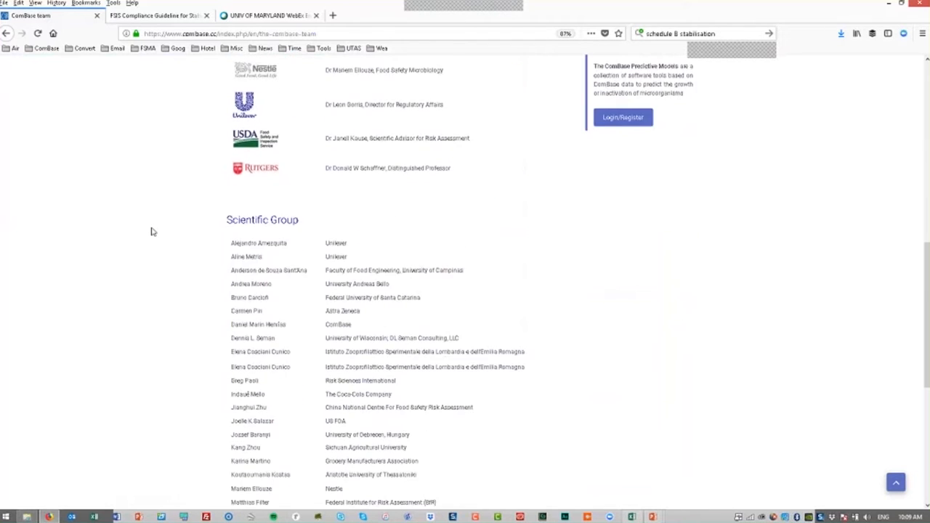
scroll("up", 3)
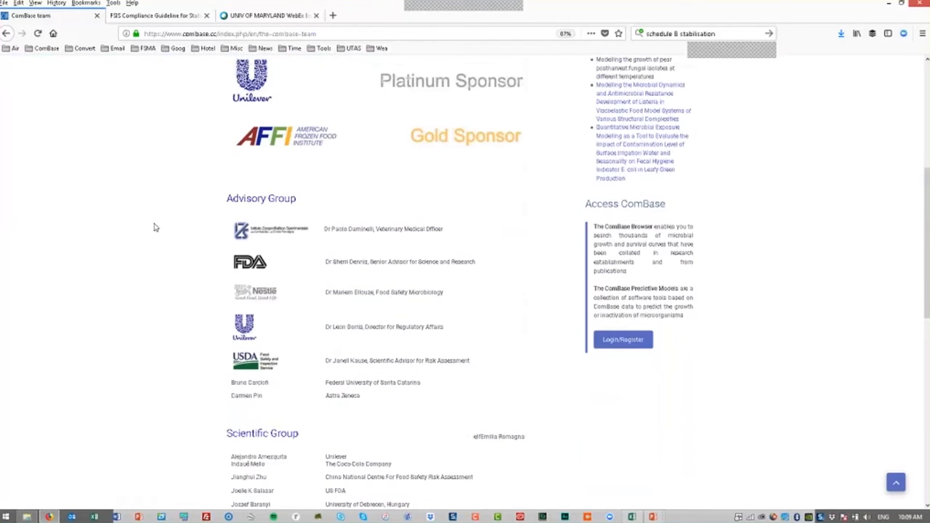
scroll("up", 3)
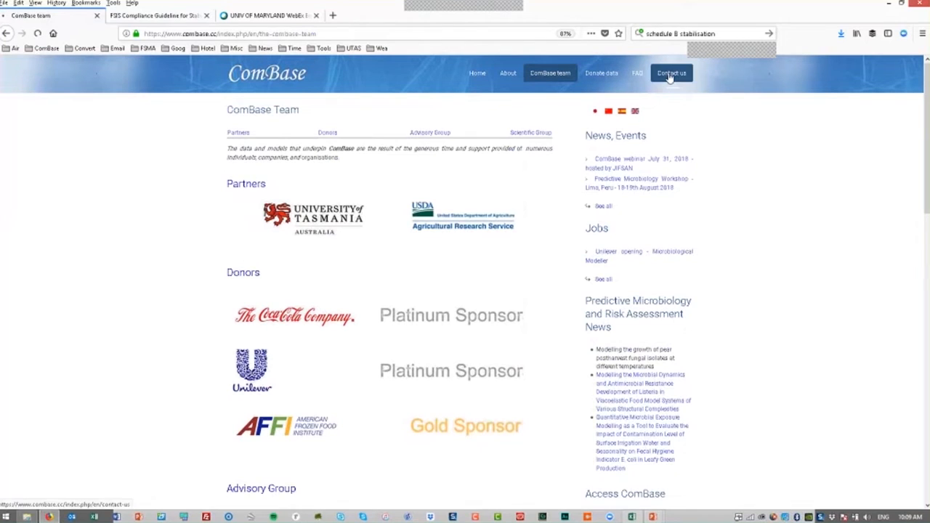
Open Contact Us and scroll down to the Access ComBase Login/Register box.
left_click(670, 73)
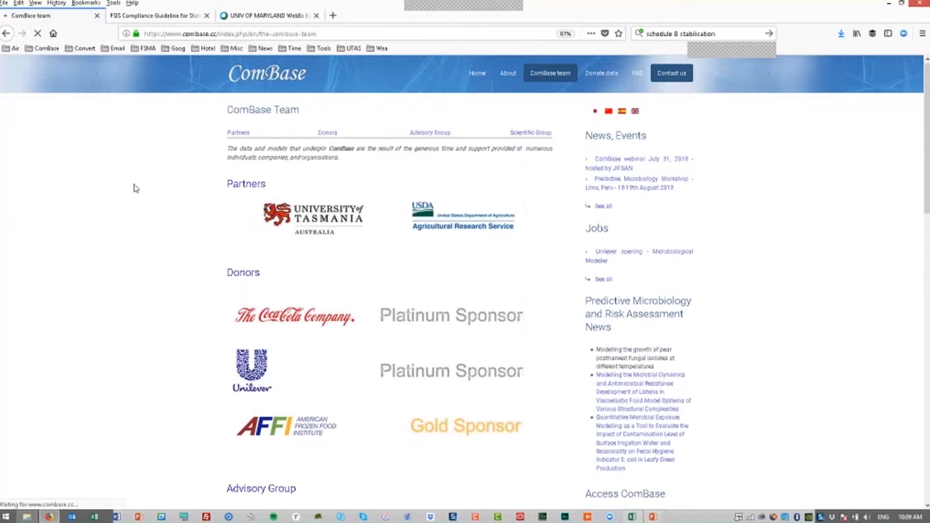
left_click(239, 132)
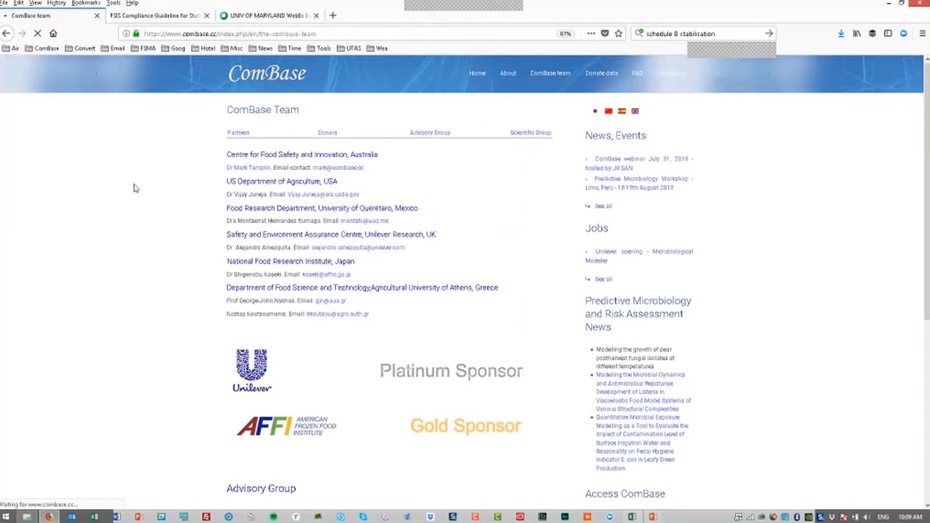
left_click(671, 73)
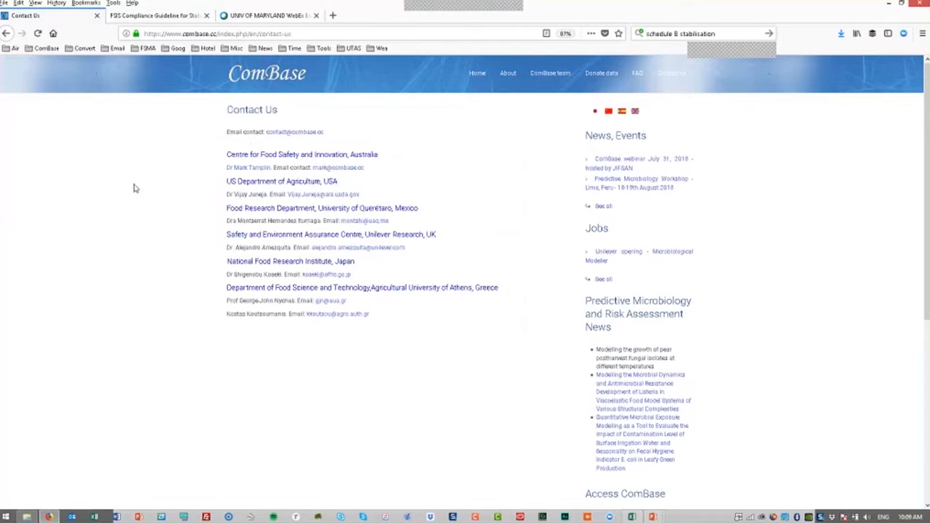
mouse_move(283, 146)
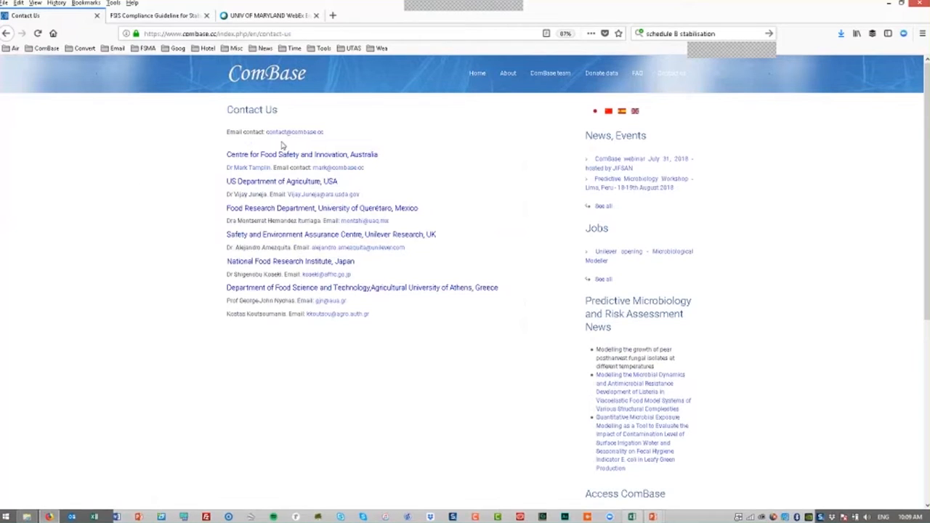
mouse_move(210, 152)
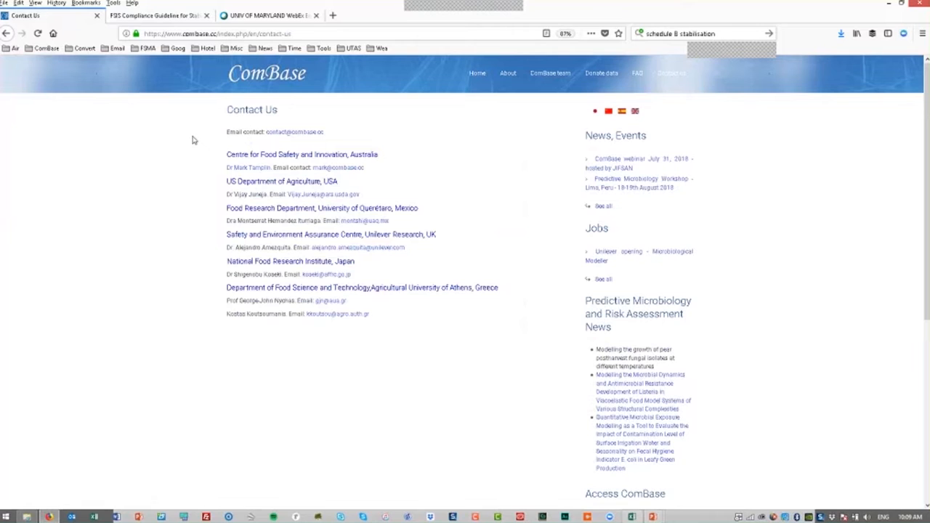
mouse_move(167, 183)
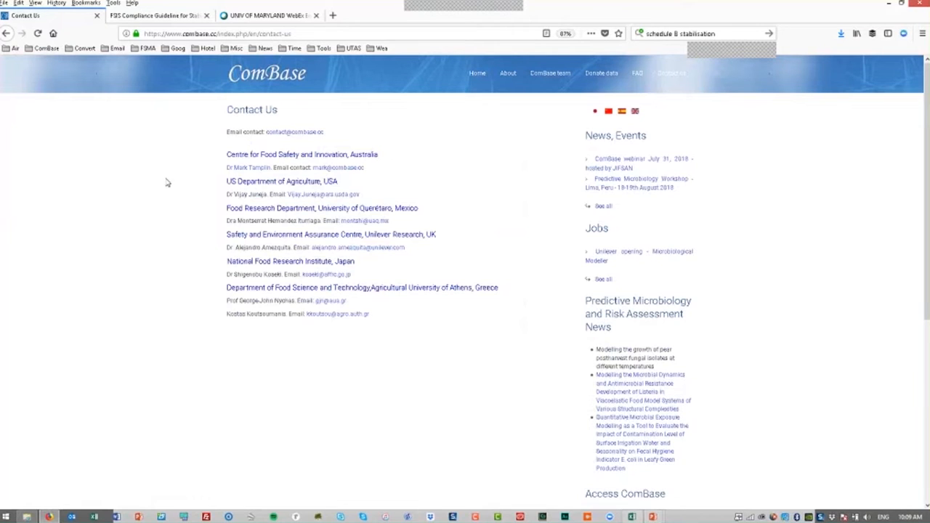
mouse_move(168, 187)
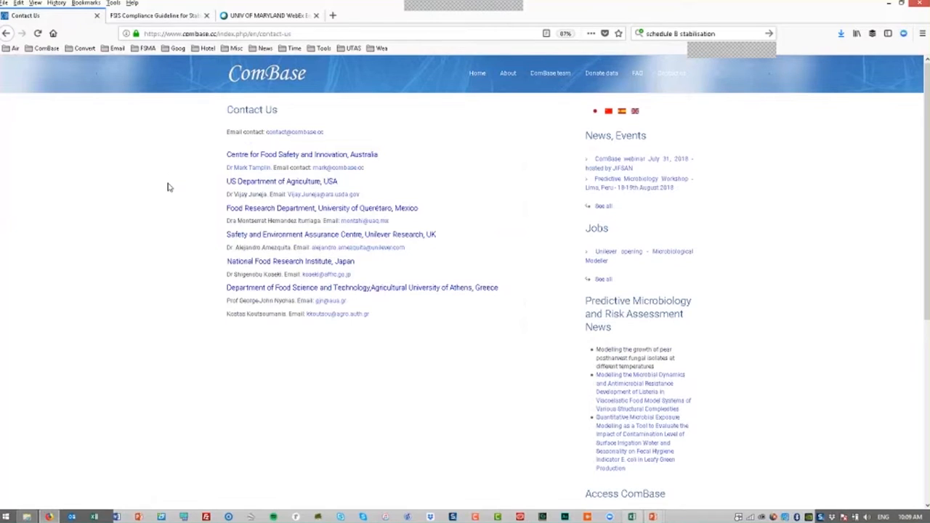
mouse_move(196, 184)
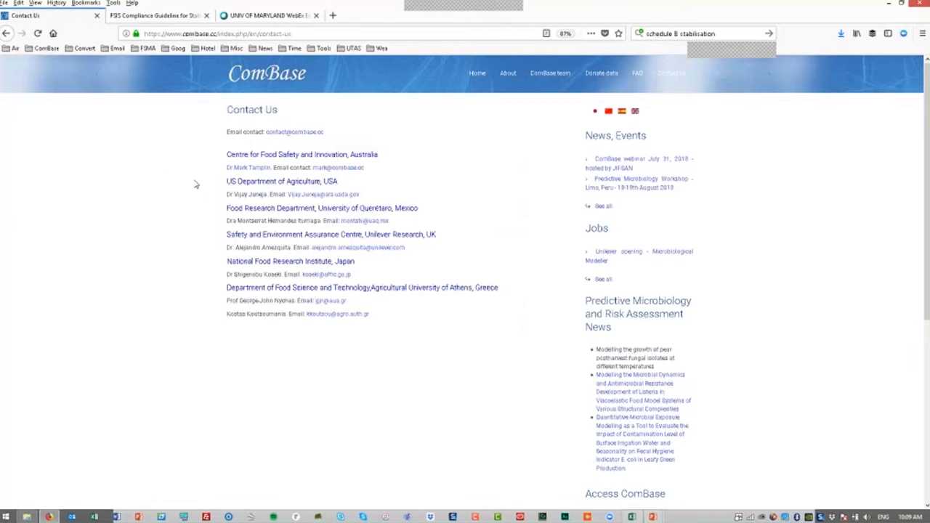
mouse_move(212, 188)
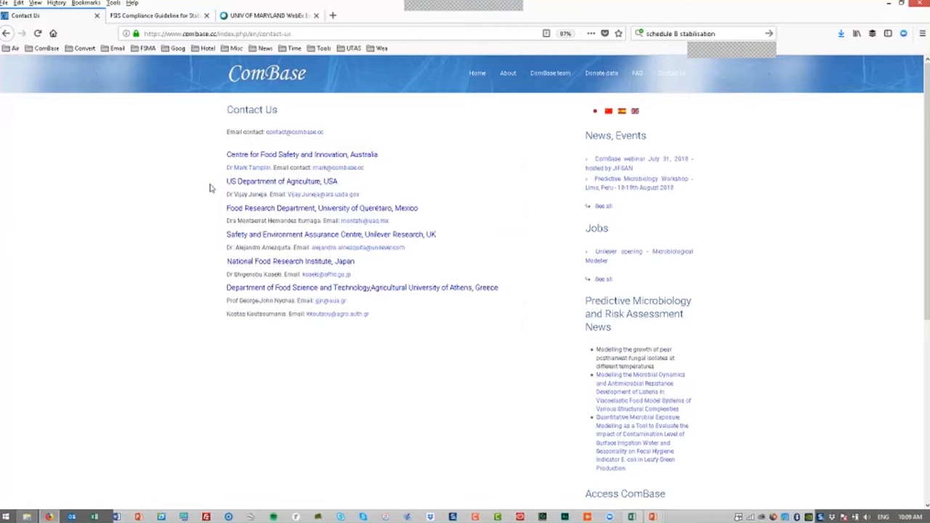
mouse_move(205, 217)
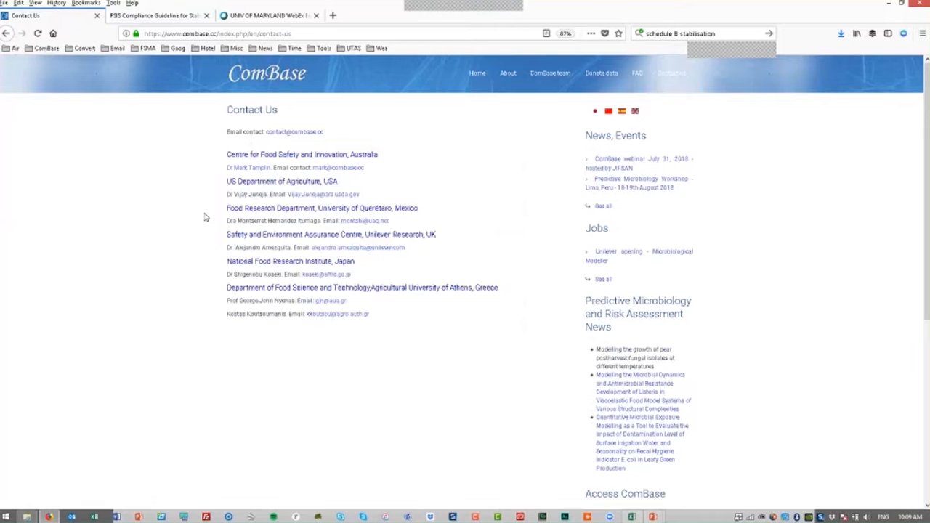
mouse_move(179, 200)
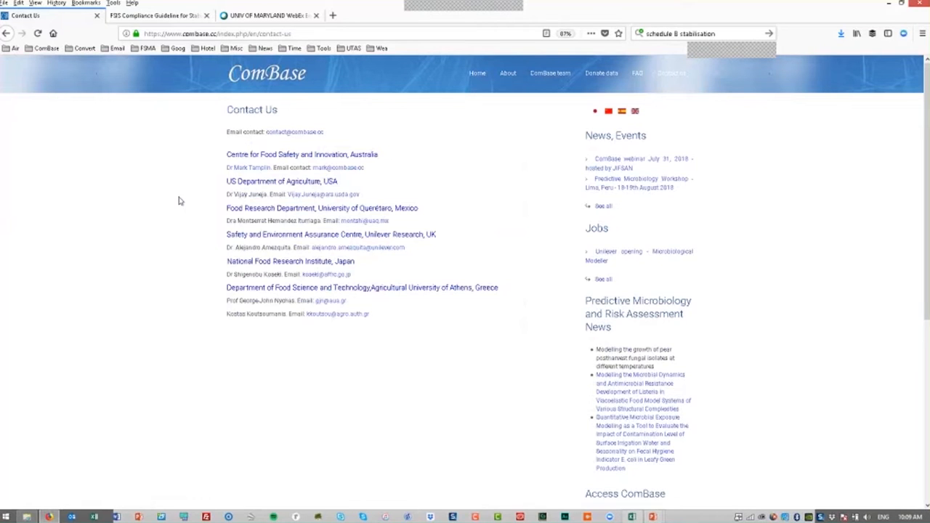
mouse_move(210, 237)
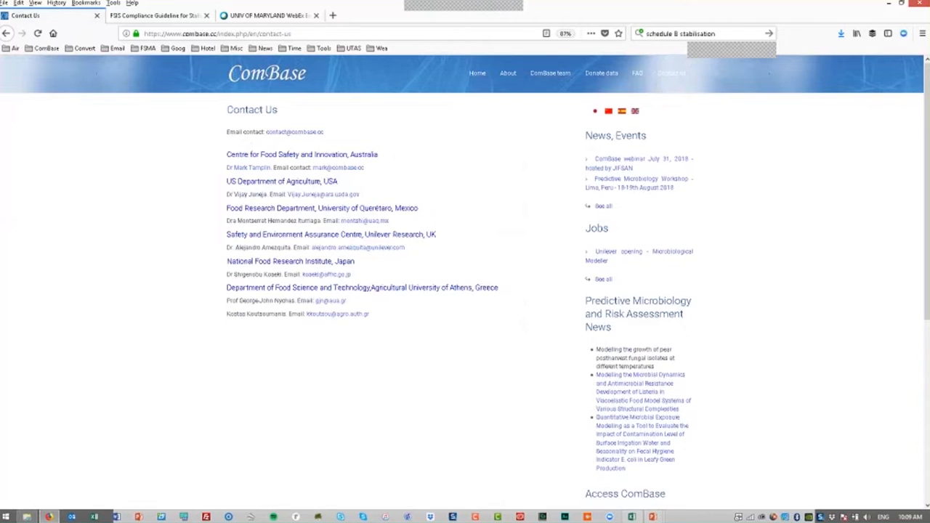
mouse_move(204, 268)
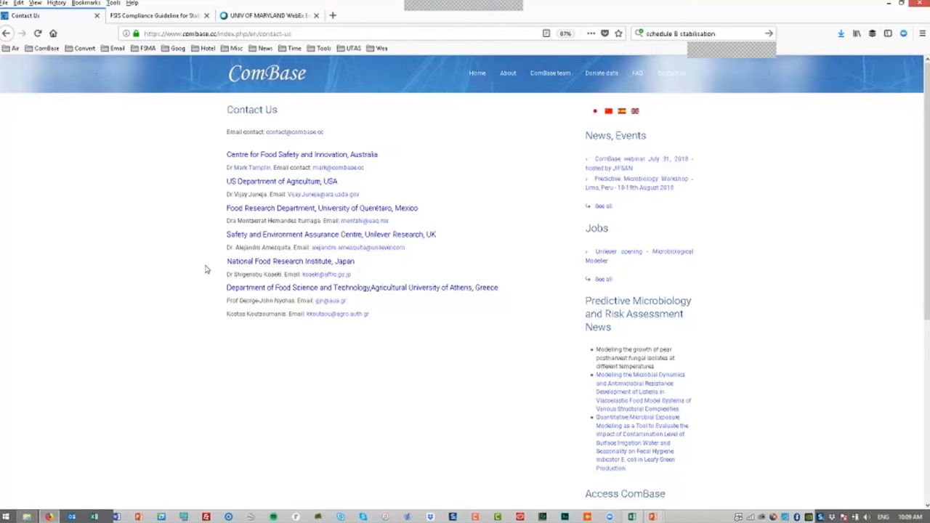
scroll("down", 3)
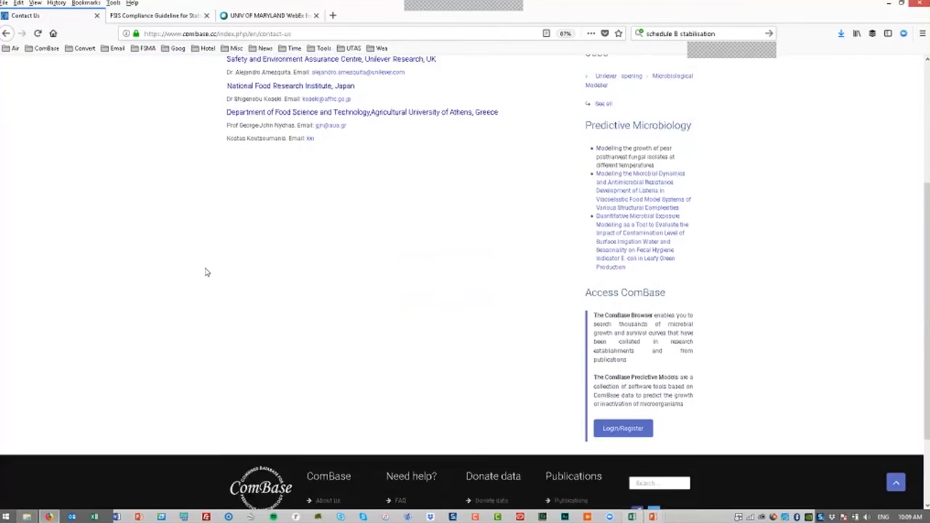
scroll("down", 3)
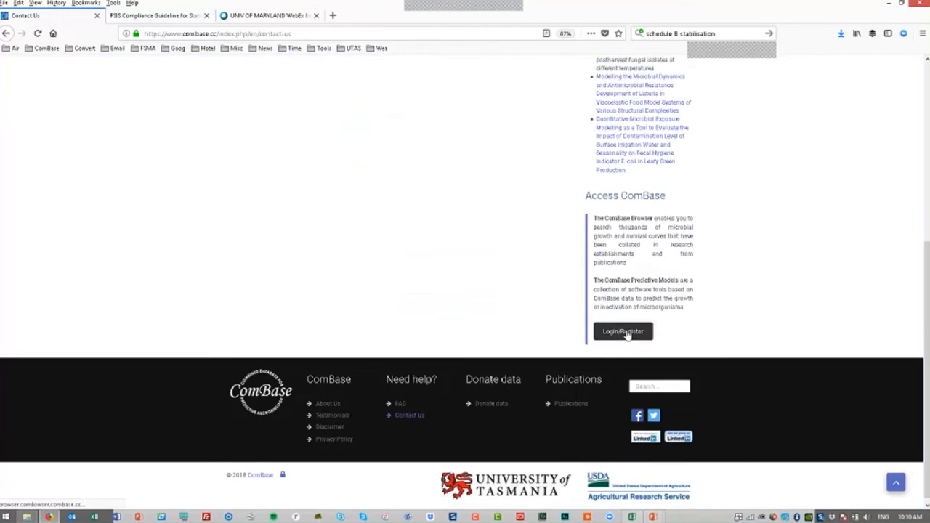
Log in, open Browser search, and try the Responses/Sources tabs and dynamic conditions filter.
left_click(623, 331)
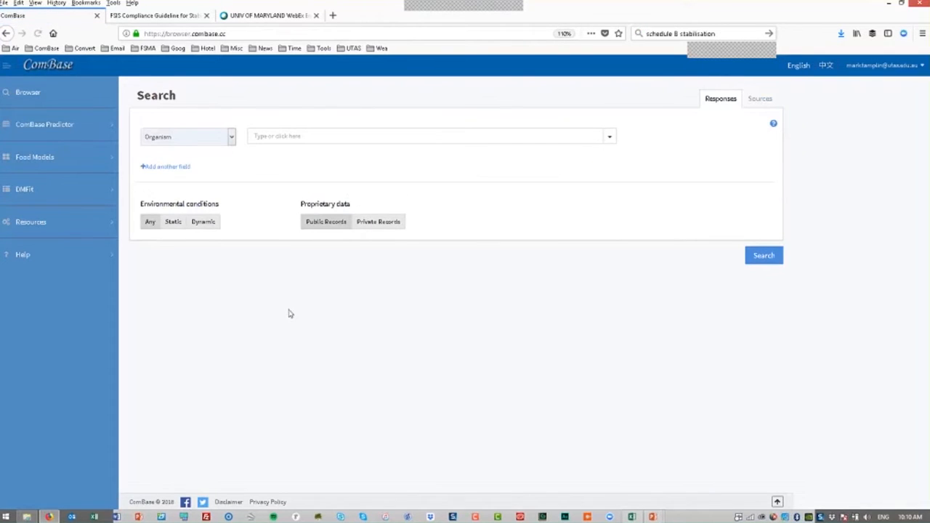
mouse_move(283, 303)
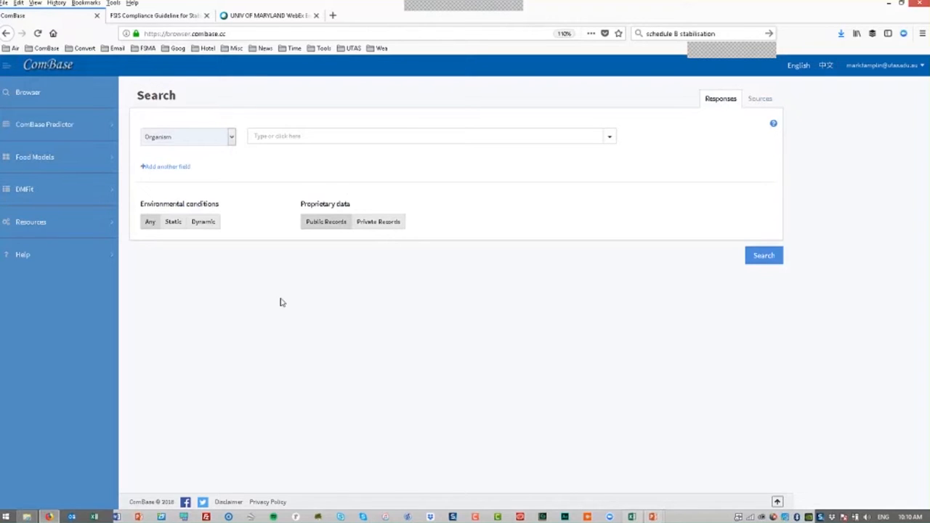
mouse_move(188, 231)
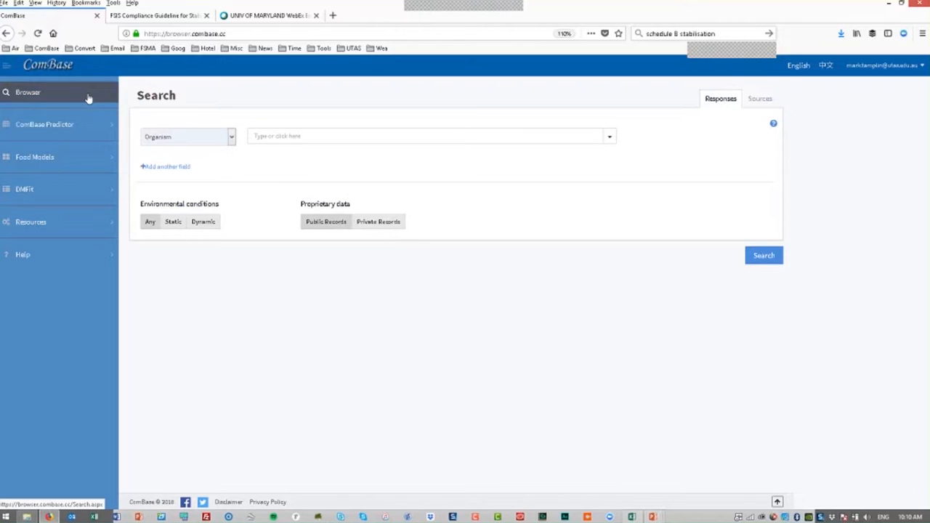
mouse_move(64, 98)
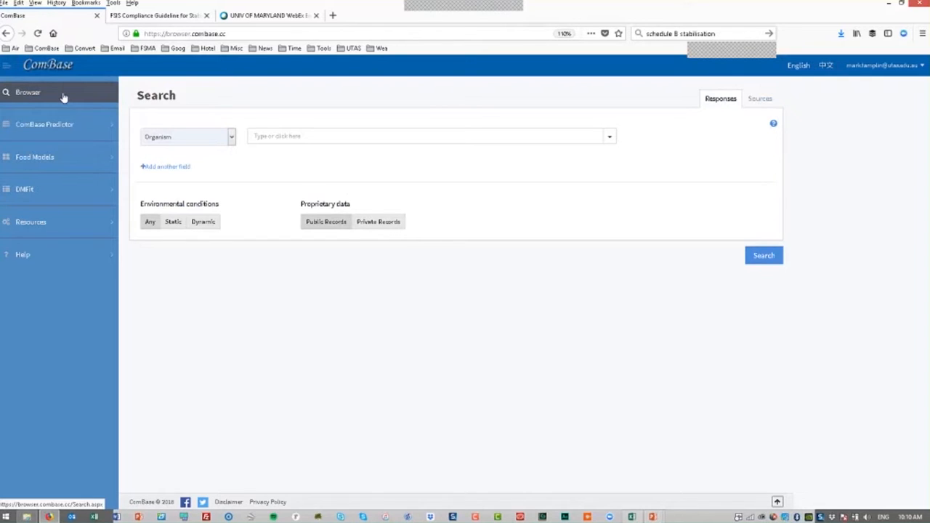
left_click(58, 92)
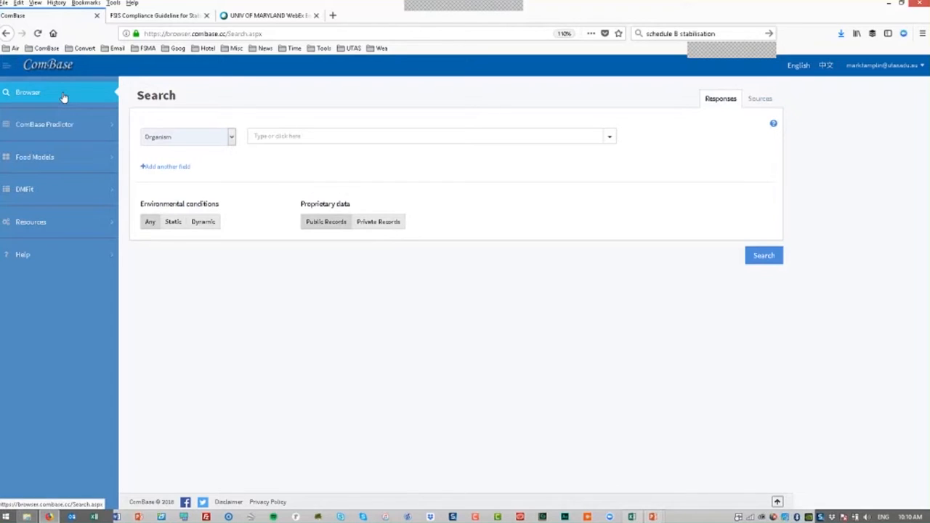
mouse_move(832, 76)
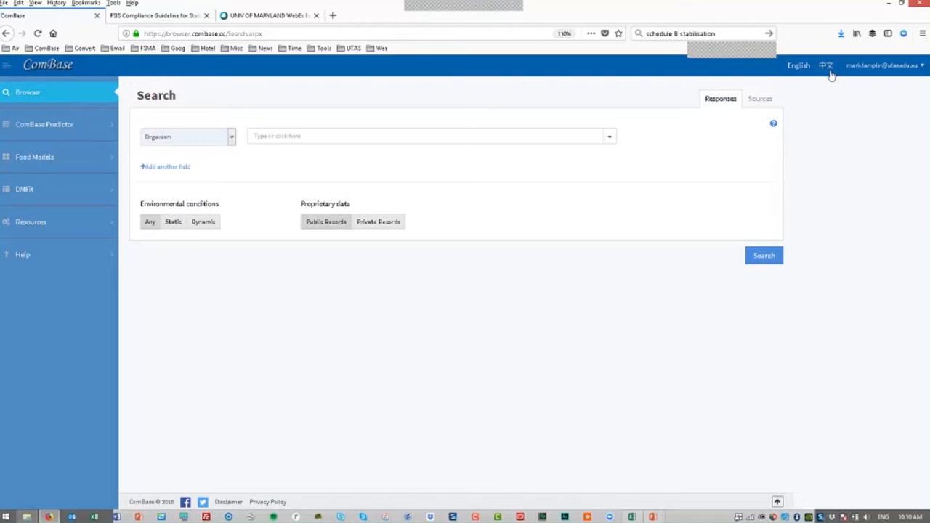
mouse_move(434, 201)
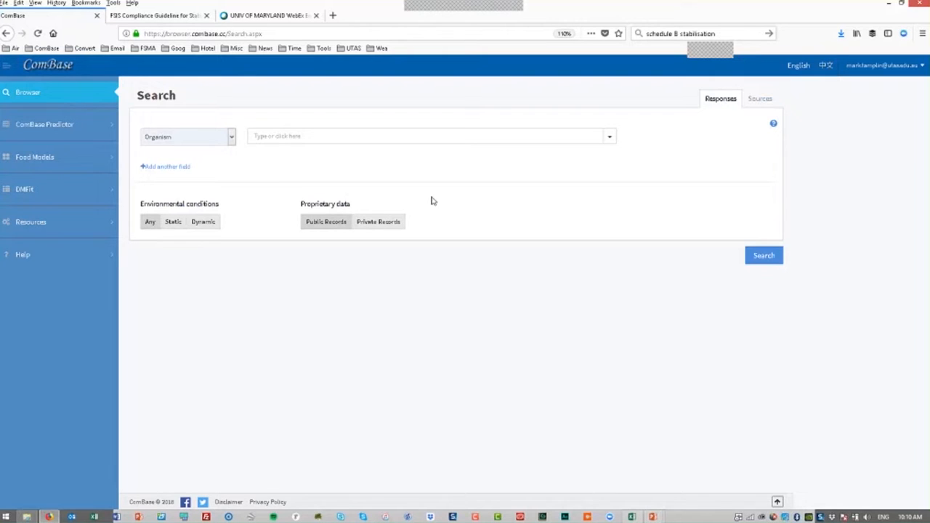
mouse_move(654, 184)
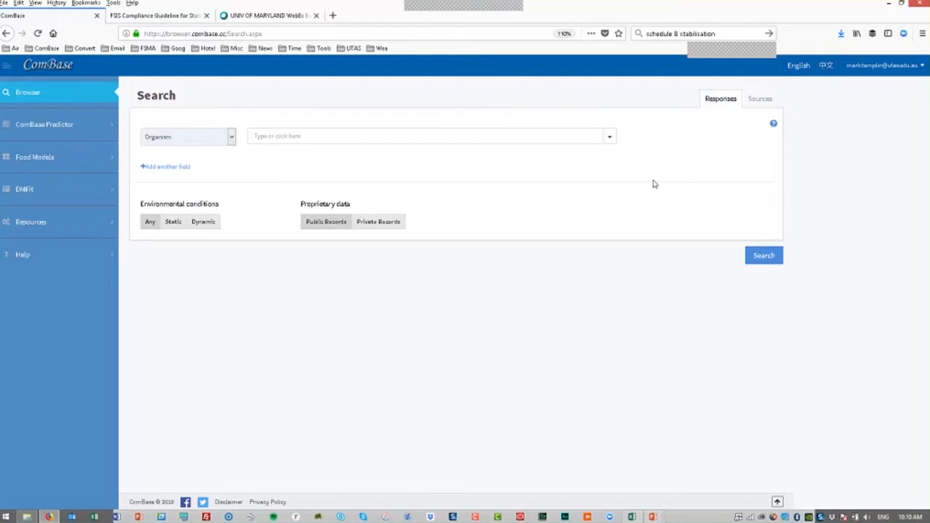
mouse_move(720, 99)
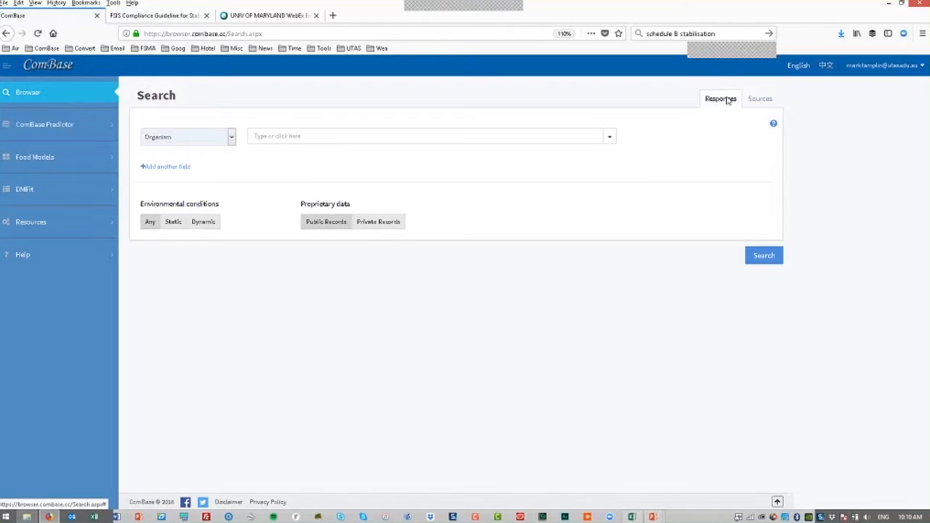
mouse_move(734, 101)
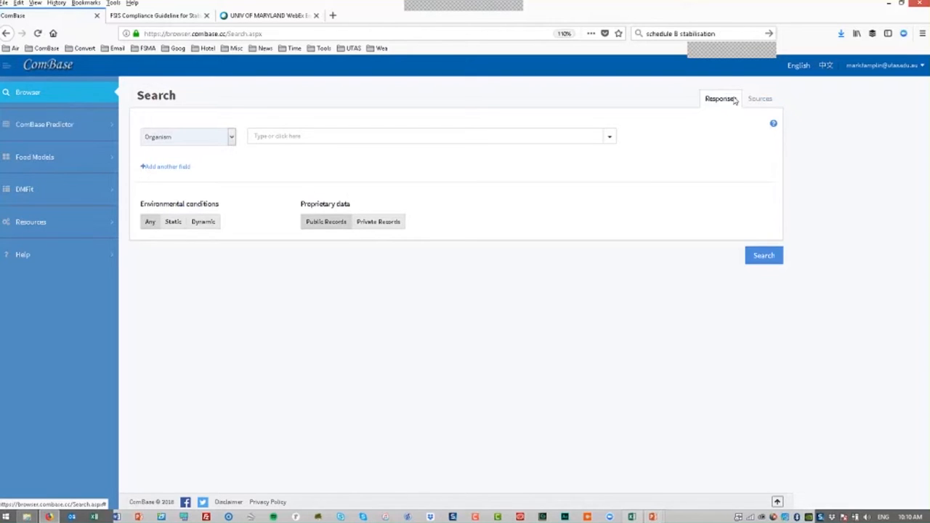
left_click(760, 99)
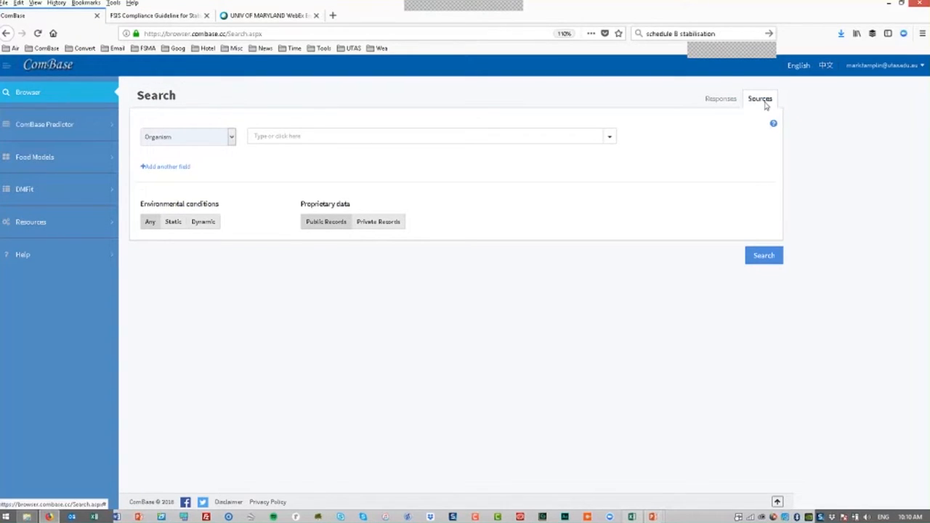
mouse_move(720, 102)
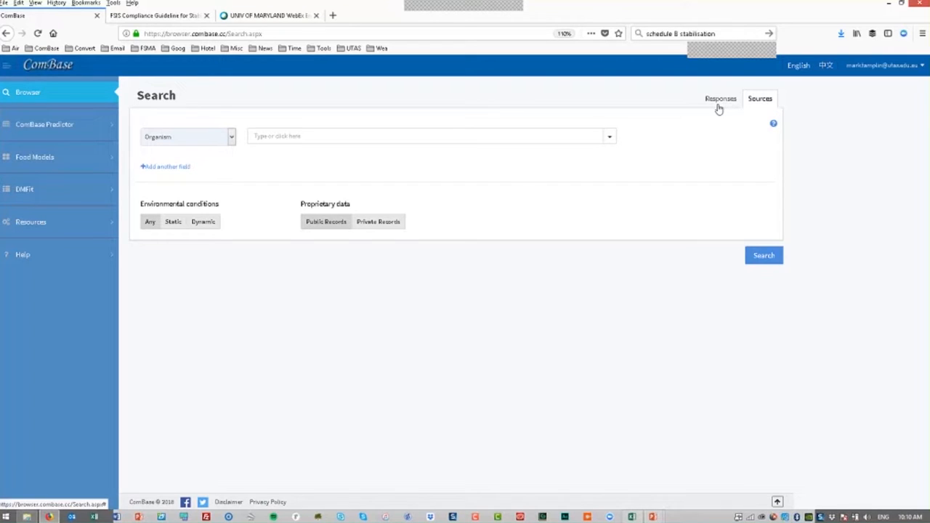
left_click(720, 98)
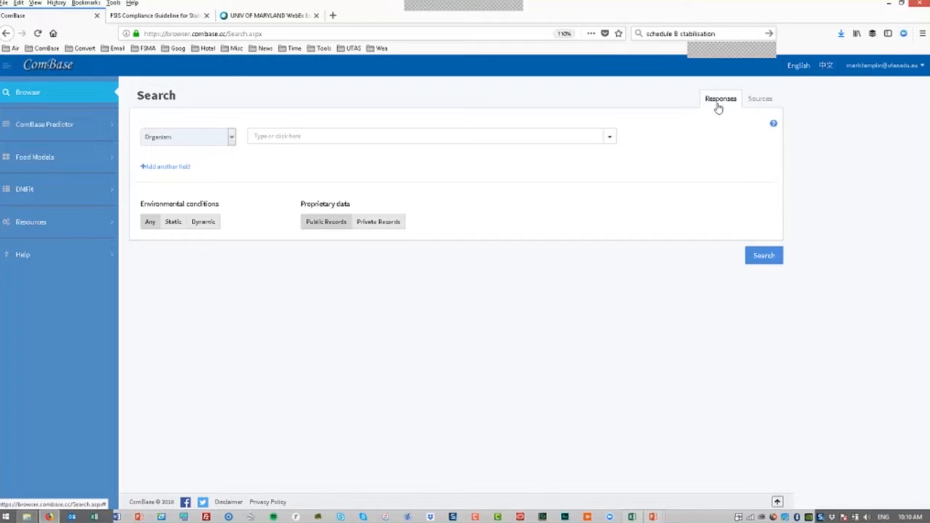
mouse_move(265, 321)
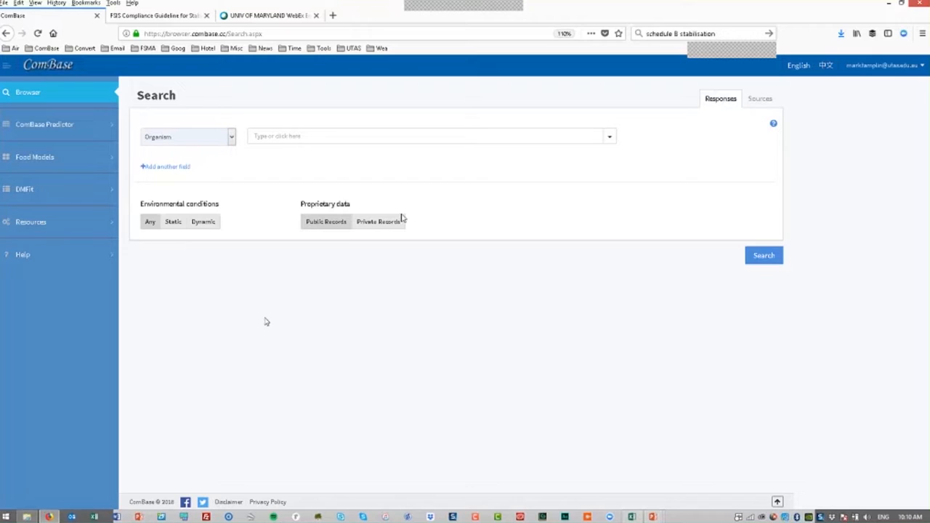
mouse_move(173, 222)
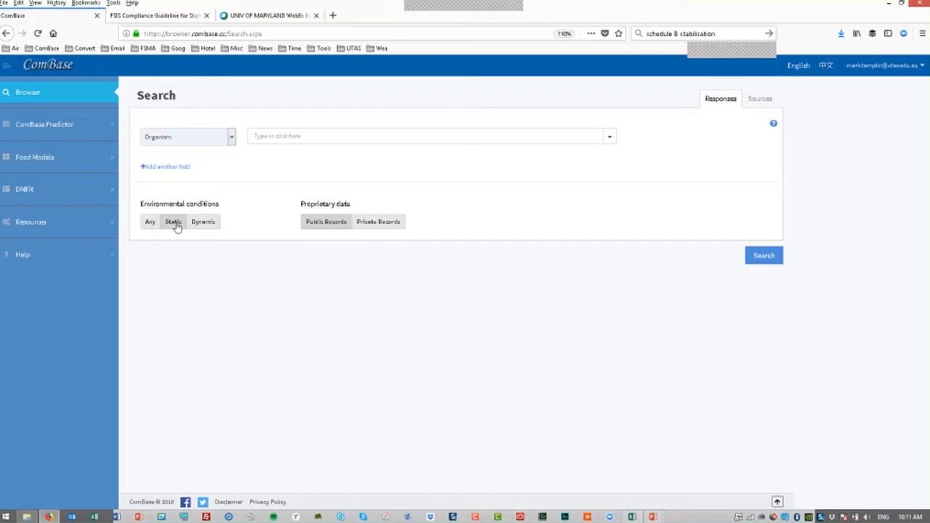
mouse_move(196, 242)
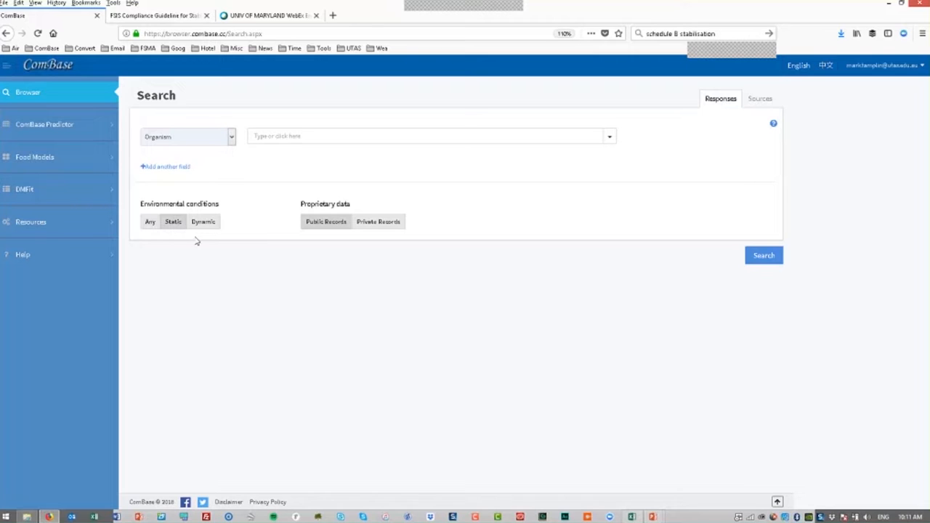
mouse_move(203, 222)
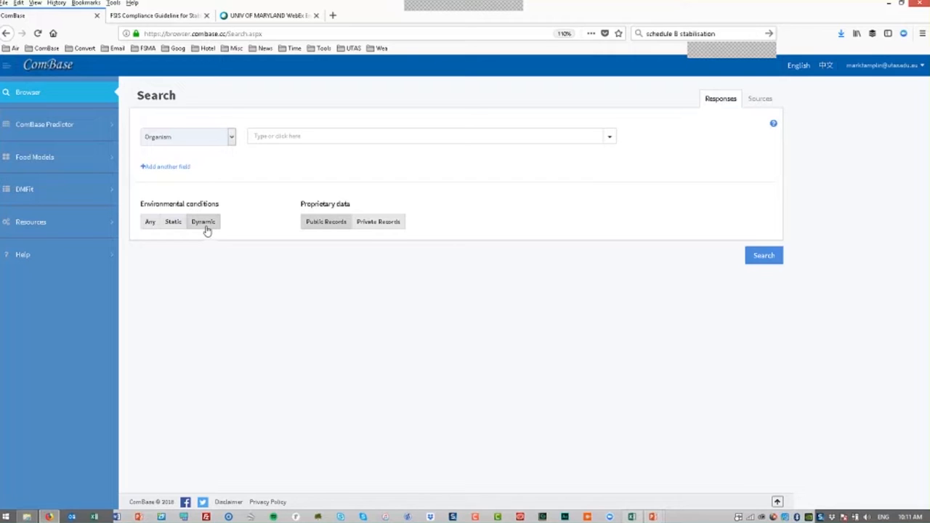
left_click(149, 222)
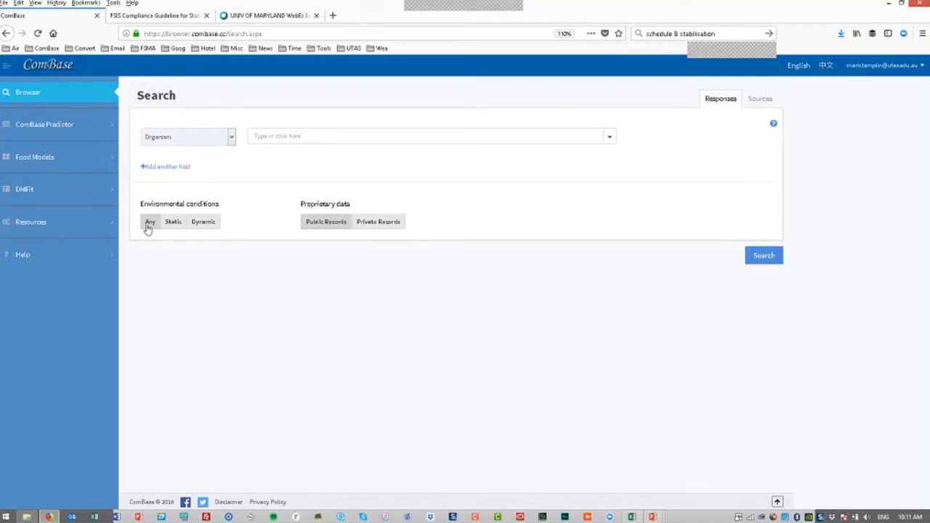
mouse_move(393, 234)
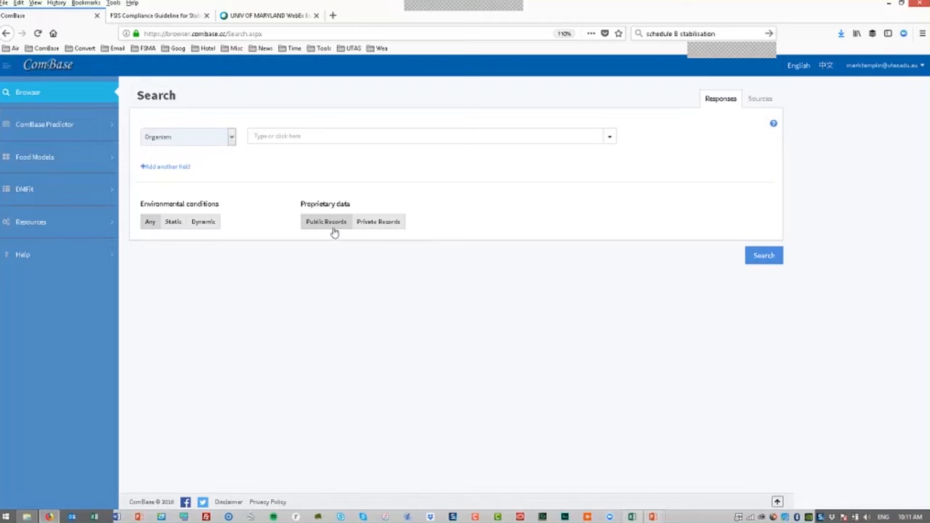
mouse_move(378, 221)
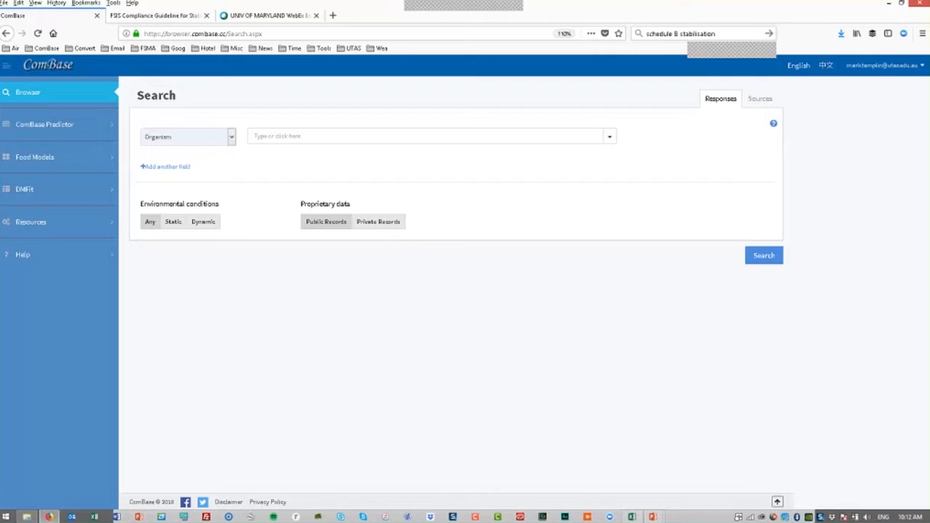
mouse_move(363, 308)
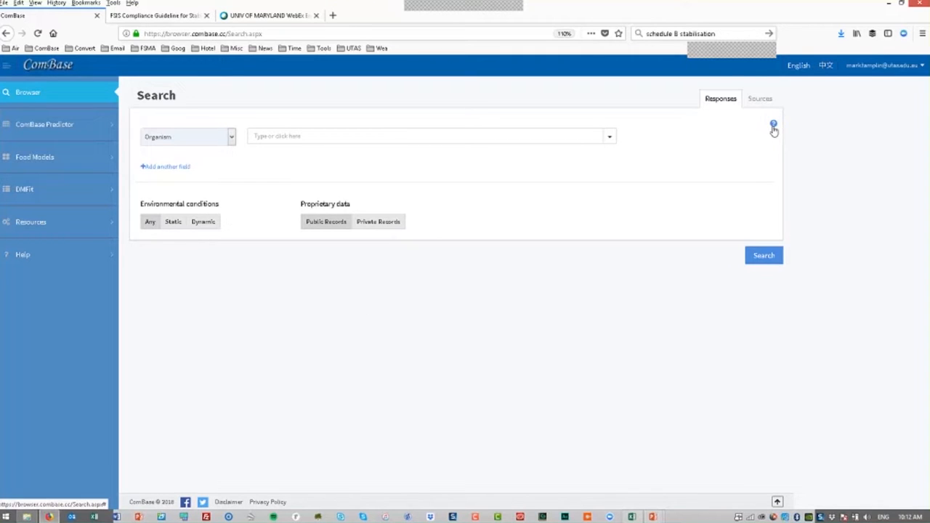
mouse_move(229, 347)
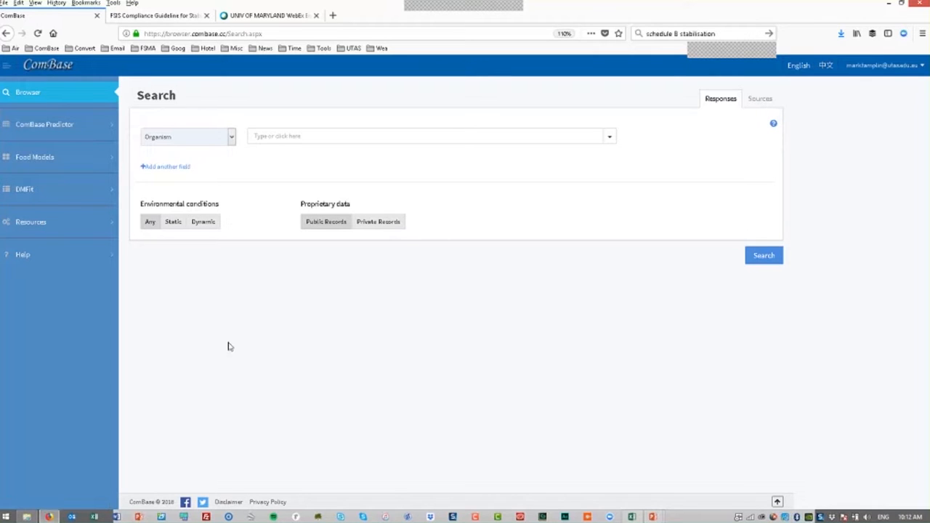
left_click(31, 222)
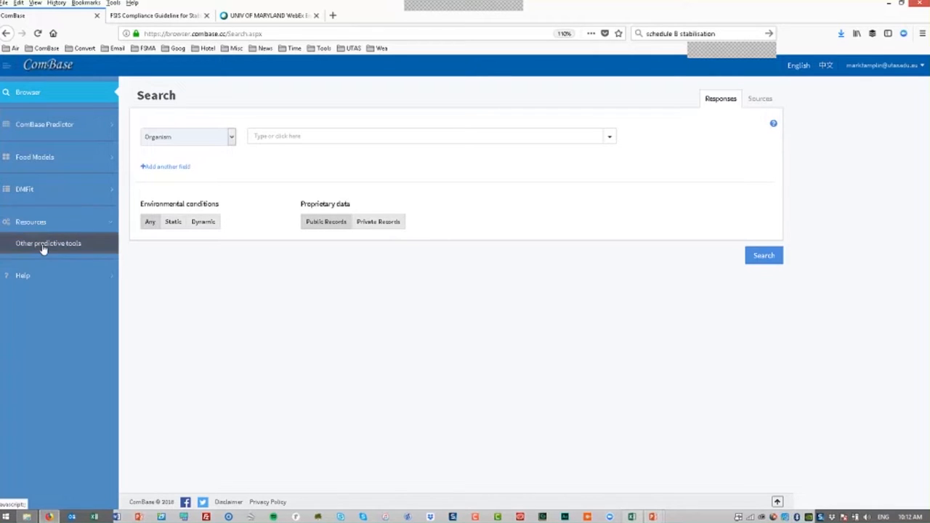
left_click(49, 243)
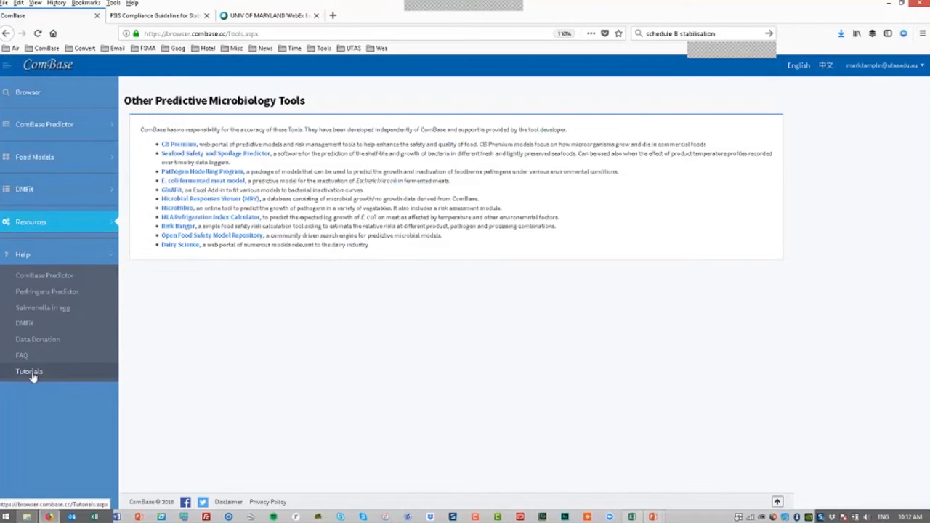
left_click(29, 371)
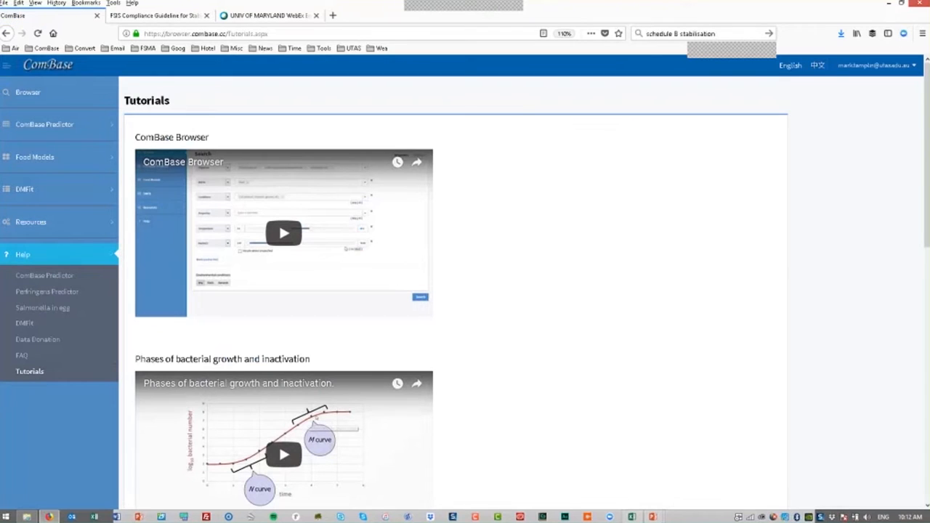
mouse_move(29, 92)
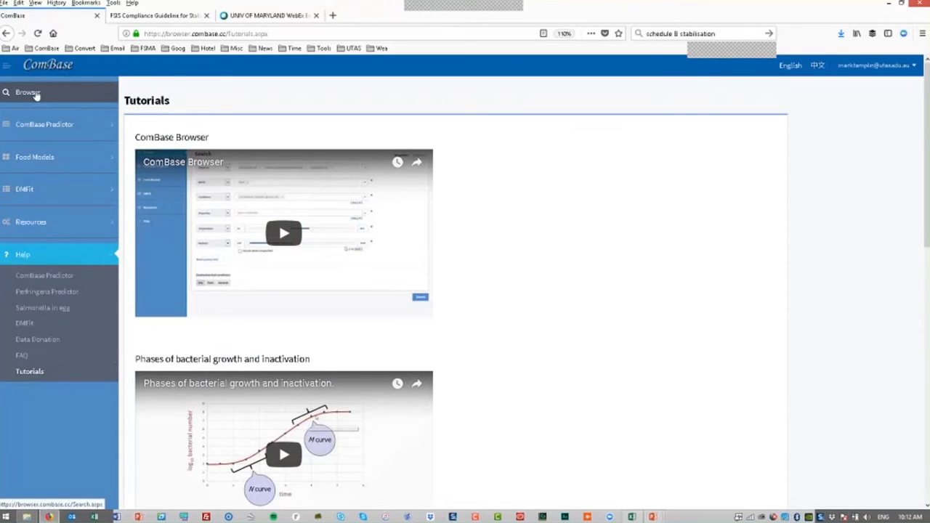
left_click(28, 93)
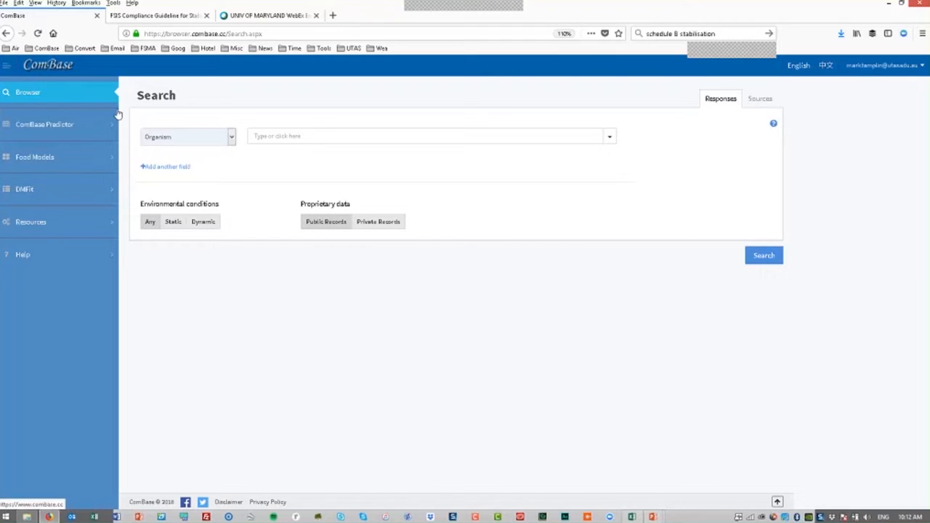
left_click(231, 137)
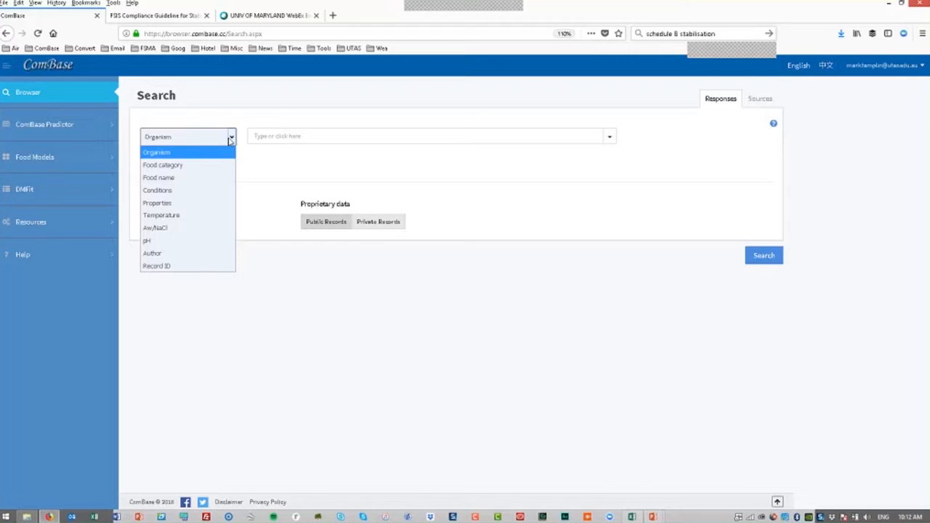
mouse_move(186, 165)
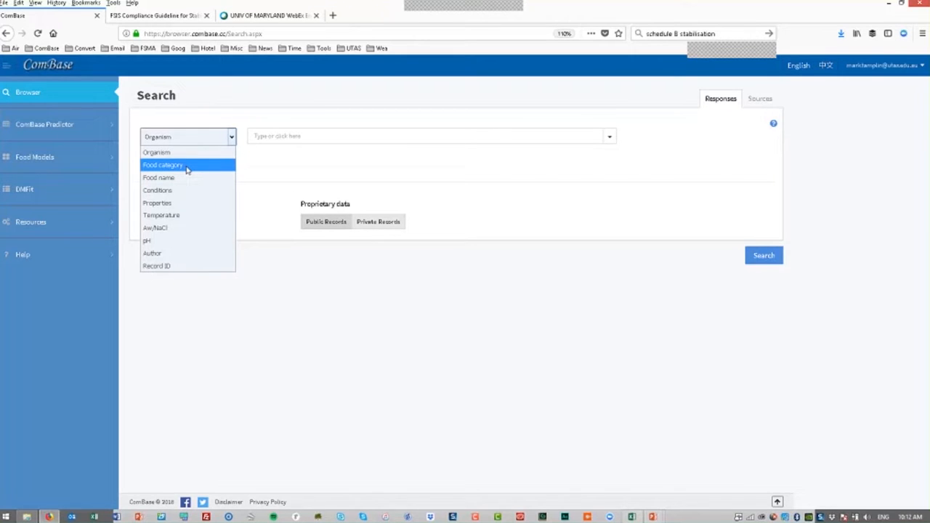
mouse_move(186, 178)
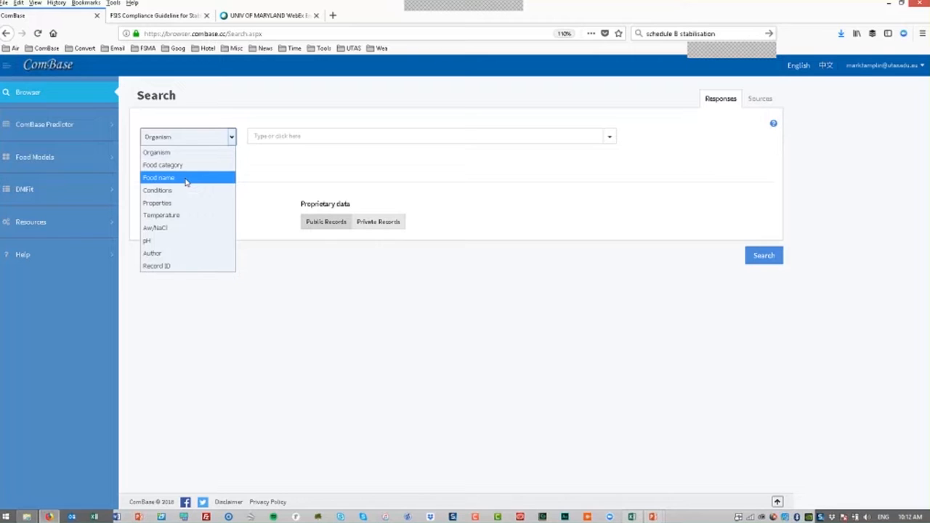
mouse_move(187, 203)
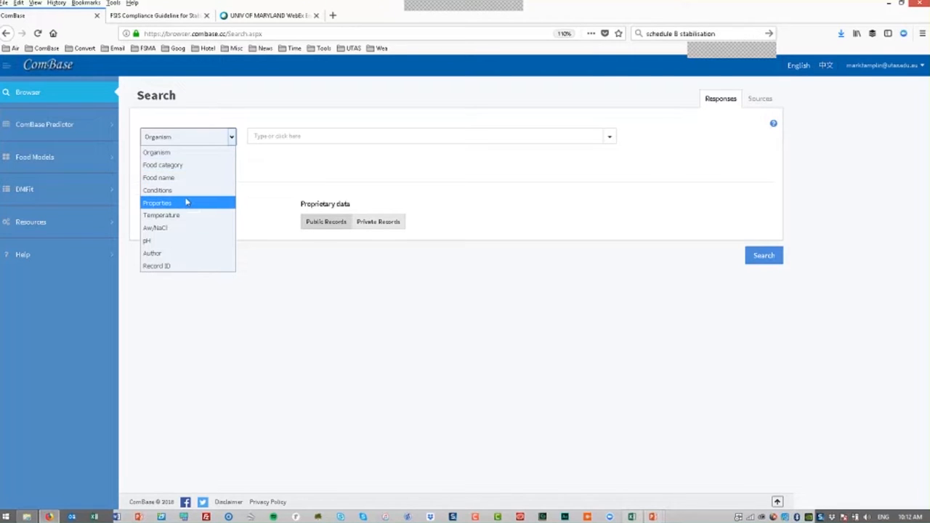
mouse_move(187, 210)
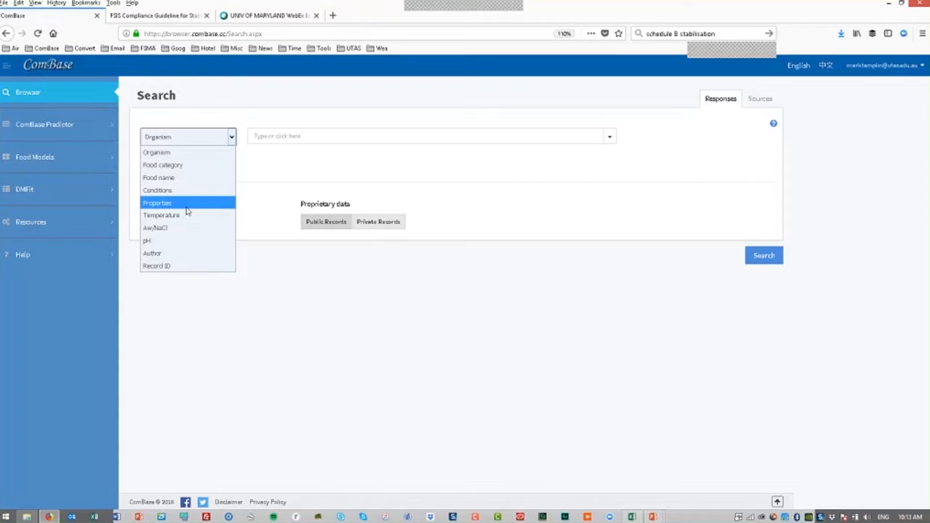
mouse_move(161, 215)
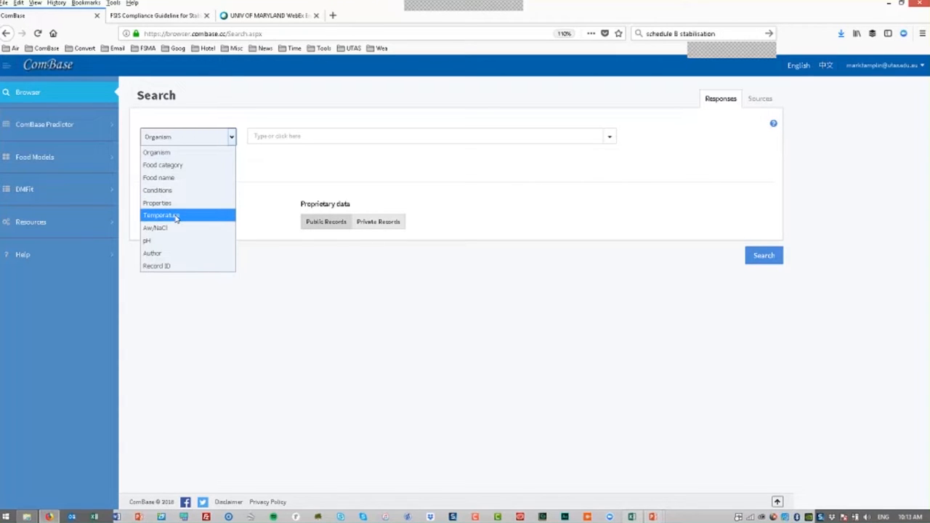
mouse_move(155, 227)
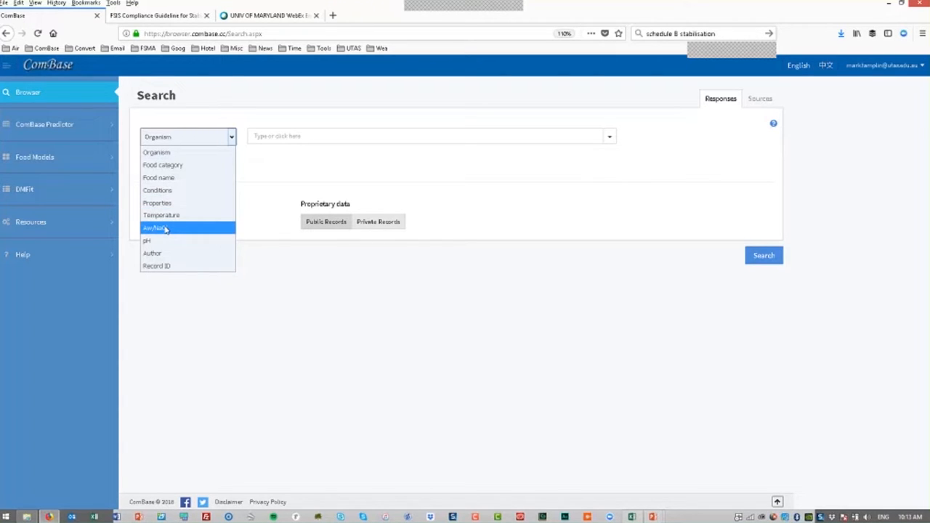
mouse_move(164, 240)
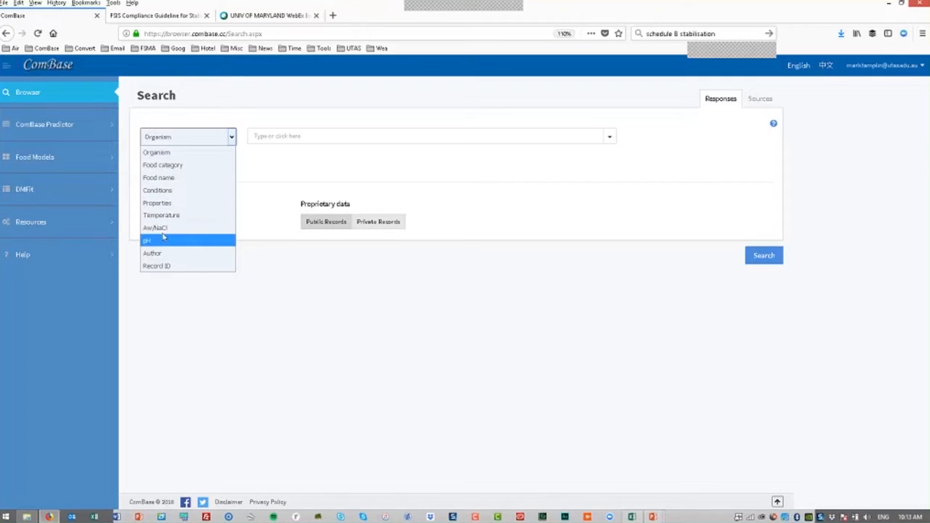
mouse_move(169, 253)
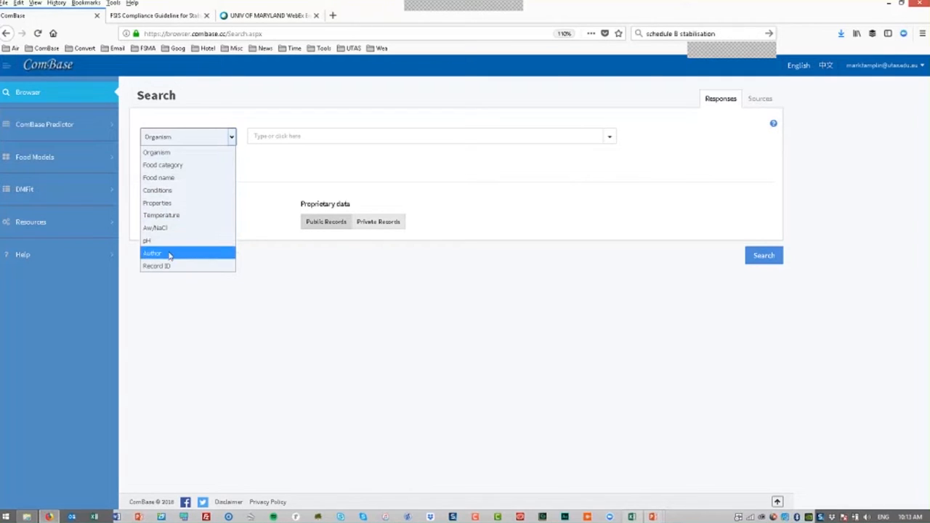
mouse_move(157, 265)
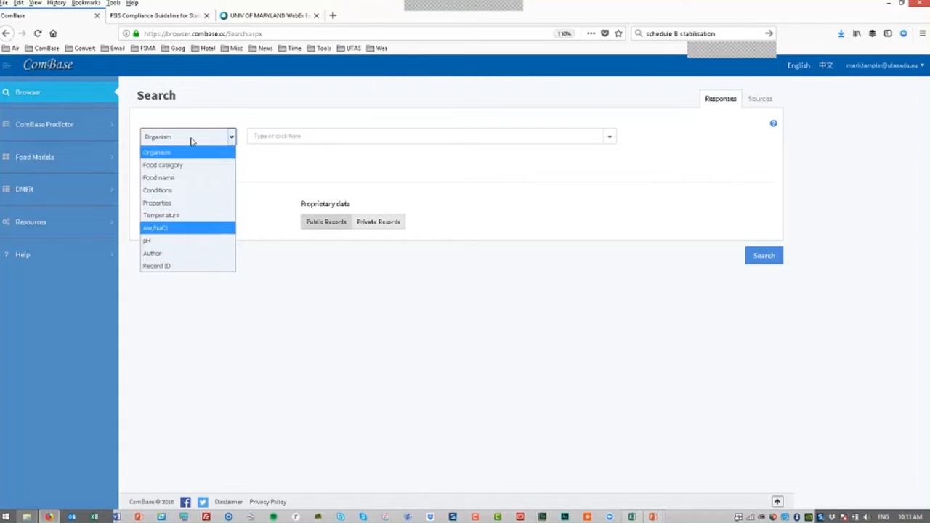
left_click(156, 152)
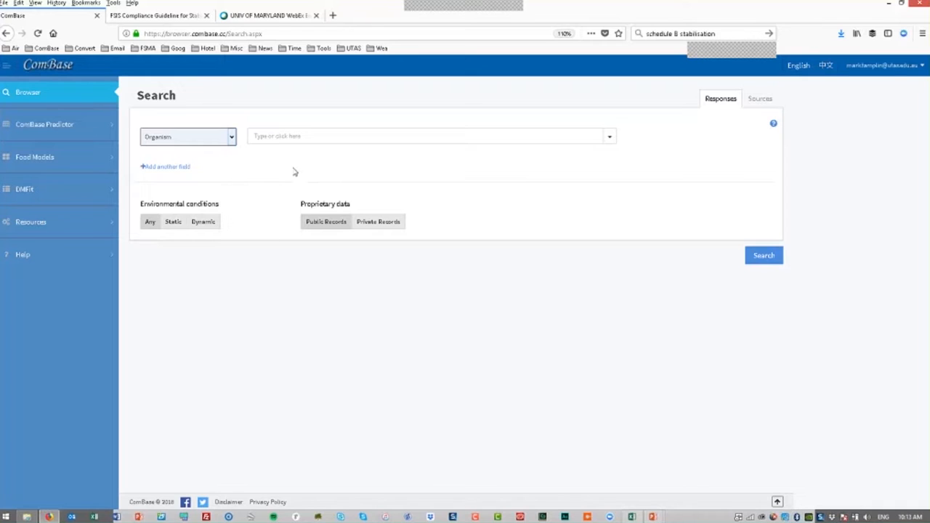
Add Escherichia coli, Listeria monocytogenes/innocua and Salmonella spp. as search organisms.
left_click(431, 135)
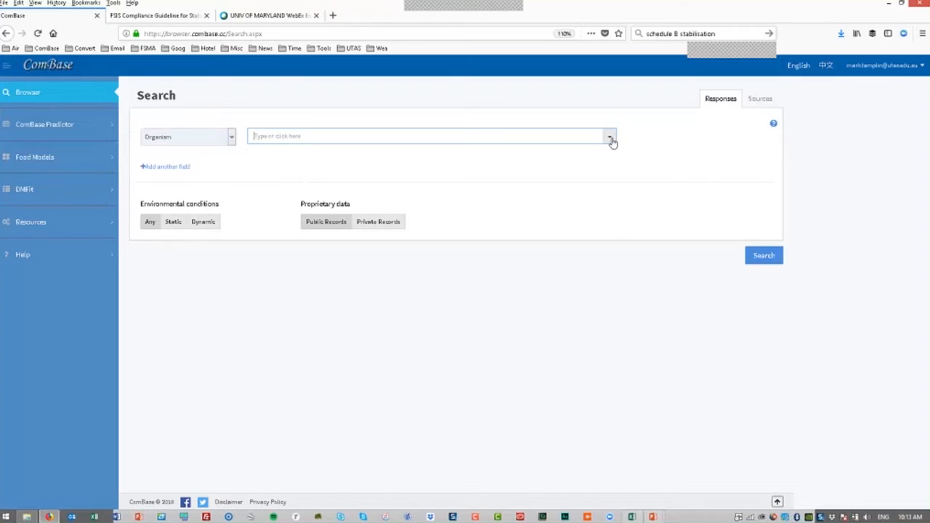
left_click(610, 135)
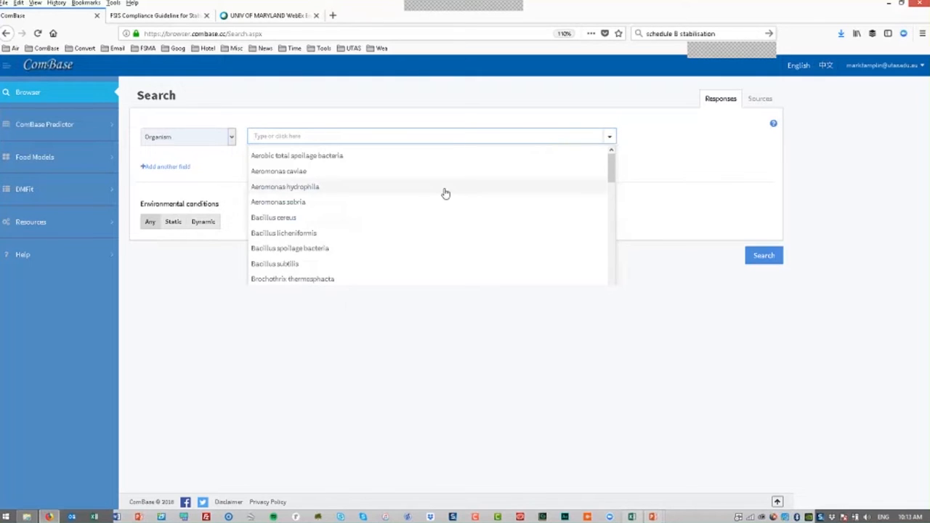
scroll("down", 3)
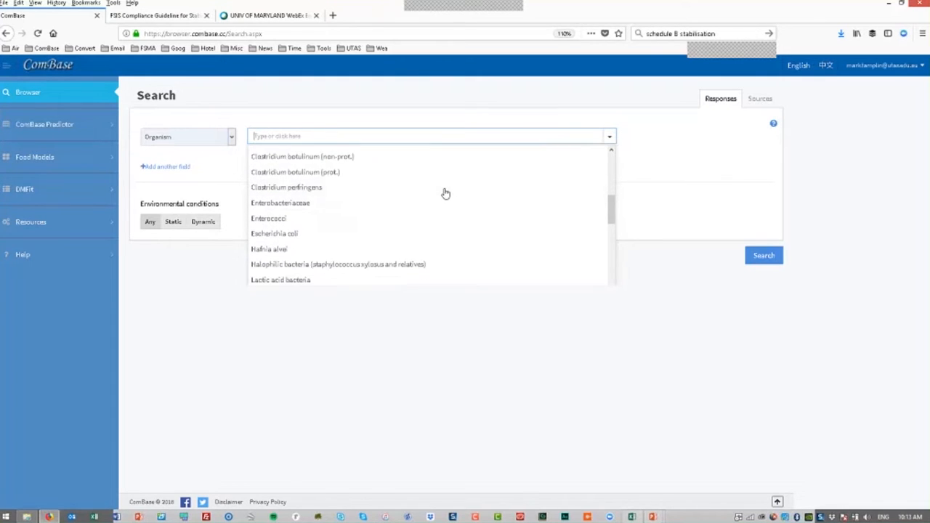
left_click(274, 233)
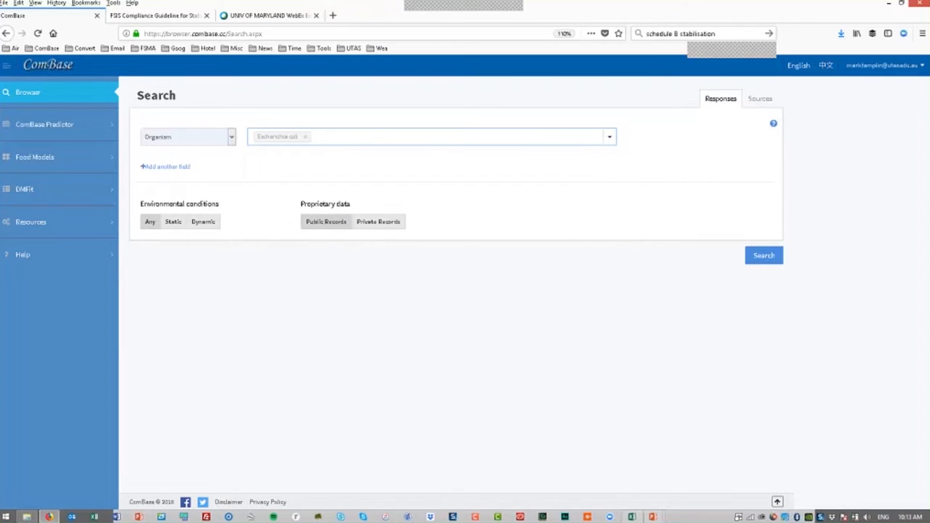
left_click(356, 137)
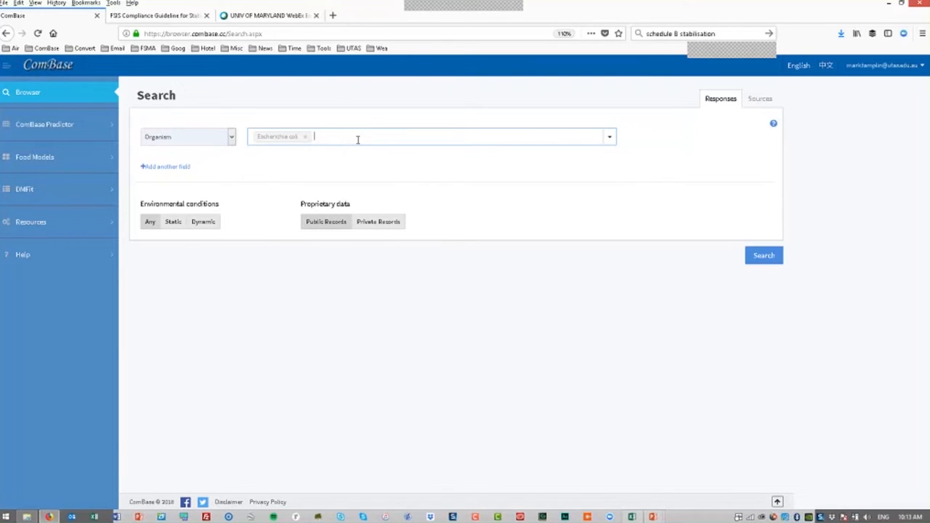
type("lis")
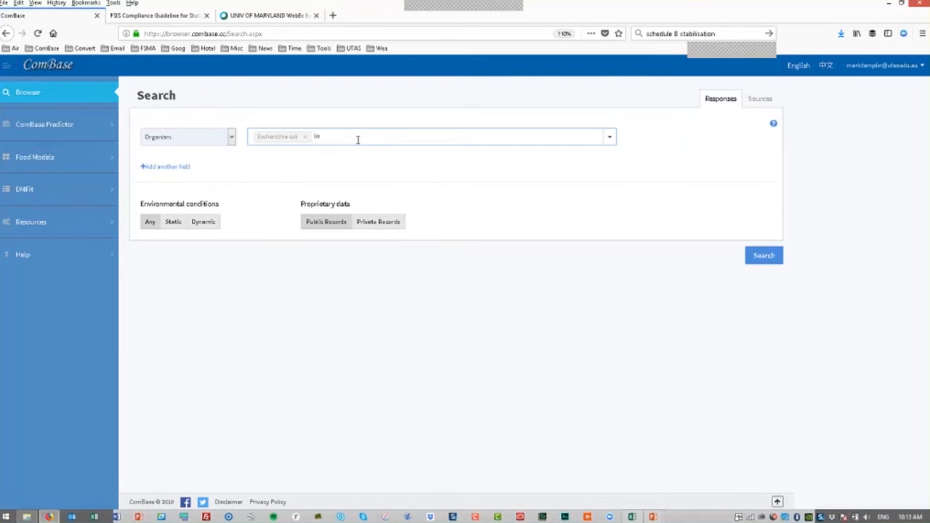
type("list")
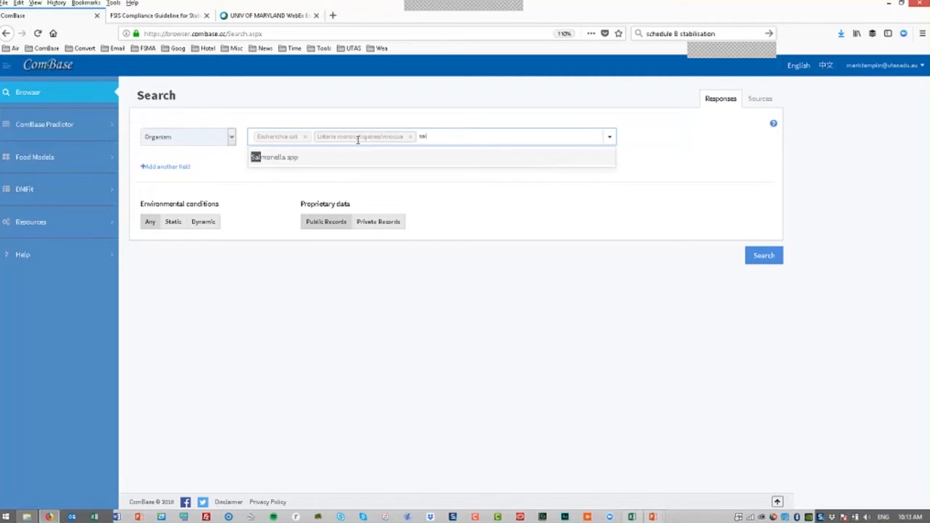
left_click(279, 157)
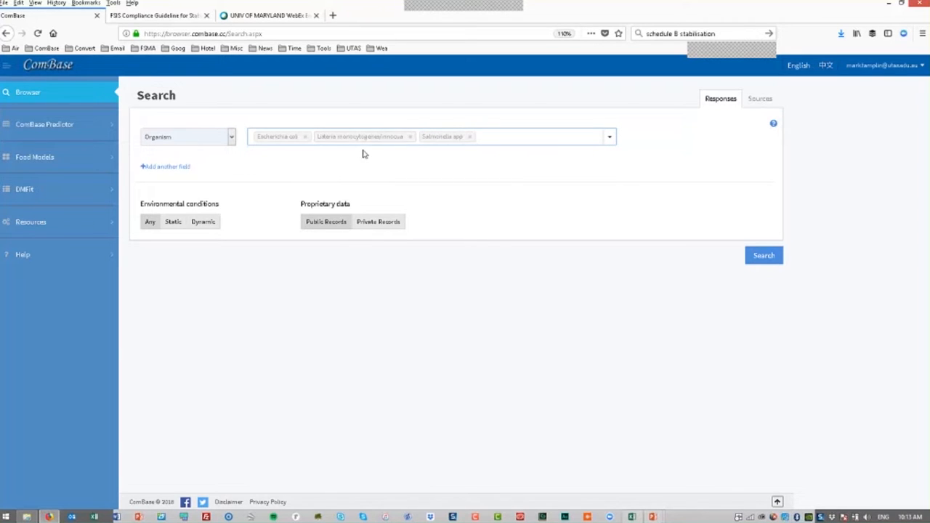
mouse_move(376, 182)
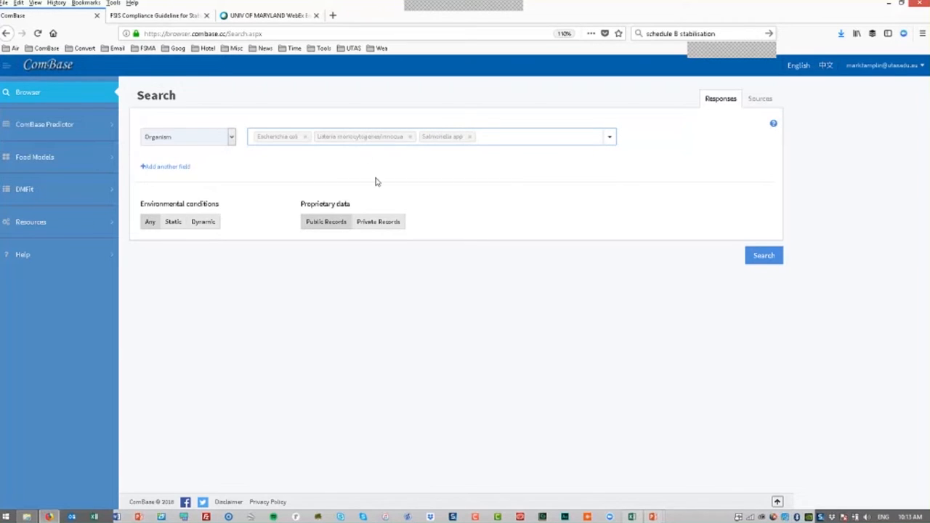
Add a Food category criterion set to Beef, plus a third criterion row.
left_click(165, 166)
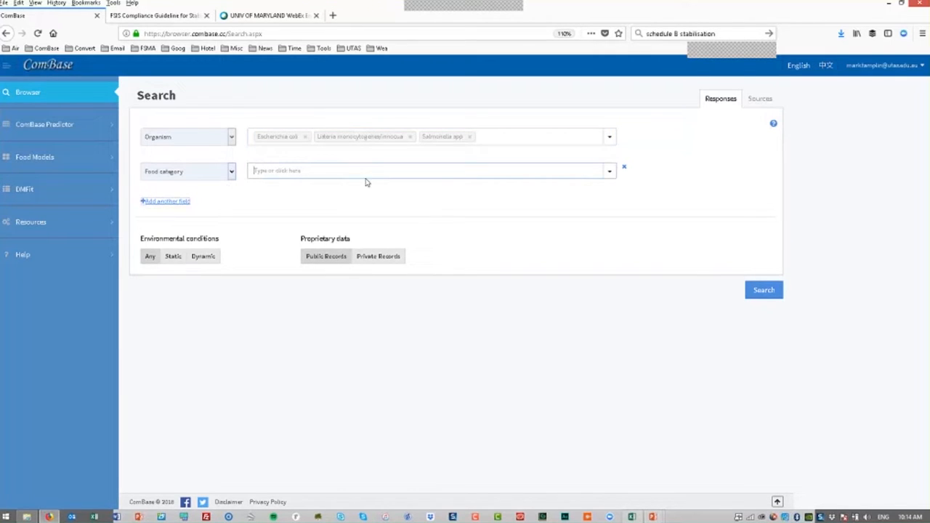
left_click(432, 170)
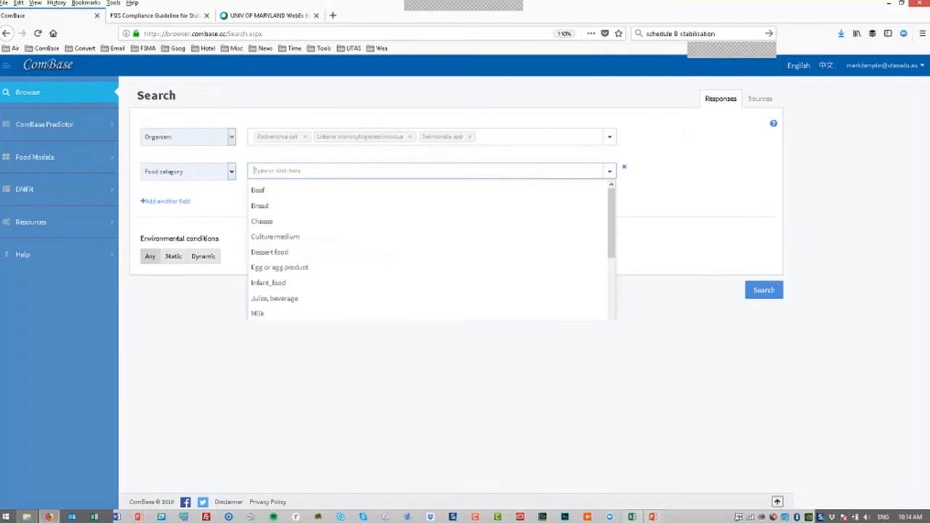
scroll("down", 3)
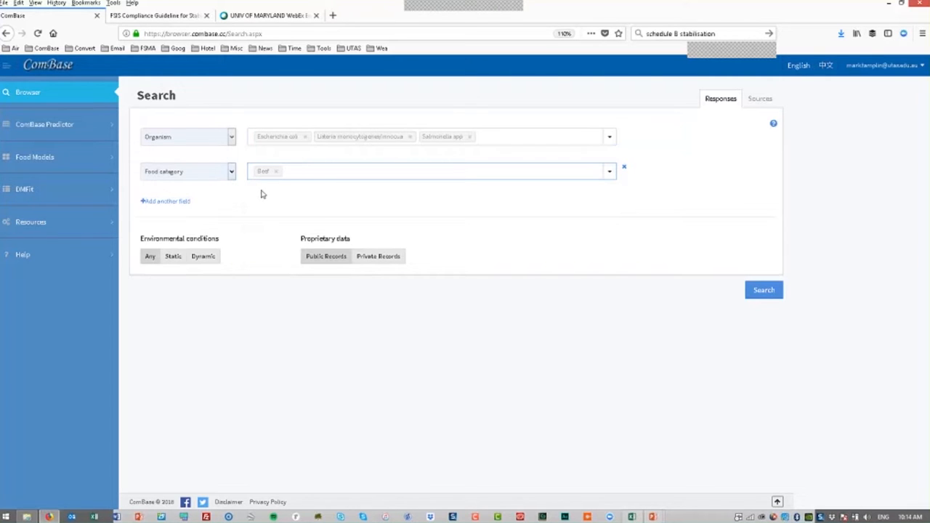
left_click(165, 201)
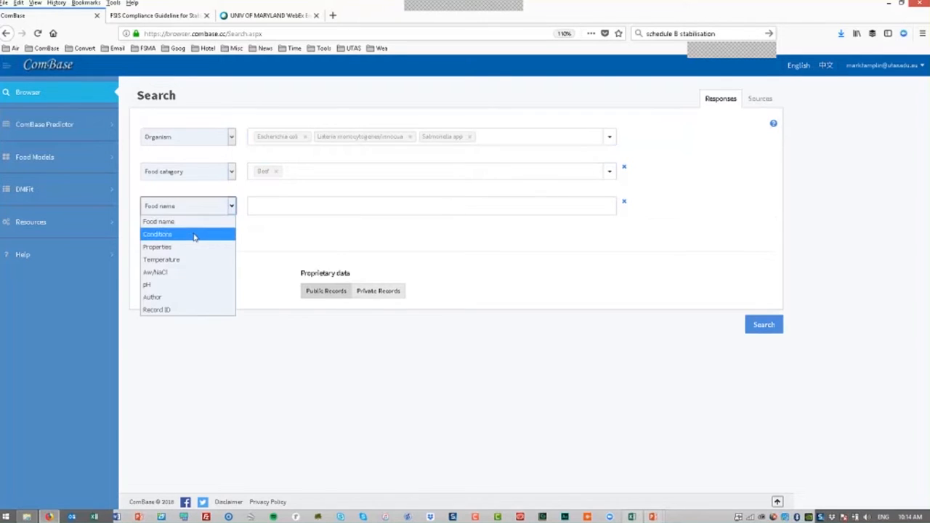
Set the third criterion to Conditions: Cut (minced, chopped, ground, etc), and add a fourth row.
left_click(157, 234)
type("cu")
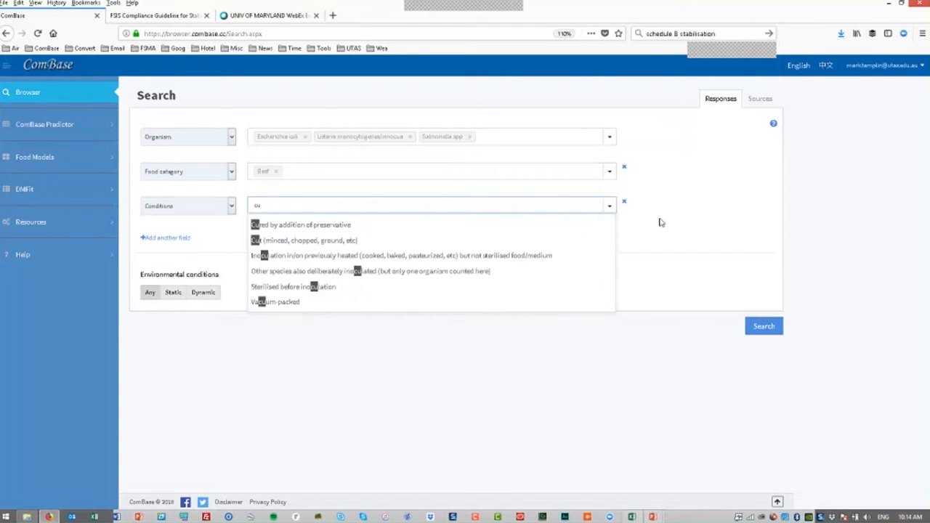
left_click(609, 205)
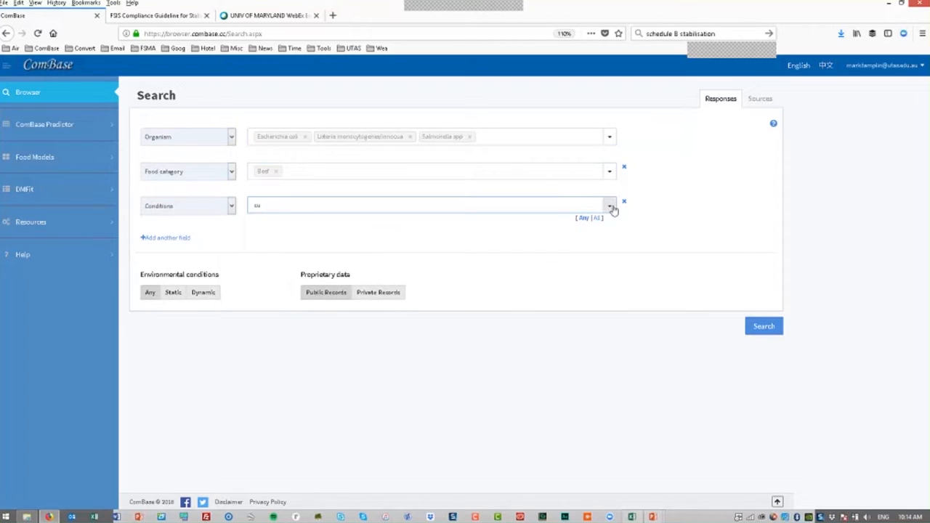
left_click(609, 206)
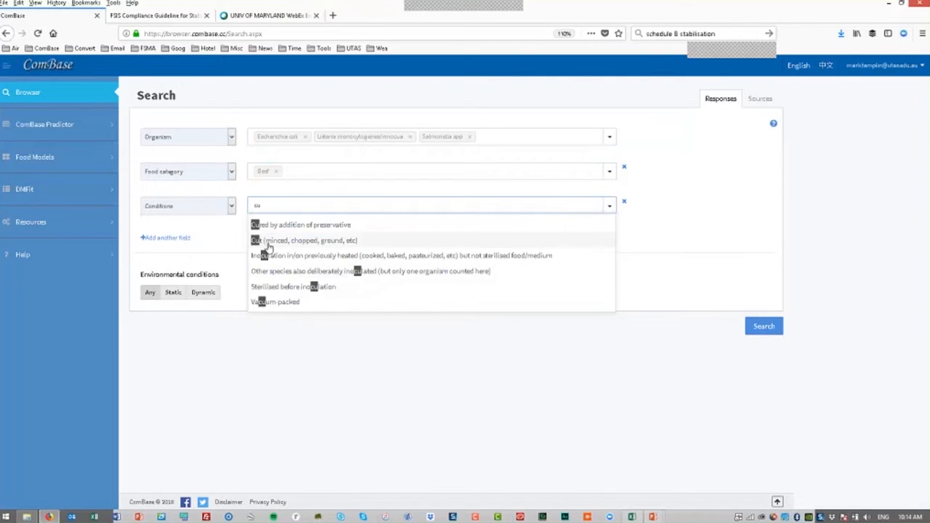
left_click(305, 241)
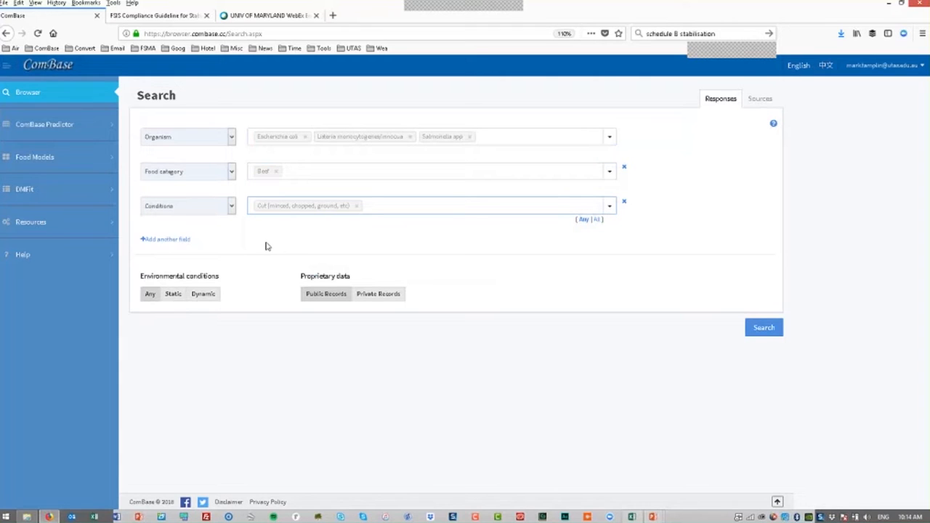
left_click(165, 239)
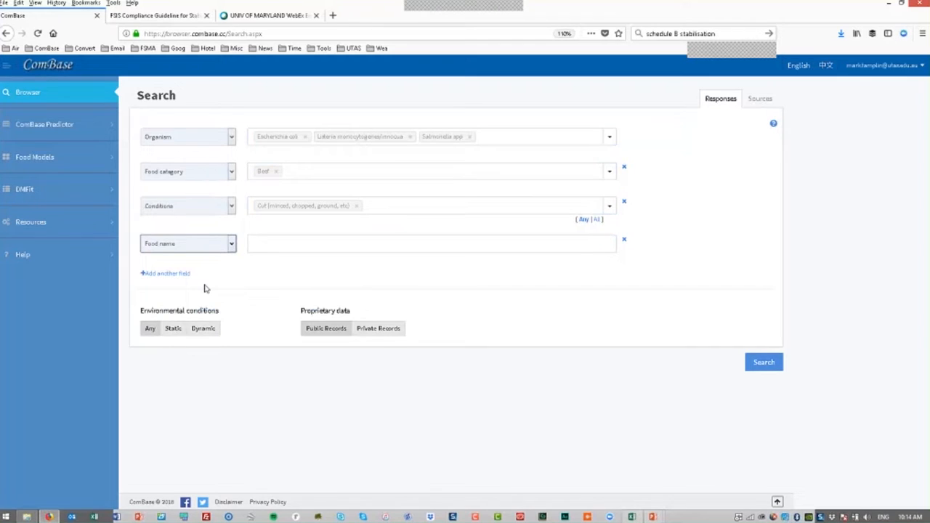
Make the fourth criterion Temperature and drag its minimum to 10.0, keeping 40.0 maximum.
left_click(187, 243)
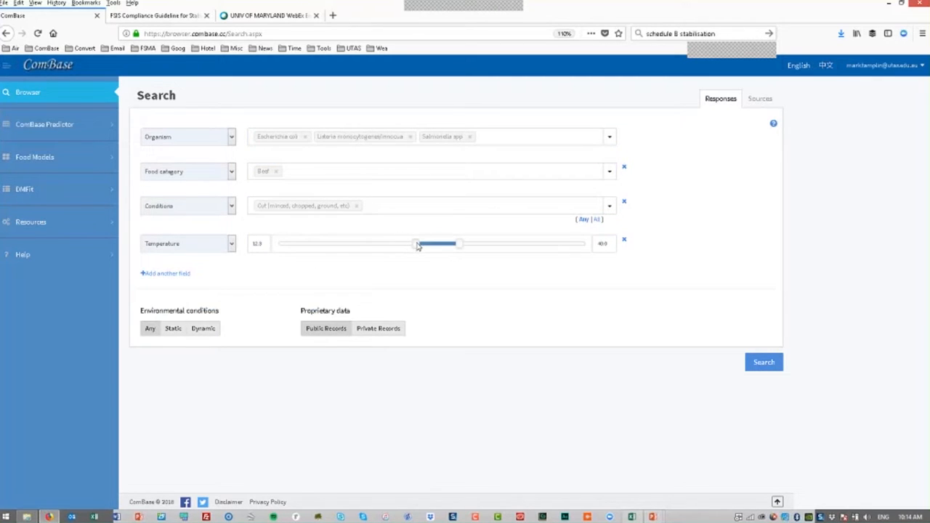
left_click_drag(416, 244, 412, 244)
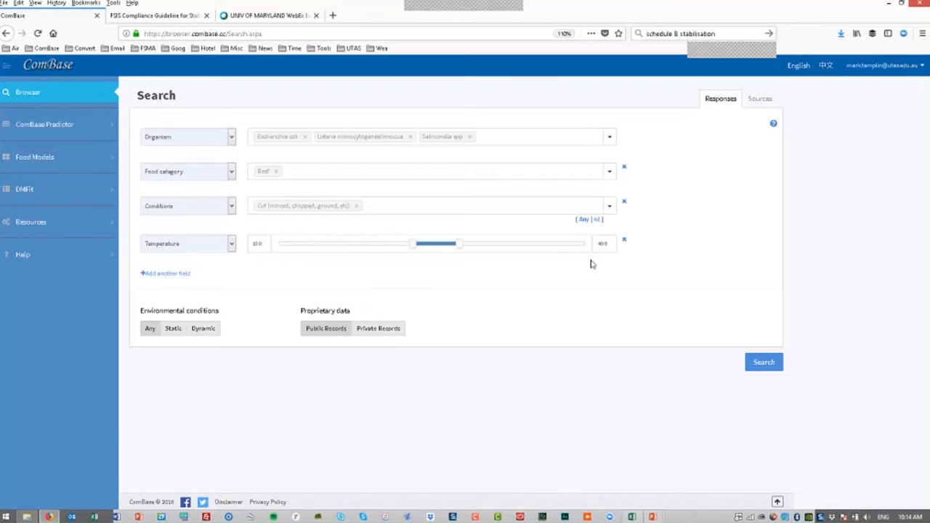
mouse_move(173, 285)
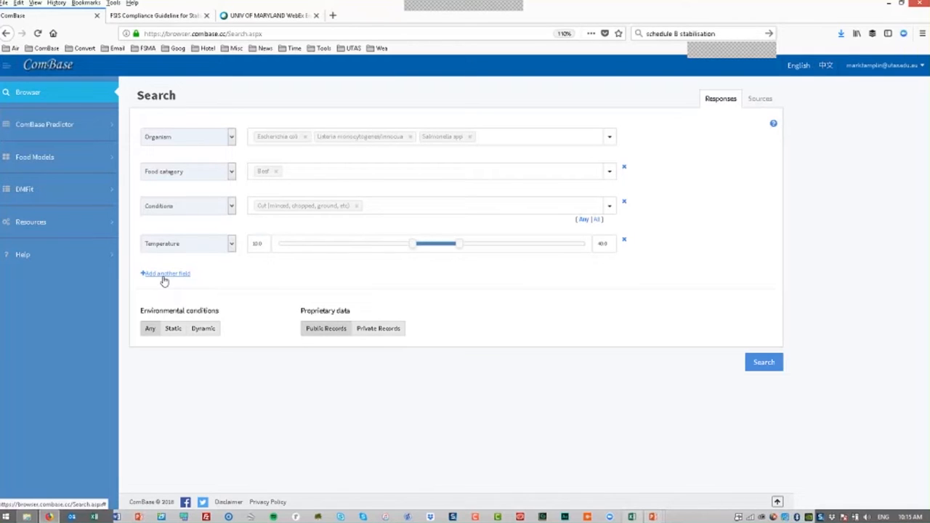
Add an Aw/NaCl criterion, switch it to NaCl, and narrow the range to 0.00.
left_click(165, 273)
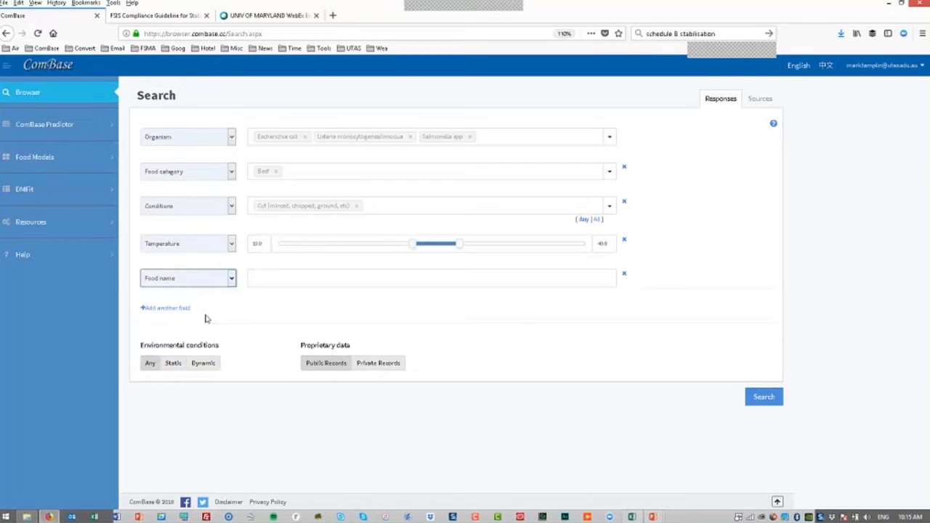
left_click(187, 278)
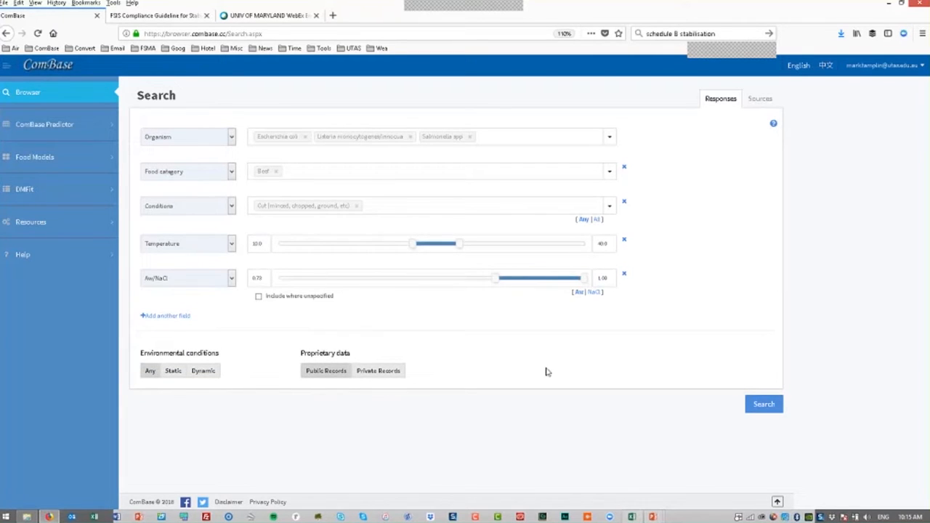
mouse_move(580, 301)
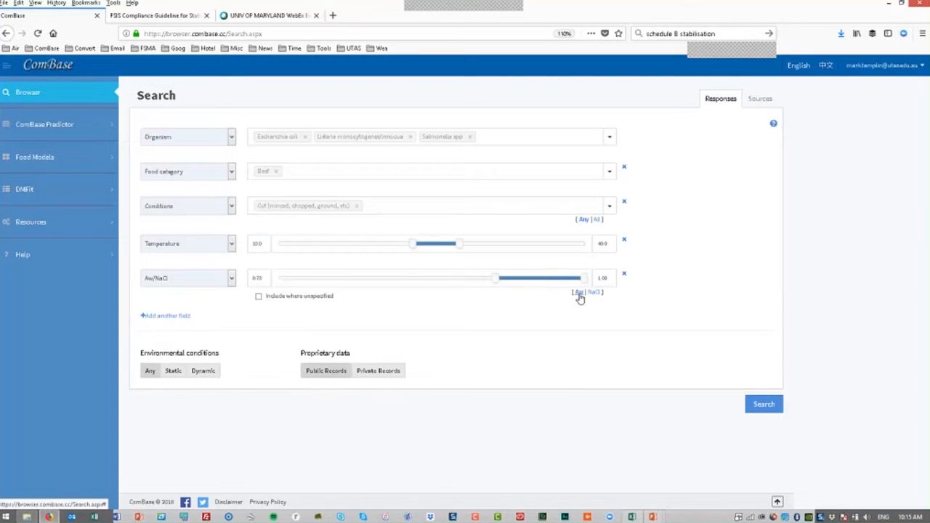
left_click(593, 291)
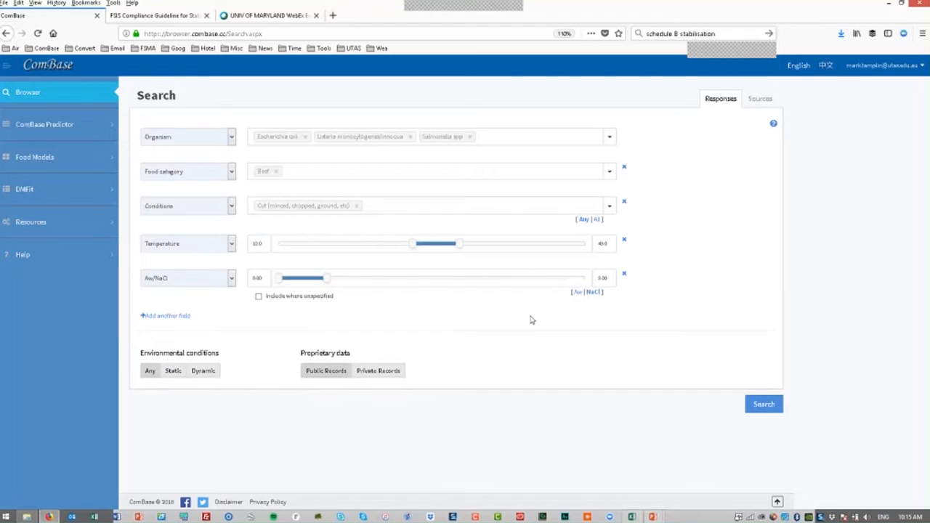
left_click_drag(325, 277, 286, 278)
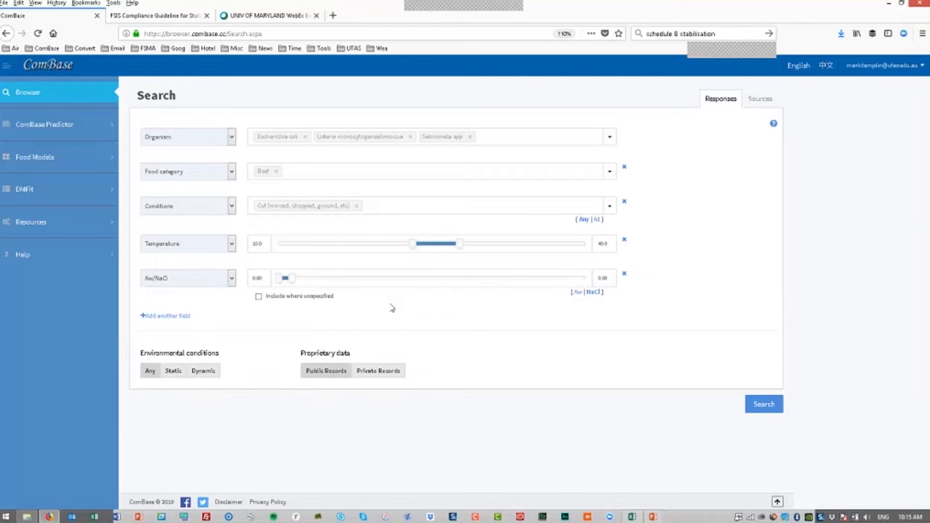
mouse_move(252, 331)
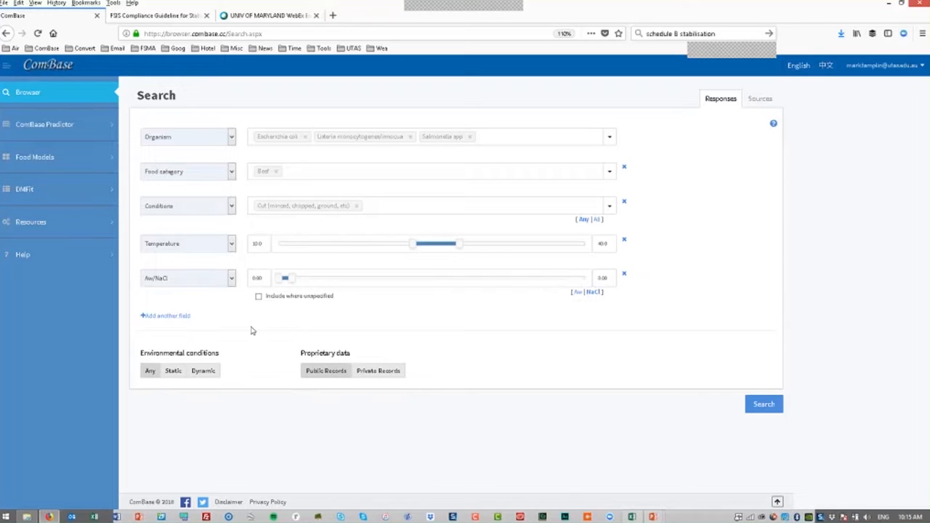
mouse_move(275, 305)
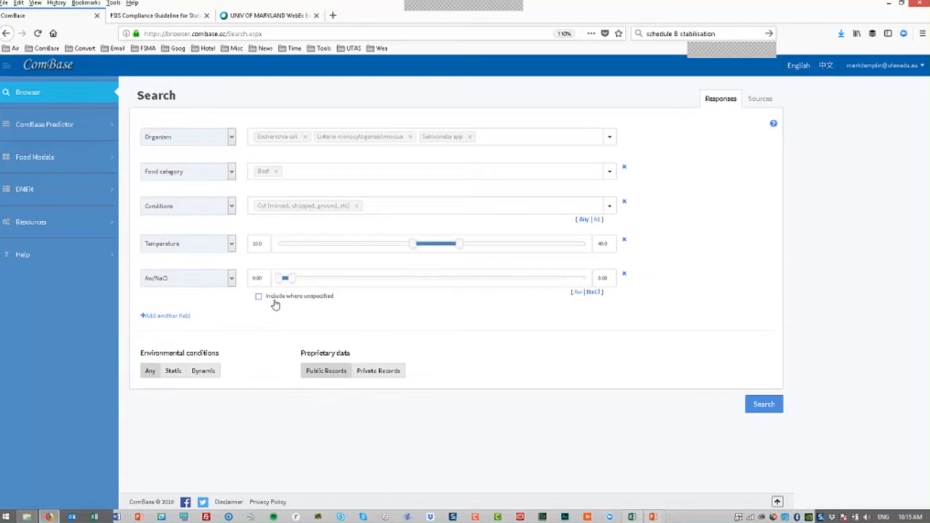
mouse_move(214, 325)
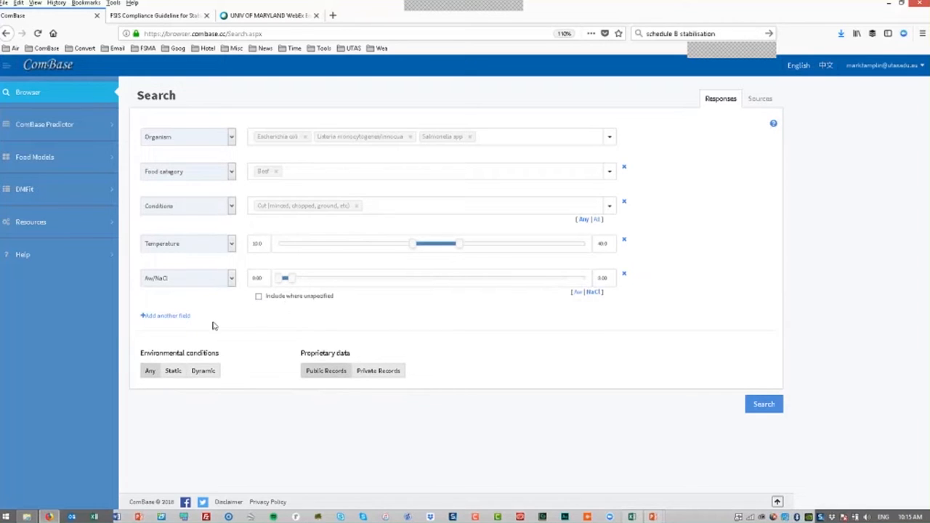
Add a pH criterion row with a 4.0–7.5 range.
left_click(166, 315)
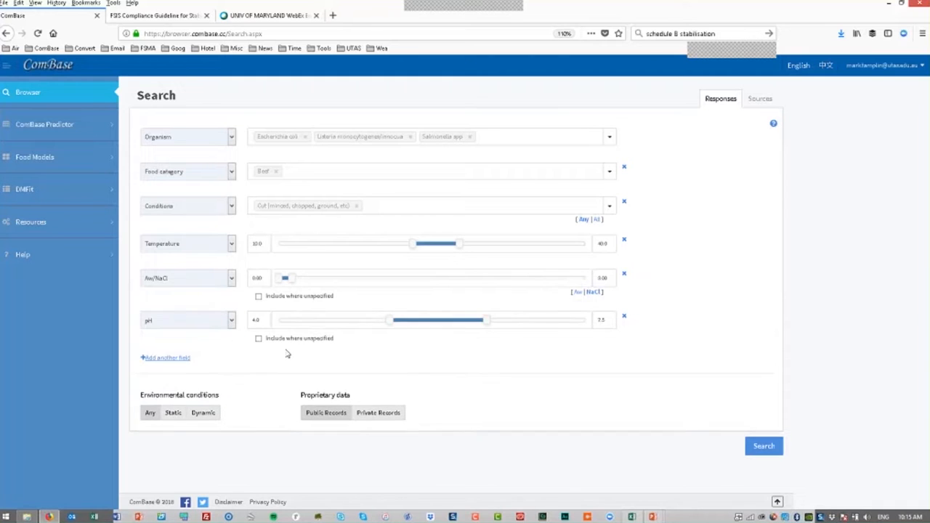
mouse_move(356, 301)
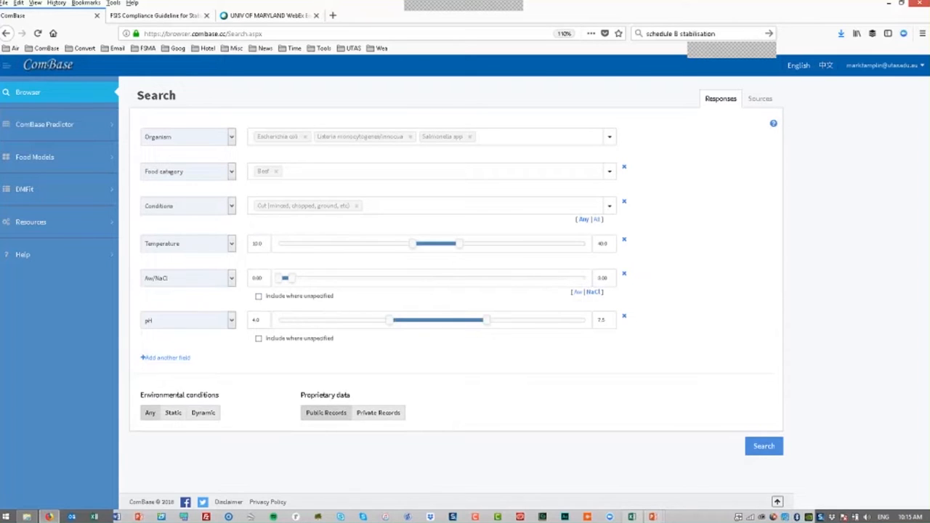
mouse_move(311, 312)
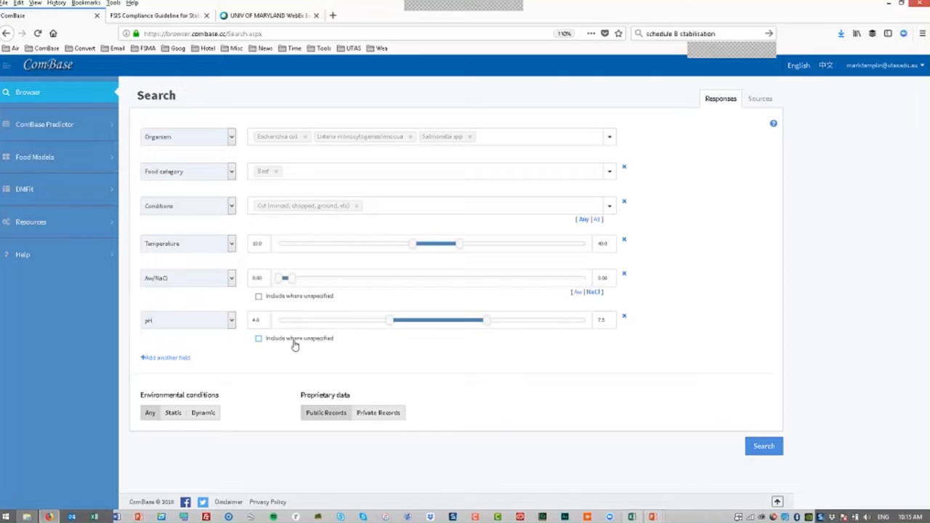
mouse_move(573, 436)
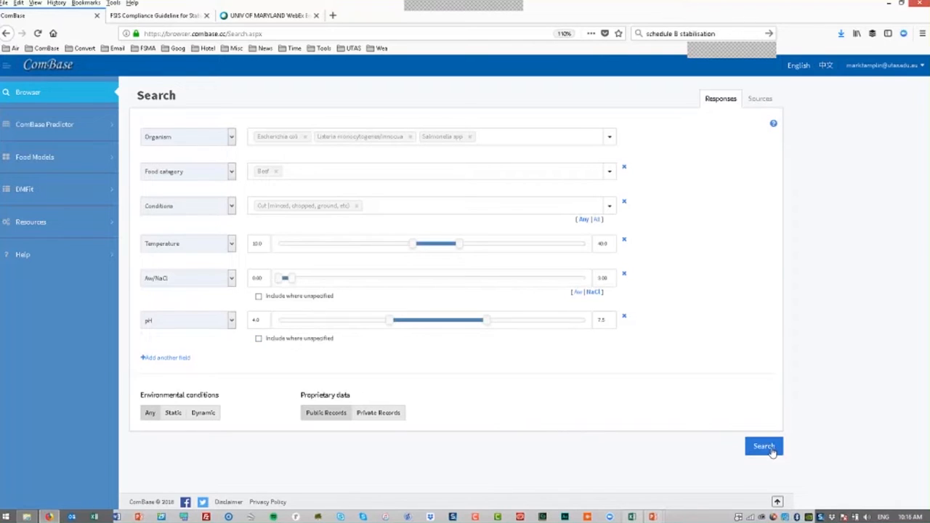
Submit the search to list the 17 matching records.
left_click(763, 447)
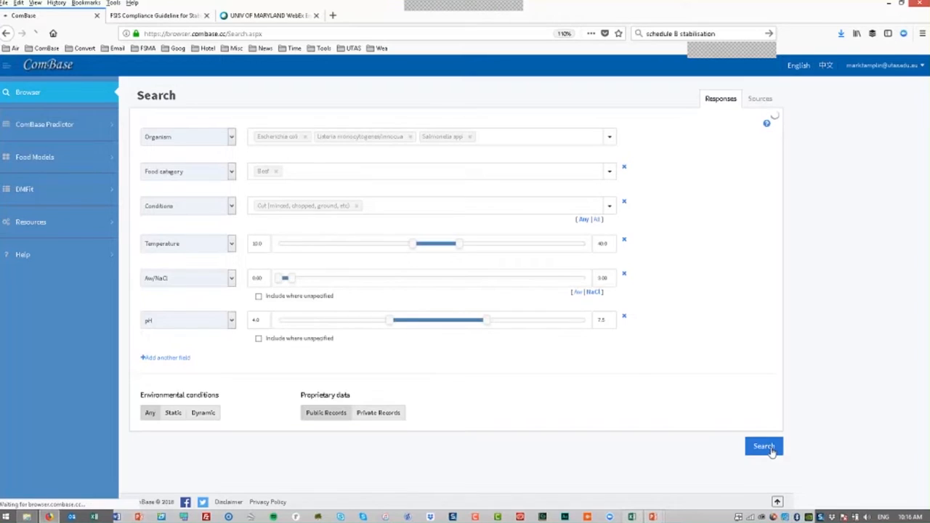
left_click(764, 446)
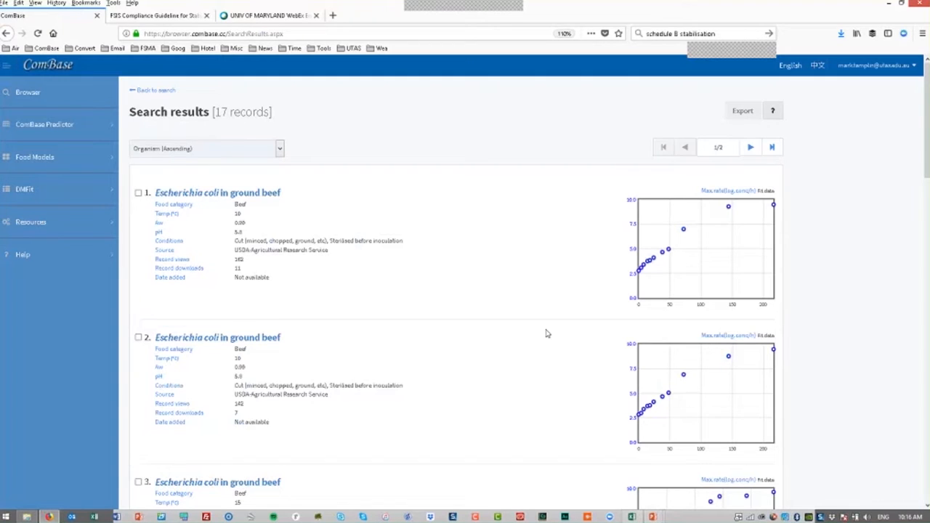
mouse_move(403, 149)
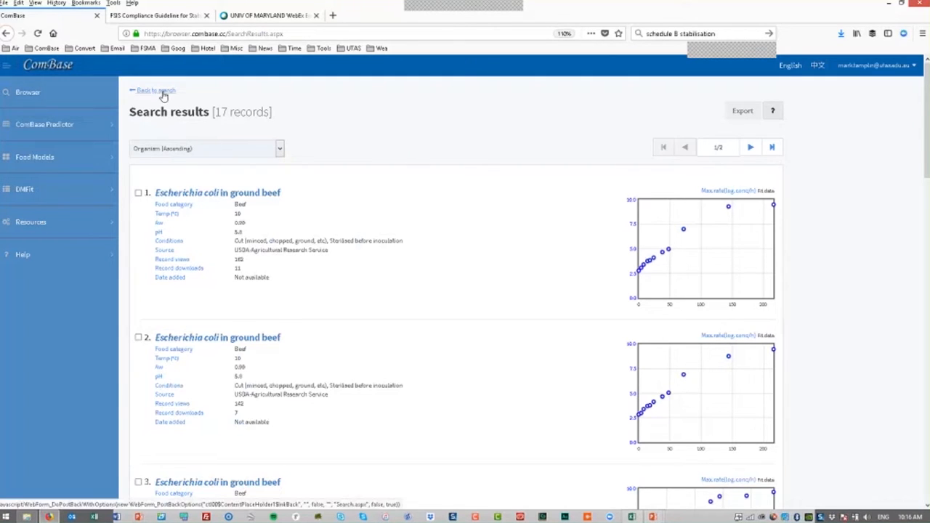
Return to the search form and remove the Food category and Conditions criteria.
left_click(151, 90)
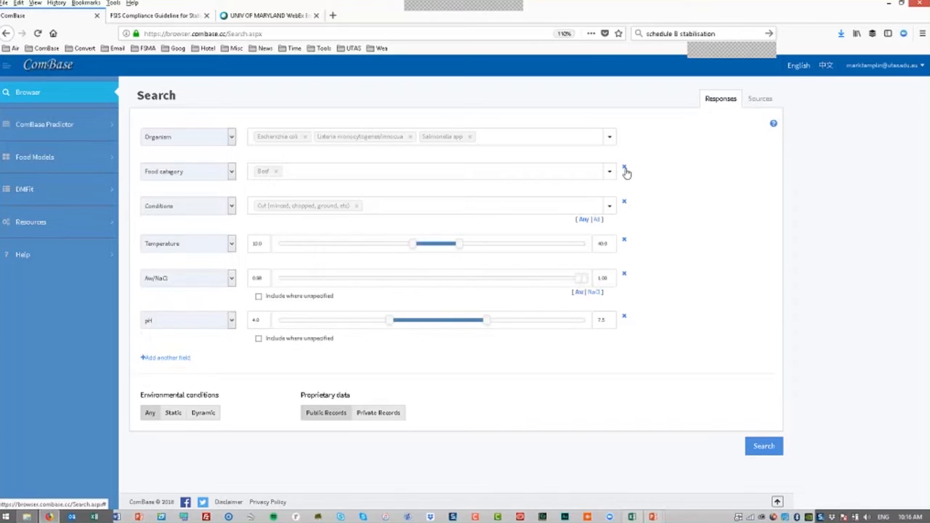
left_click(624, 168)
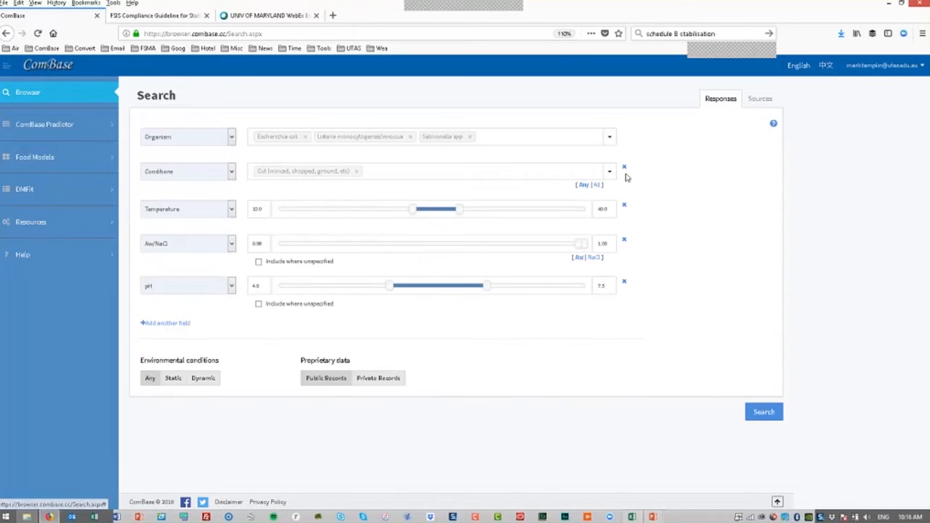
left_click(623, 166)
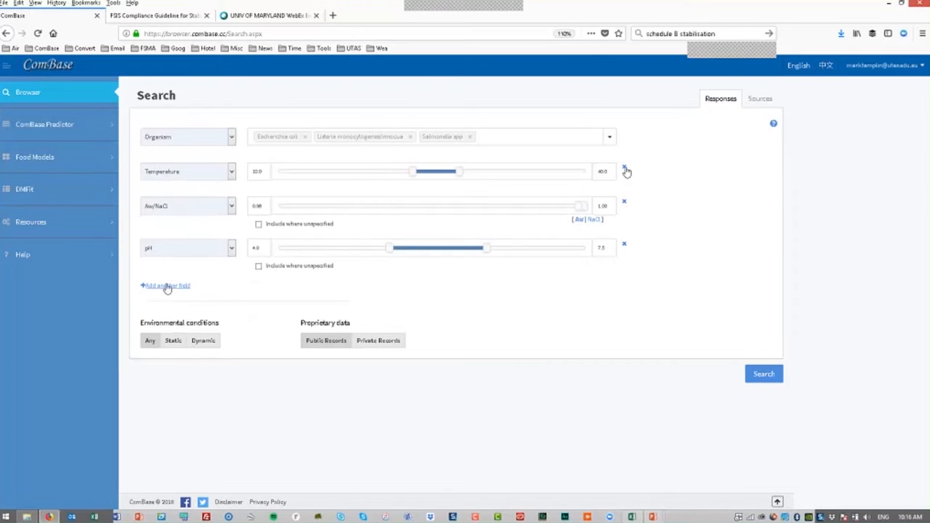
Add a Food name criterion 'ground beef' and set the NaCl range to 0.00.
left_click(166, 285)
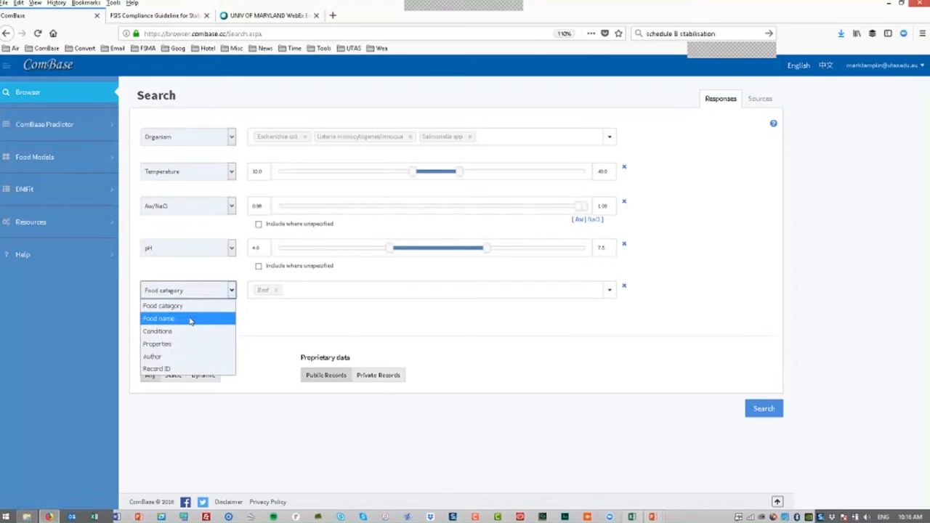
left_click(159, 318)
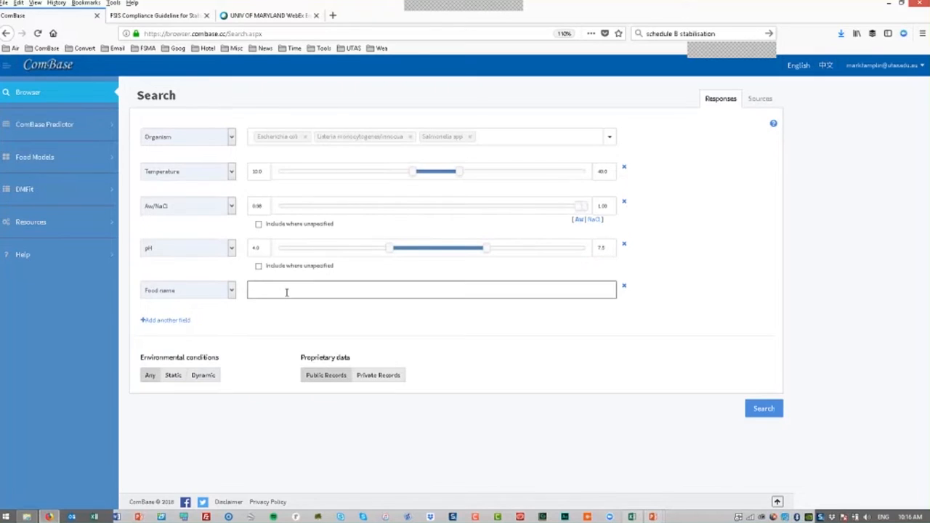
type("ground beef")
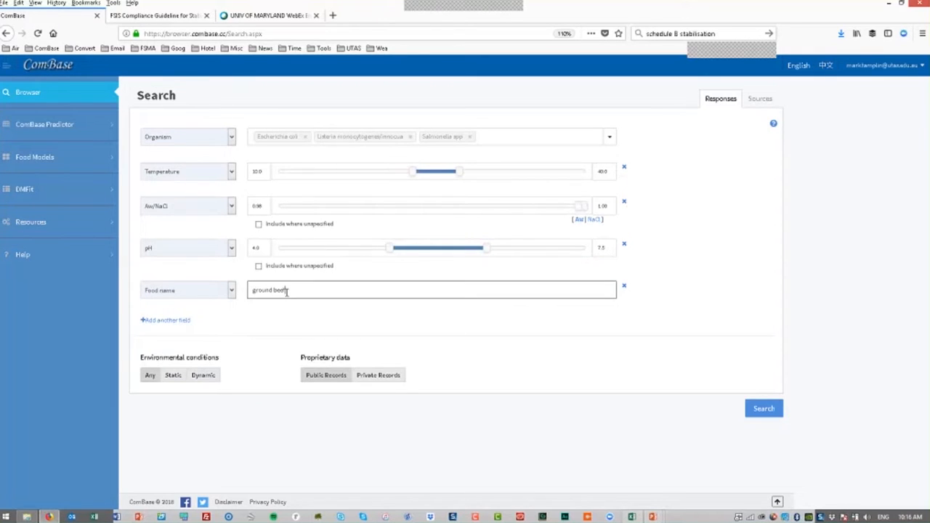
mouse_move(550, 369)
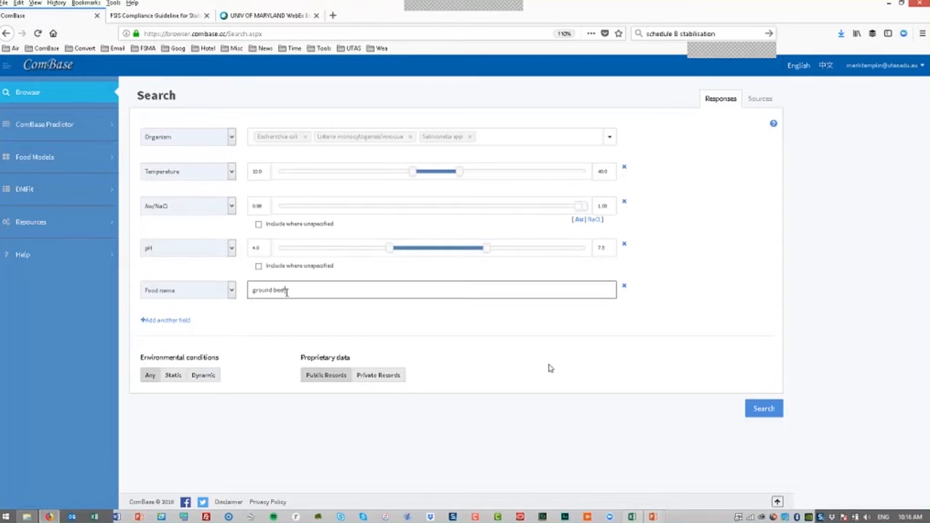
mouse_move(624, 282)
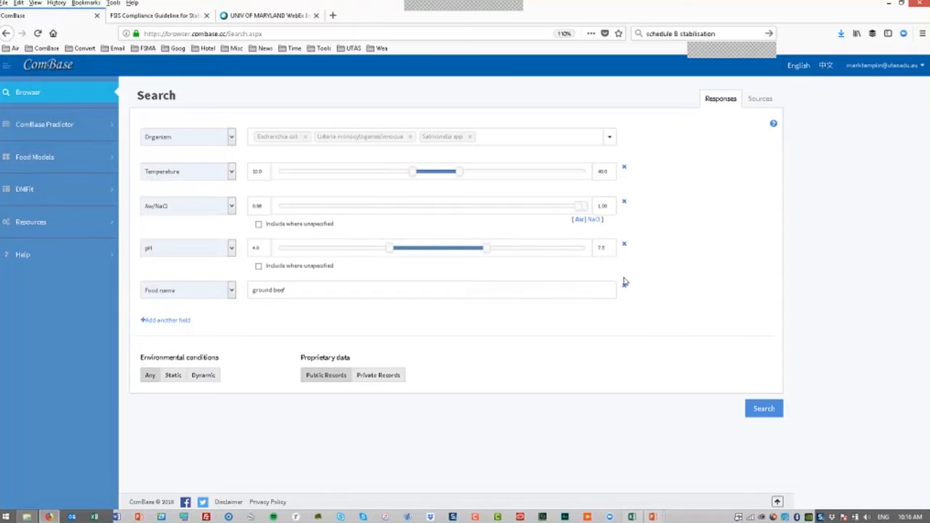
left_click_drag(582, 205, 283, 206)
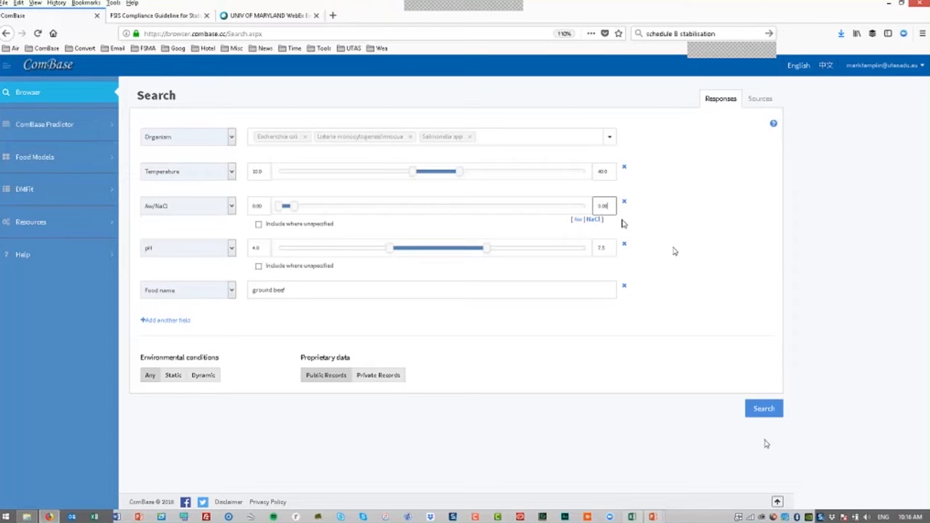
Rerun the revised ground beef search, returning 17 Escherichia coli records.
left_click(764, 408)
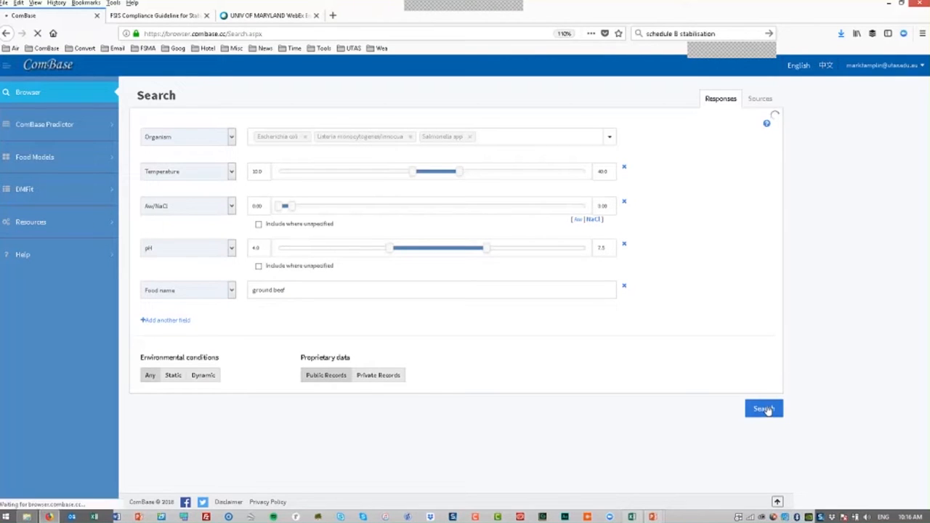
left_click(763, 408)
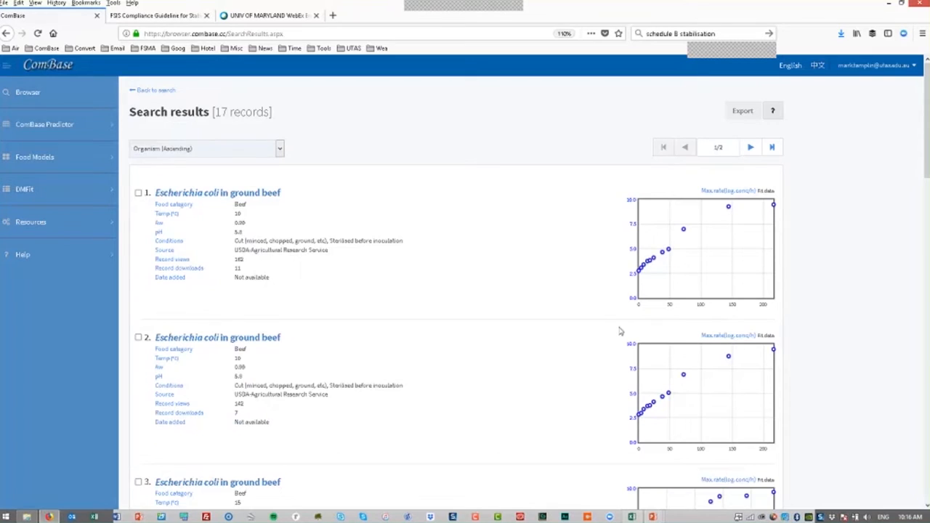
mouse_move(595, 322)
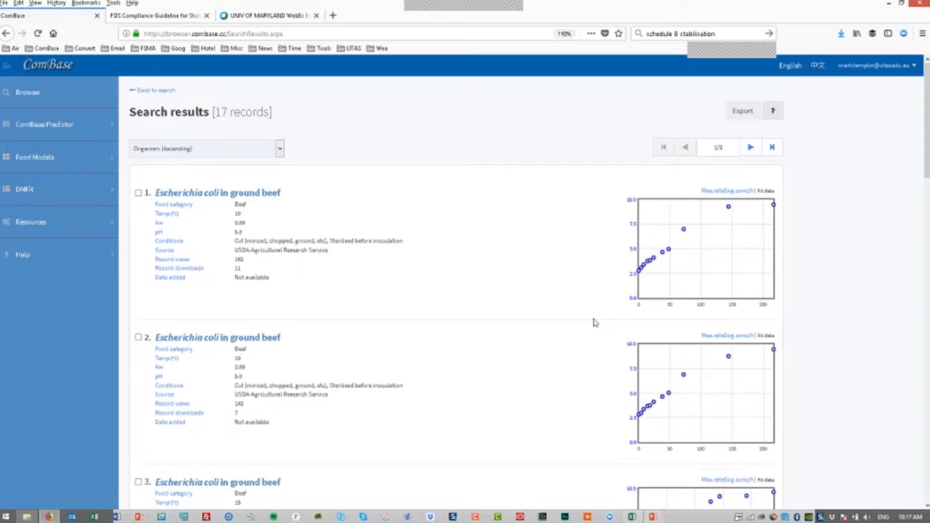
mouse_move(530, 311)
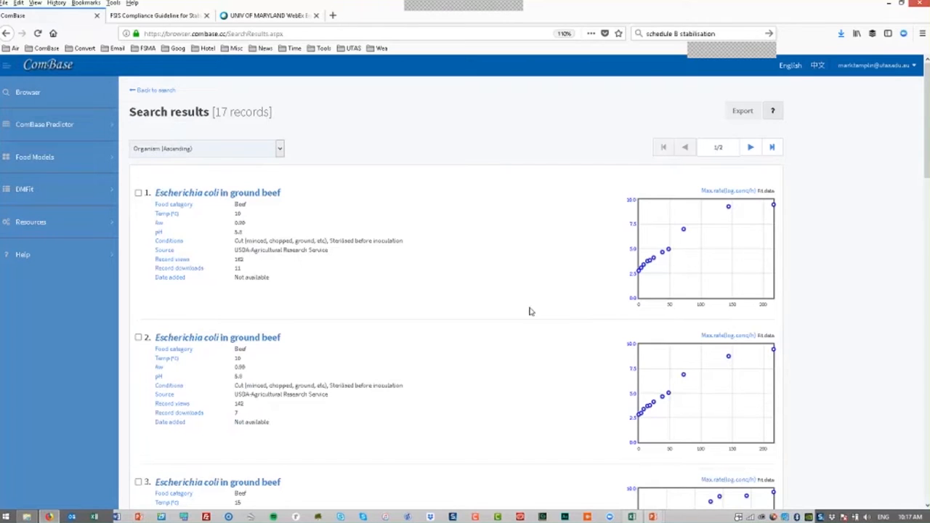
Review the results' sort options and close the dropdown without reordering.
left_click(279, 149)
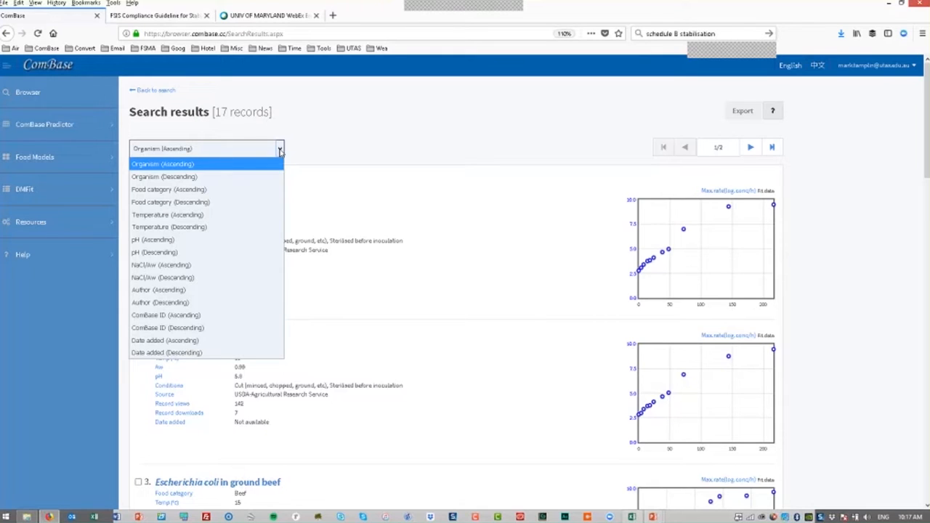
mouse_move(336, 193)
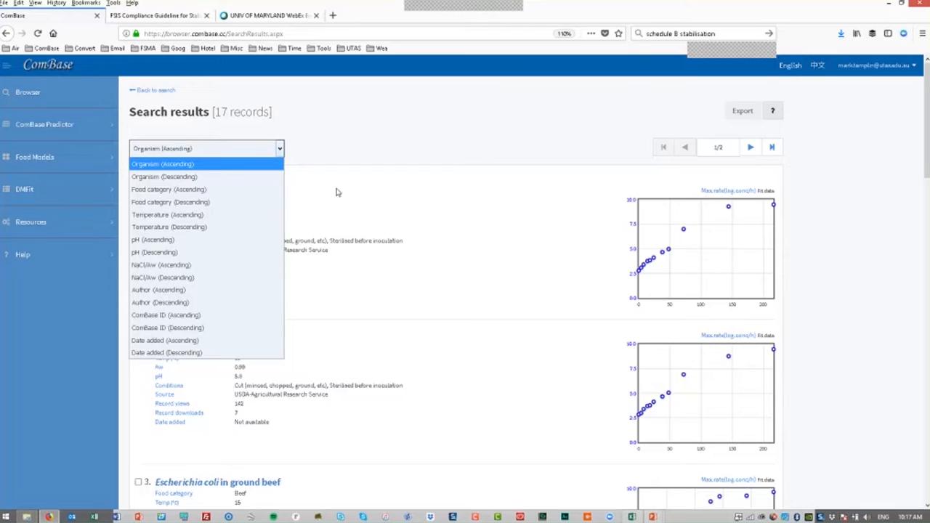
left_click(162, 163)
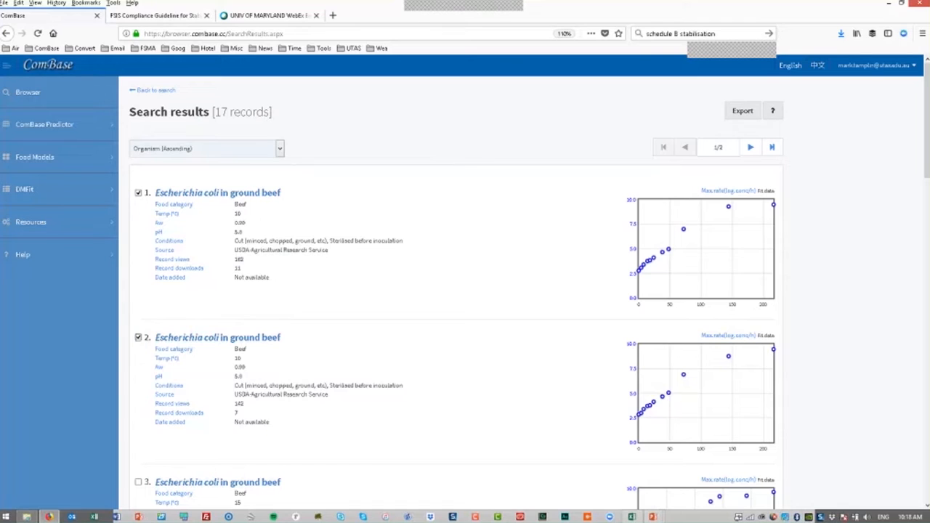
mouse_move(322, 223)
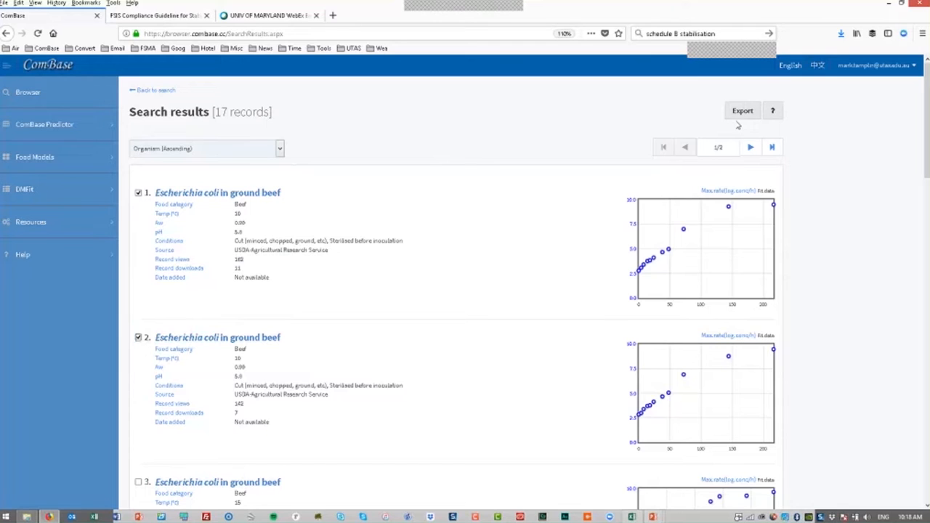
mouse_move(572, 198)
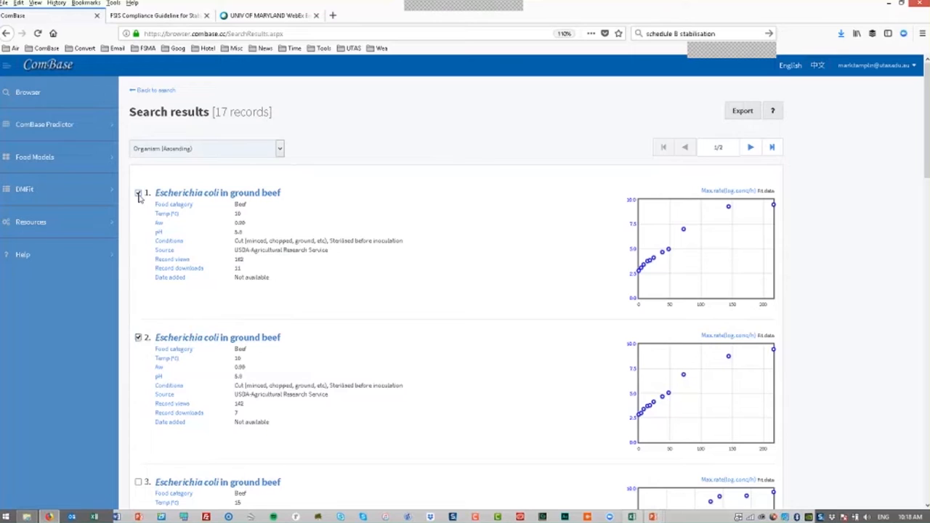
Untick the first record, return to the search criteria, and switch to the Sources tab.
left_click(138, 193)
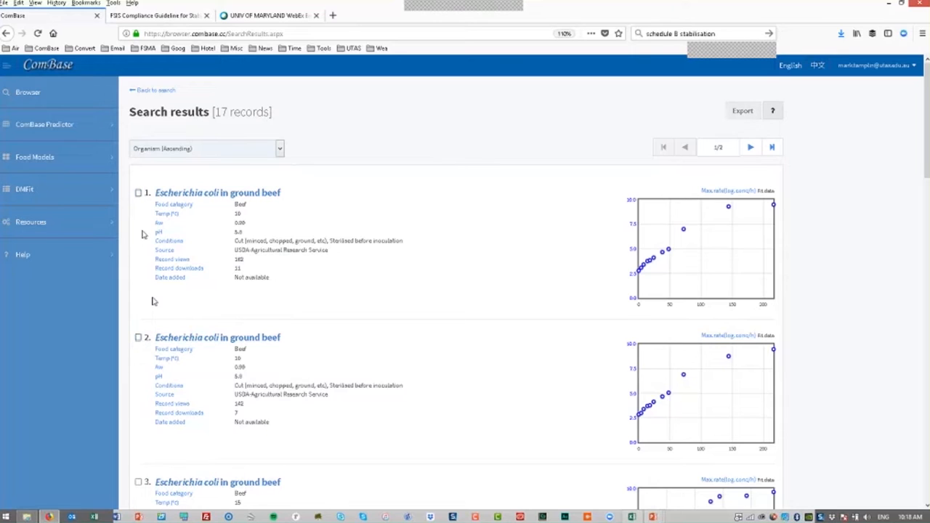
mouse_move(393, 229)
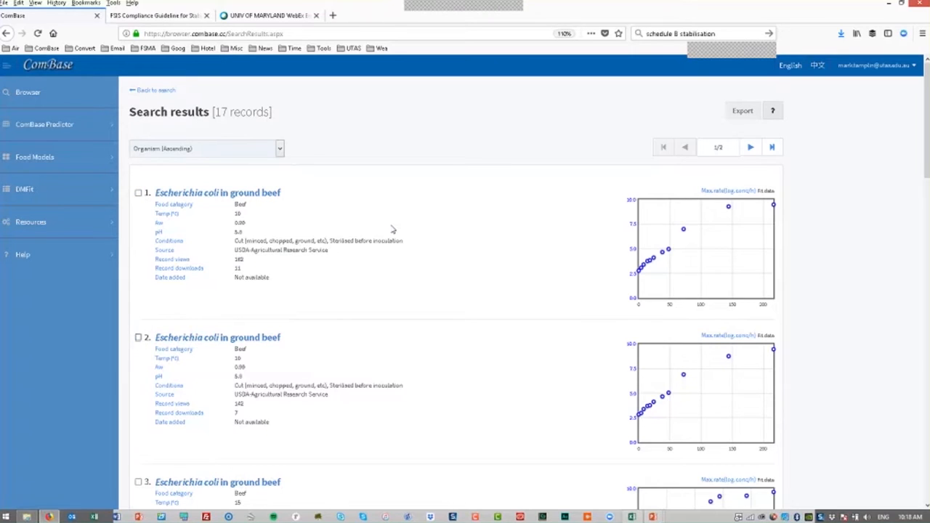
mouse_move(290, 240)
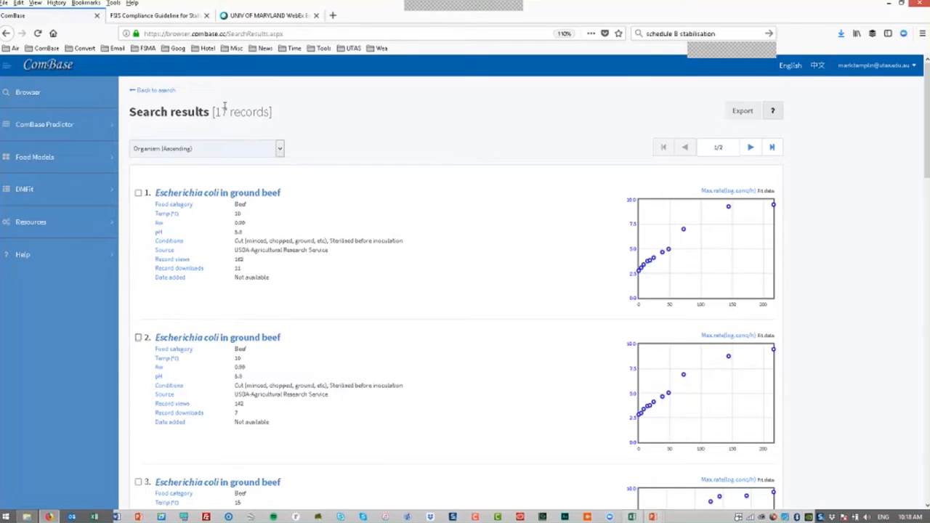
left_click(155, 89)
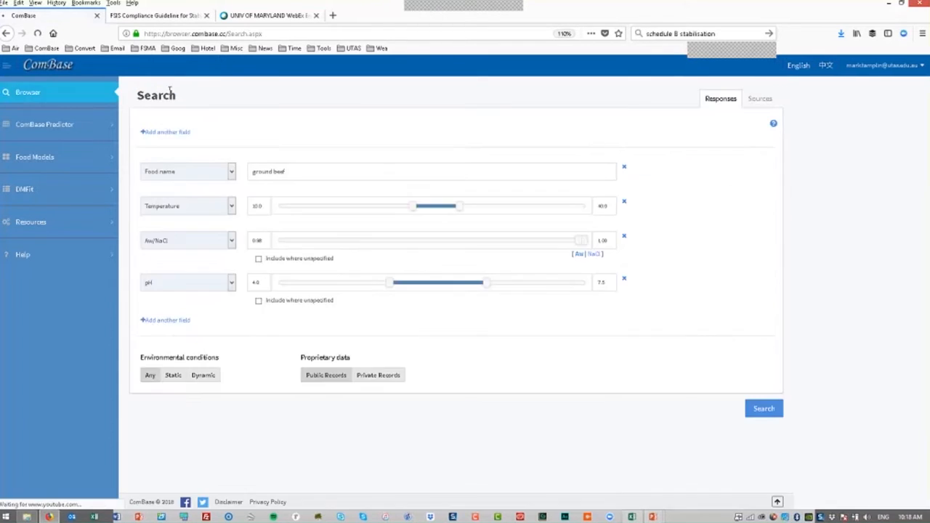
left_click(165, 132)
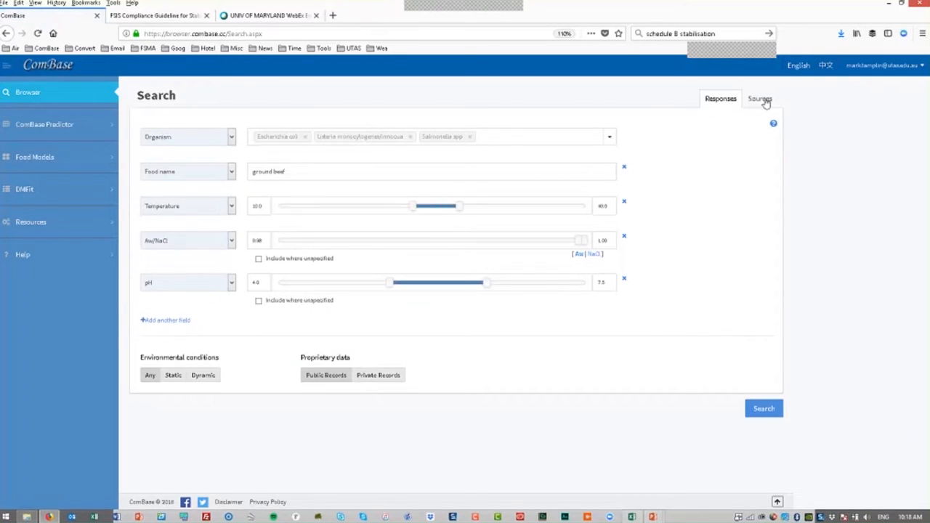
left_click(760, 99)
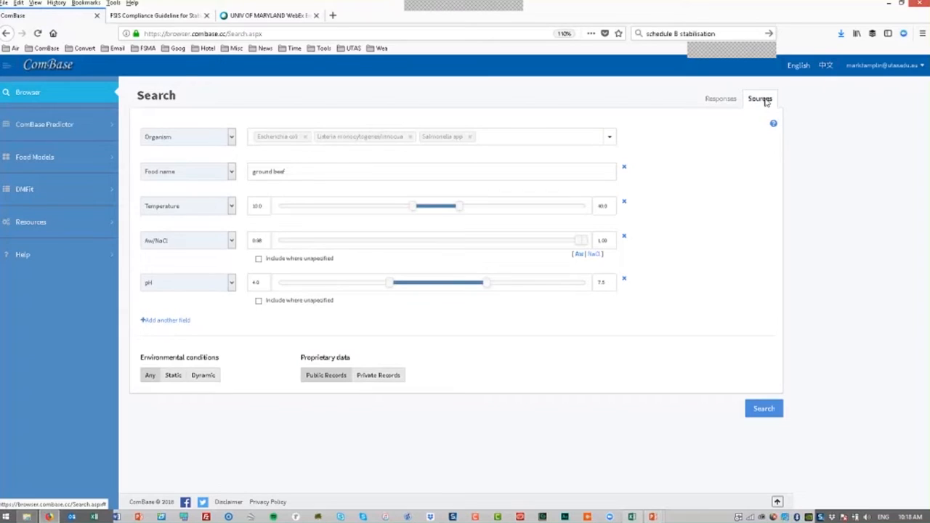
mouse_move(759, 113)
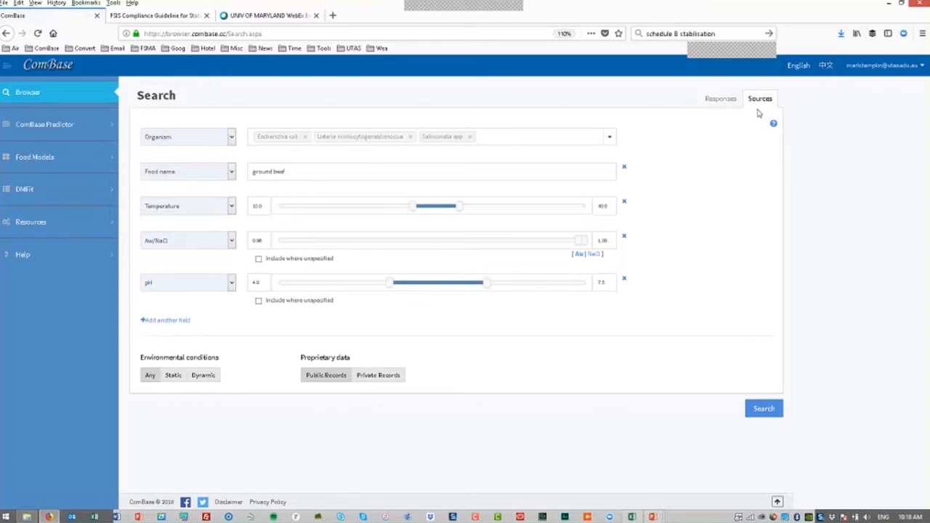
mouse_move(764, 408)
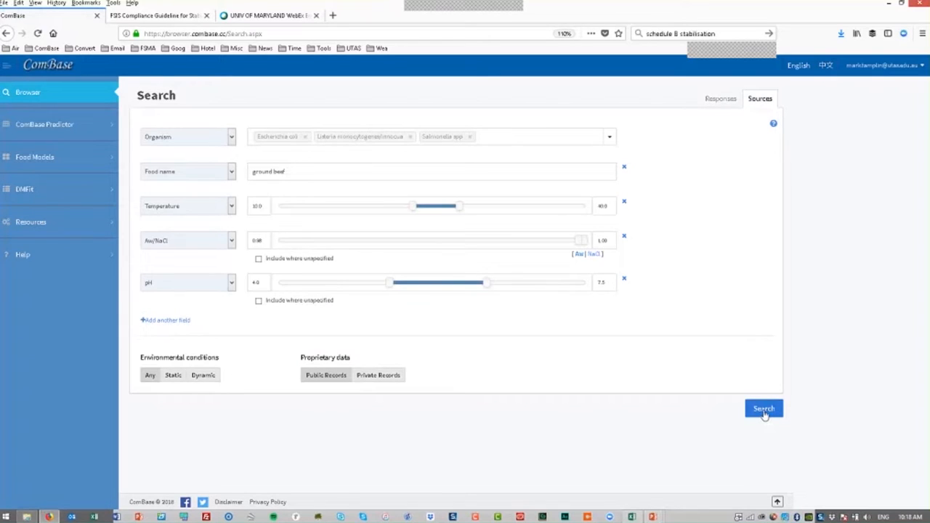
Run the Sources search, listing USDA-Agricultural Research Service with 531 records.
left_click(764, 409)
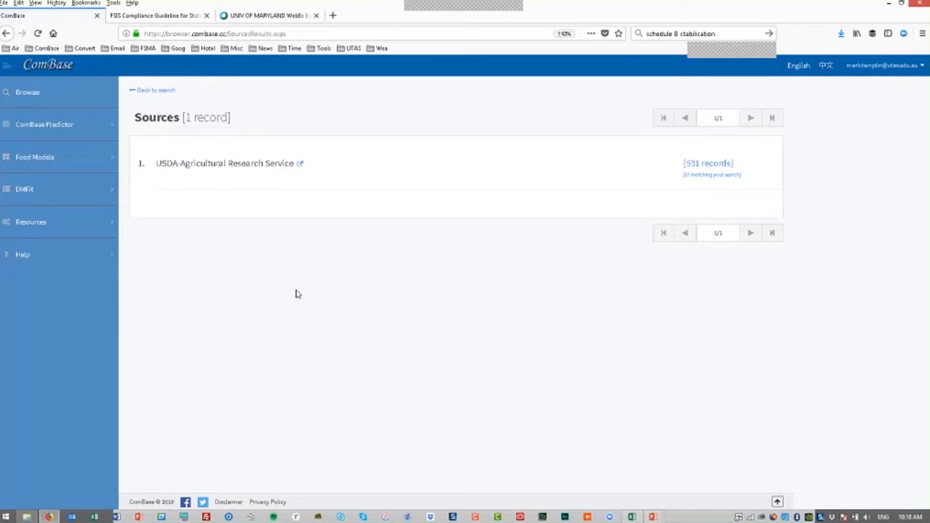
mouse_move(164, 182)
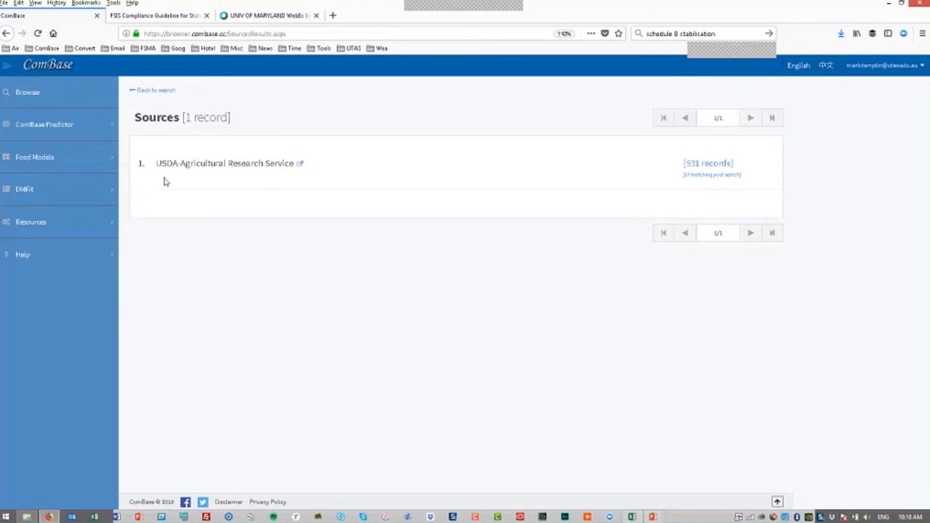
mouse_move(816, 183)
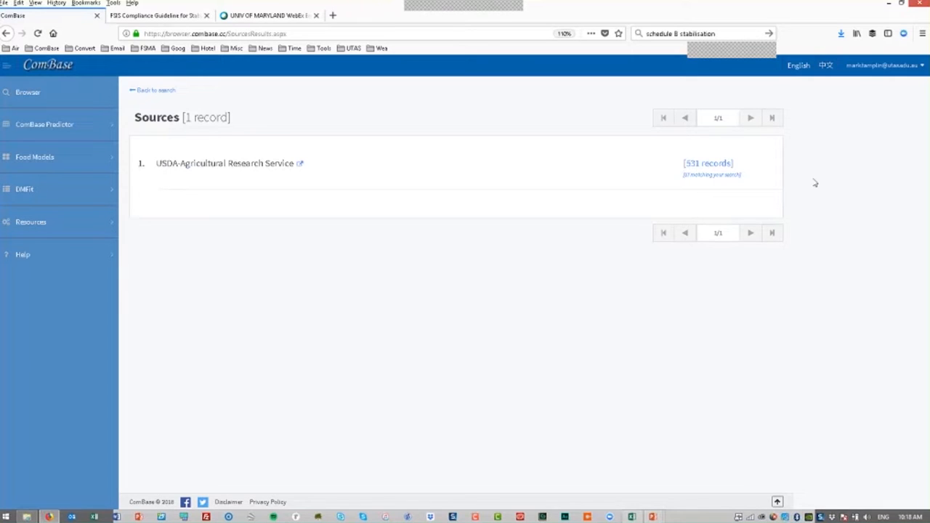
mouse_move(644, 154)
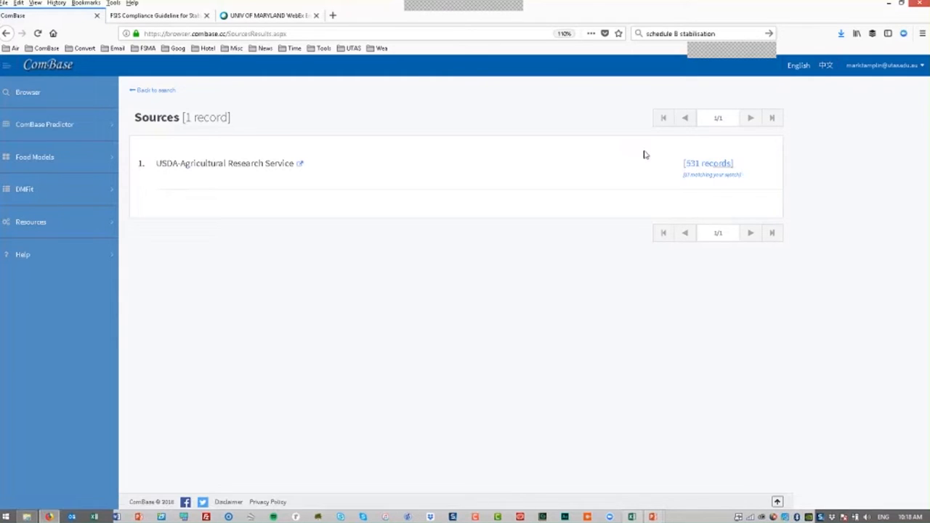
mouse_move(416, 161)
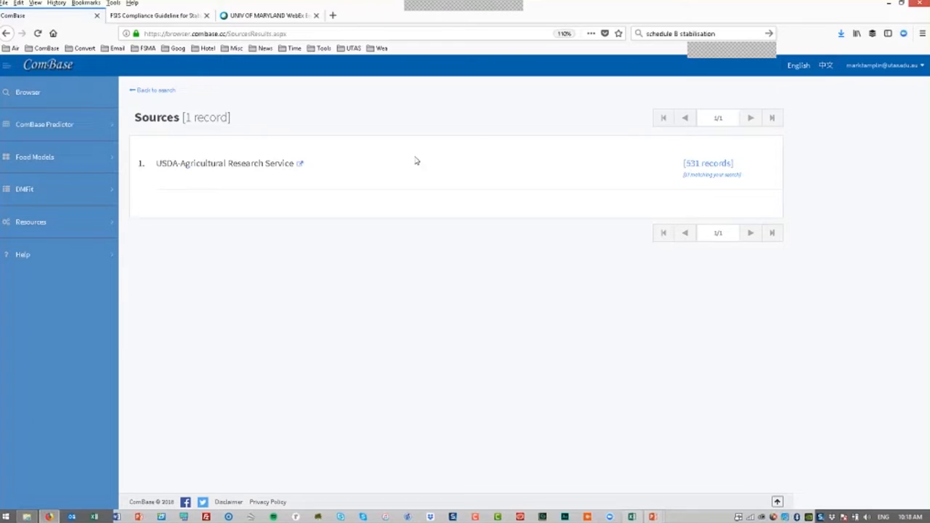
mouse_move(416, 161)
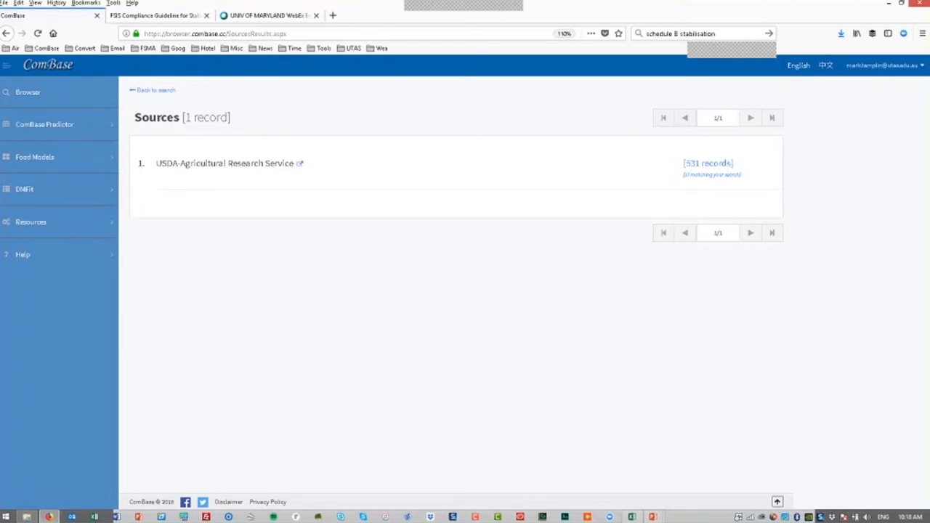
mouse_move(618, 173)
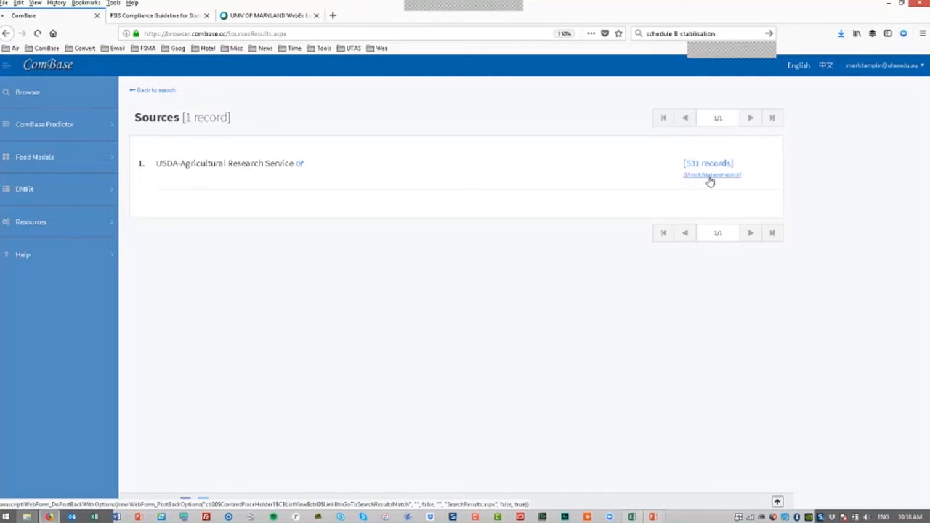
Show the USDA source's 17 matching ground beef records and scroll past record 3.
left_click(712, 175)
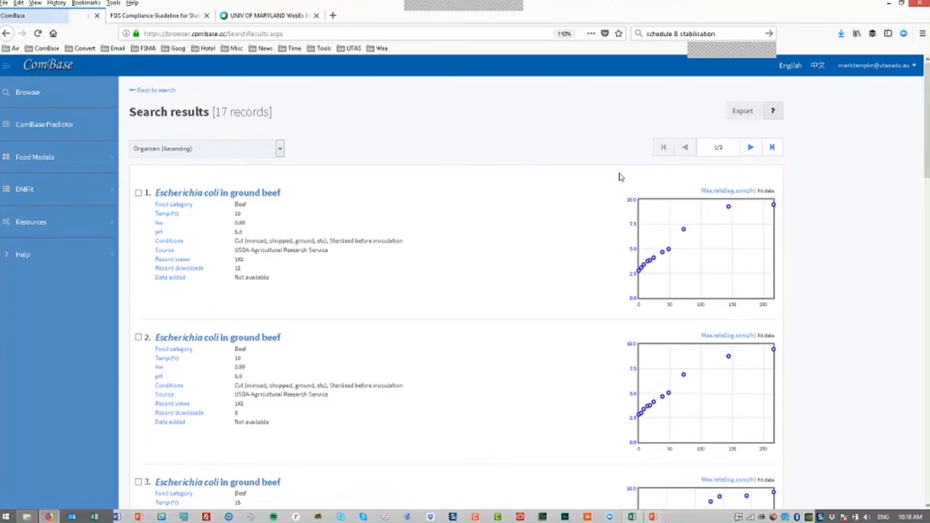
mouse_move(532, 180)
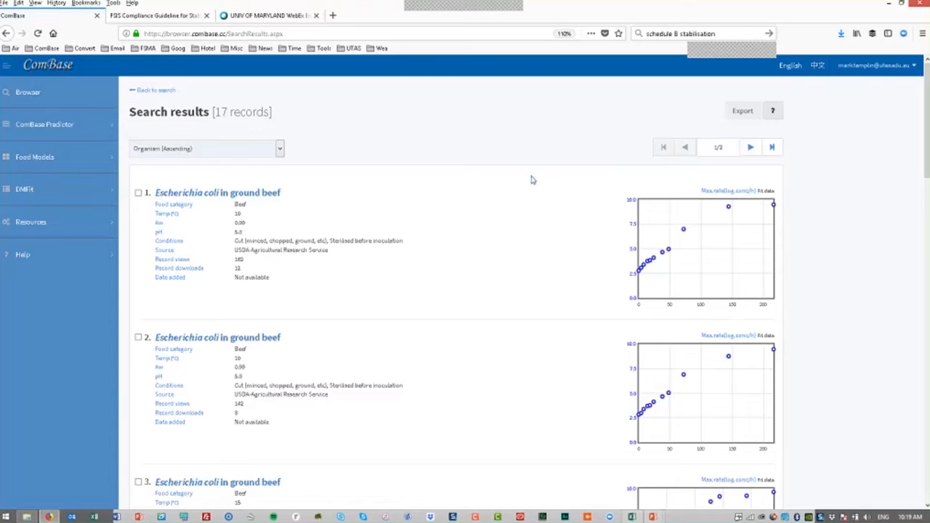
mouse_move(499, 202)
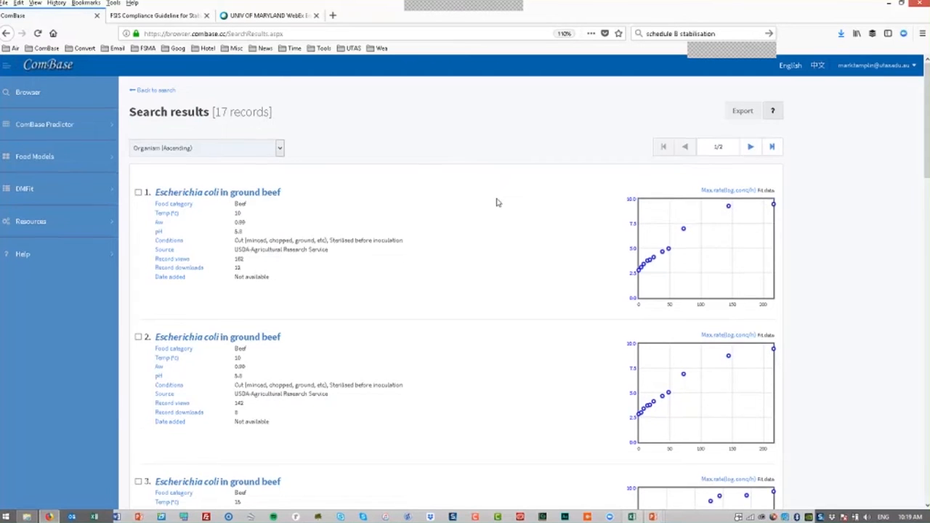
scroll("down", 3)
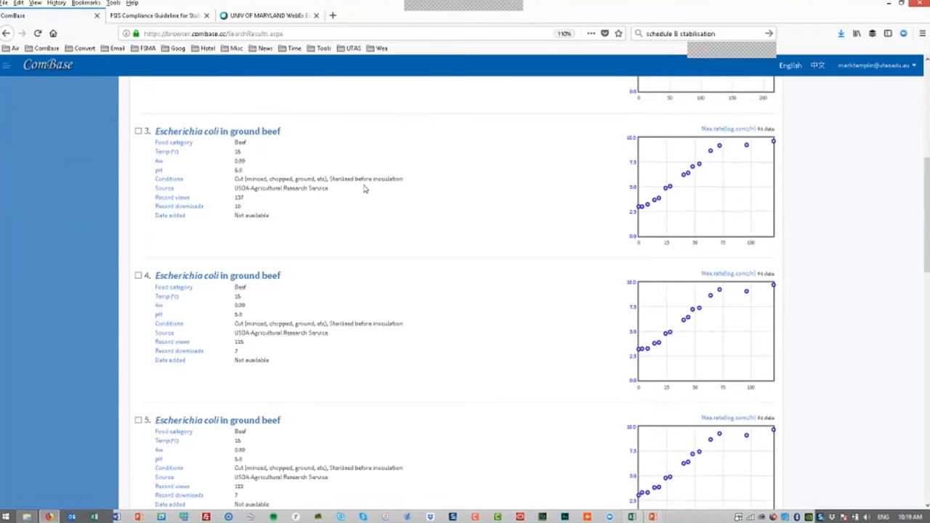
mouse_move(143, 153)
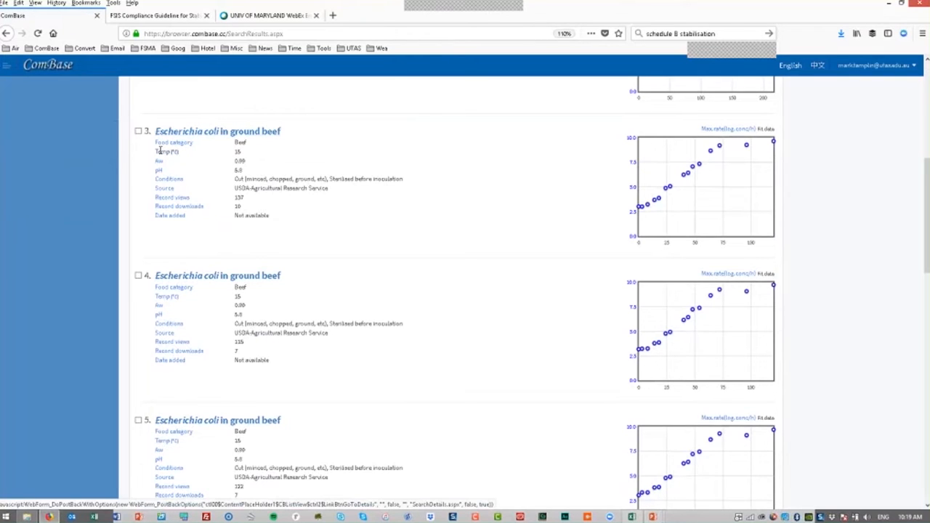
mouse_move(161, 151)
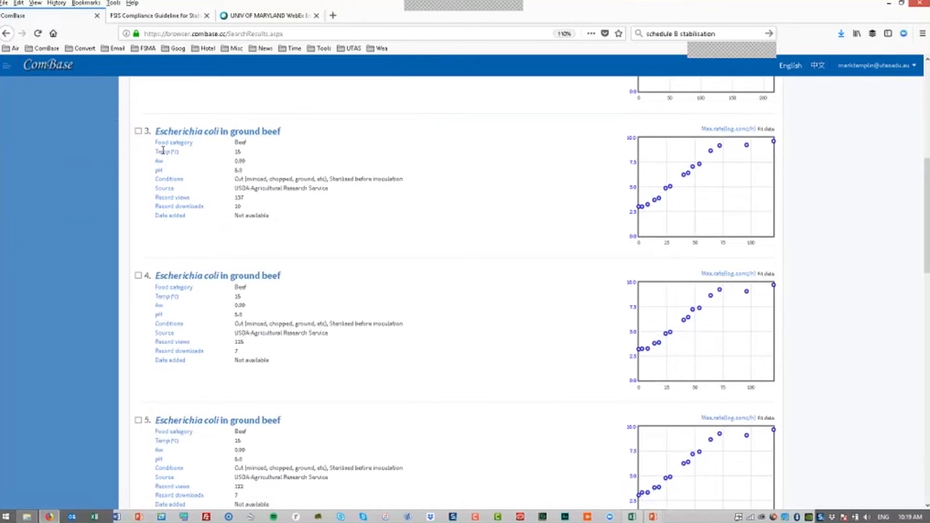
mouse_move(111, 193)
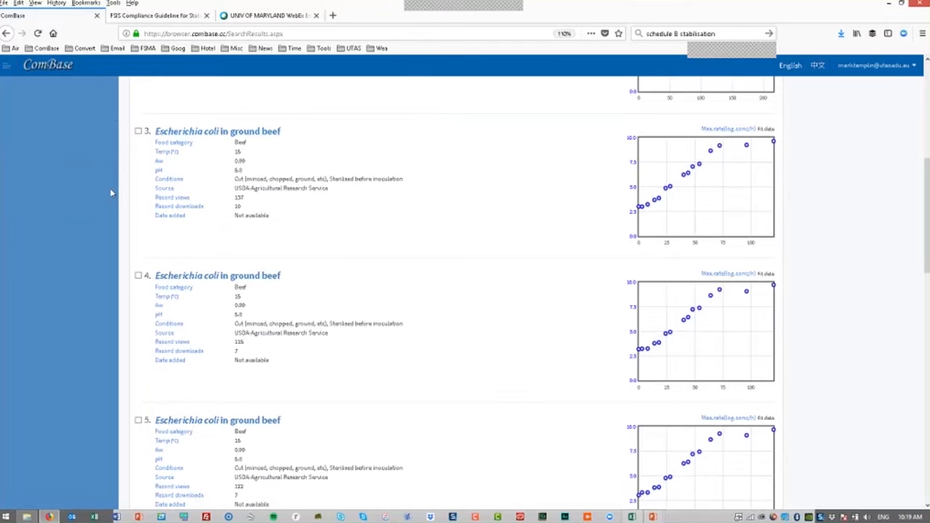
mouse_move(141, 176)
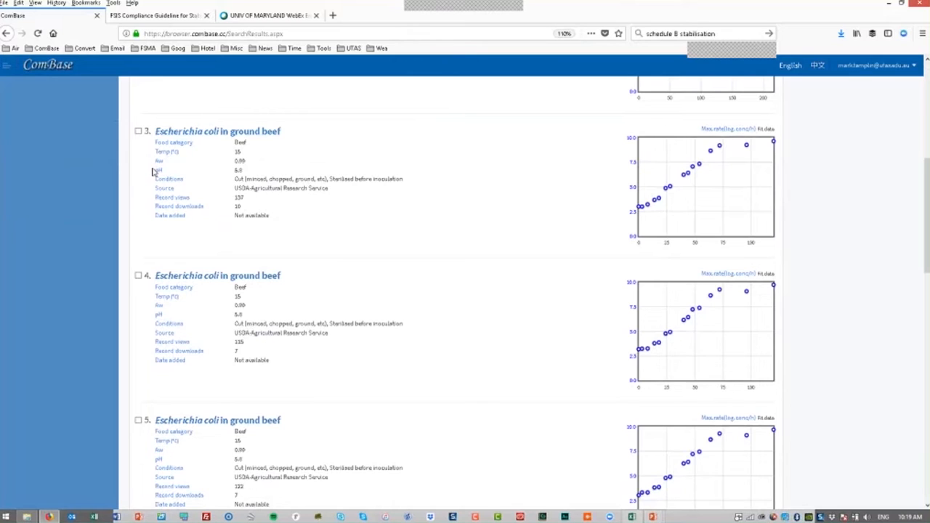
mouse_move(154, 196)
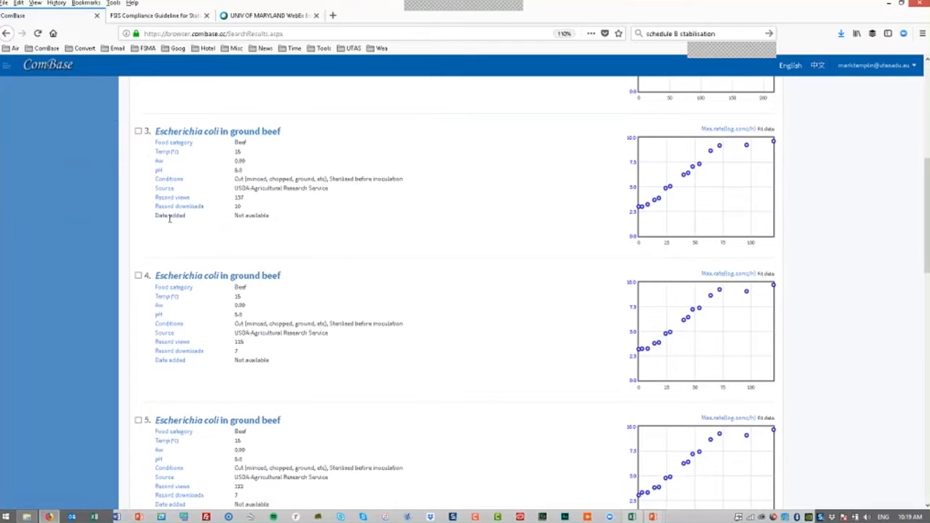
mouse_move(252, 230)
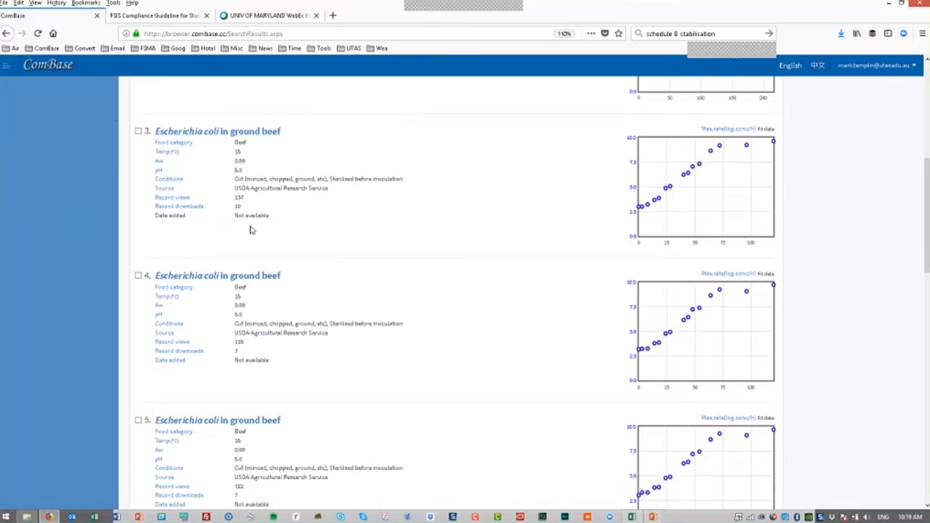
mouse_move(236, 225)
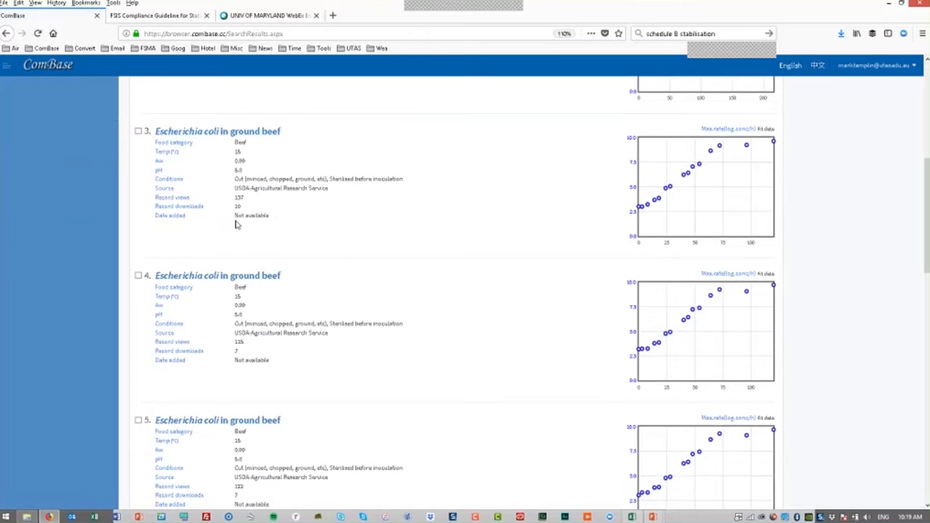
mouse_move(168, 226)
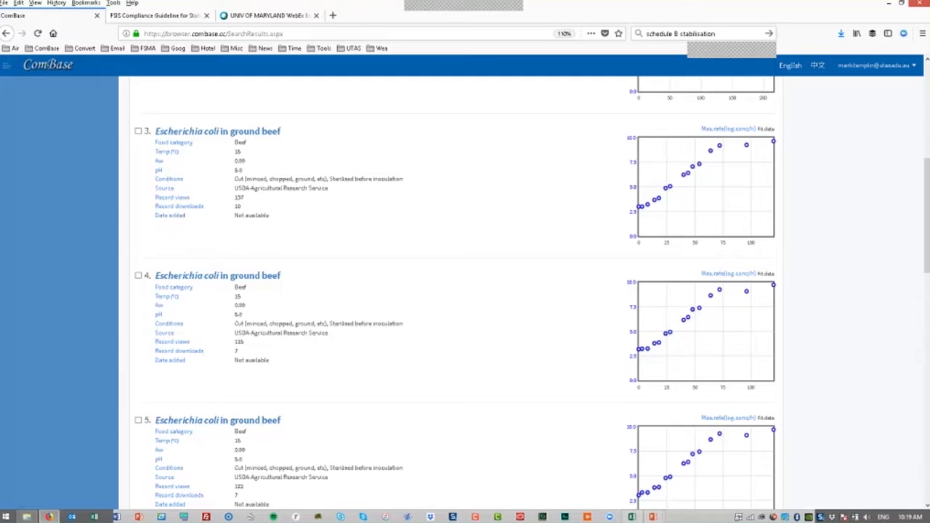
left_click(218, 131)
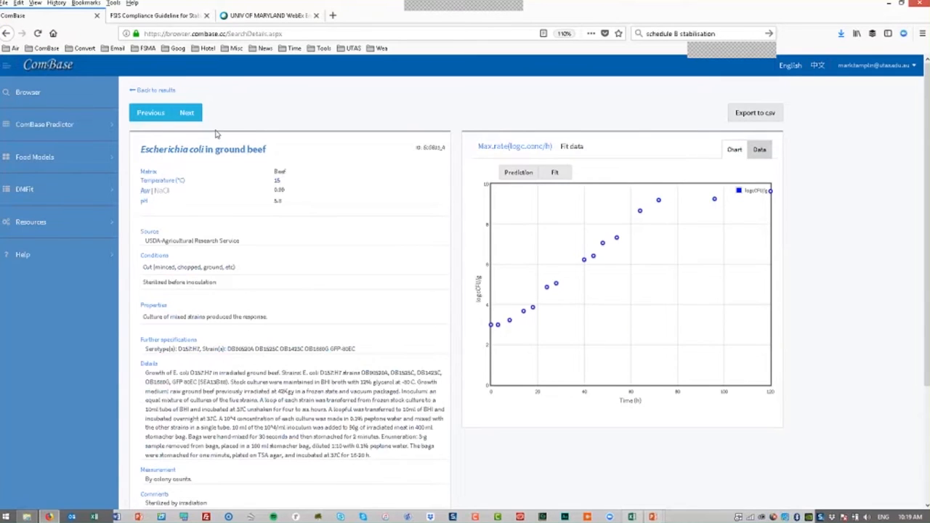
mouse_move(410, 172)
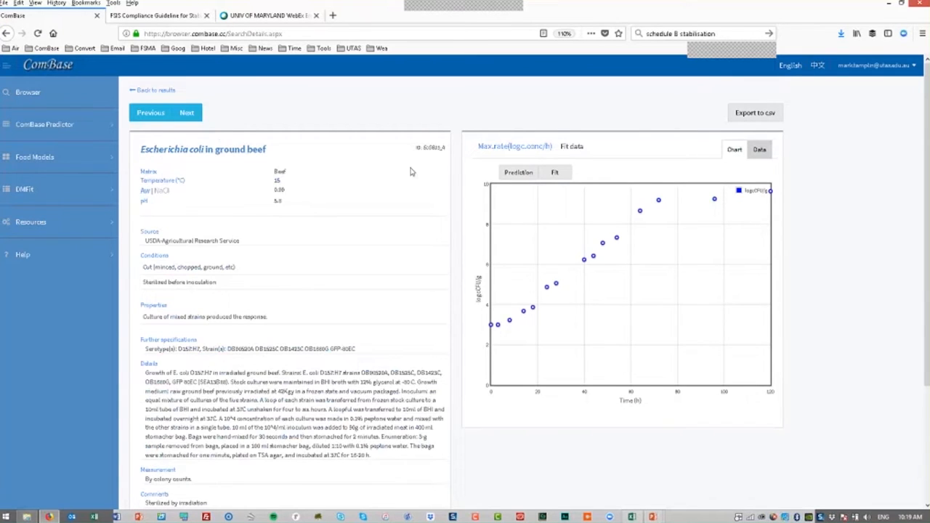
mouse_move(409, 163)
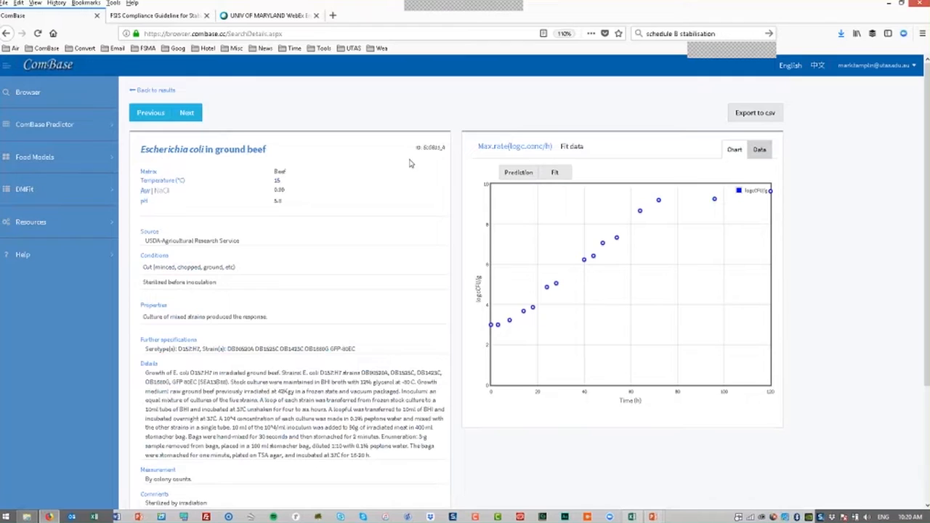
mouse_move(201, 194)
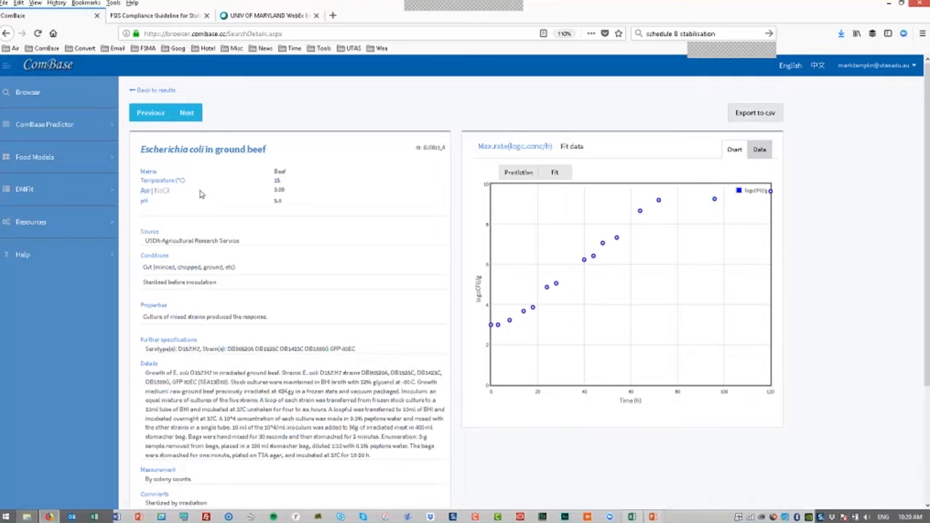
scroll("down", 3)
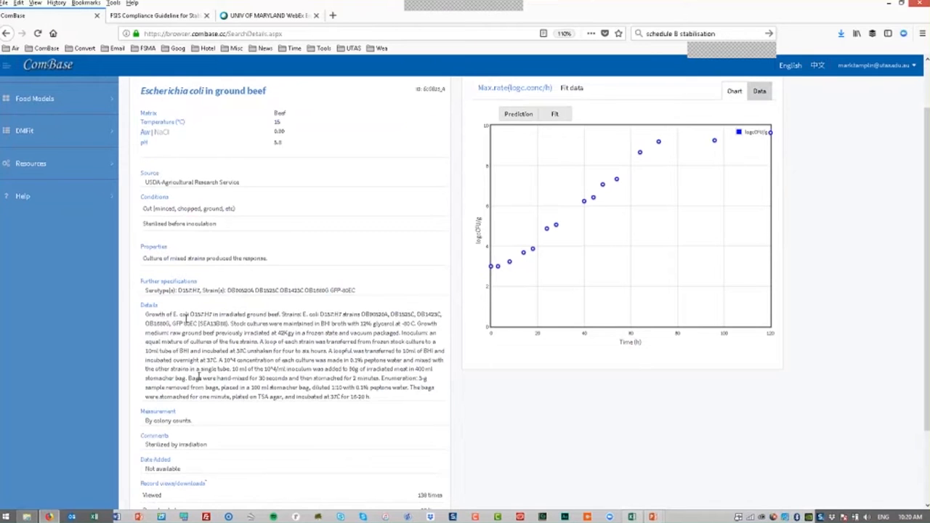
scroll("down", 3)
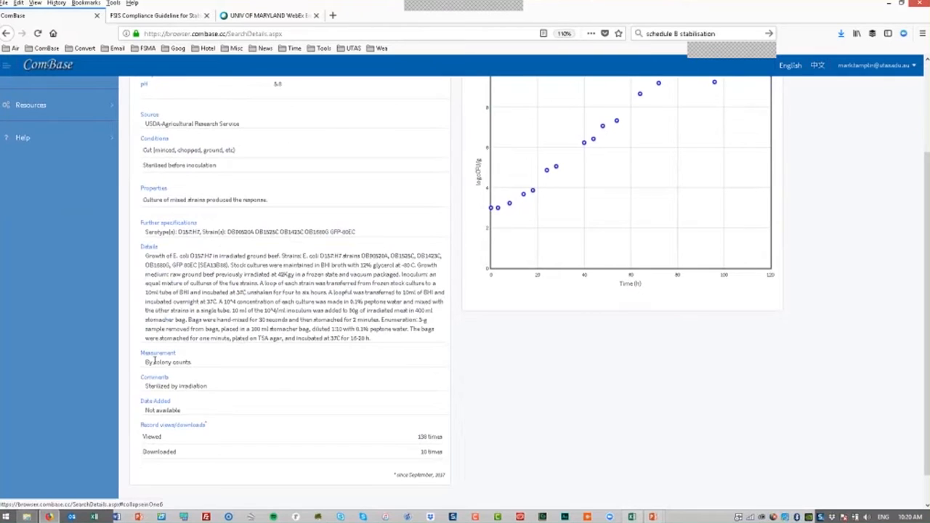
scroll("down", 3)
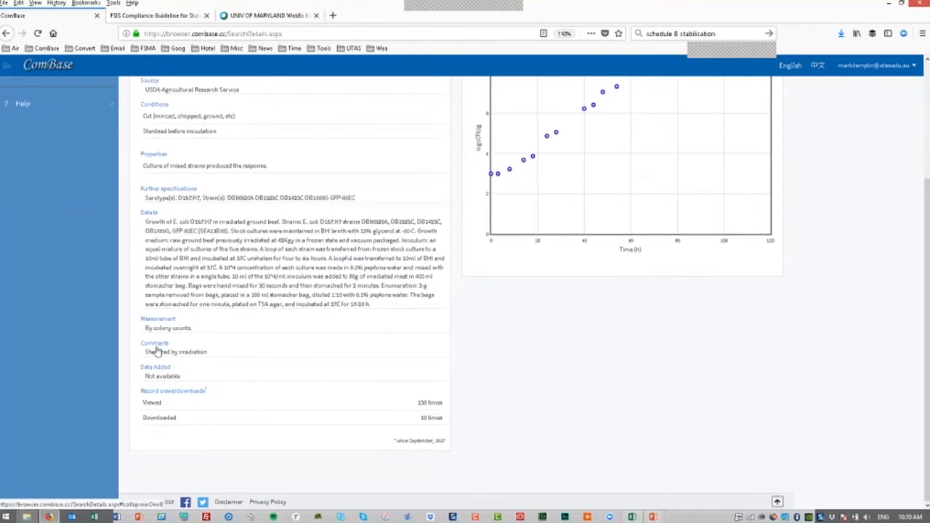
mouse_move(158, 361)
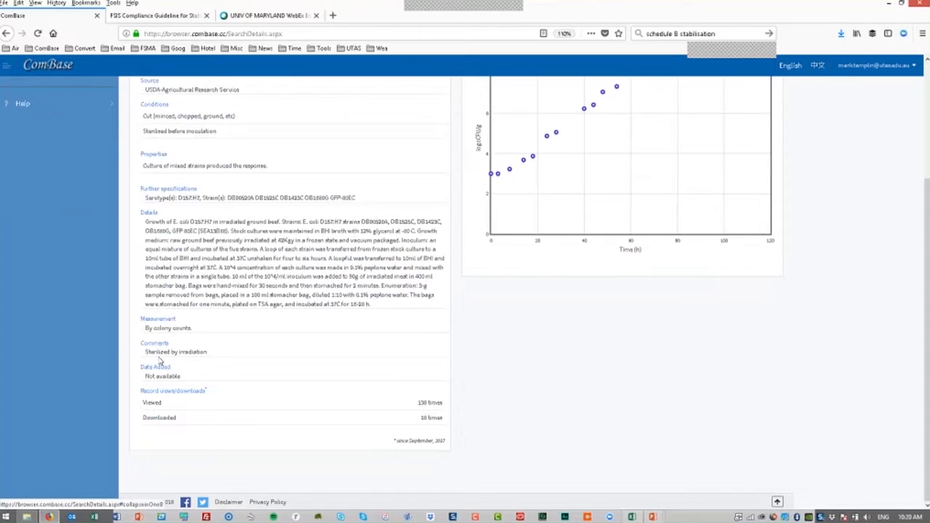
mouse_move(284, 317)
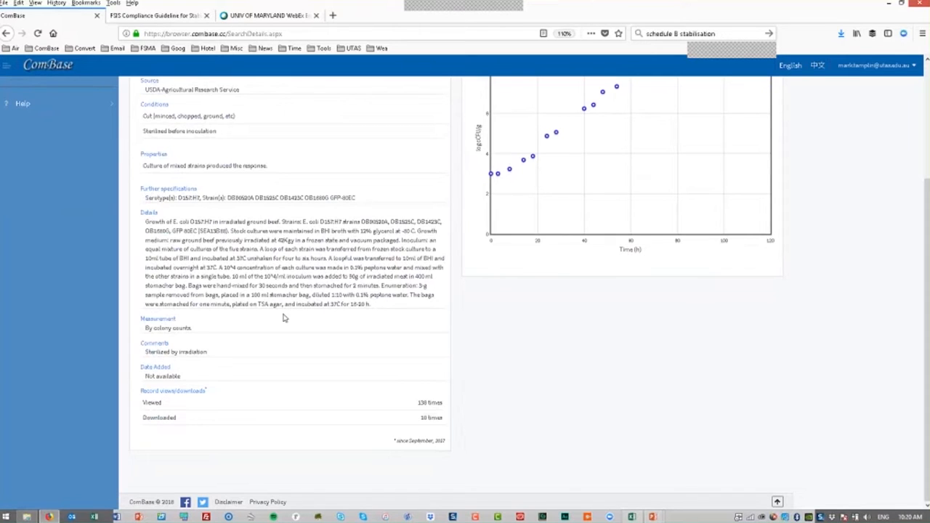
scroll("up", 3)
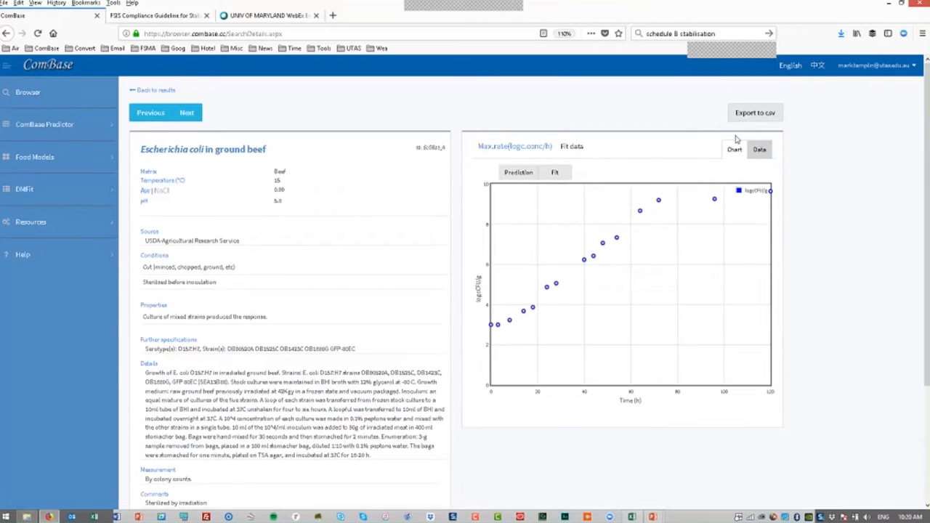
Export the record's data to CSV, open it in Excel, and widen column A.
left_click(754, 112)
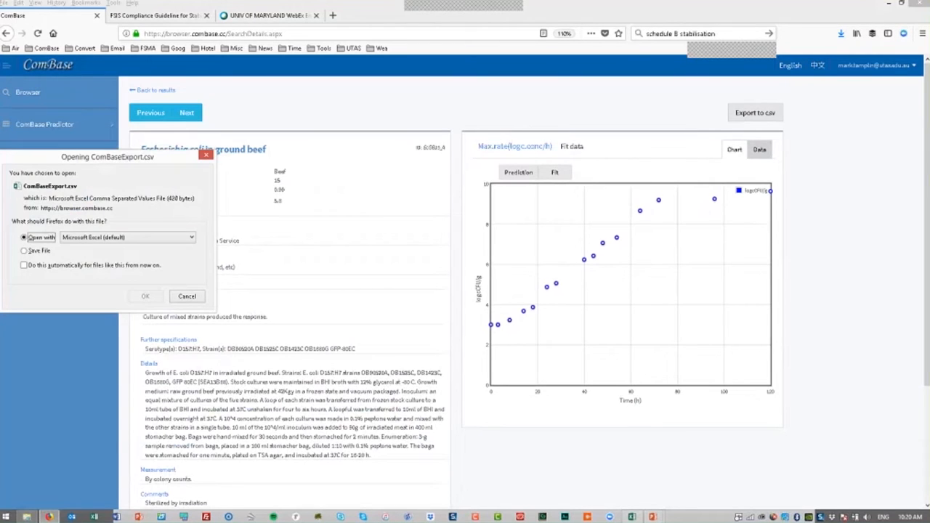
mouse_move(146, 296)
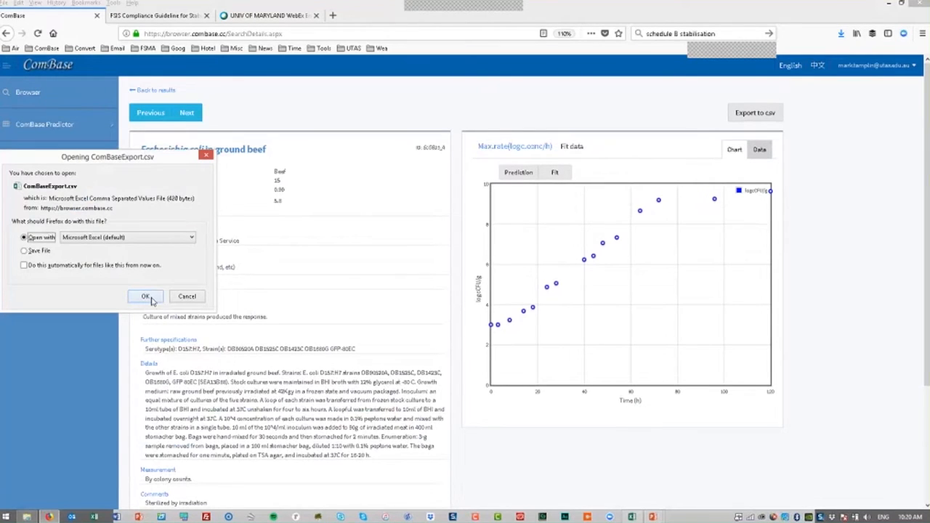
left_click(145, 296)
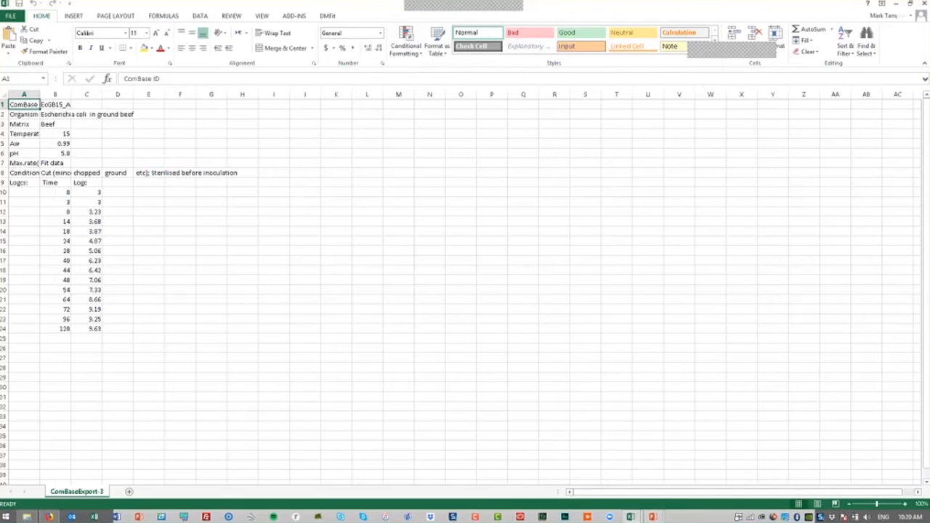
mouse_move(302, 245)
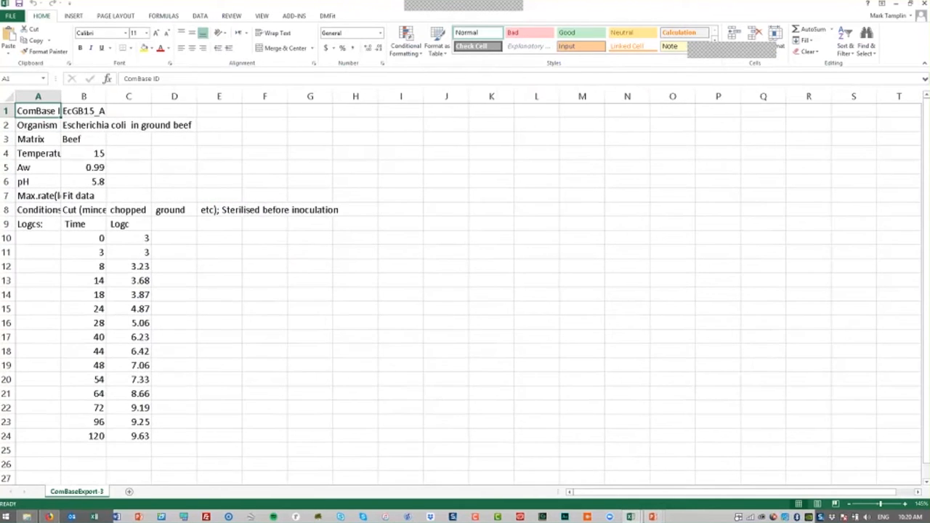
left_click_drag(61, 96, 92, 96)
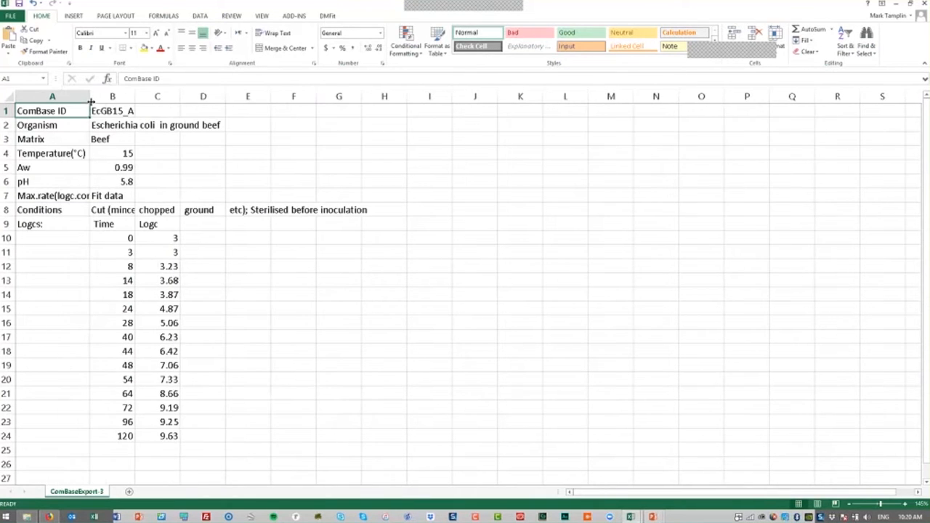
left_click_drag(92, 96, 119, 96)
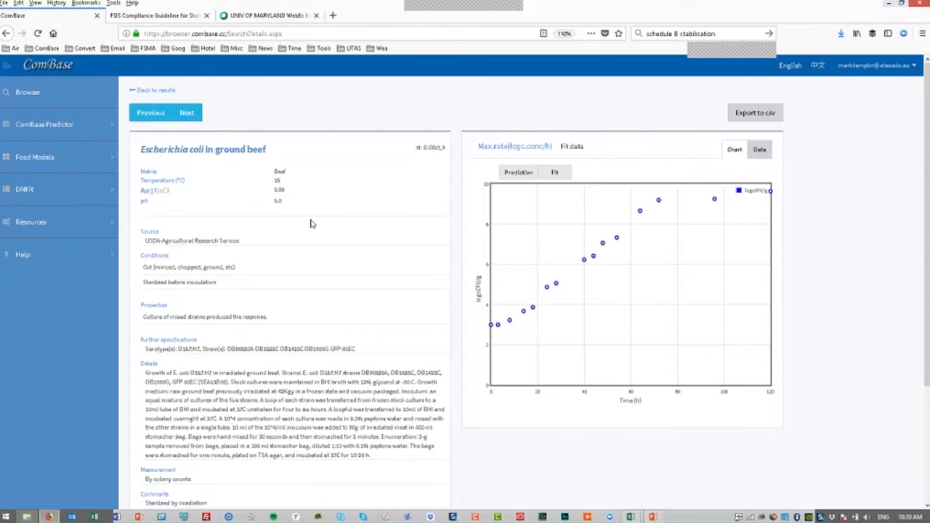
mouse_move(304, 214)
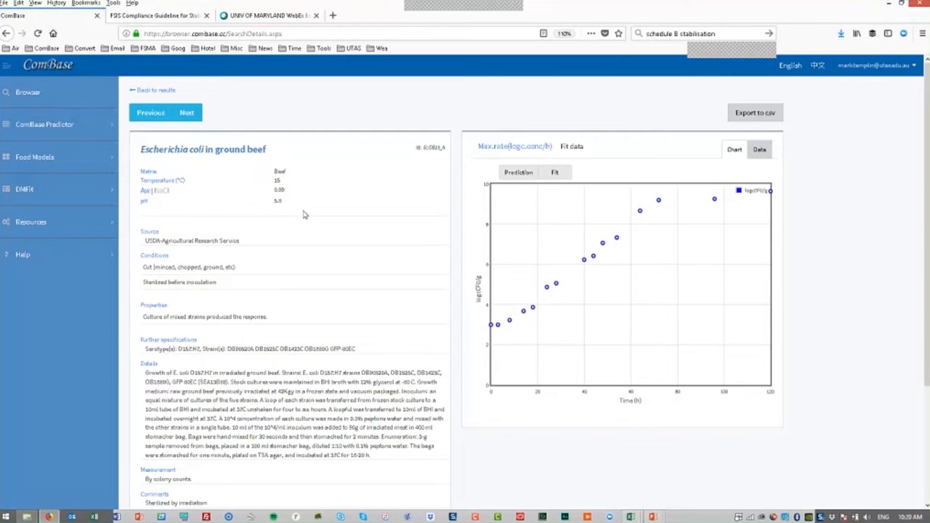
mouse_move(672, 210)
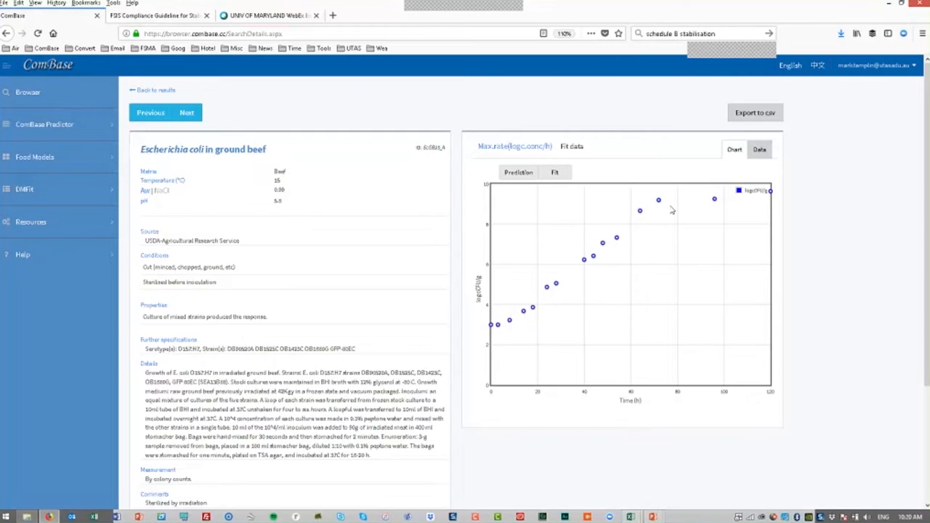
mouse_move(662, 248)
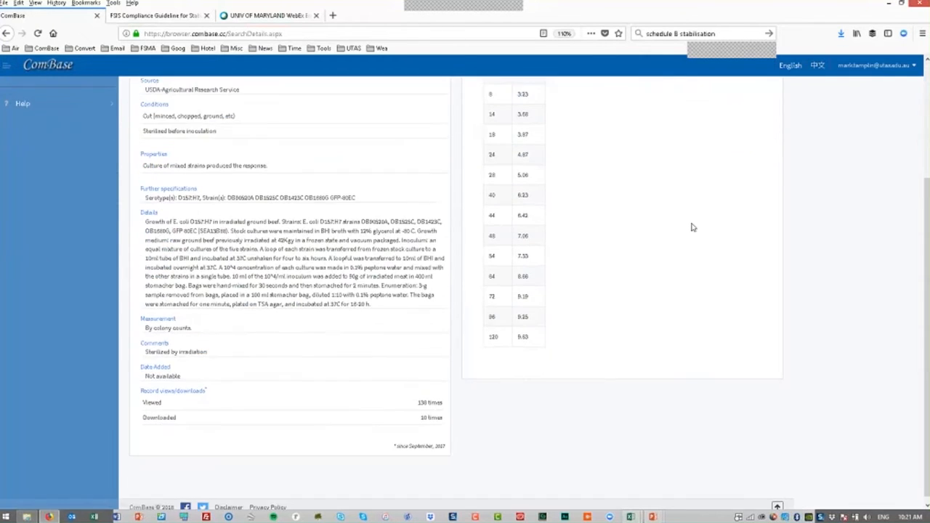
scroll("up", 3)
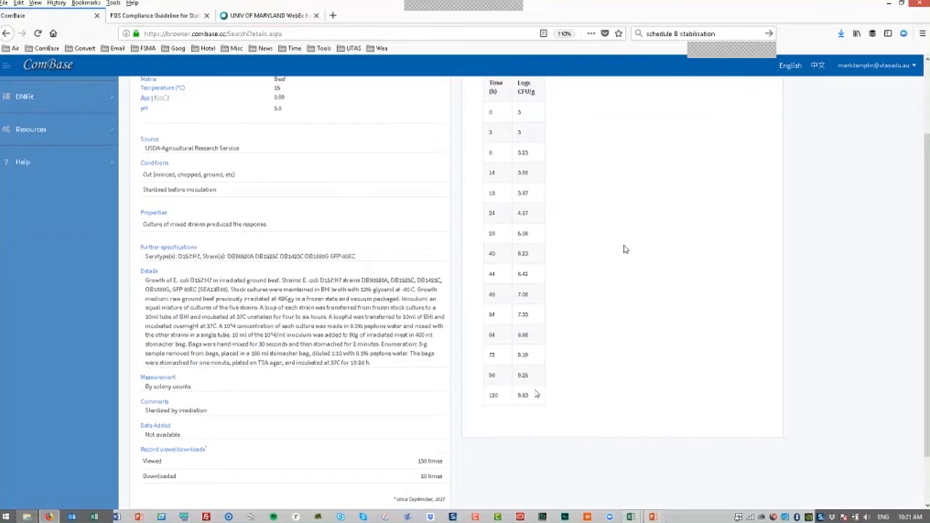
scroll("up", 3)
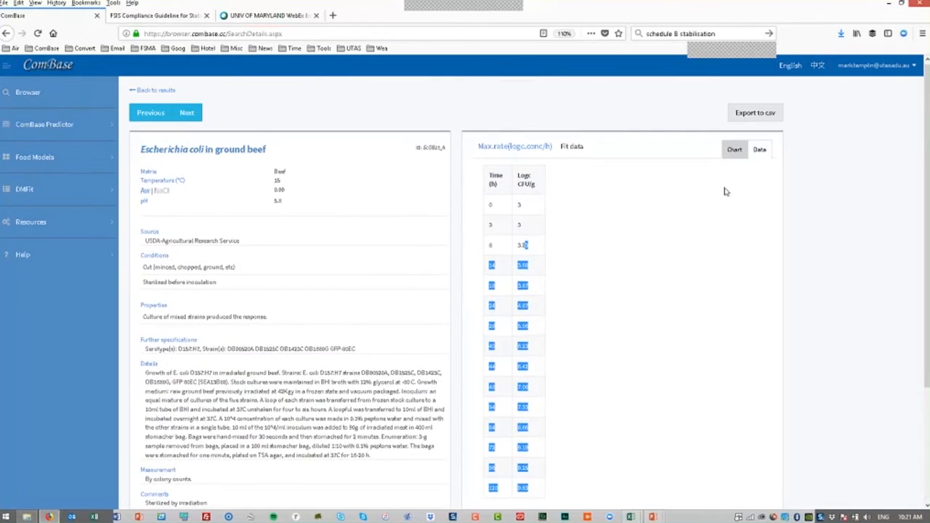
left_click(734, 149)
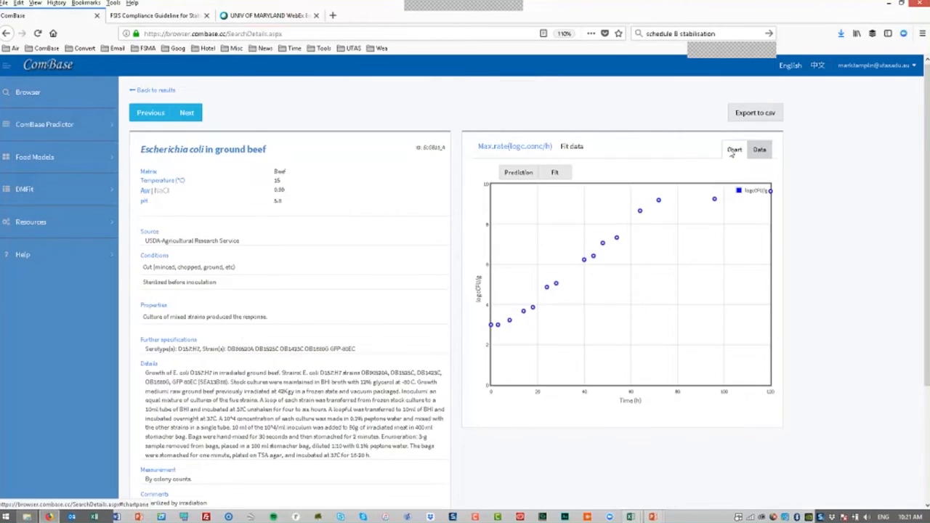
mouse_move(713, 255)
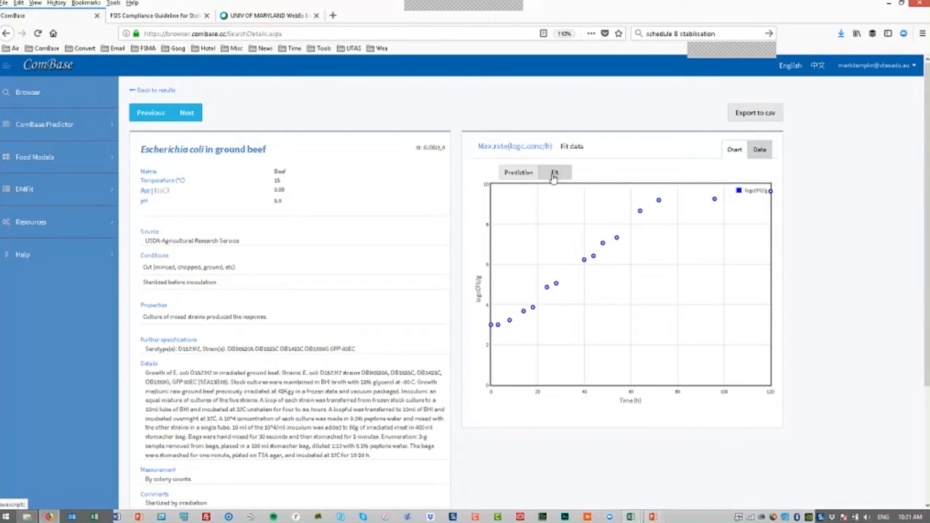
Fit the Baranyi and Roberts complete model to the chart, giving R-square 0.995.
left_click(554, 172)
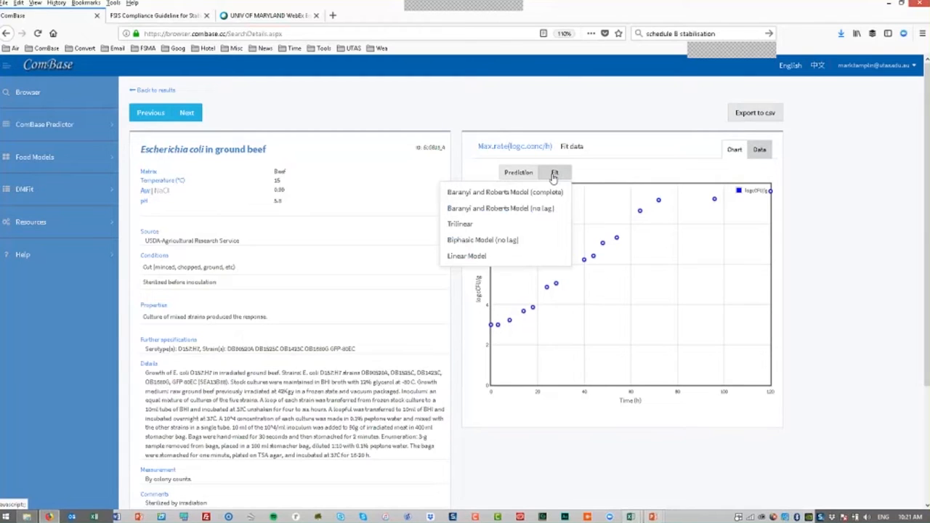
mouse_move(500, 208)
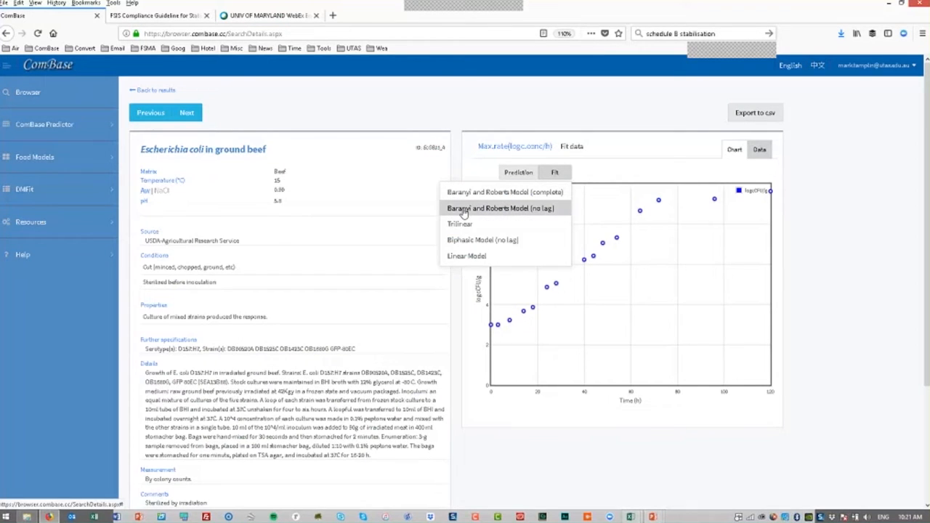
mouse_move(460, 224)
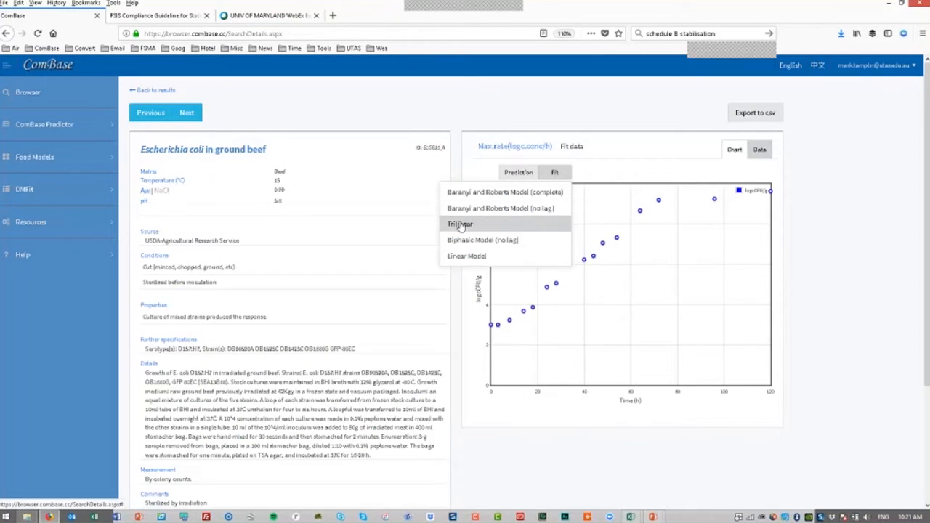
mouse_move(461, 240)
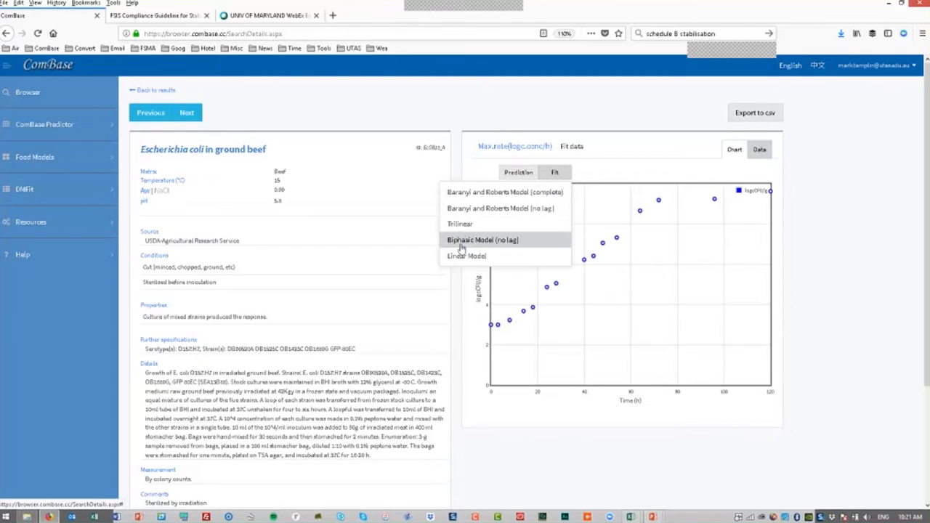
mouse_move(466, 255)
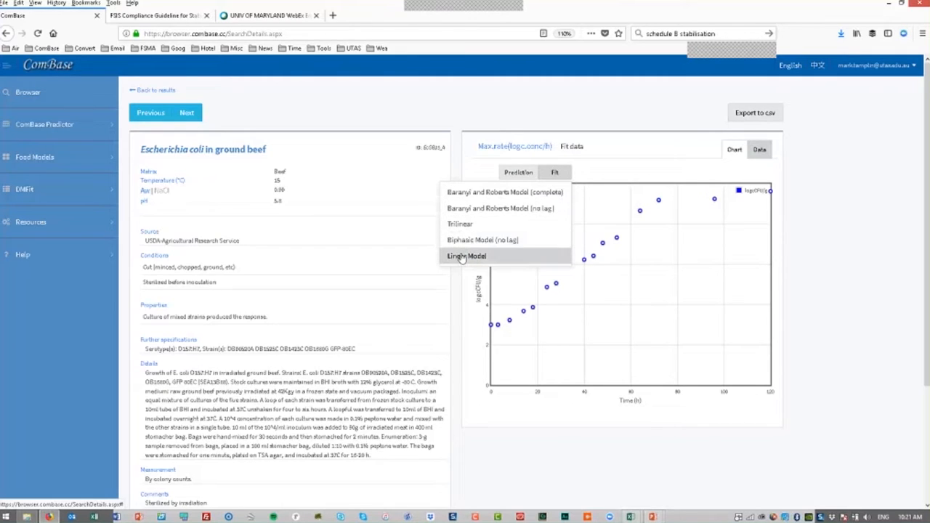
mouse_move(504, 192)
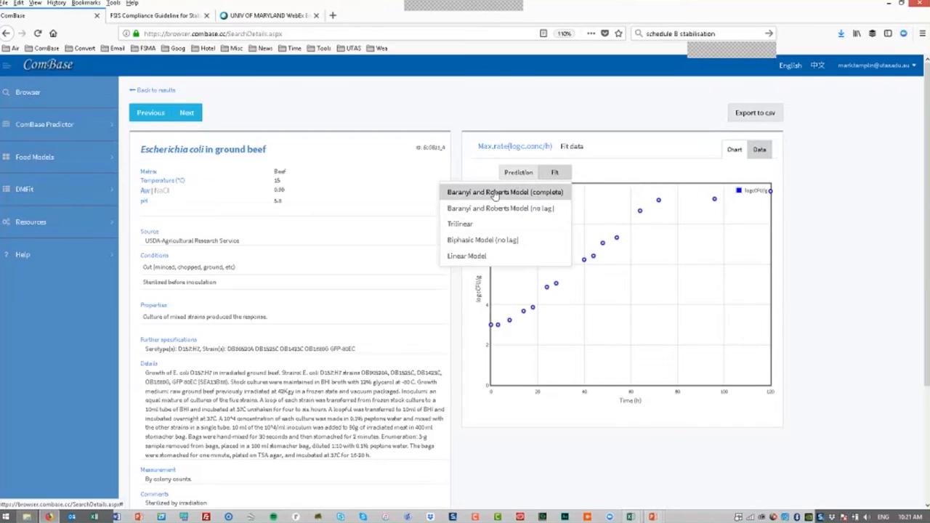
left_click(505, 191)
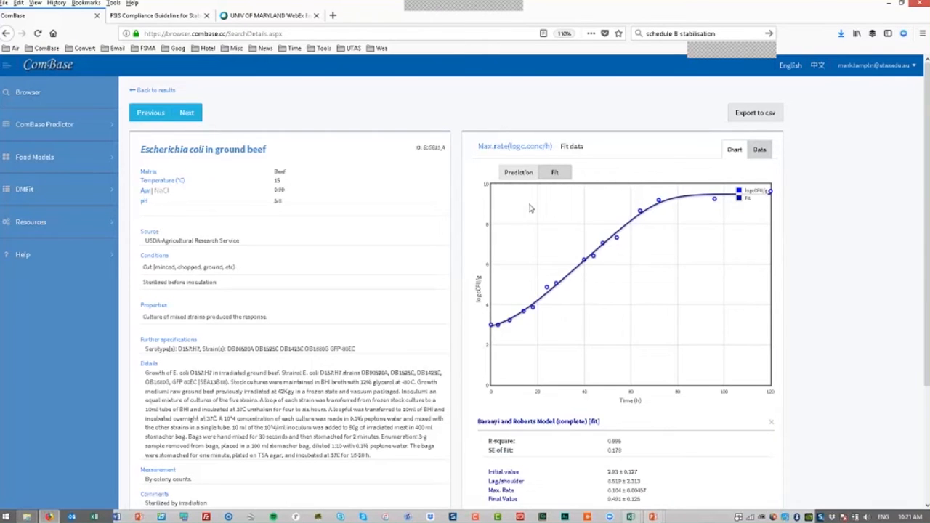
scroll("down", 3)
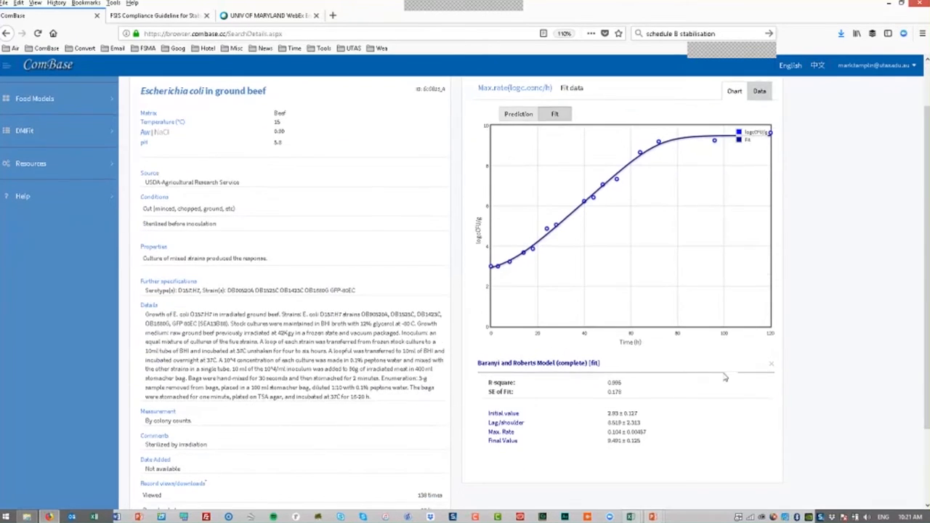
mouse_move(641, 391)
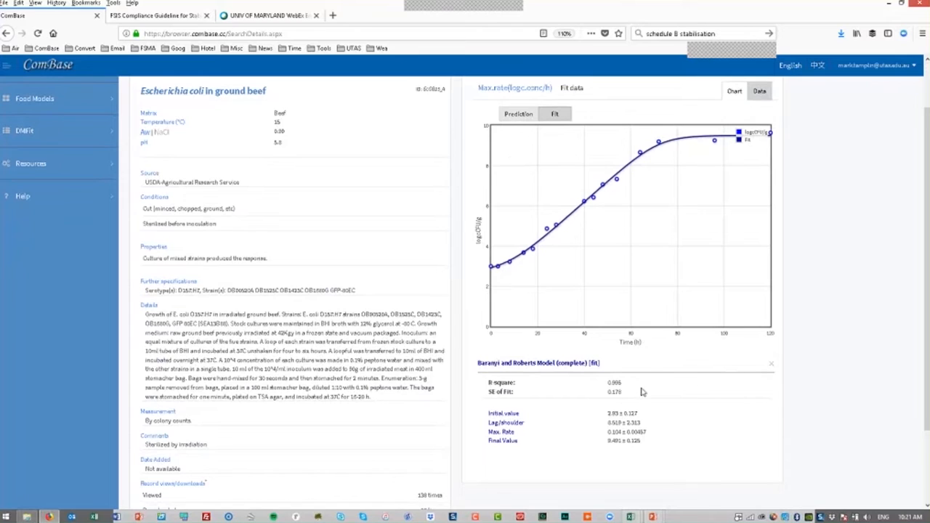
mouse_move(626, 392)
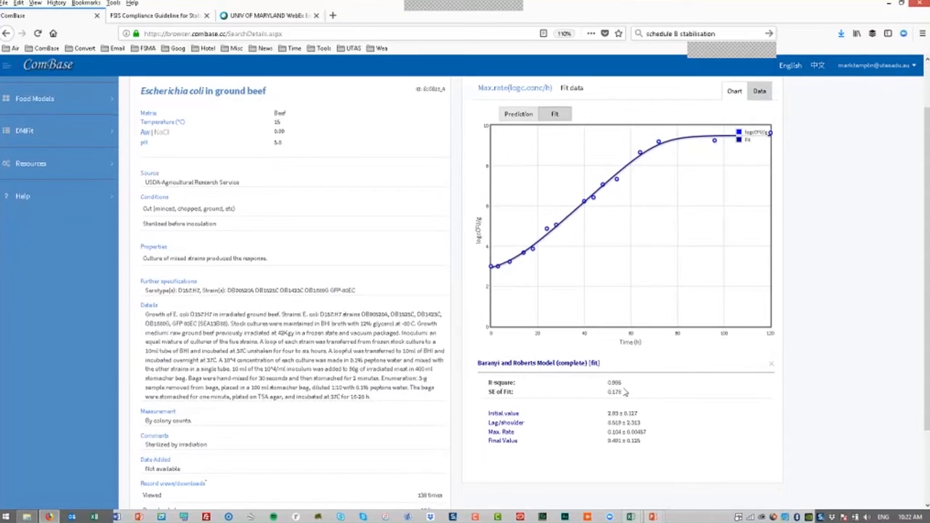
mouse_move(539, 405)
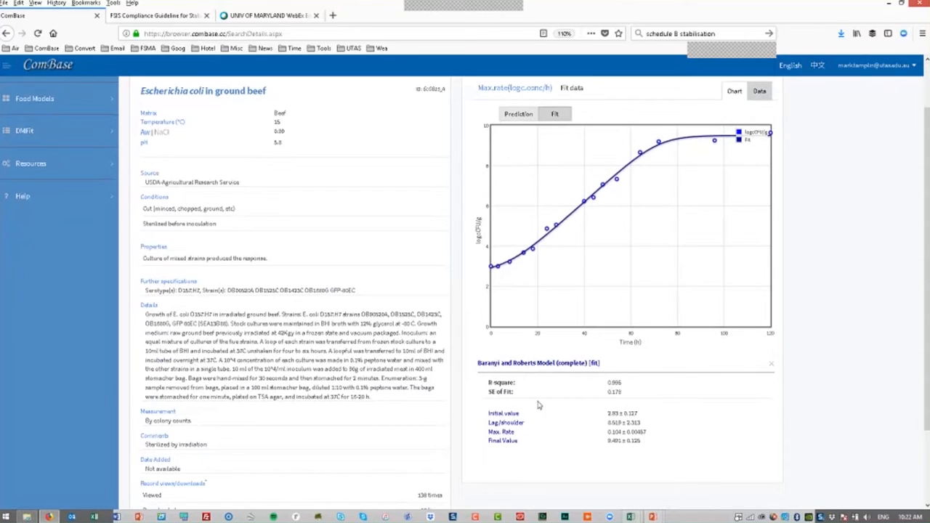
mouse_move(626, 403)
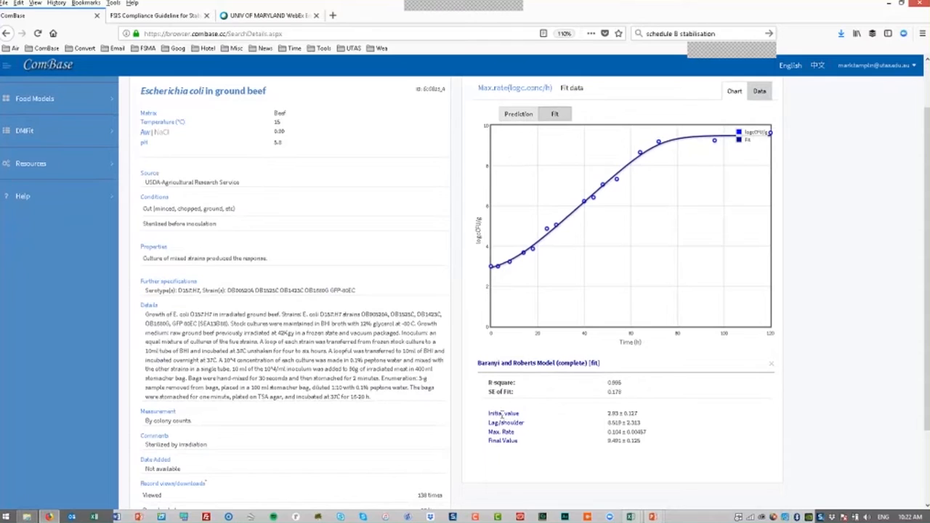
mouse_move(493, 279)
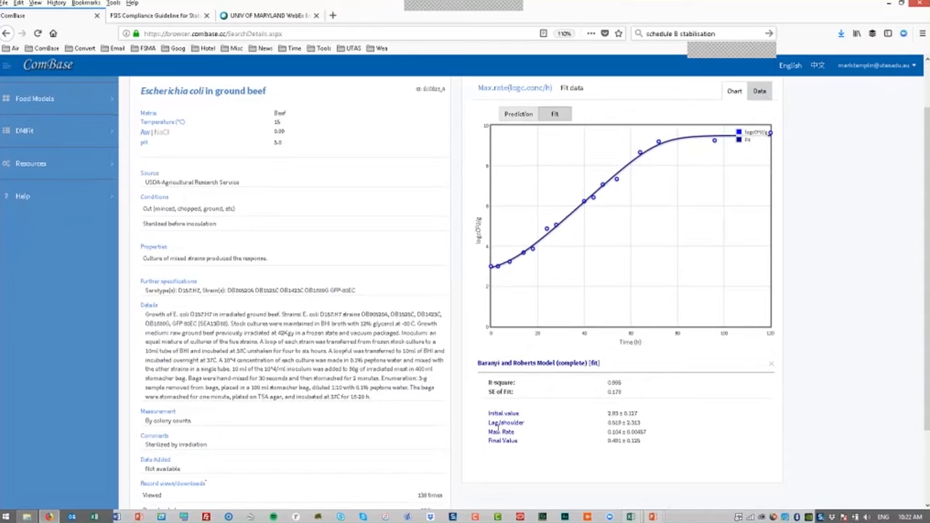
mouse_move(566, 428)
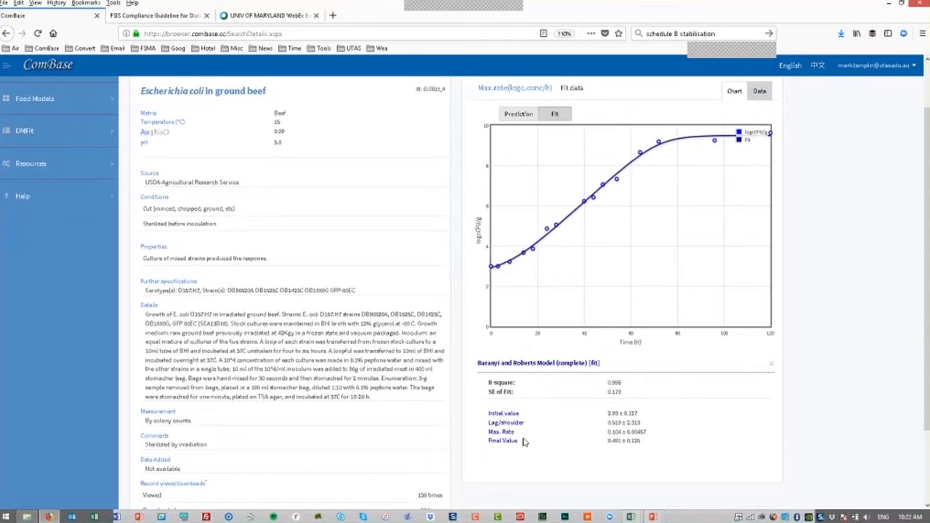
mouse_move(613, 436)
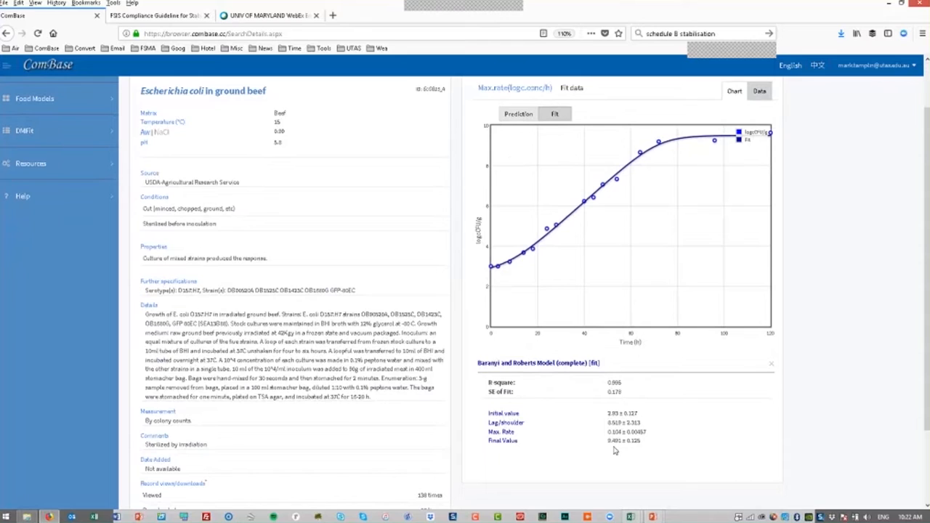
mouse_move(539, 318)
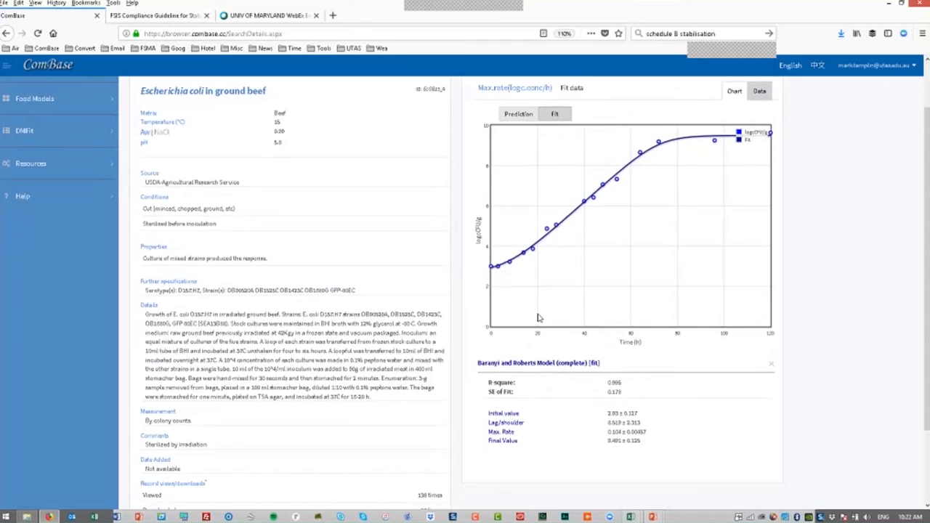
mouse_move(584, 260)
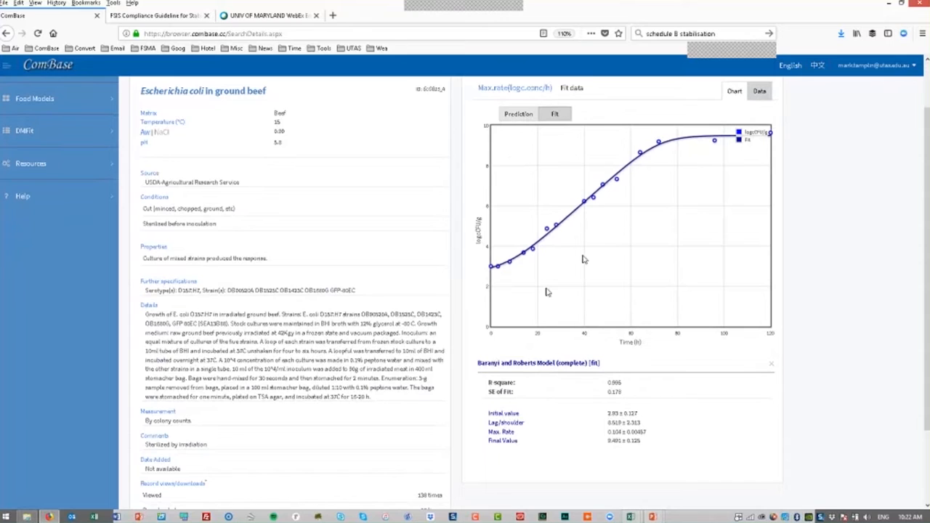
mouse_move(573, 220)
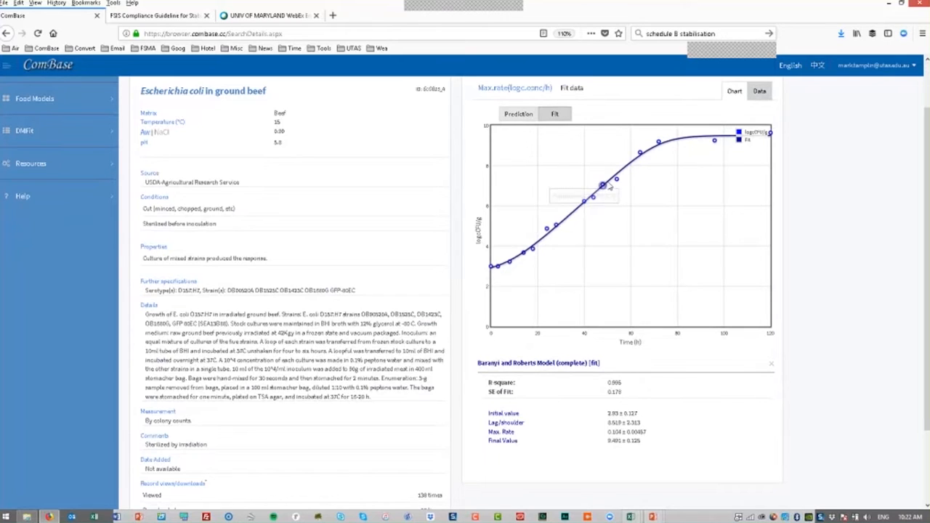
mouse_move(628, 173)
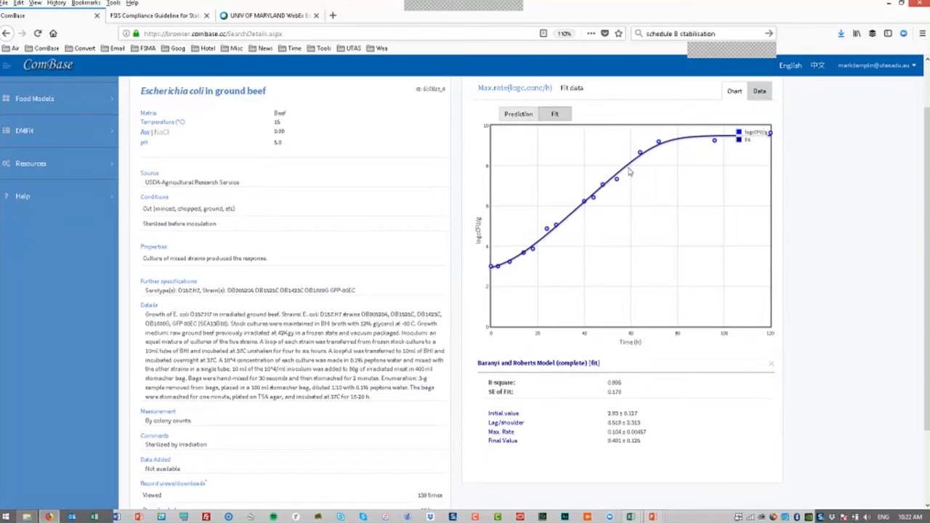
mouse_move(631, 161)
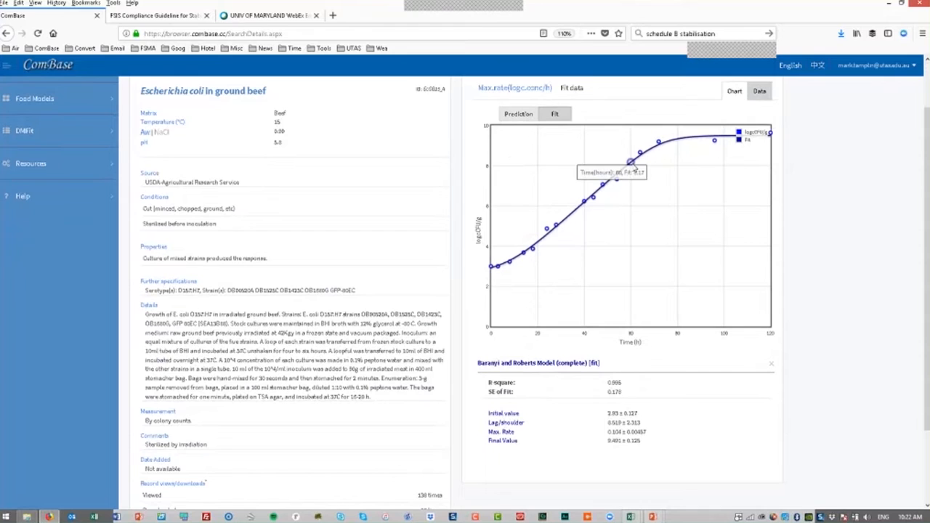
mouse_move(550, 154)
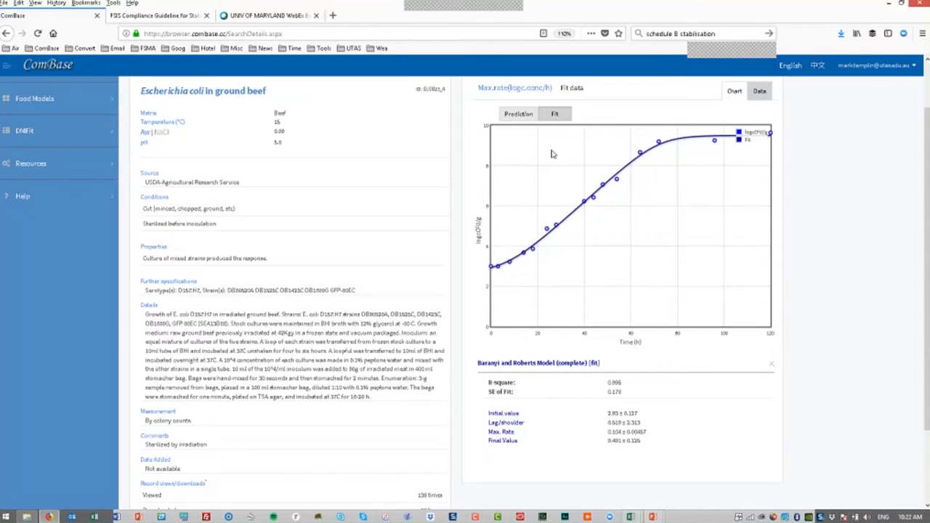
mouse_move(578, 131)
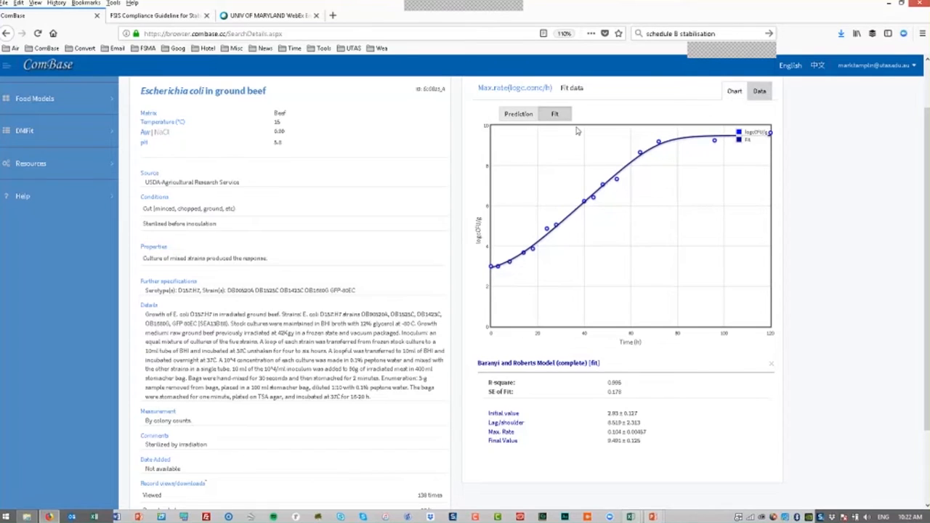
mouse_move(710, 253)
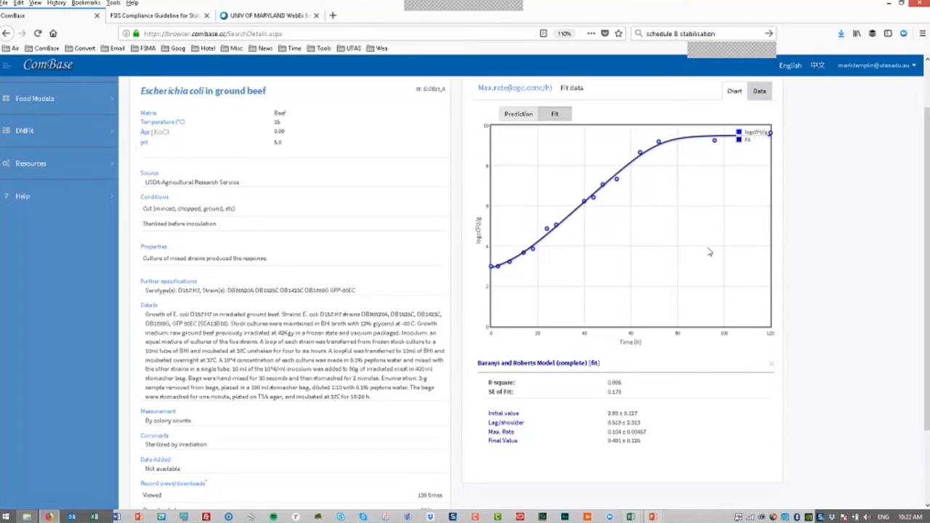
mouse_move(659, 129)
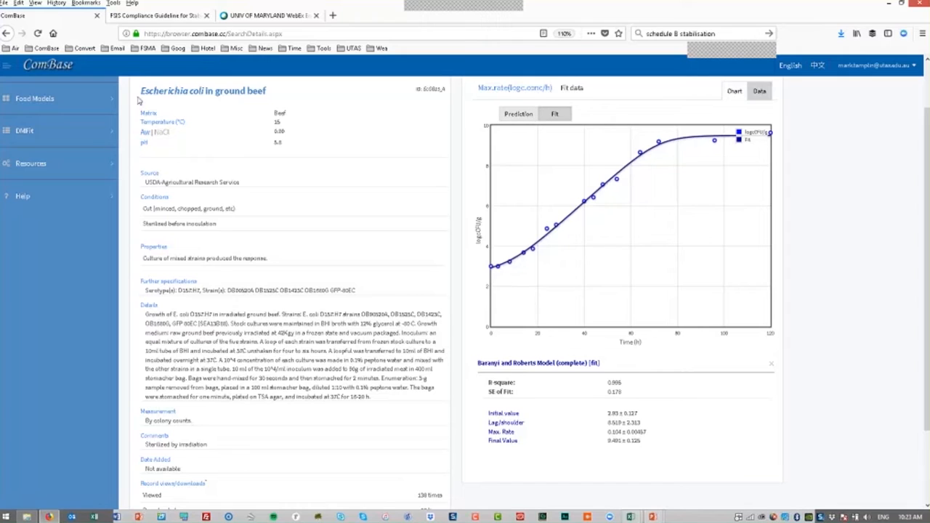
mouse_move(154, 102)
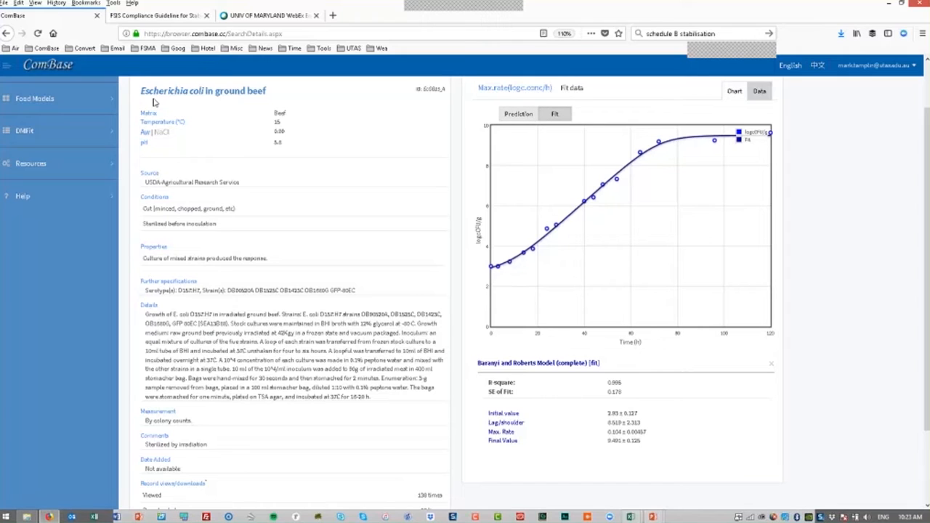
mouse_move(169, 104)
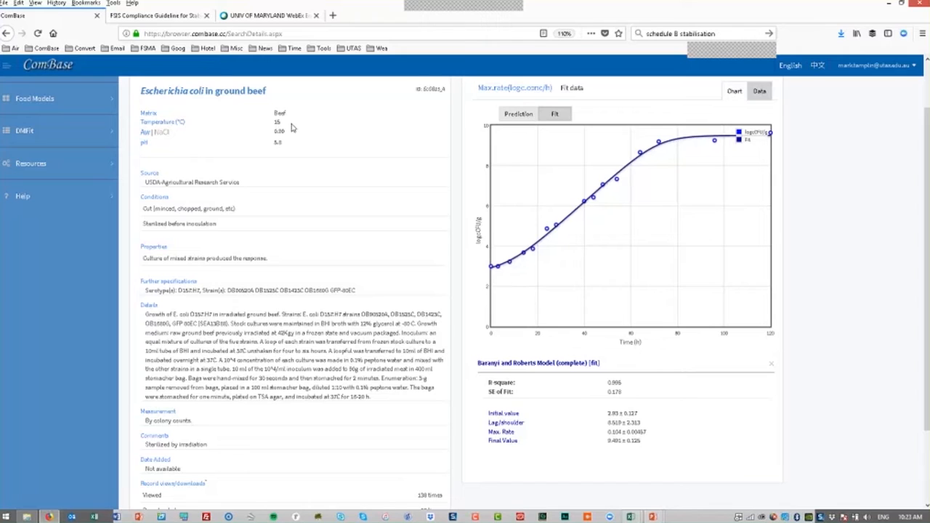
mouse_move(270, 134)
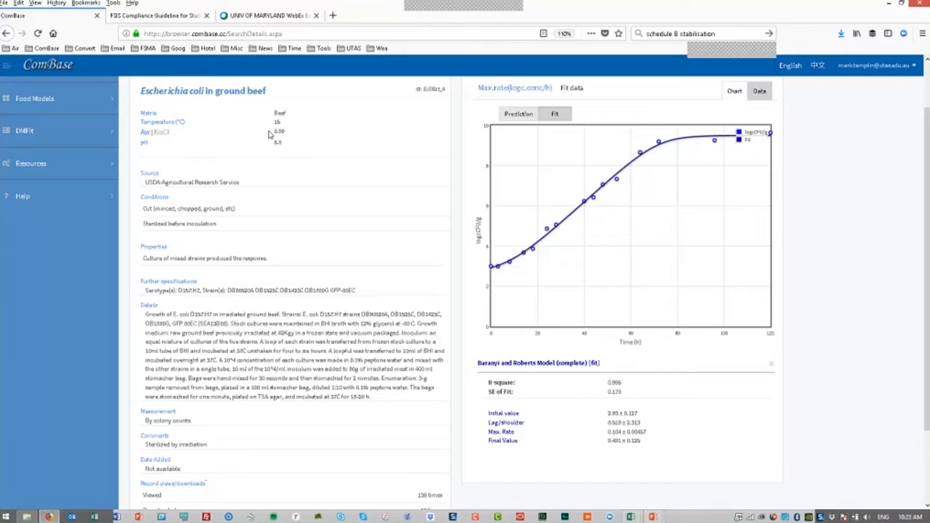
mouse_move(270, 135)
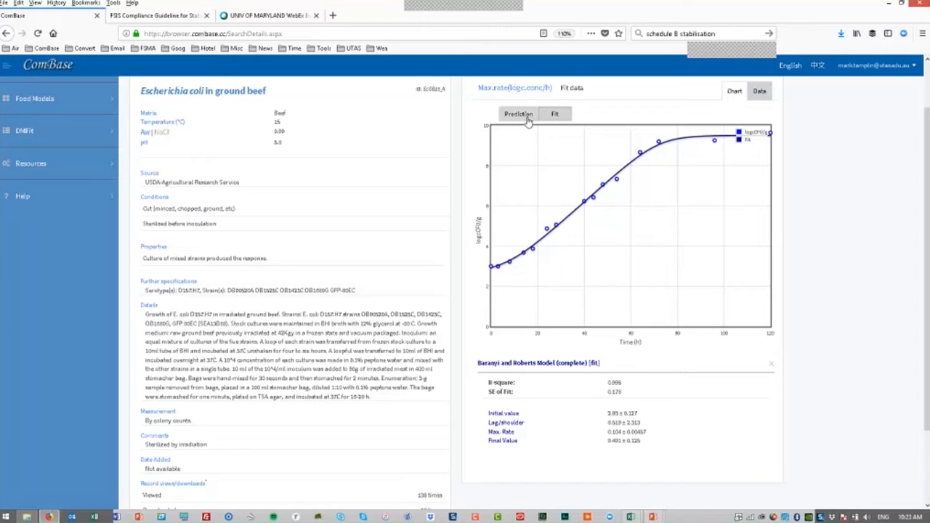
mouse_move(518, 114)
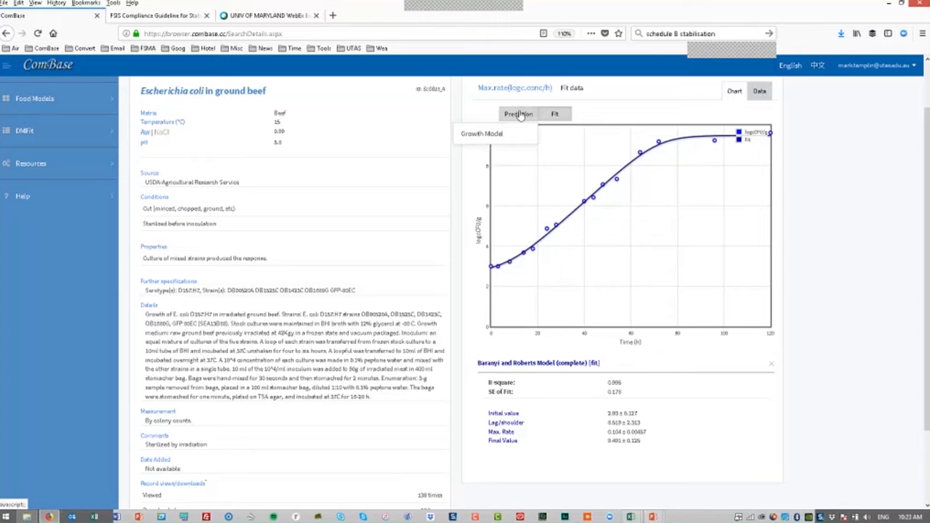
Overlay a Growth Model prediction on the chart and scroll to its sliders panel.
left_click(518, 114)
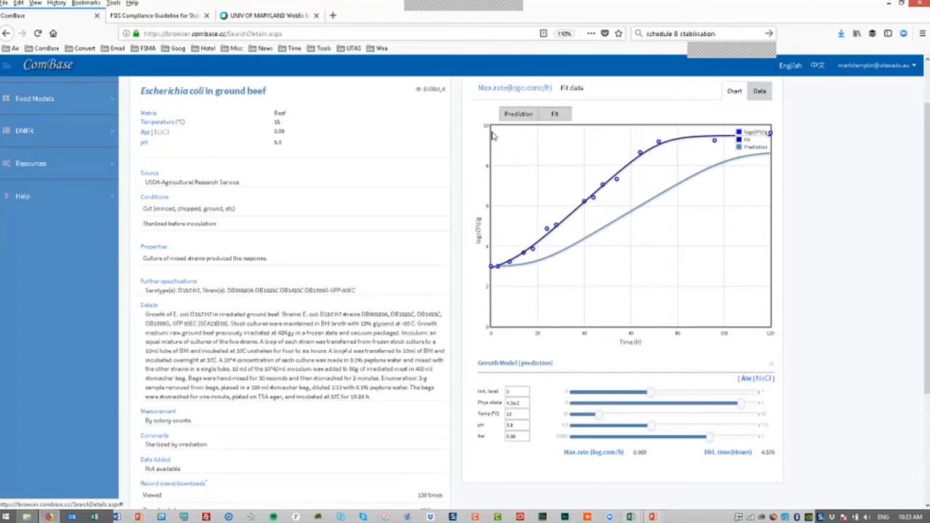
scroll("down", 3)
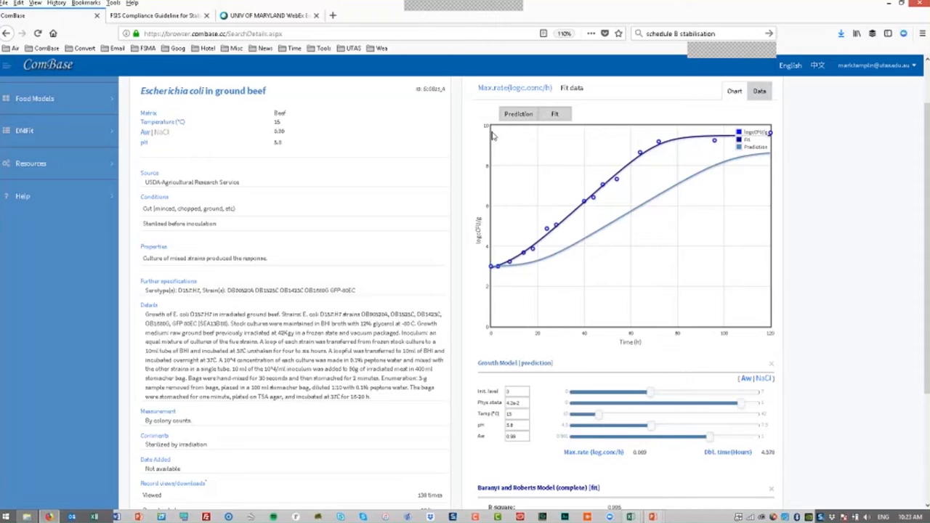
scroll("down", 3)
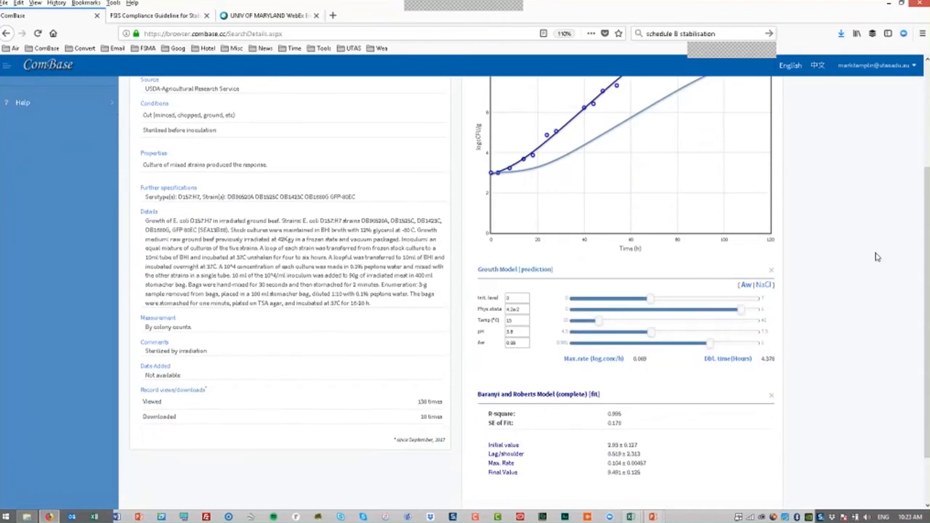
scroll("down", 3)
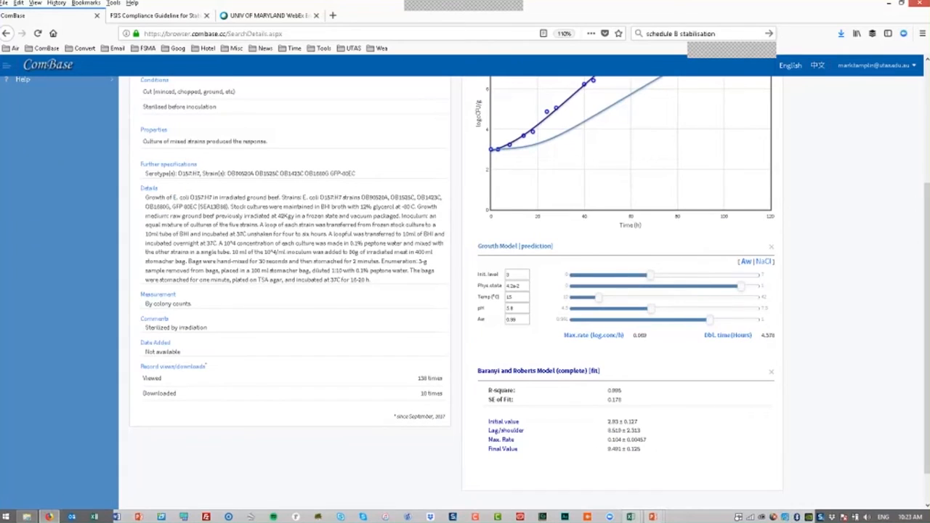
mouse_move(621, 344)
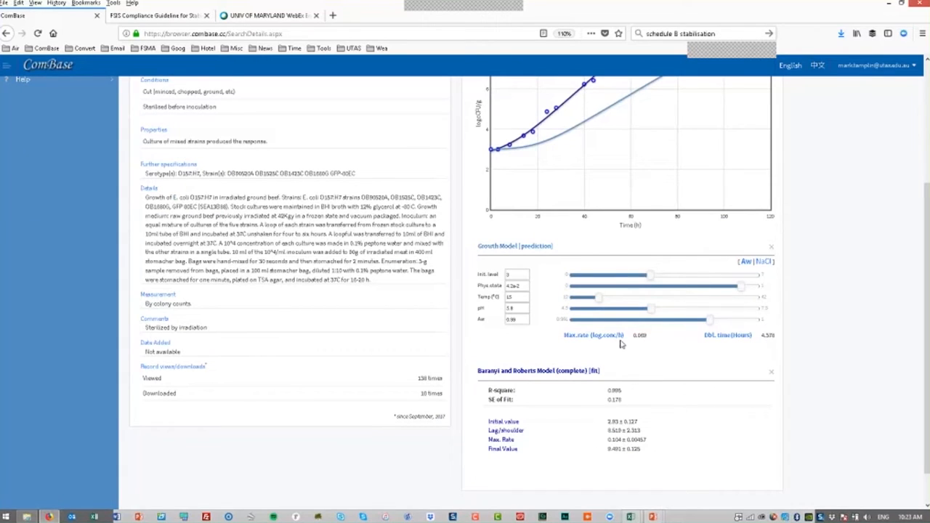
mouse_move(643, 345)
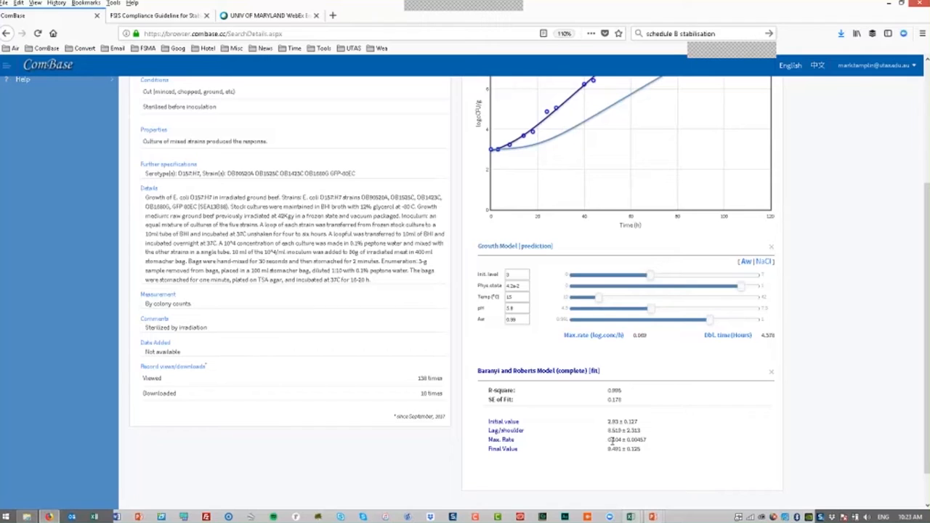
mouse_move(708, 418)
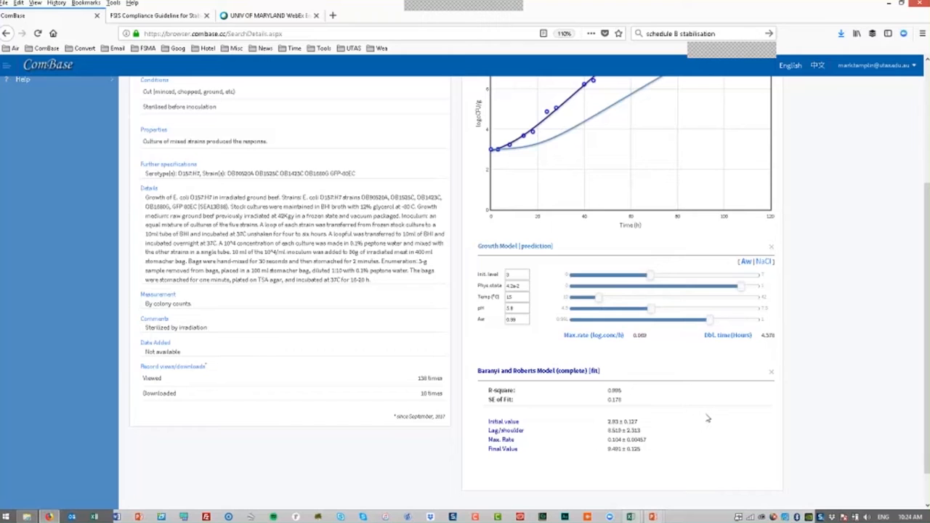
scroll("up", 3)
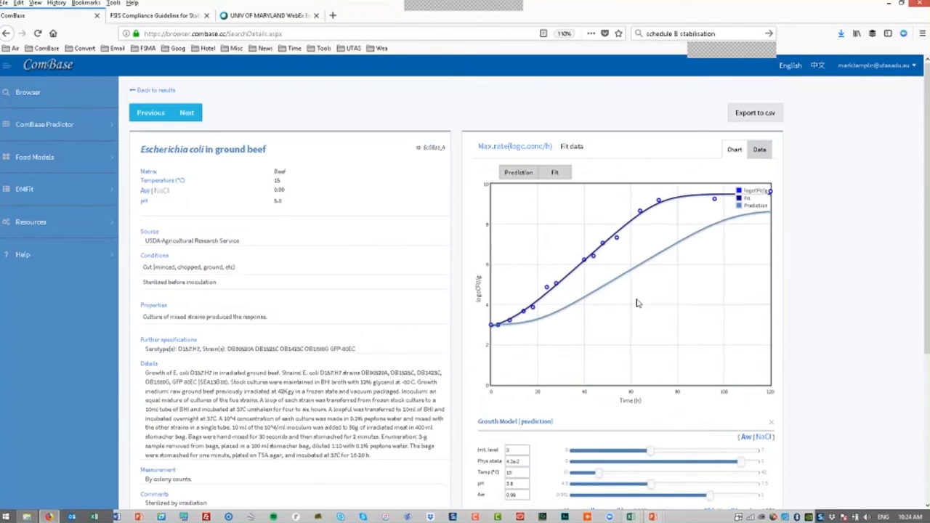
mouse_move(637, 282)
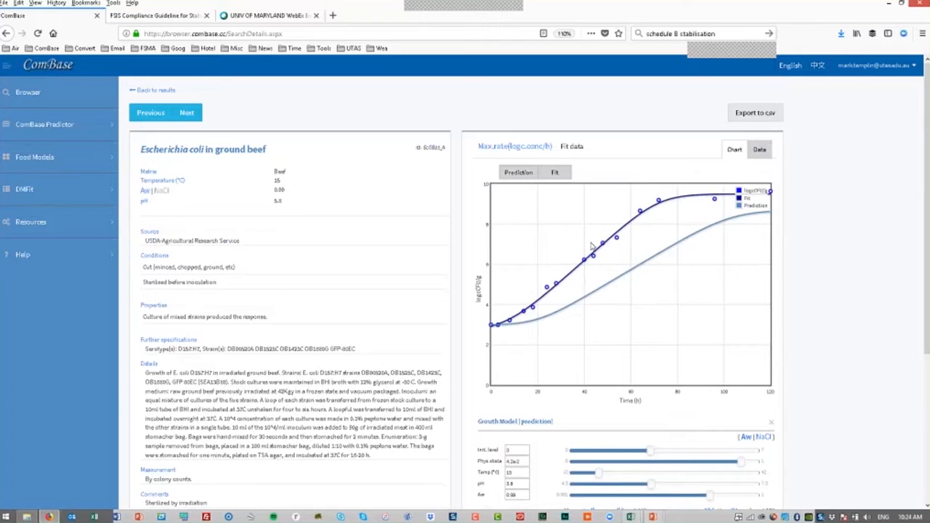
mouse_move(869, 316)
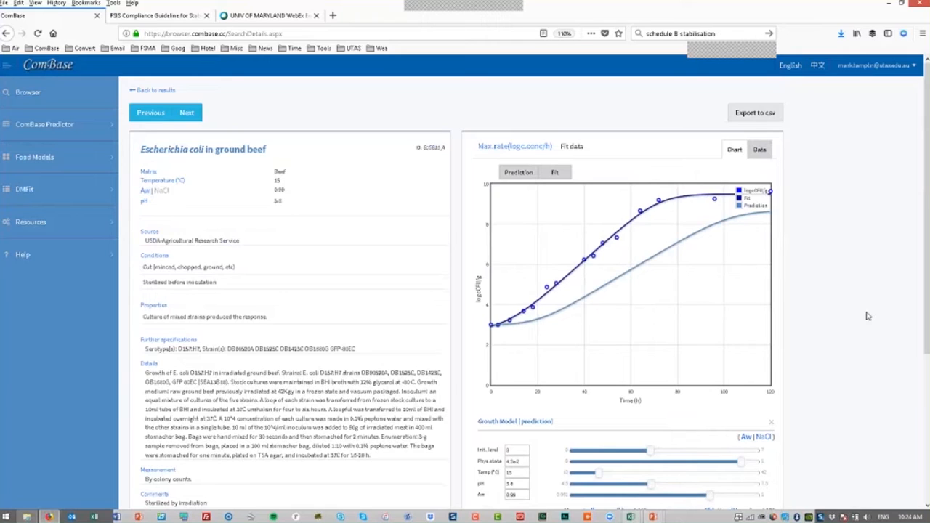
mouse_move(847, 342)
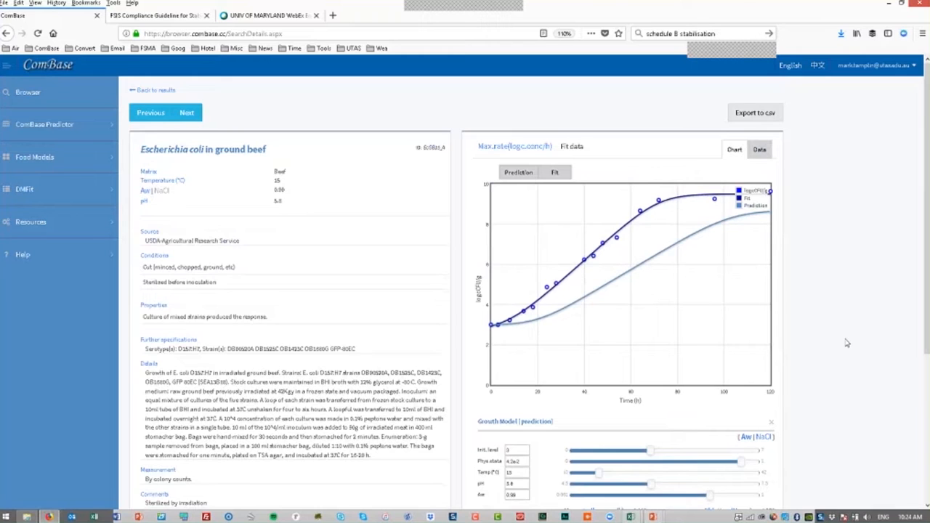
Adjust the prediction's physiological state and set its temperature to 16.70.
scroll("down", 3)
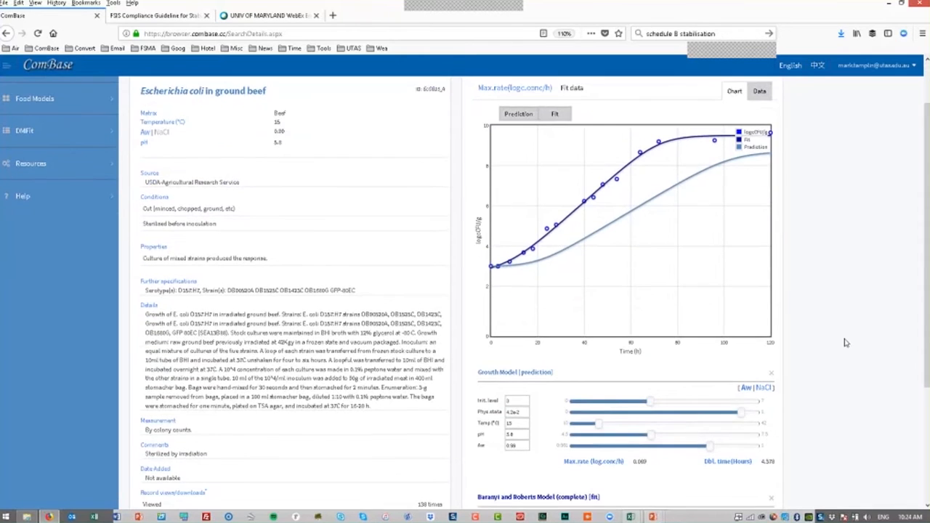
scroll("down", 3)
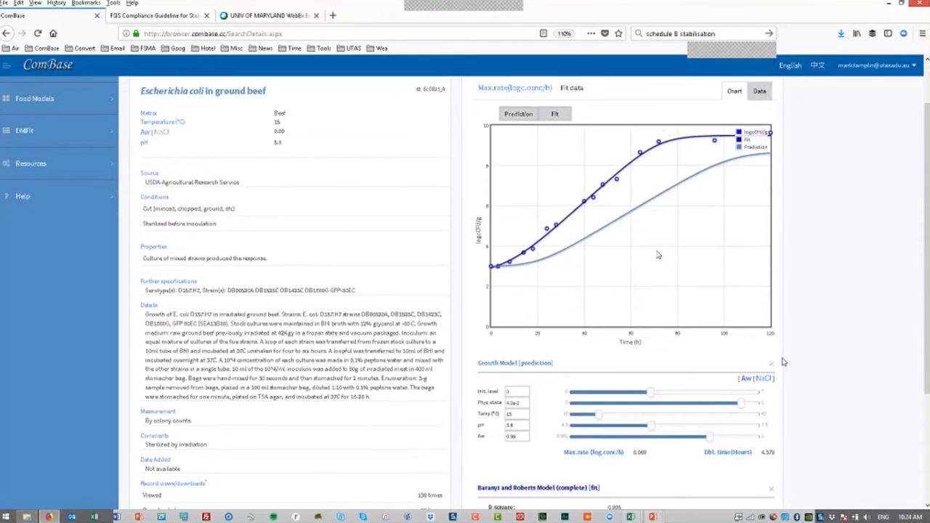
mouse_move(623, 289)
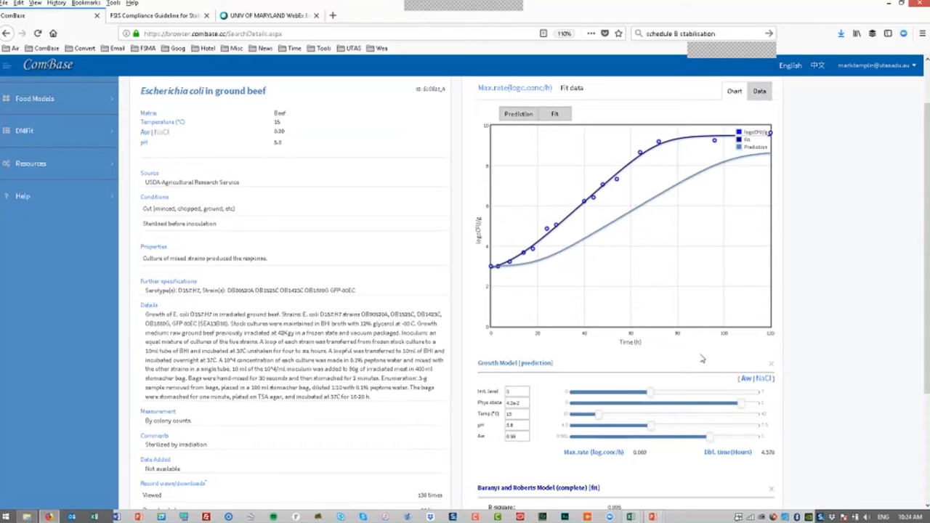
mouse_move(741, 409)
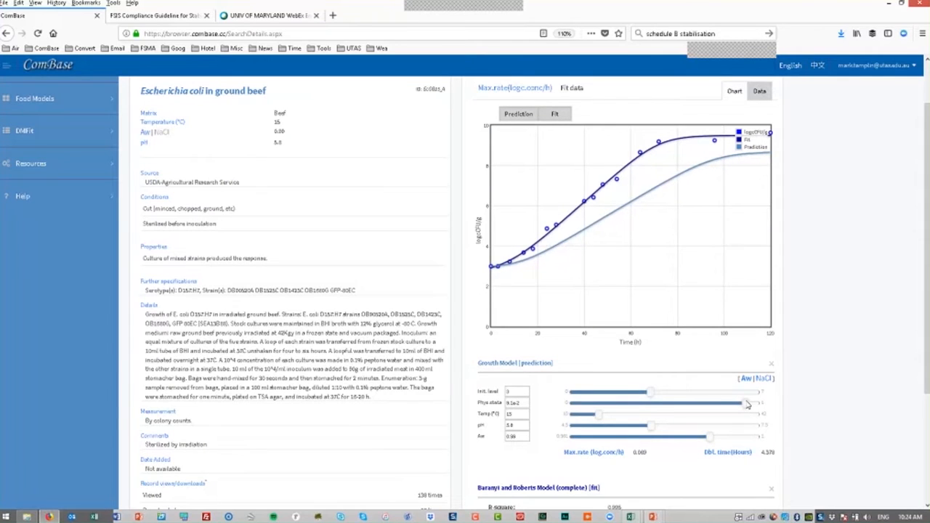
left_click_drag(744, 403, 738, 404)
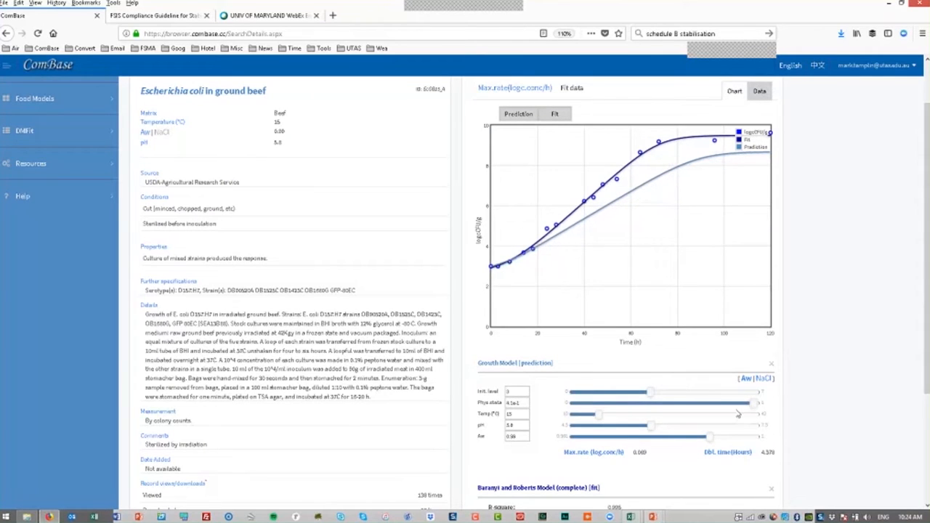
left_click_drag(738, 413, 596, 418)
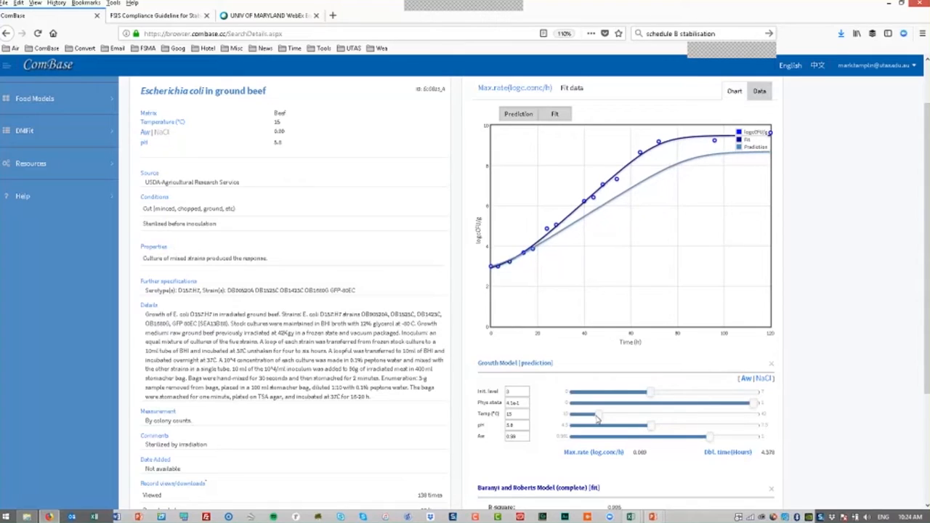
left_click_drag(595, 415, 608, 414)
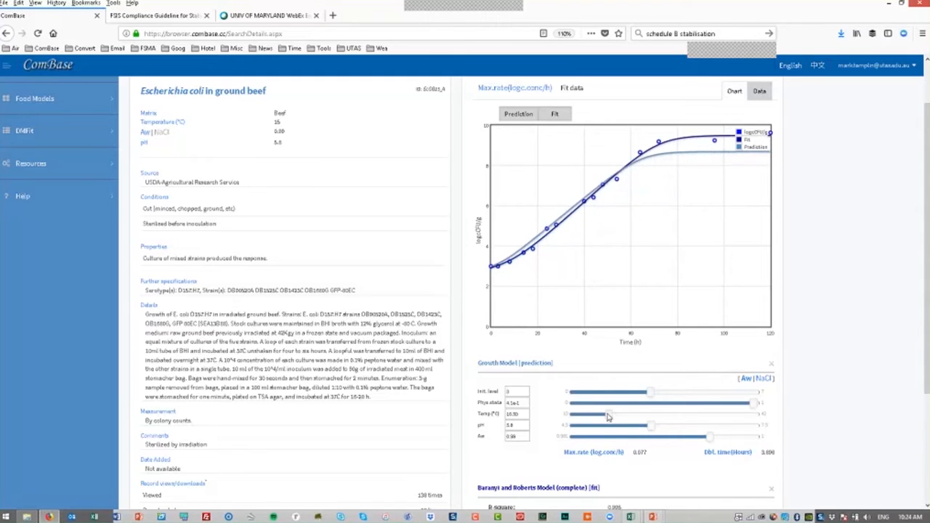
left_click_drag(588, 415, 606, 414)
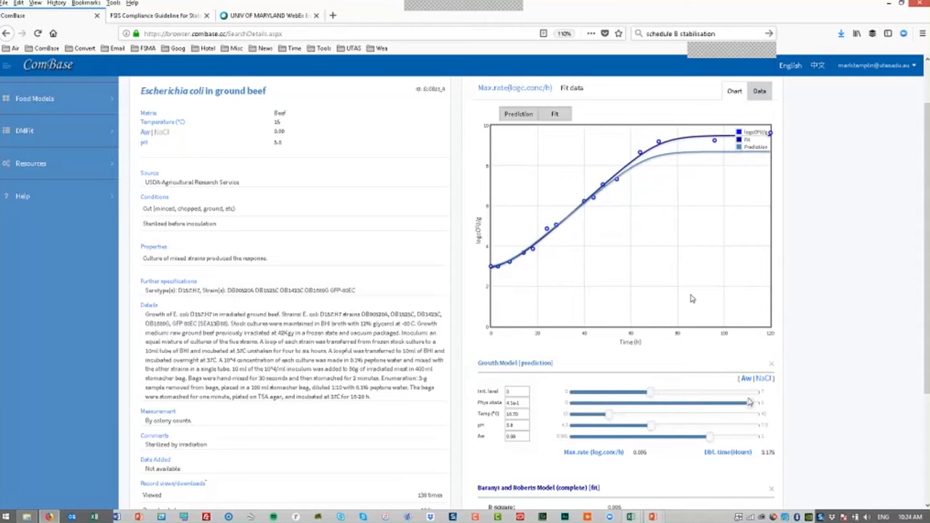
Lower the prediction pH to 5.30 and water activity to 0.989.
scroll("down", 3)
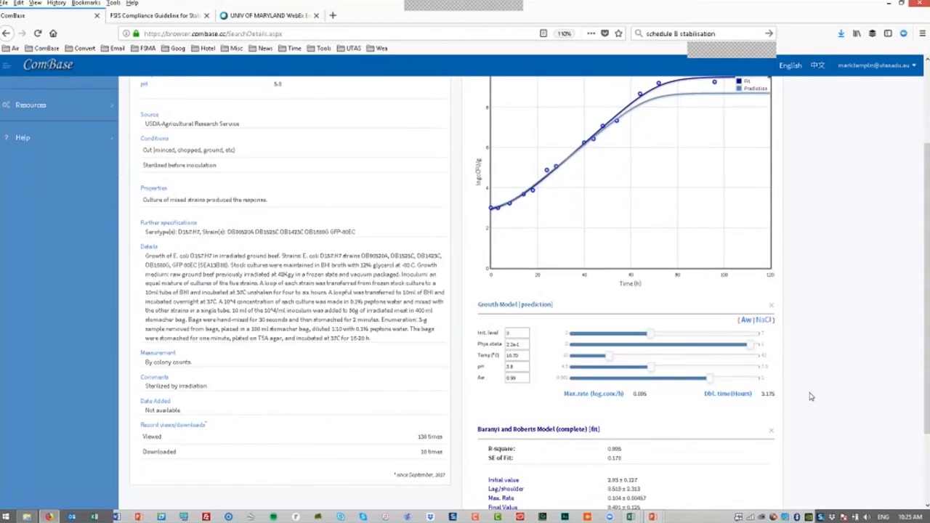
scroll("down", 3)
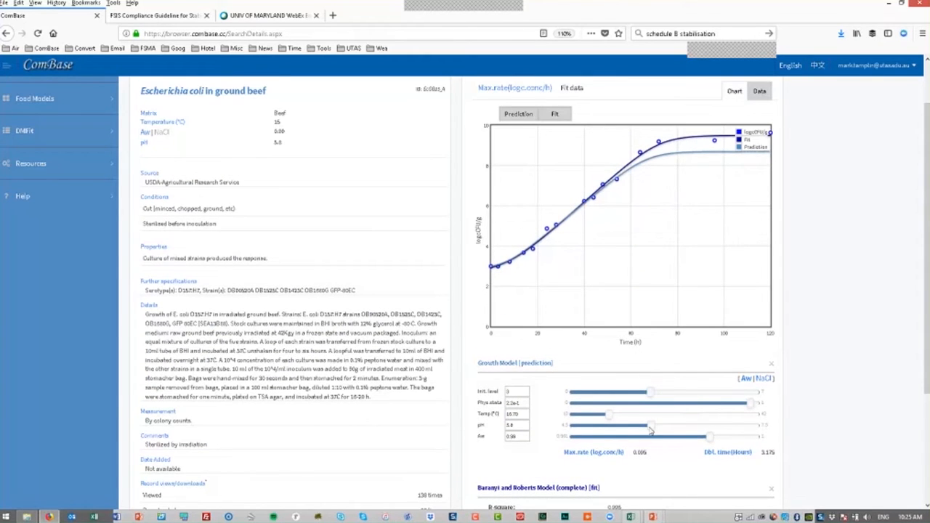
left_click_drag(650, 425, 672, 425)
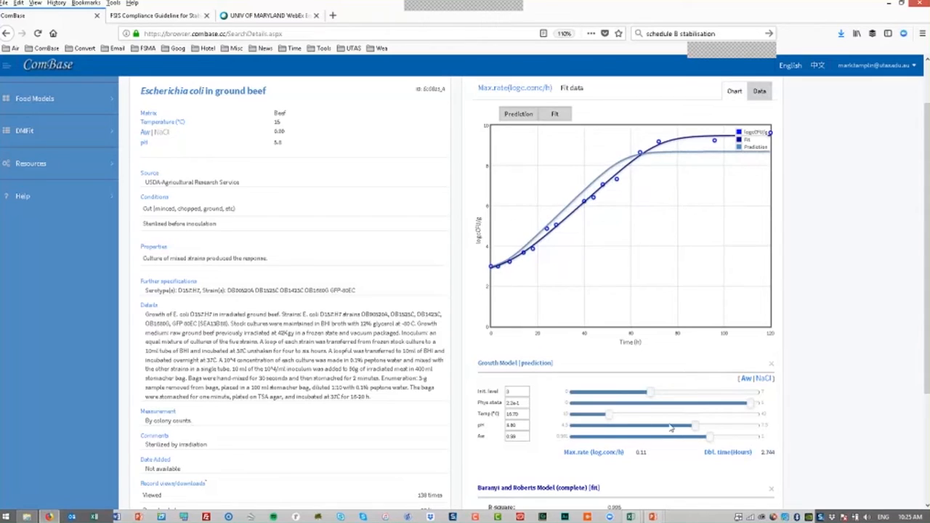
left_click_drag(672, 425, 608, 426)
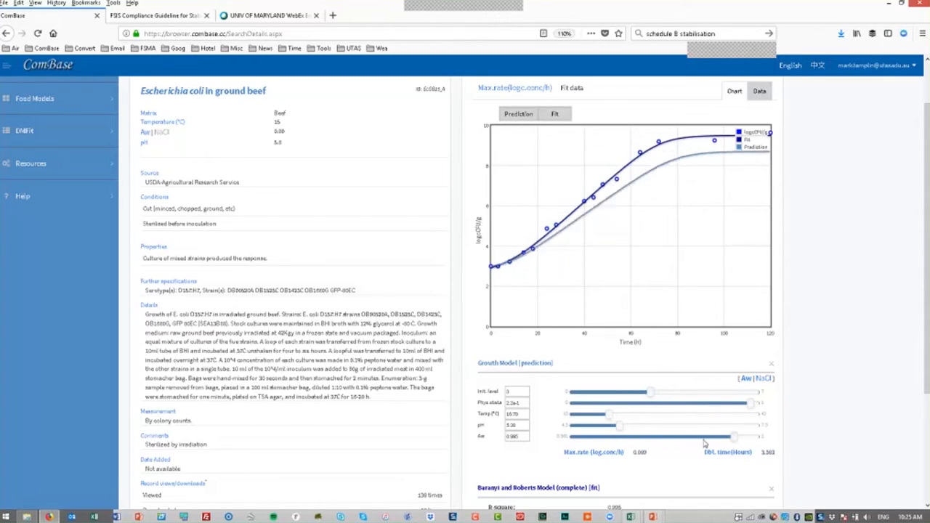
left_click_drag(734, 437, 705, 437)
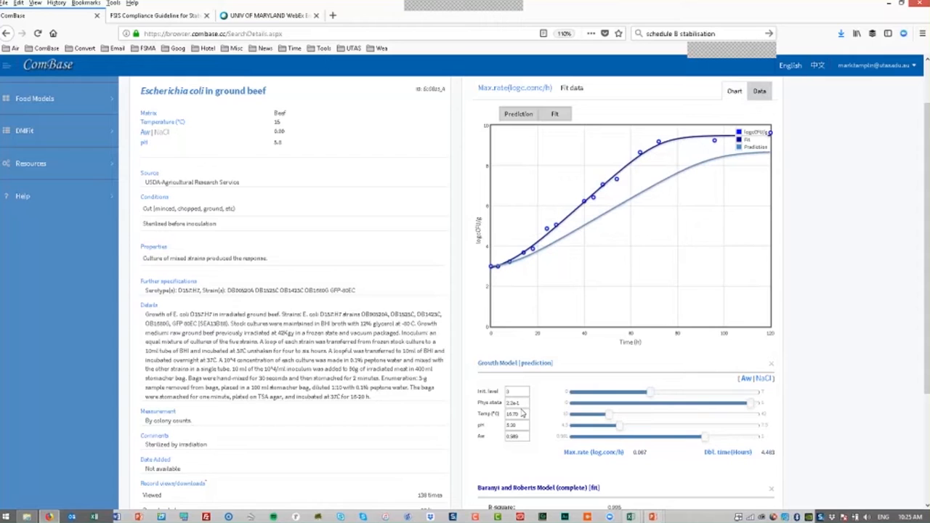
scroll("down", 3)
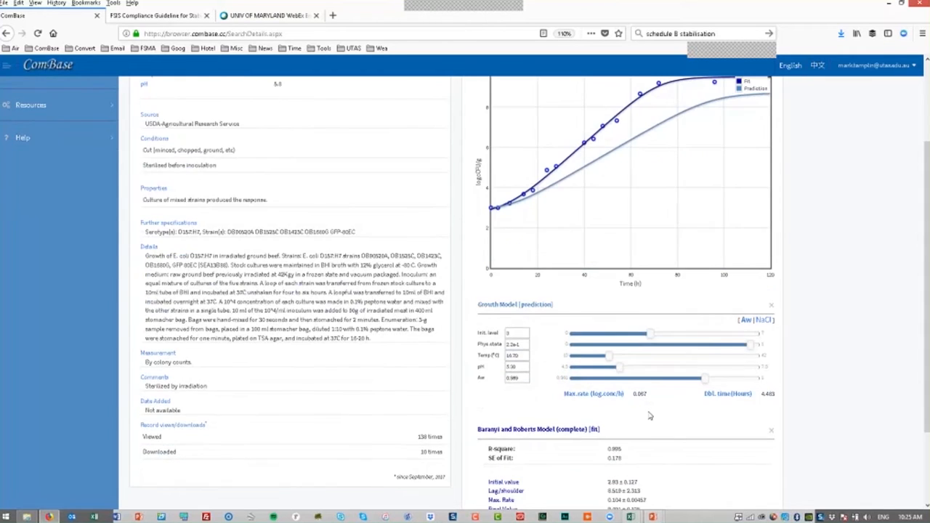
scroll("down", 3)
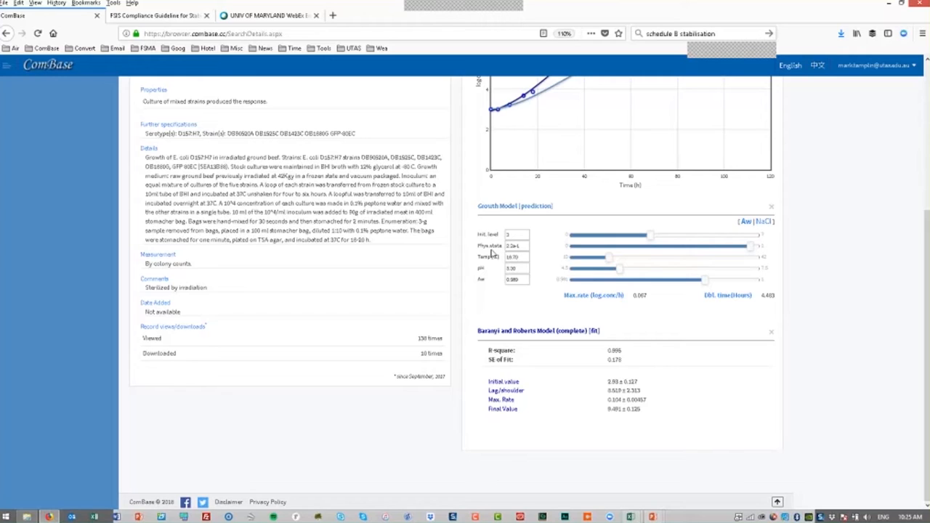
mouse_move(494, 252)
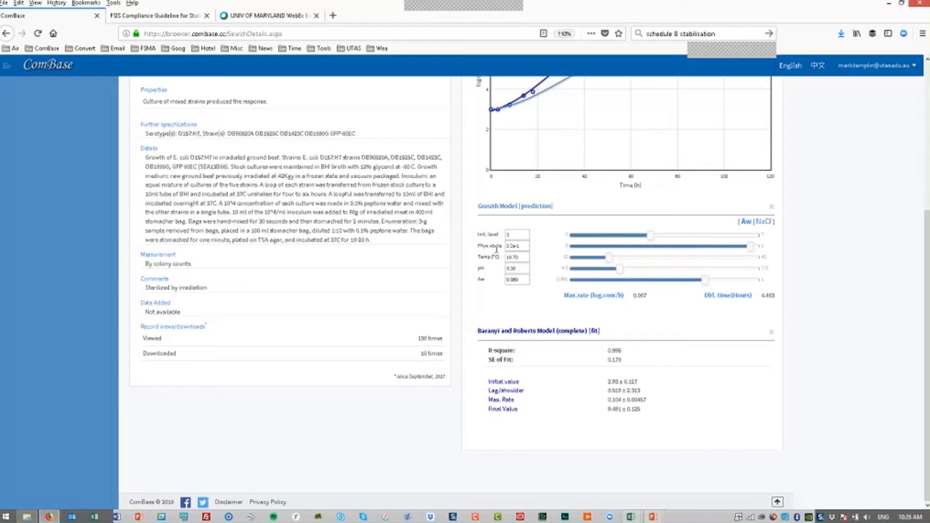
mouse_move(674, 257)
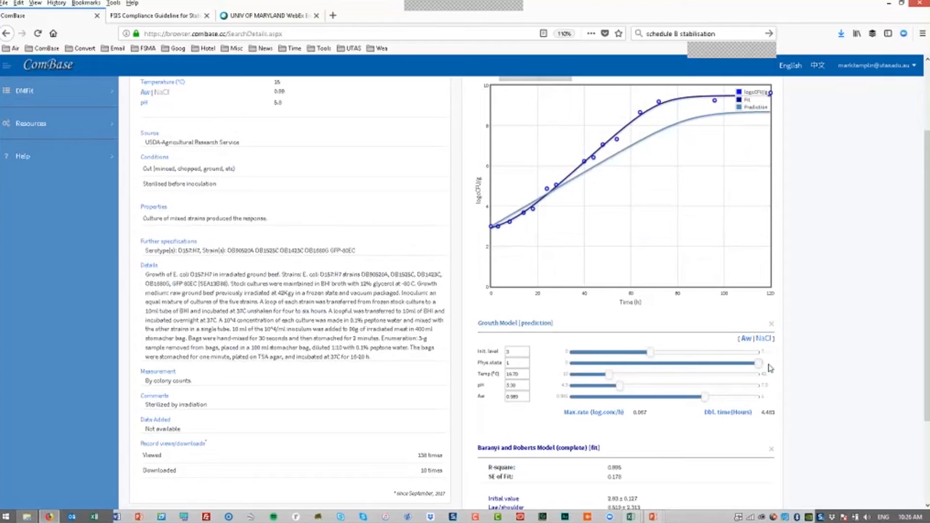
mouse_move(831, 354)
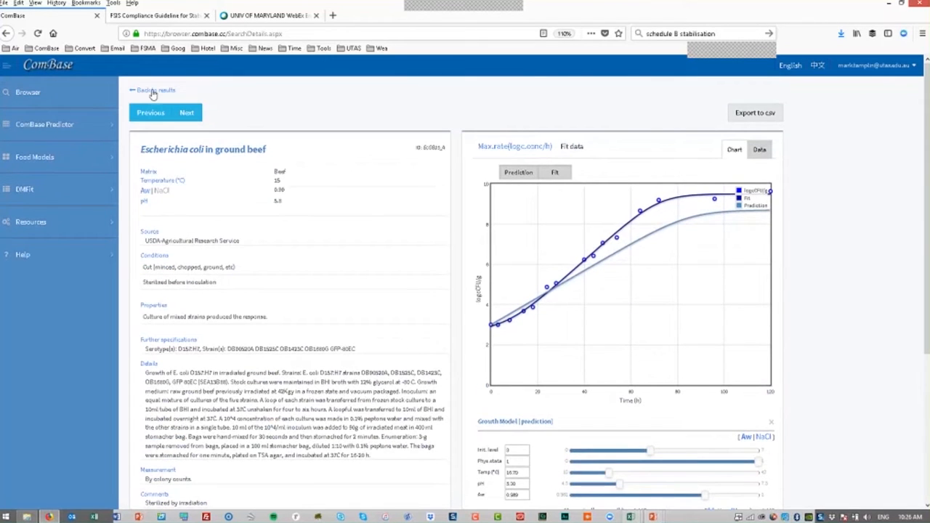
Rerun the search limited to dynamic conditions without a food name, listing 83 records.
left_click(153, 90)
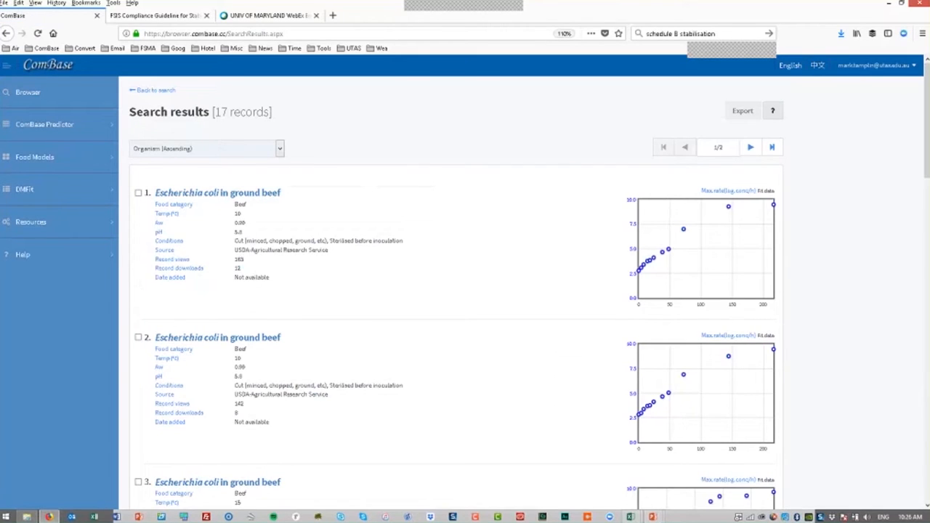
left_click(282, 250)
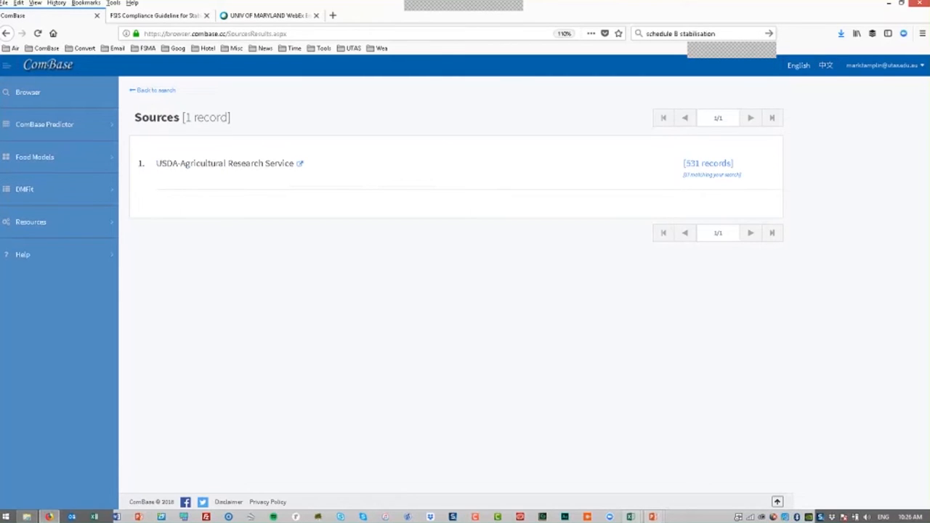
left_click(152, 89)
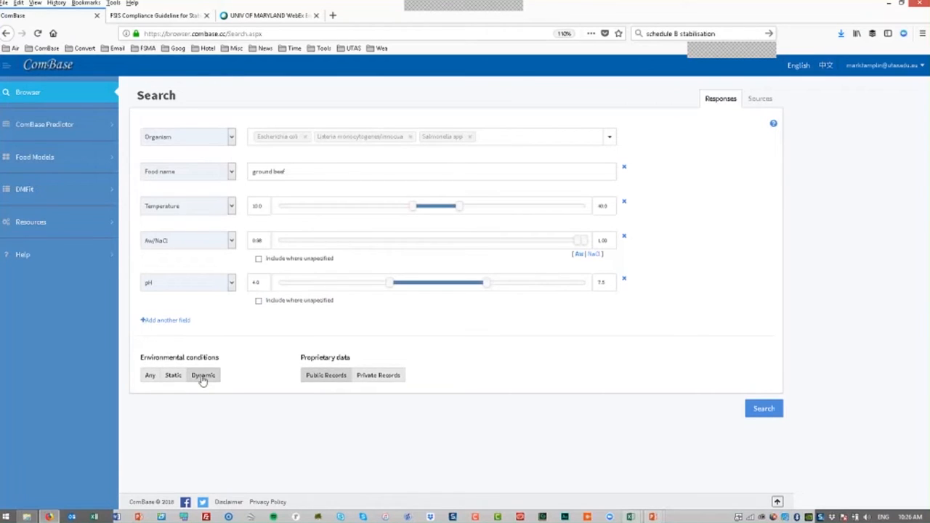
mouse_move(739, 220)
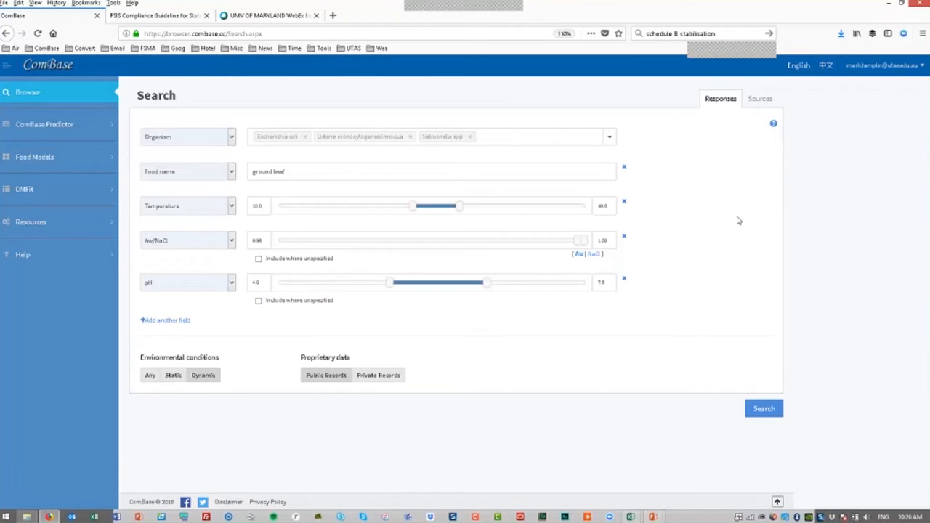
left_click(623, 166)
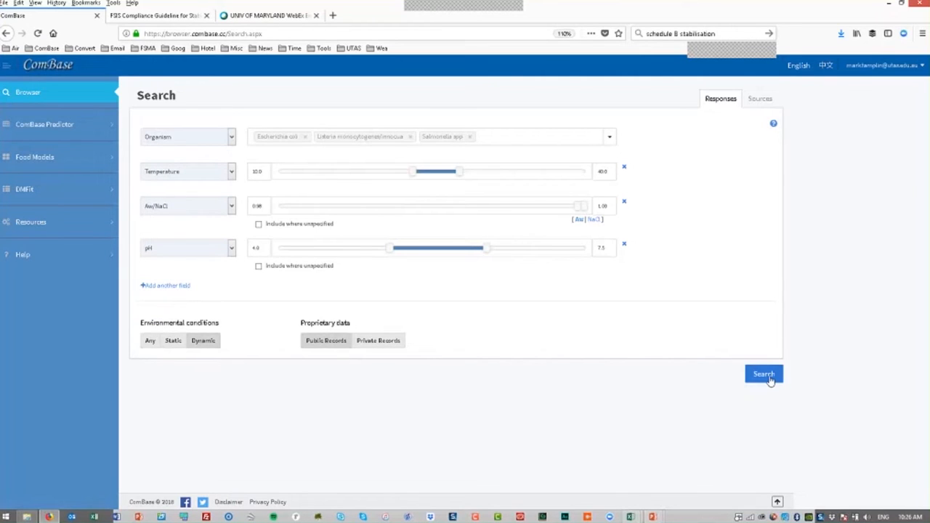
left_click(763, 373)
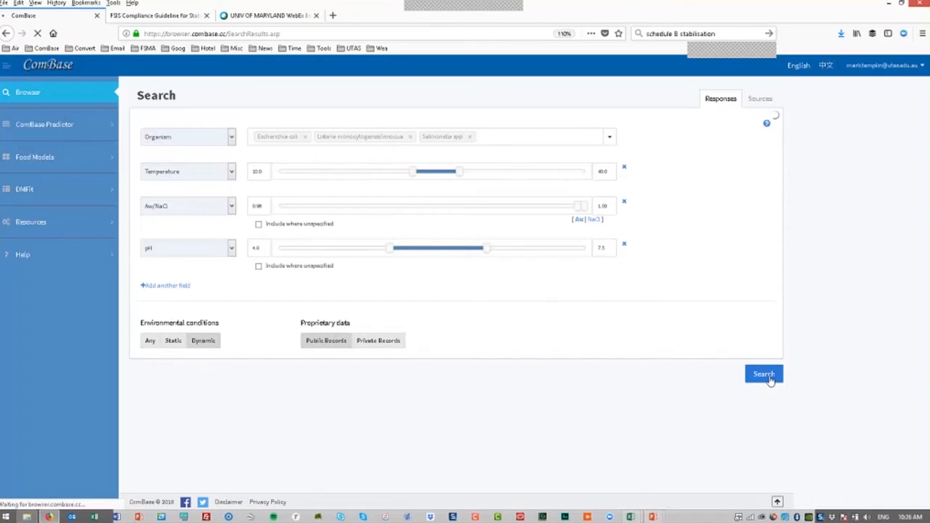
left_click(764, 373)
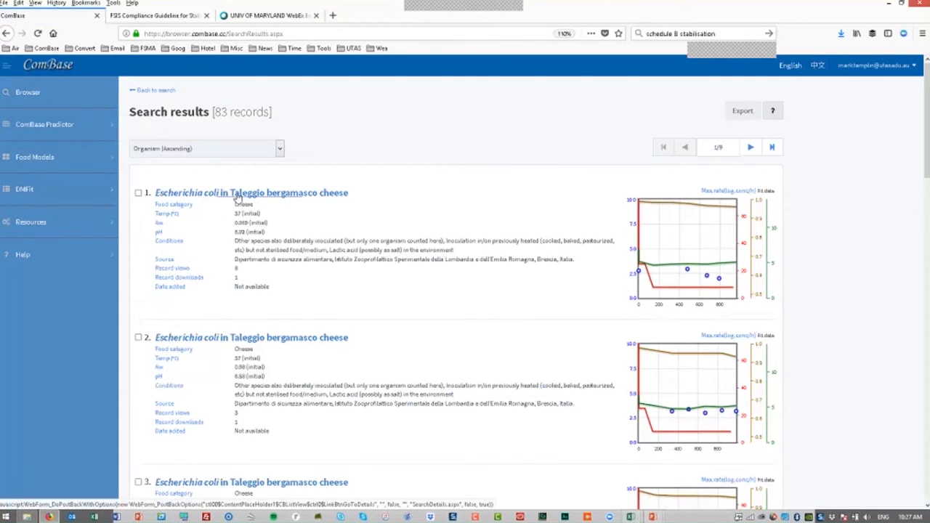
Open the Escherichia coli in Taleggio bergamasco cheese record from the search results.
left_click(251, 192)
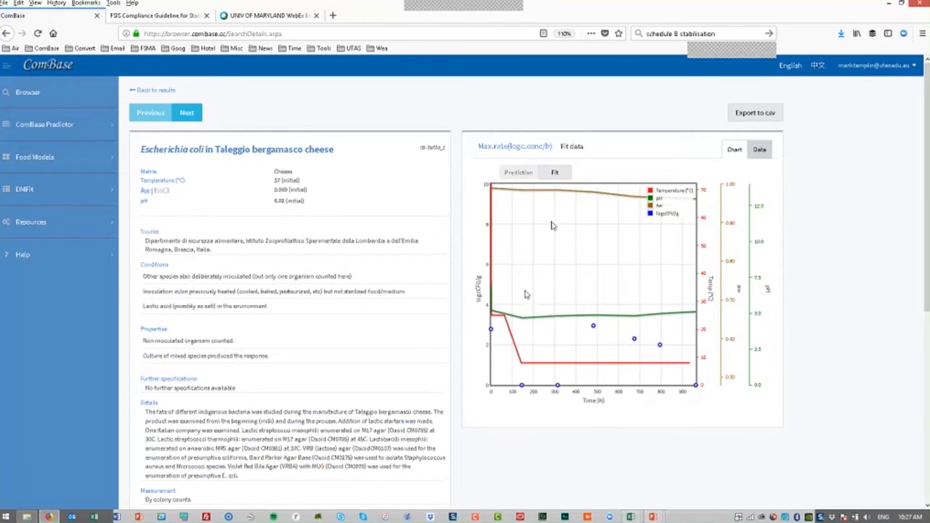
mouse_move(492, 313)
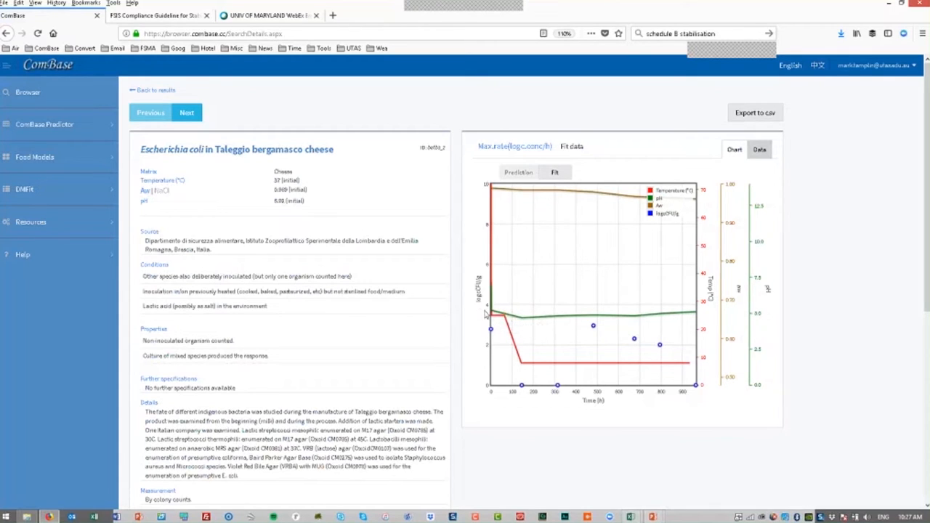
mouse_move(505, 318)
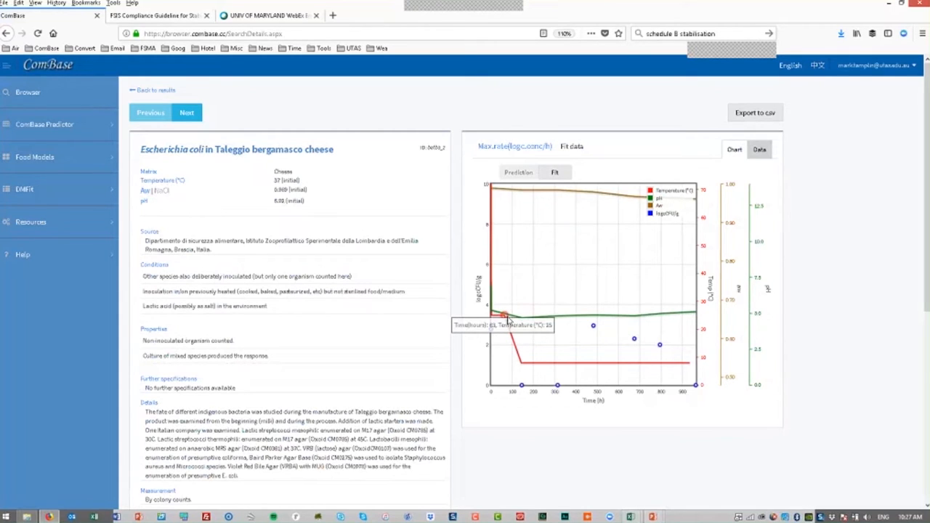
mouse_move(611, 321)
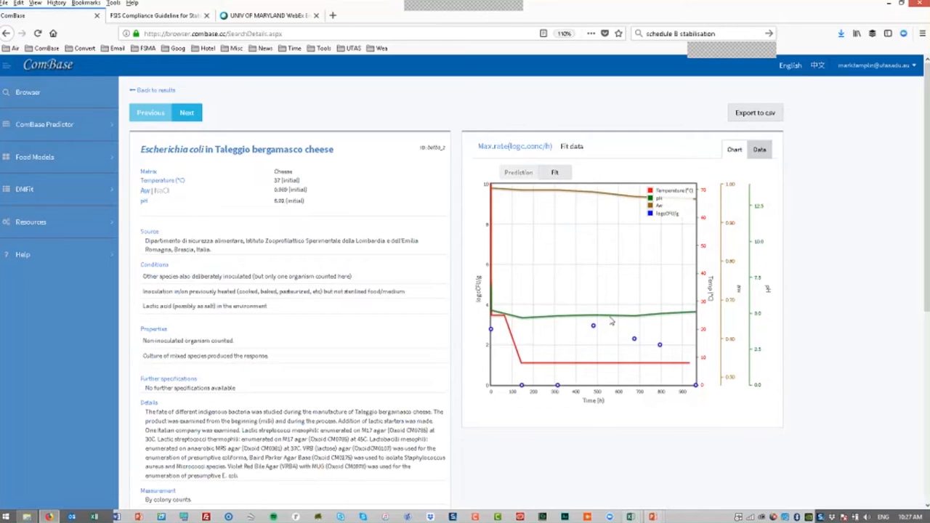
mouse_move(611, 320)
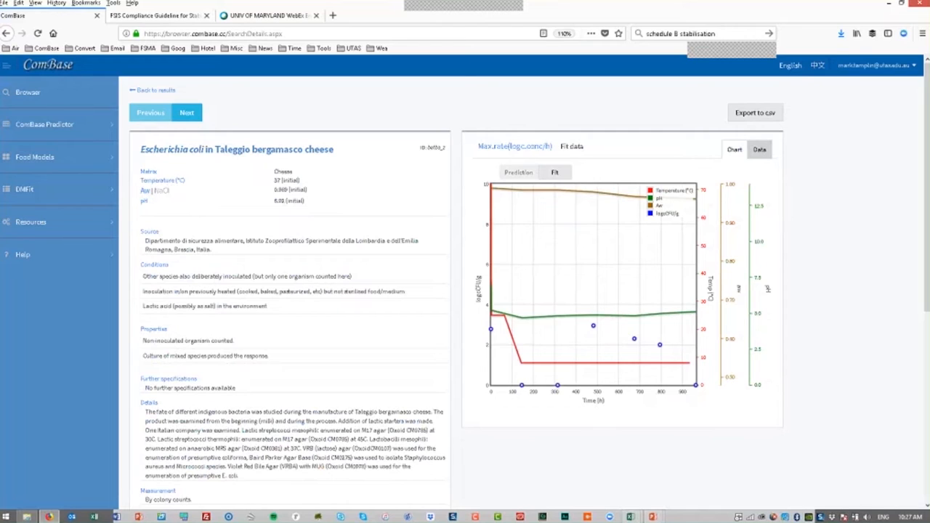
mouse_move(514, 193)
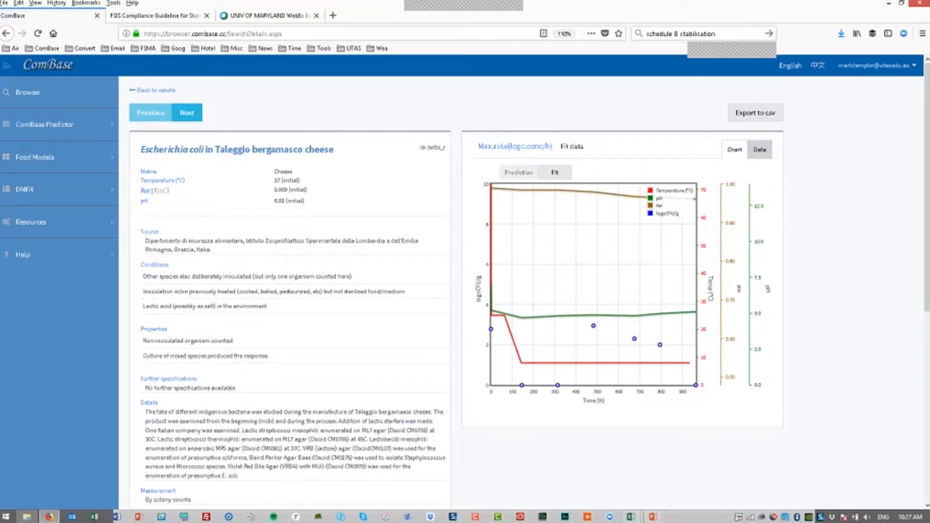
mouse_move(539, 204)
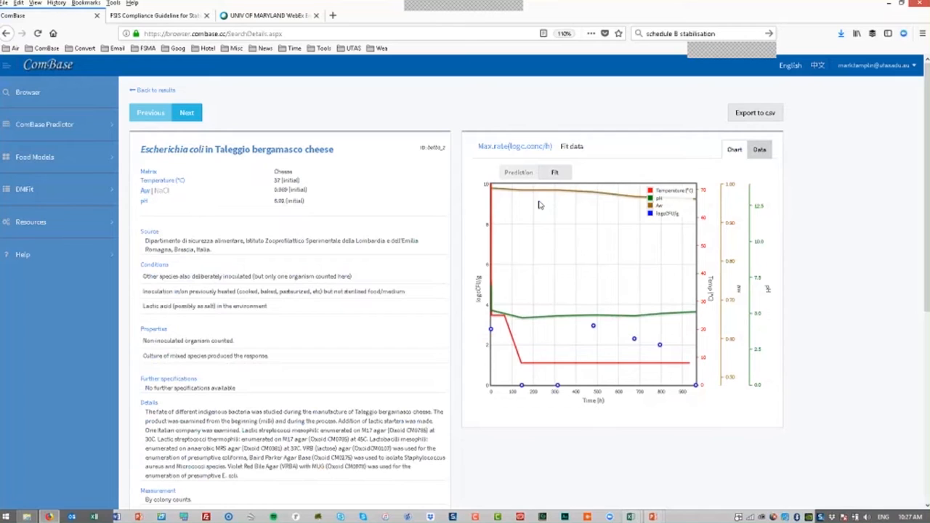
mouse_move(238, 189)
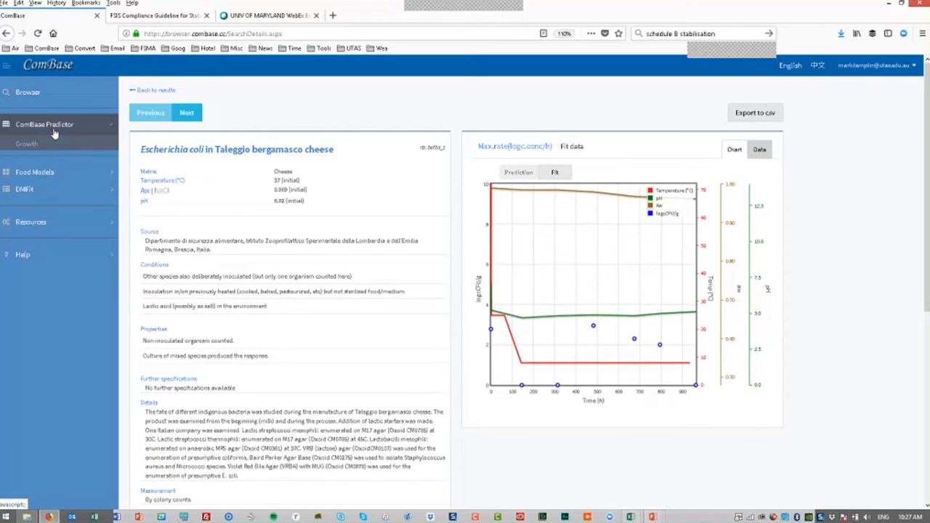
Expand ComBase Predictor and visit Growth, Thermal Inactivation and Other Predictive Microbiology Tools pages.
left_click(45, 124)
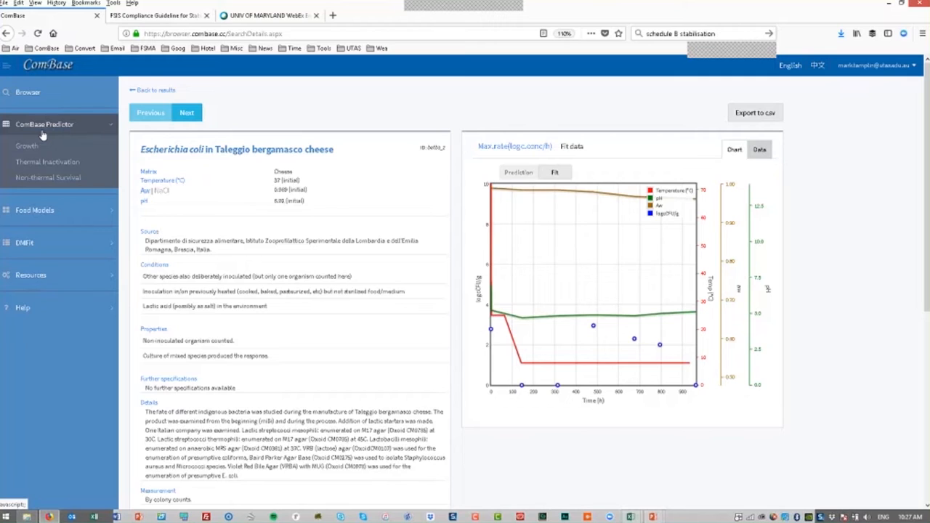
mouse_move(27, 146)
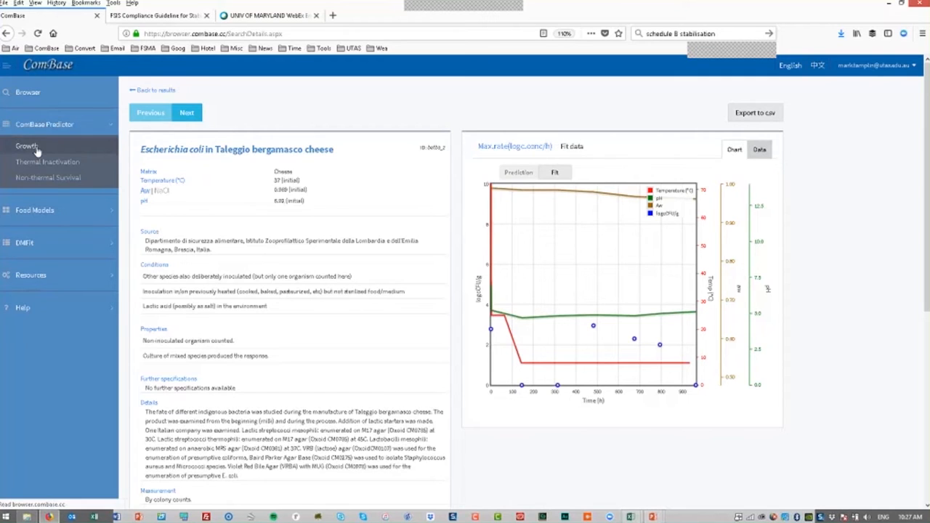
left_click(26, 146)
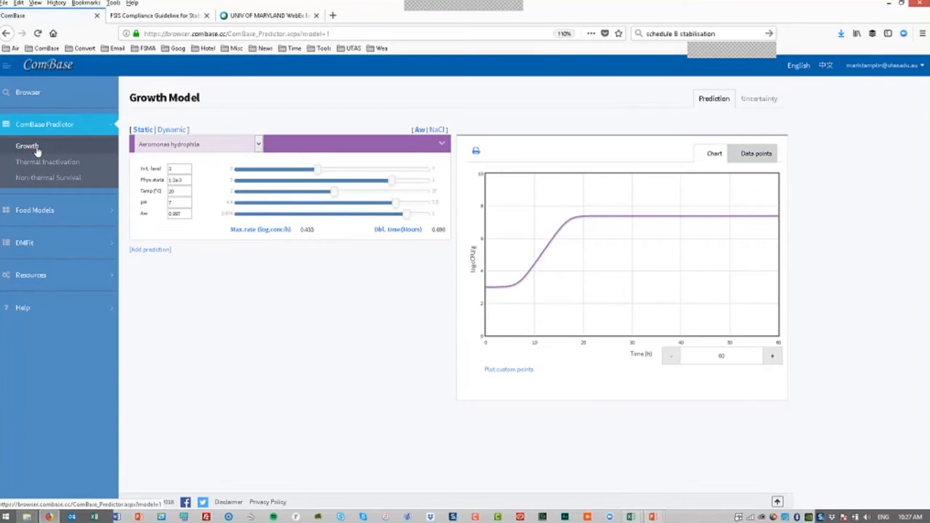
left_click(48, 162)
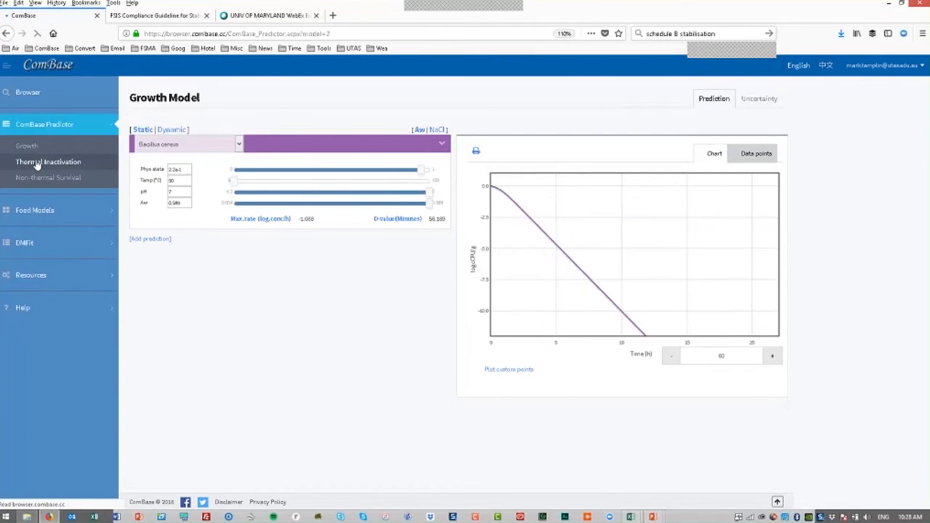
left_click(49, 177)
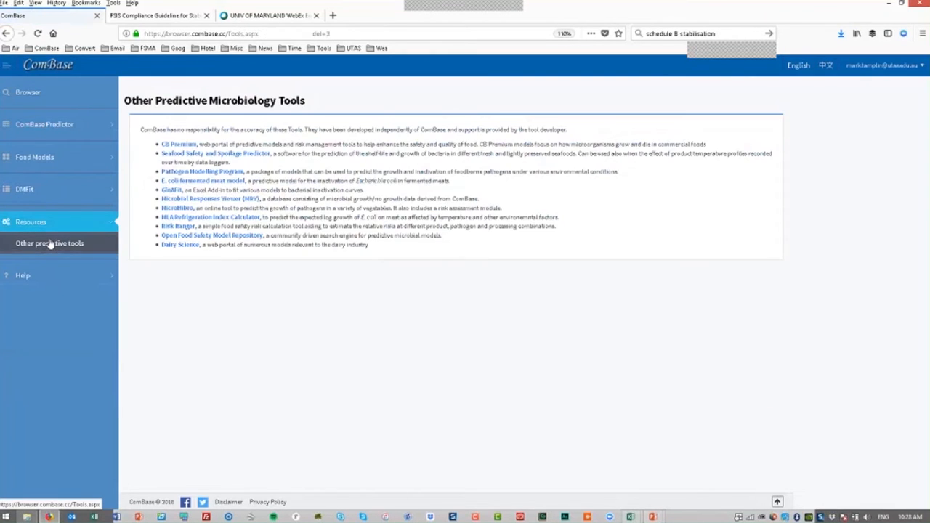
mouse_move(309, 138)
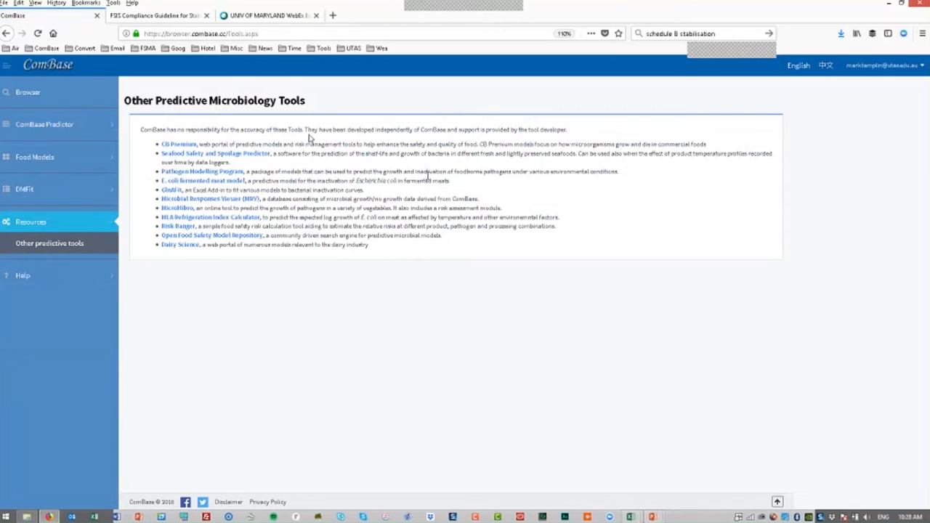
mouse_move(287, 143)
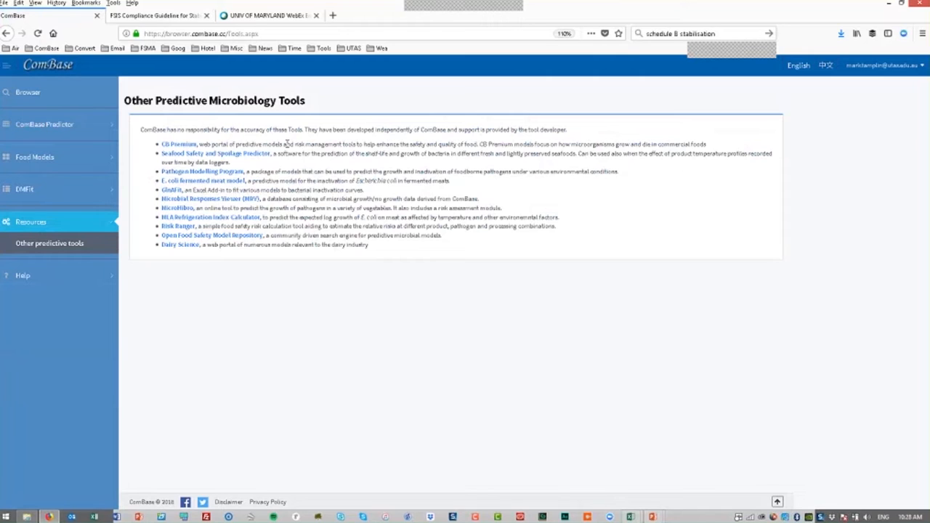
mouse_move(297, 157)
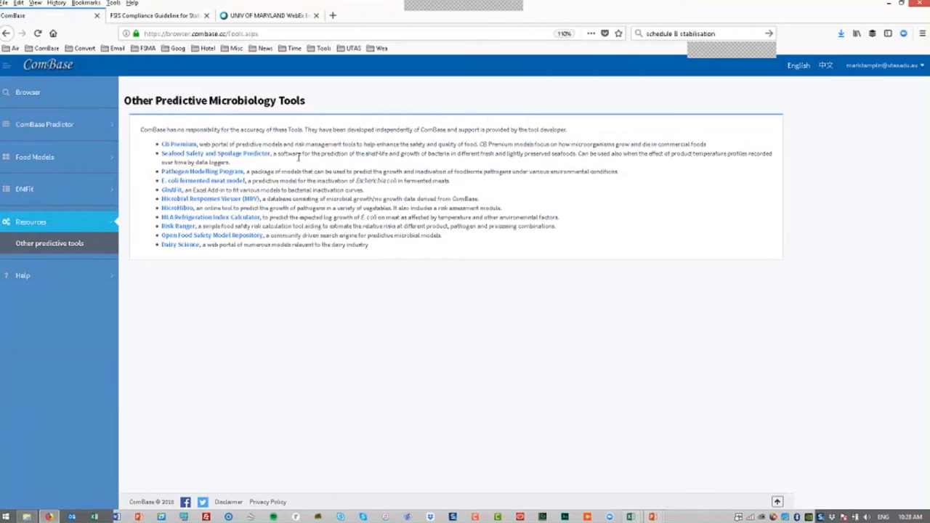
mouse_move(165, 153)
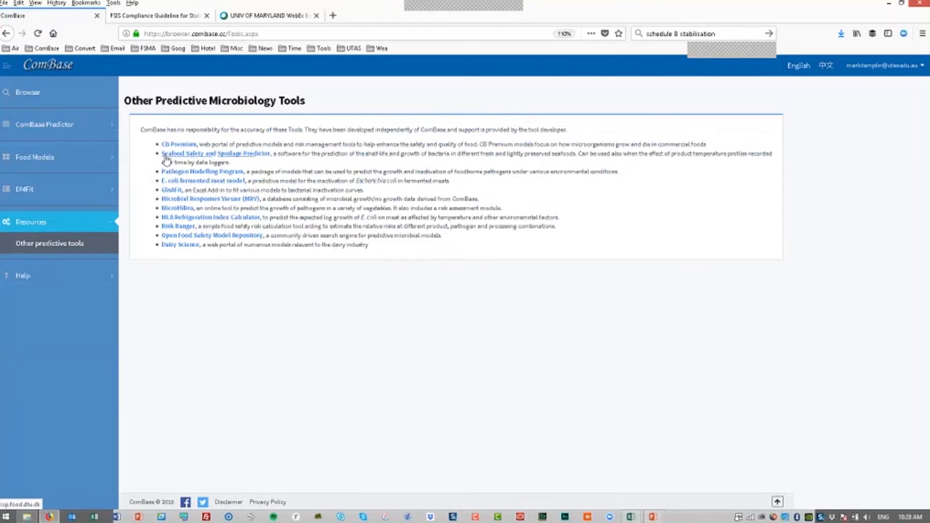
mouse_move(178, 180)
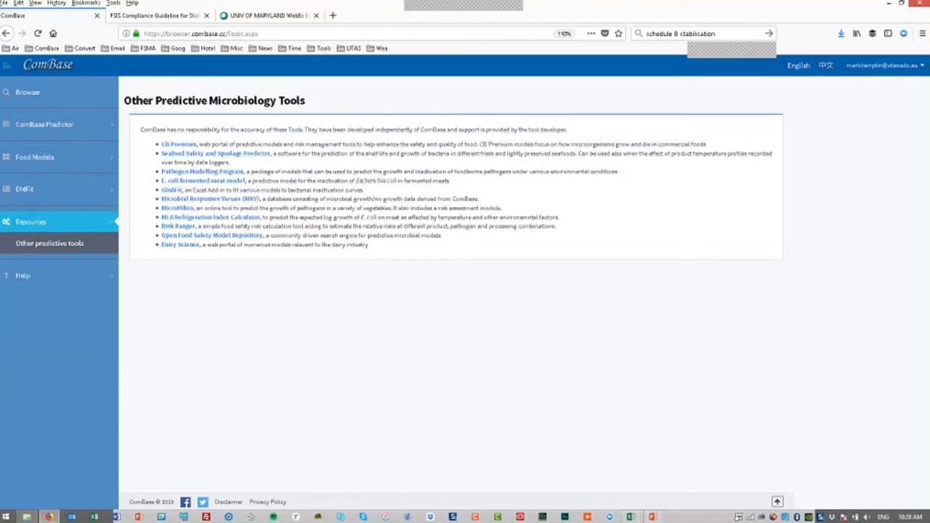
mouse_move(301, 332)
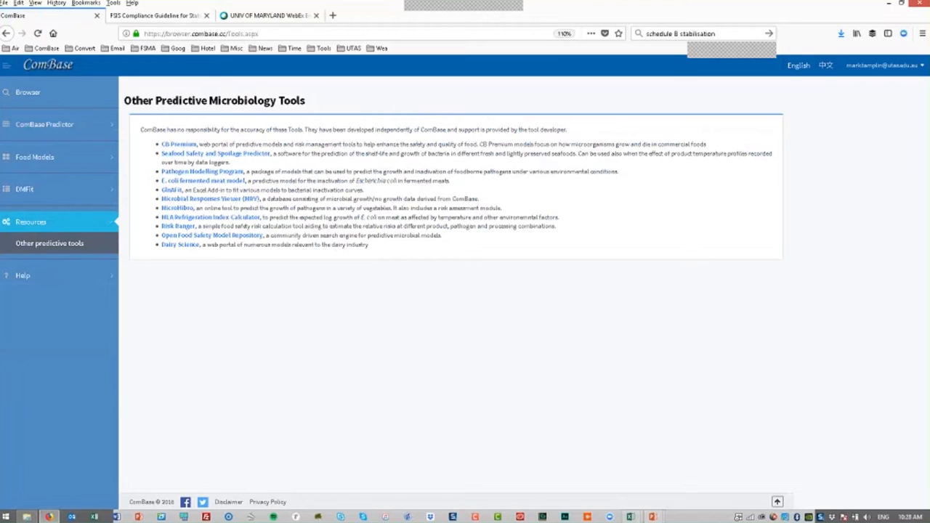
Open the Aeromonas hydrophila Growth Model and add a vertical crosshair near 24.69 h.
left_click(44, 123)
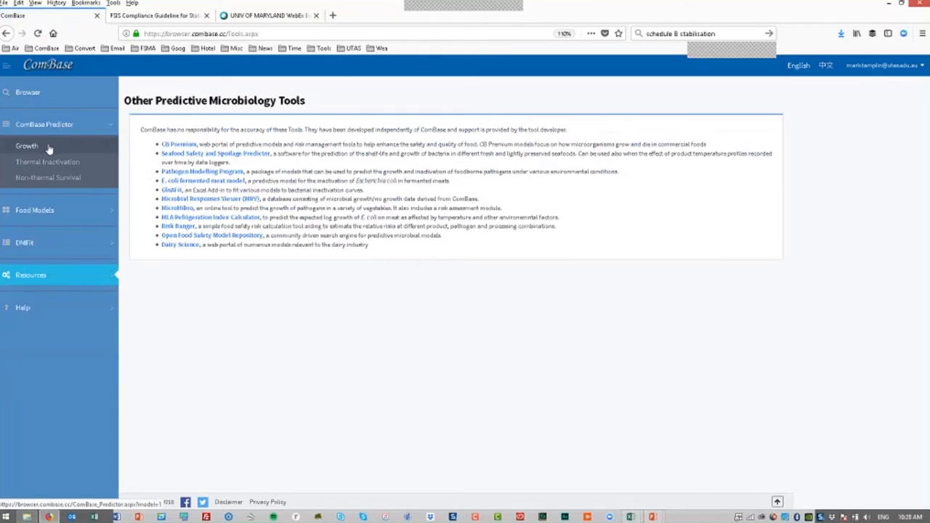
left_click(27, 146)
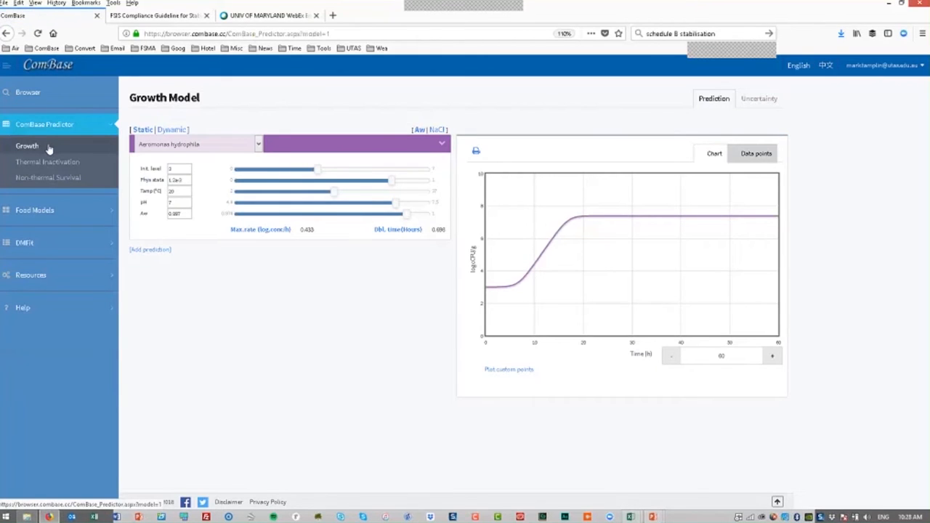
mouse_move(245, 281)
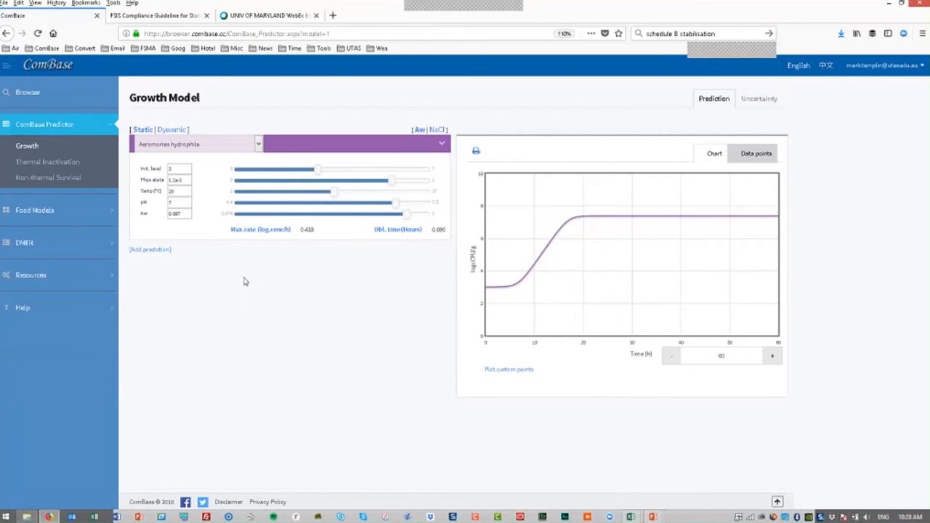
mouse_move(233, 269)
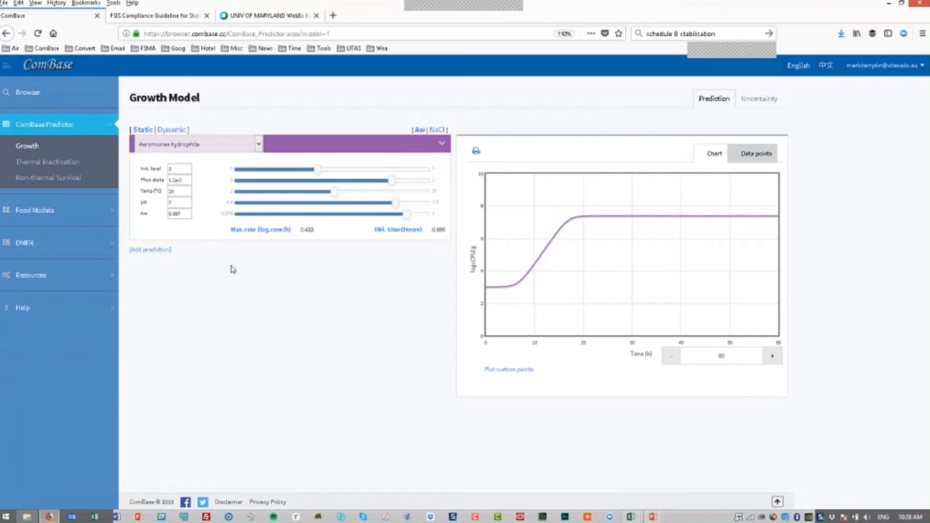
mouse_move(225, 262)
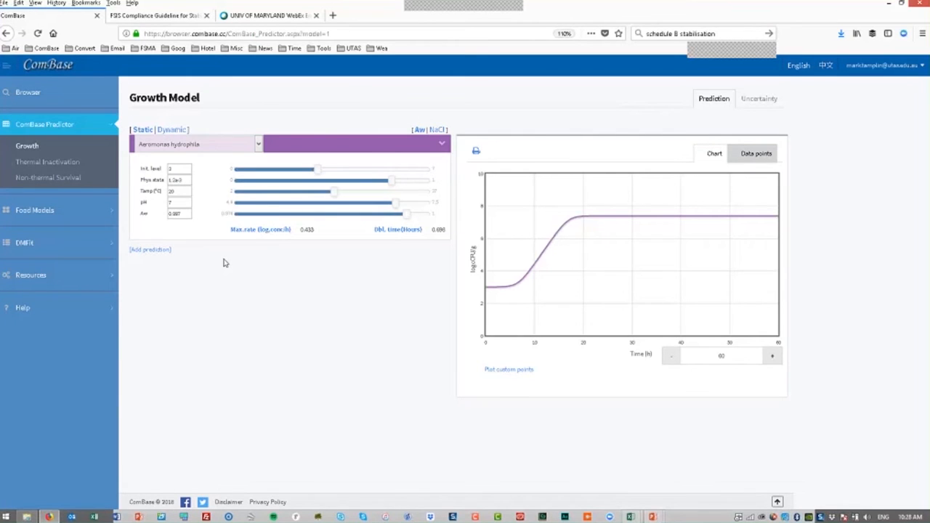
mouse_move(267, 249)
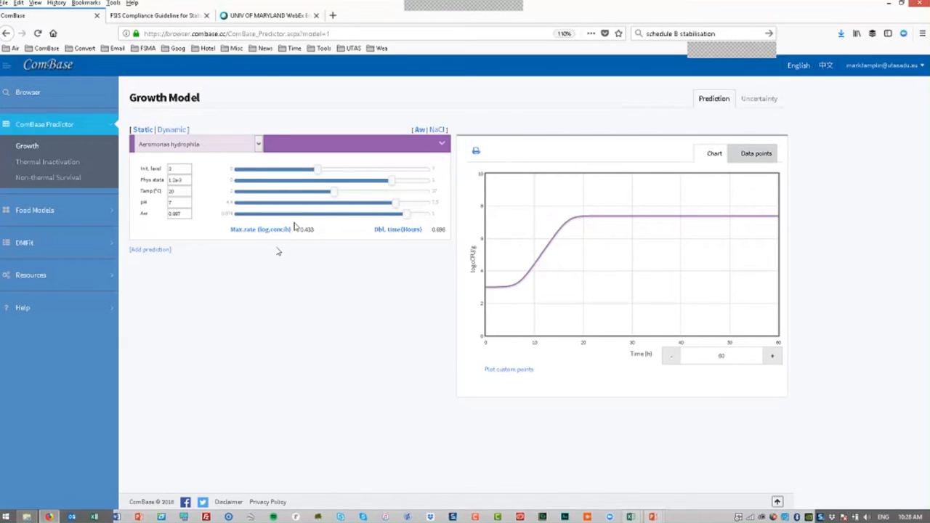
mouse_move(318, 244)
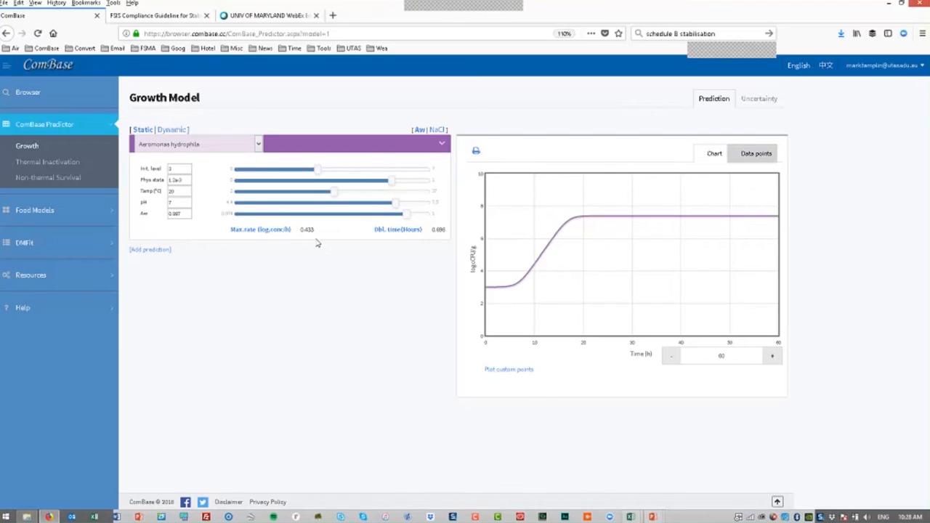
mouse_move(397, 241)
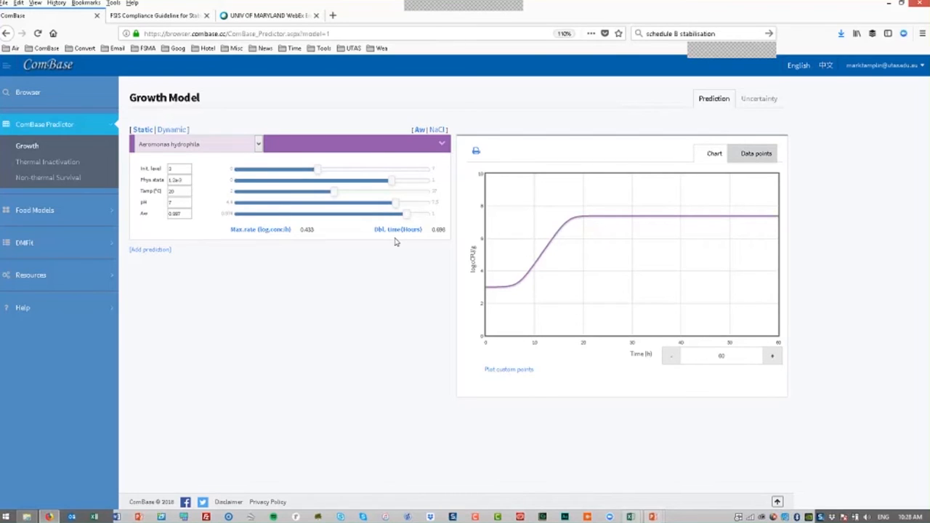
mouse_move(604, 258)
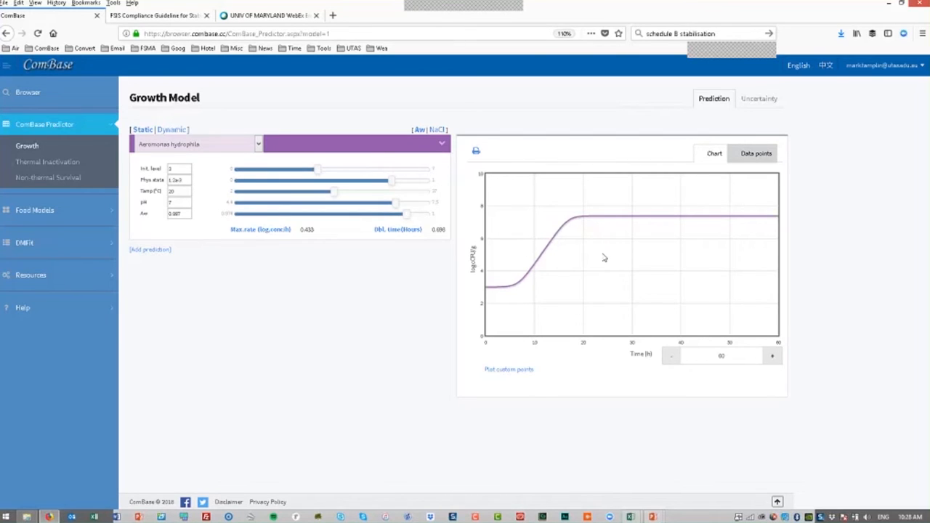
mouse_move(592, 258)
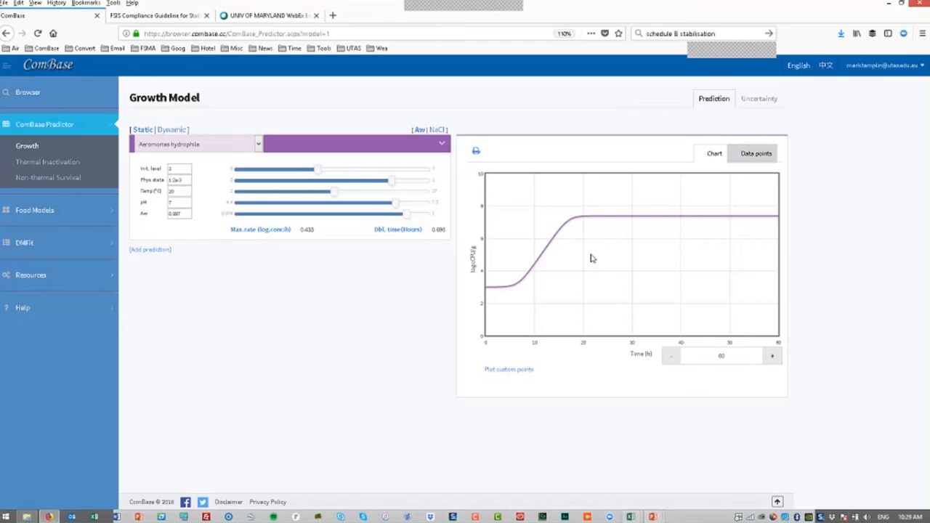
mouse_move(630, 255)
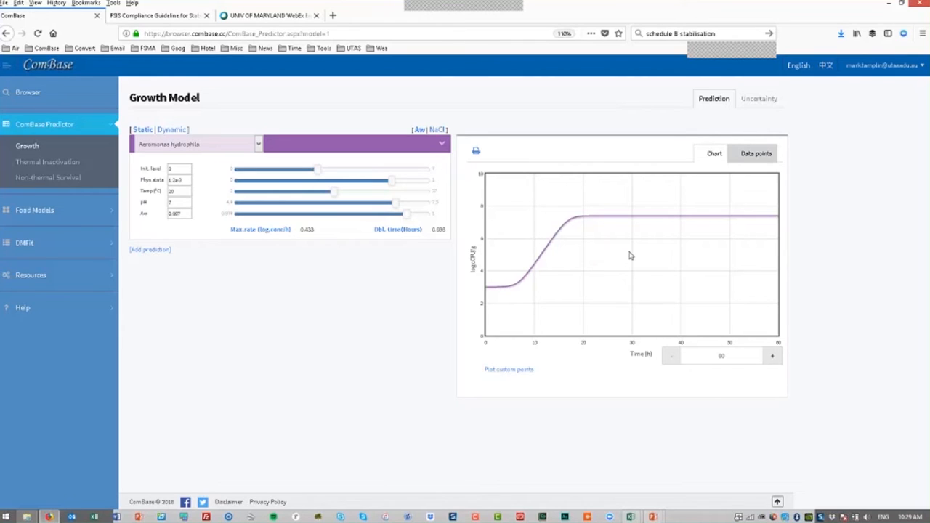
right_click(630, 255)
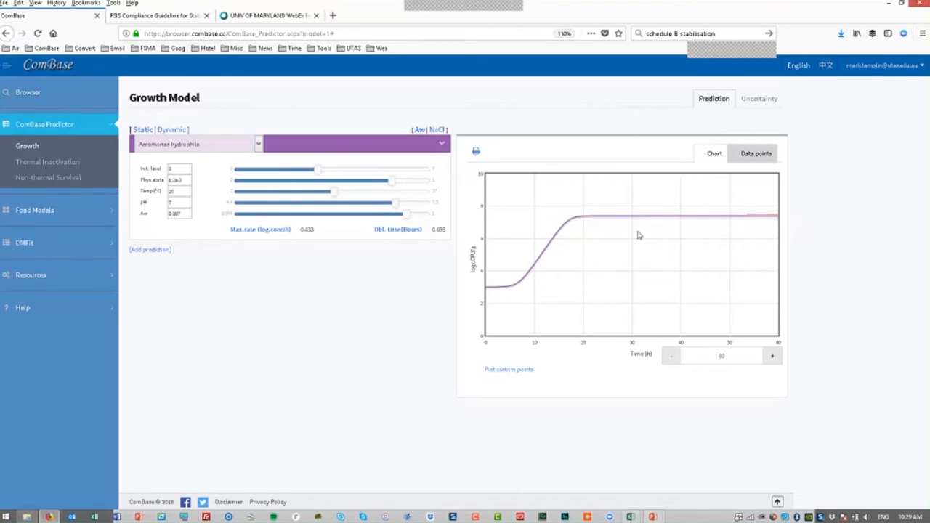
right_click(647, 260)
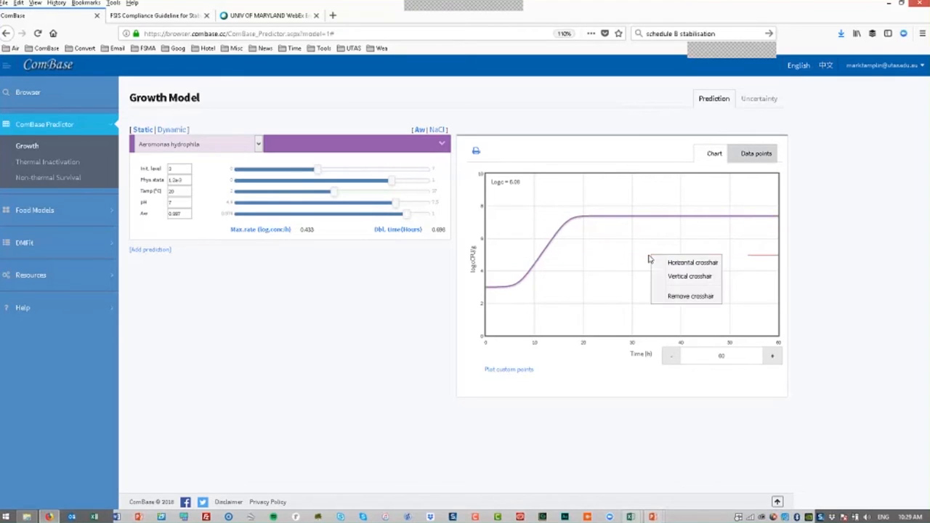
left_click(689, 276)
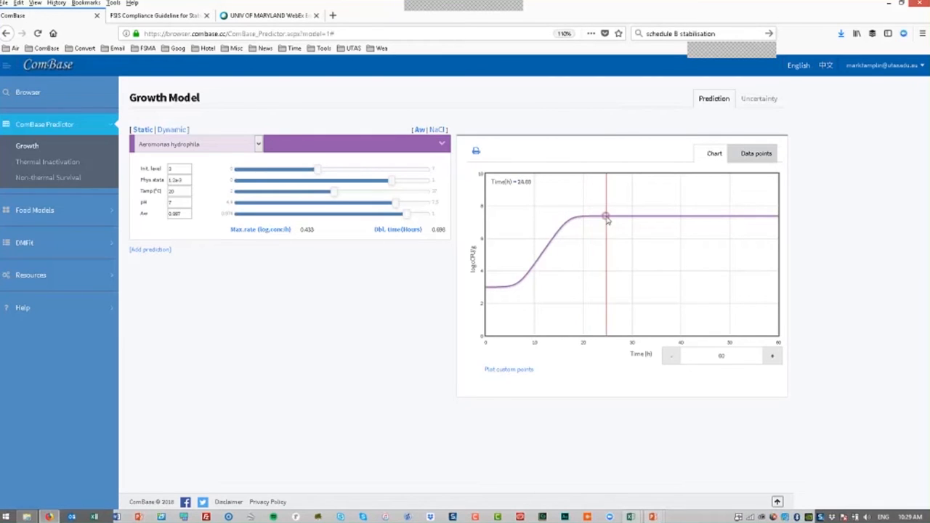
mouse_move(572, 220)
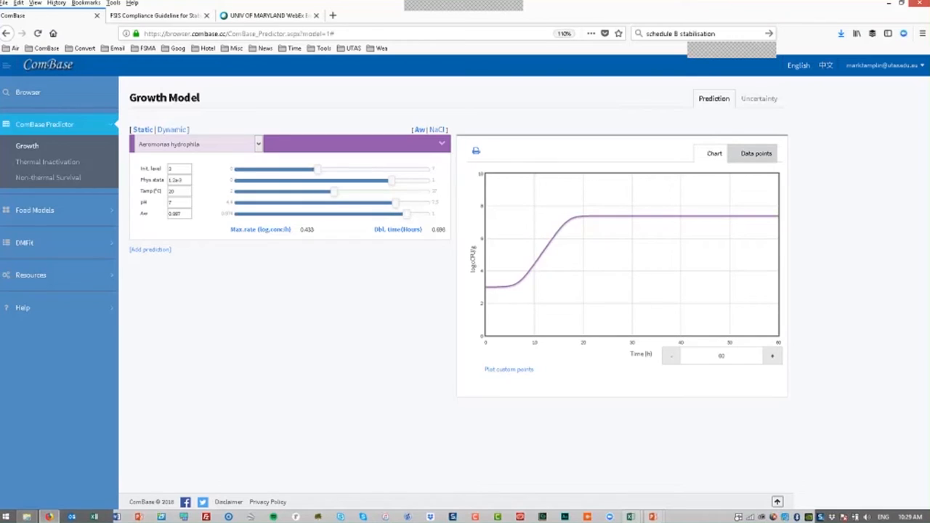
Switch the Growth Model to Dynamic mode to chart a 140 h temperature profile.
left_click(170, 129)
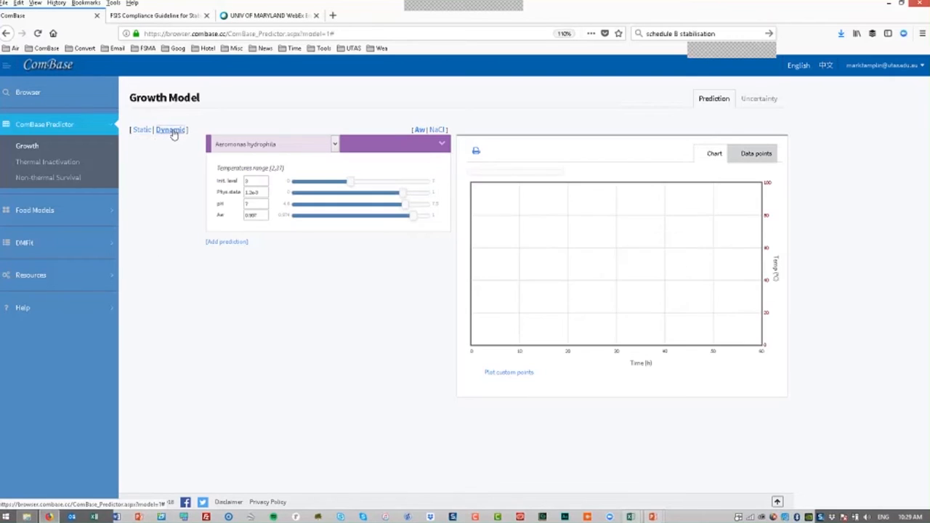
left_click(169, 129)
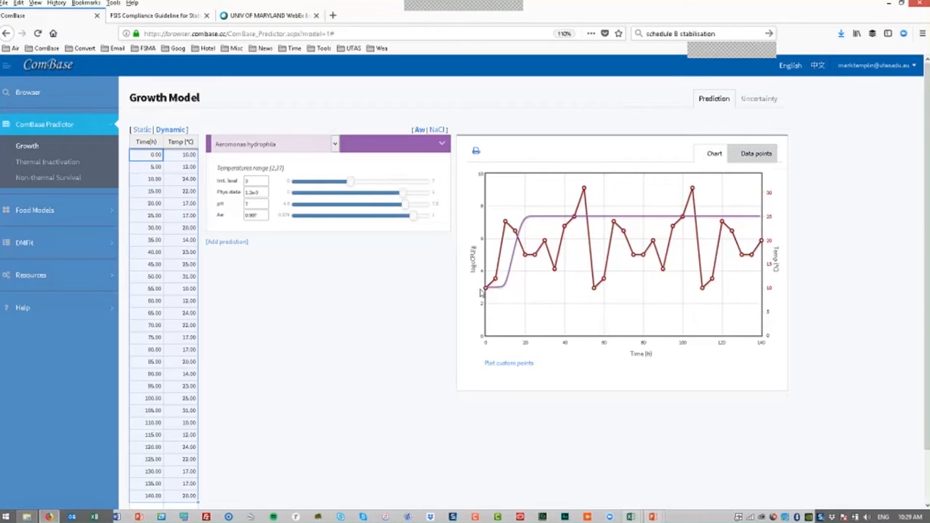
mouse_move(536, 279)
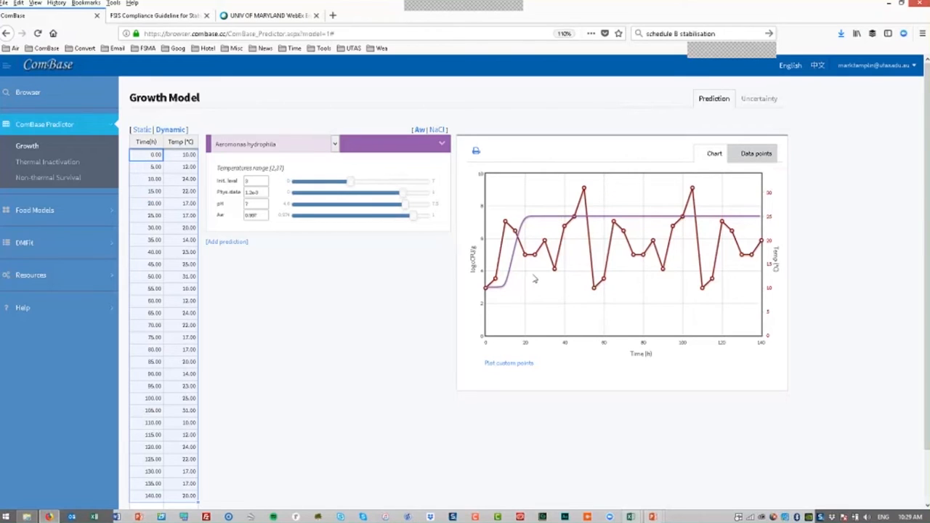
mouse_move(535, 279)
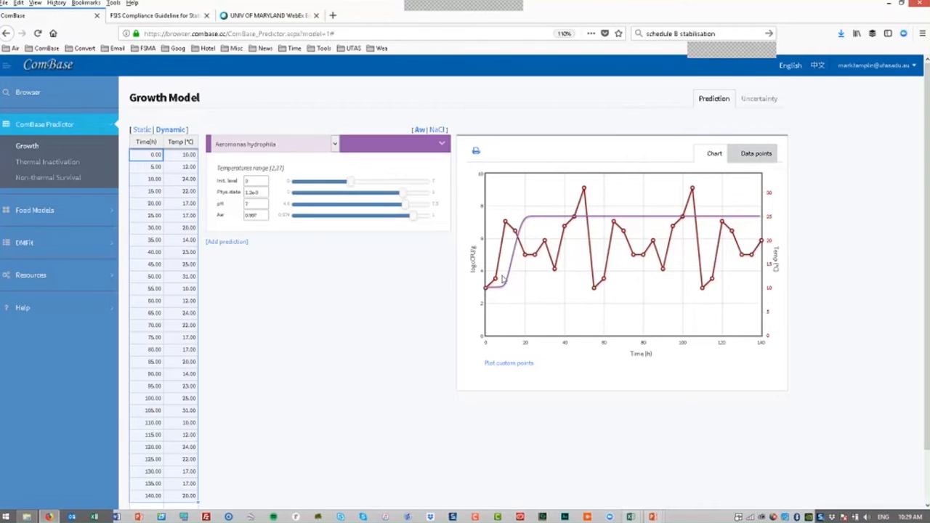
mouse_move(529, 272)
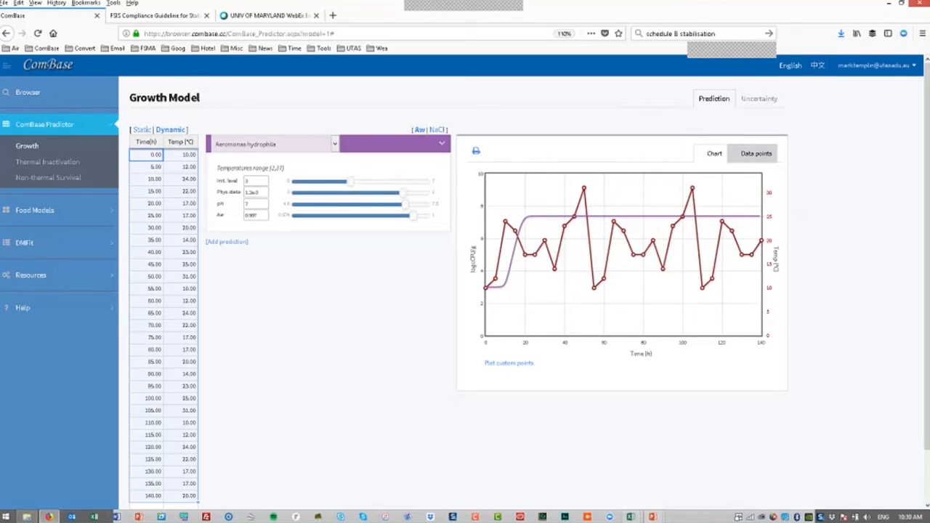
mouse_move(387, 342)
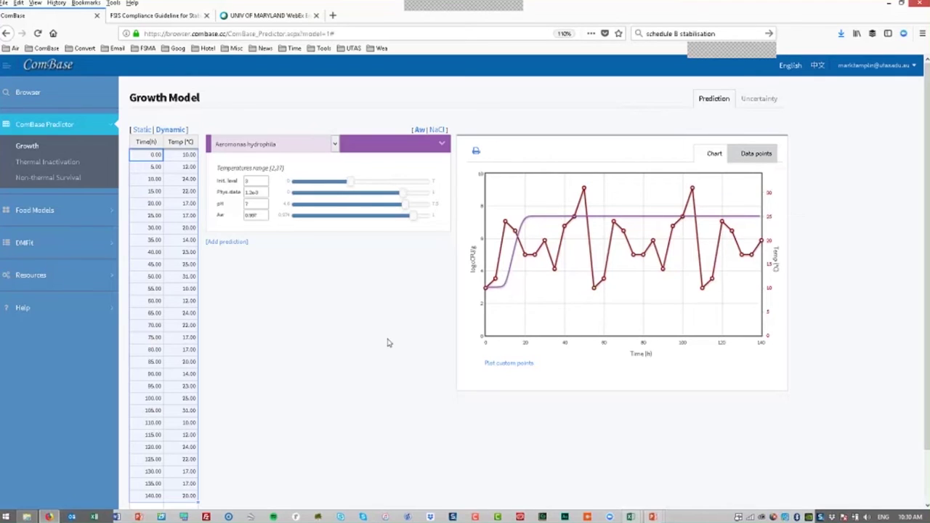
mouse_move(154, 177)
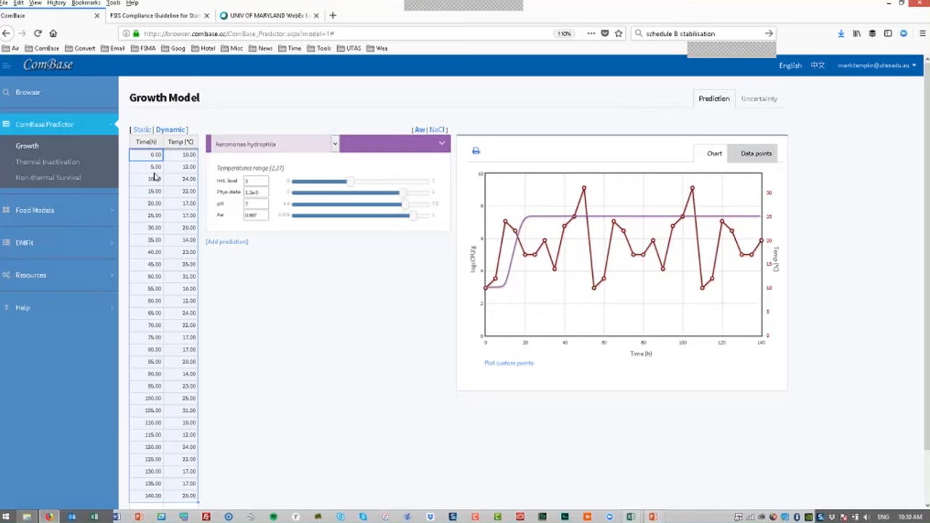
Return the Growth Model to Static mode and add extra Bacillus cereus prediction panels.
left_click(143, 129)
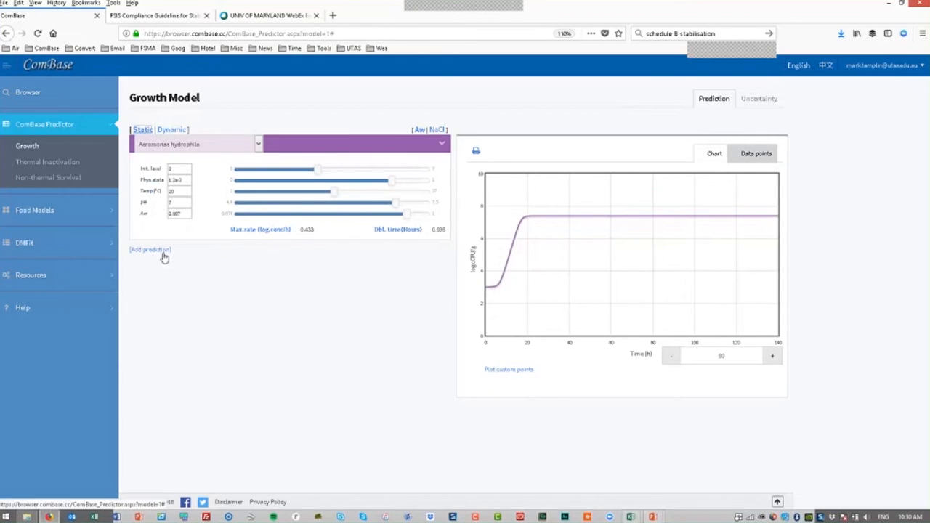
left_click(149, 249)
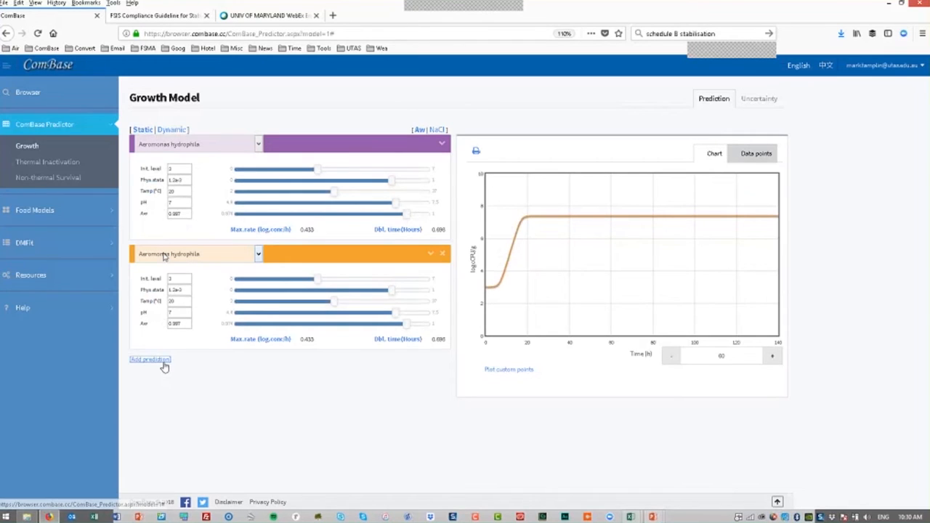
left_click(150, 359)
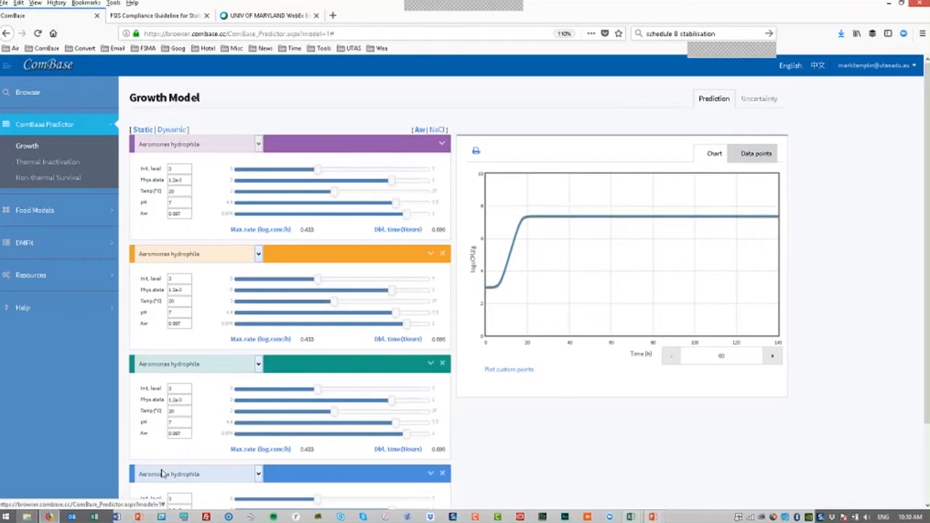
mouse_move(313, 246)
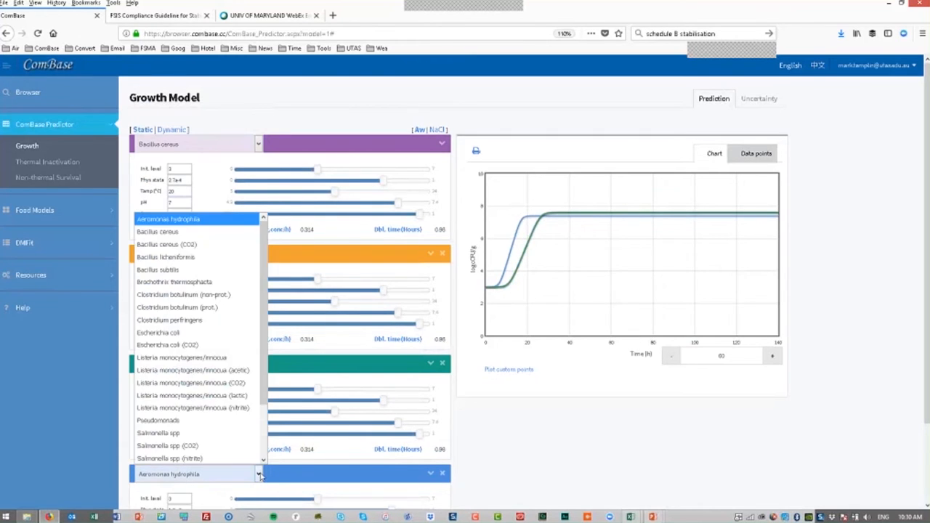
Adjust the fourth prediction's organism and second prediction's physiological state, reviewing all panels.
left_click(157, 231)
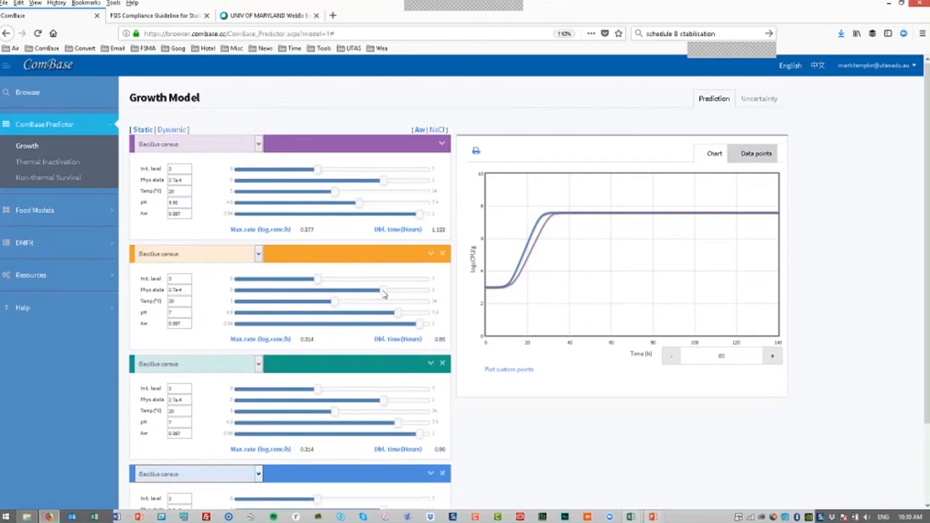
left_click_drag(398, 313, 351, 313)
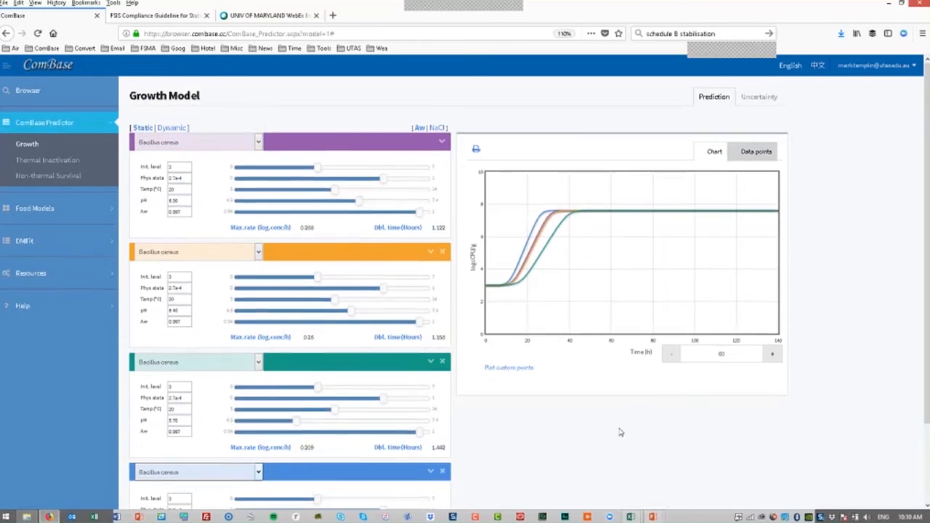
scroll("down", 3)
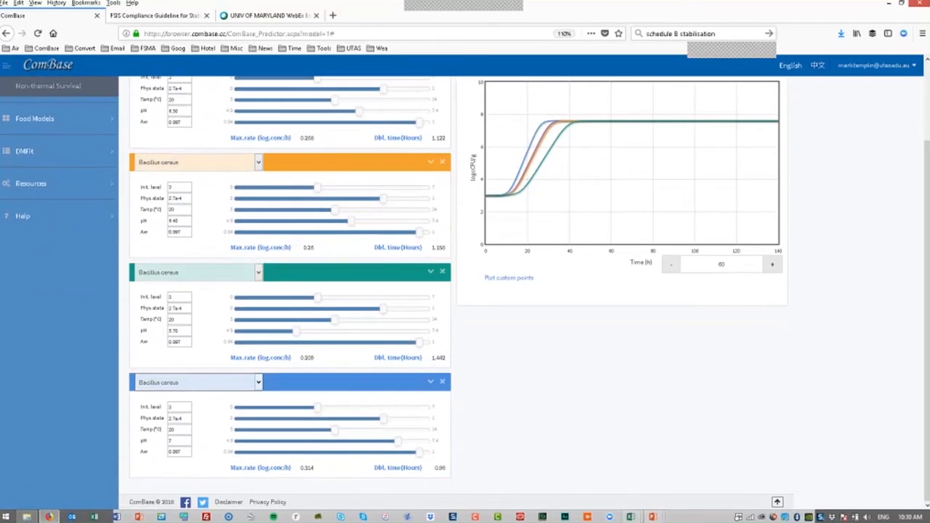
scroll("up", 3)
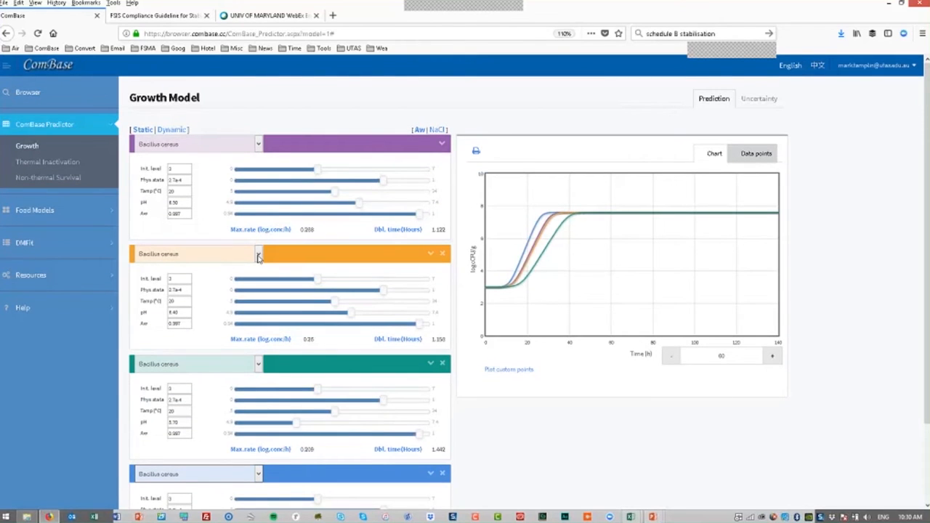
Set predictions to Escherichia coli, Salmonella spp and Listeria monocytogenes/innocua.
left_click(258, 253)
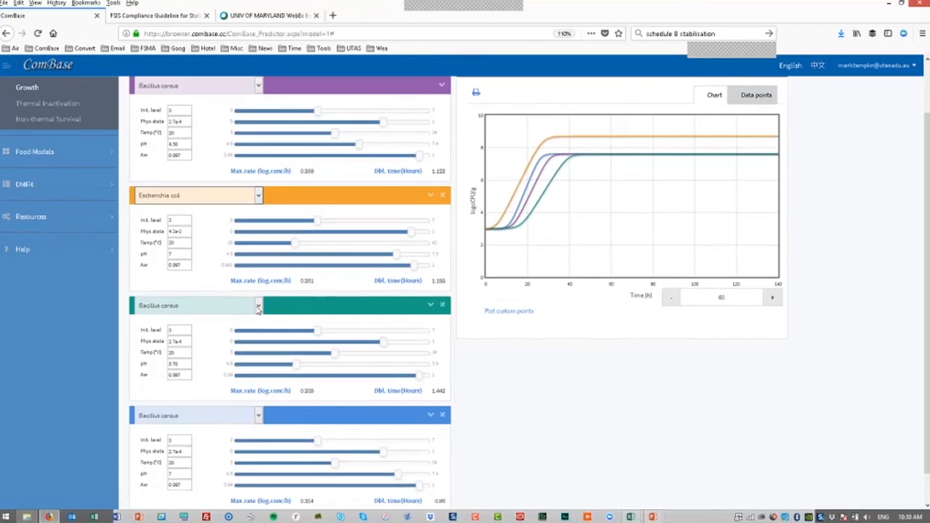
left_click(258, 305)
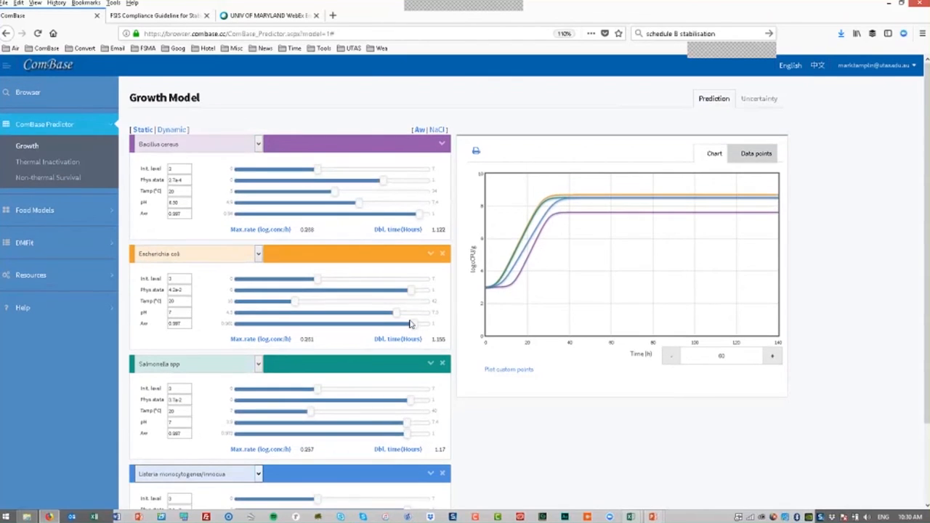
mouse_move(623, 263)
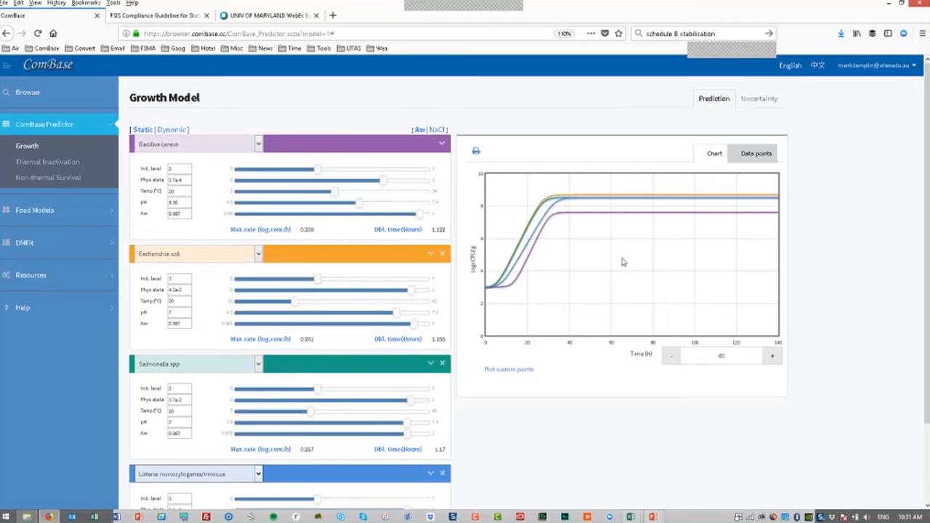
Copy the six sample time–log count points from Excel and return to ComBase.
left_click(509, 369)
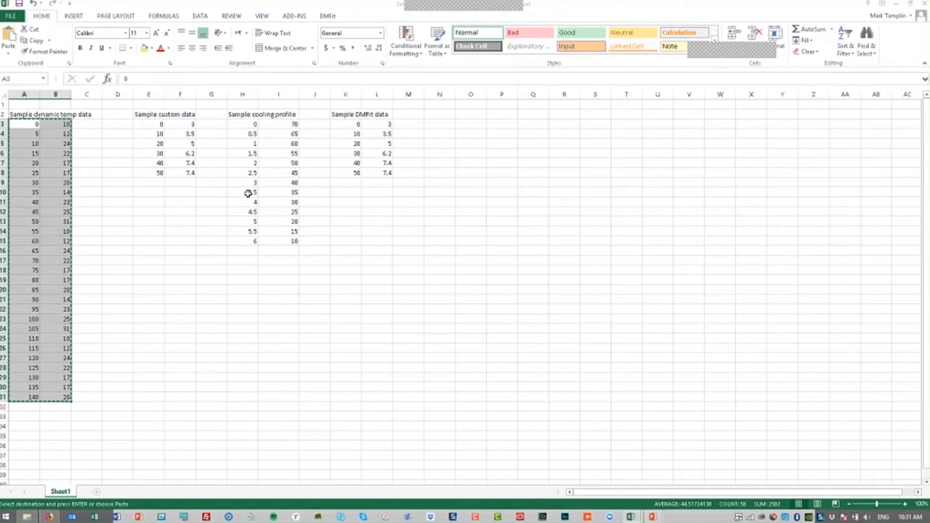
left_click(167, 163)
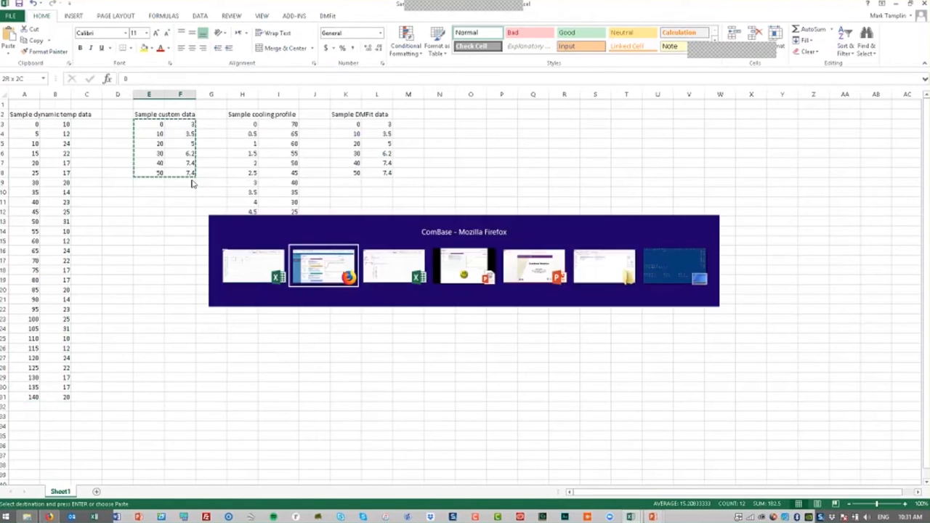
left_click(323, 265)
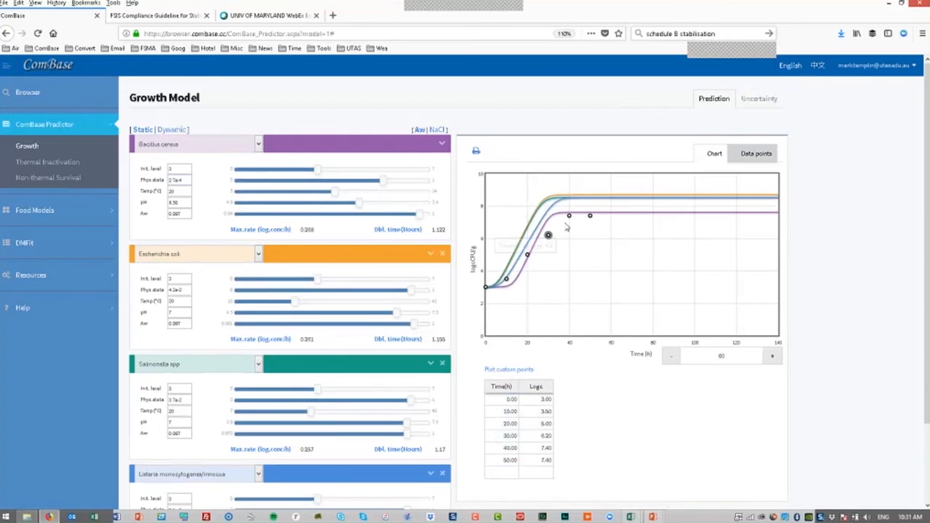
mouse_move(710, 429)
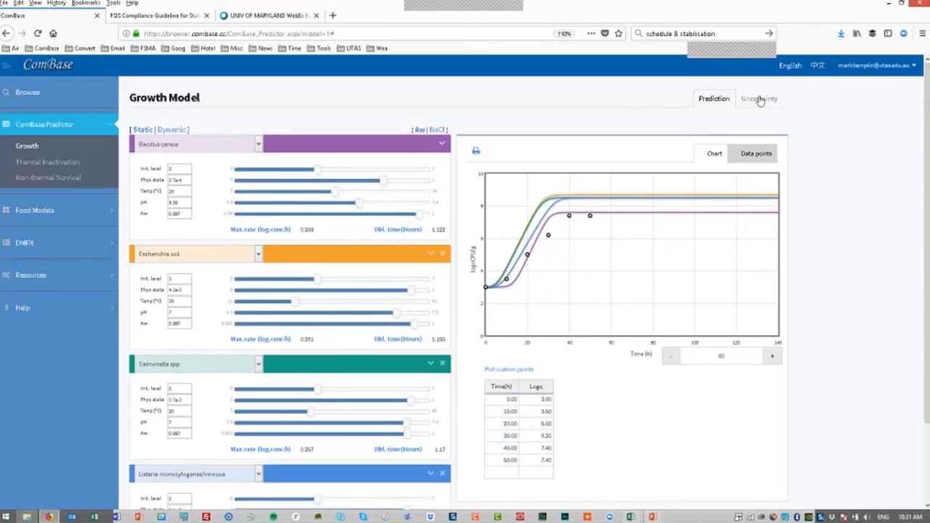
View the Uncertainty tab's rate charts, then go back to the Prediction tab.
left_click(758, 98)
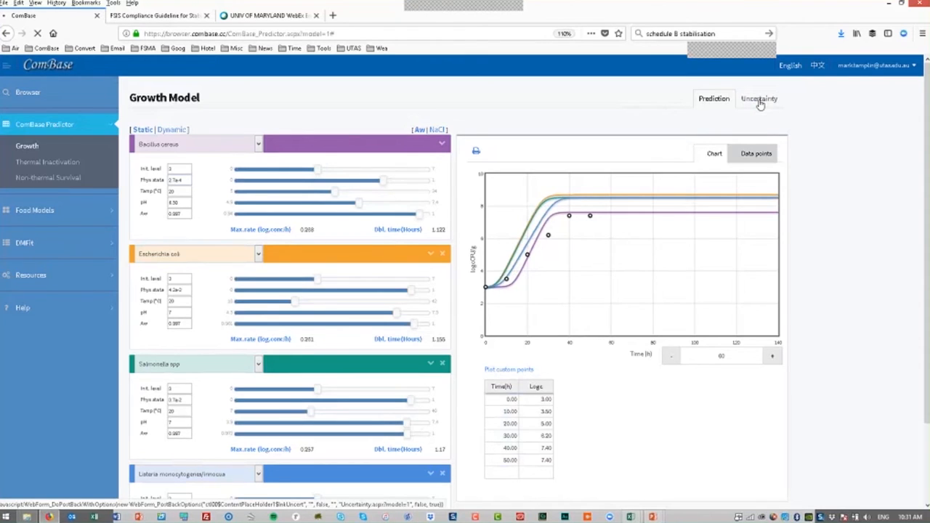
left_click(758, 98)
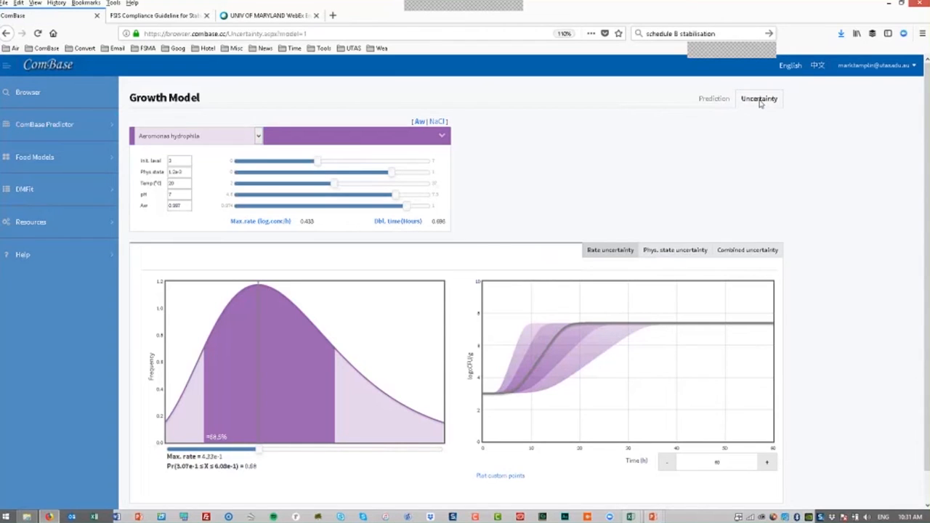
mouse_move(713, 99)
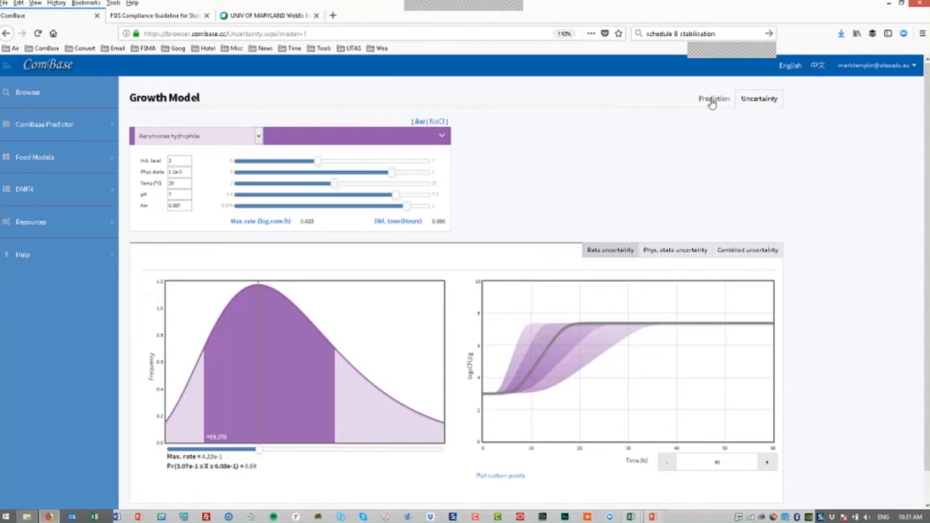
left_click(714, 98)
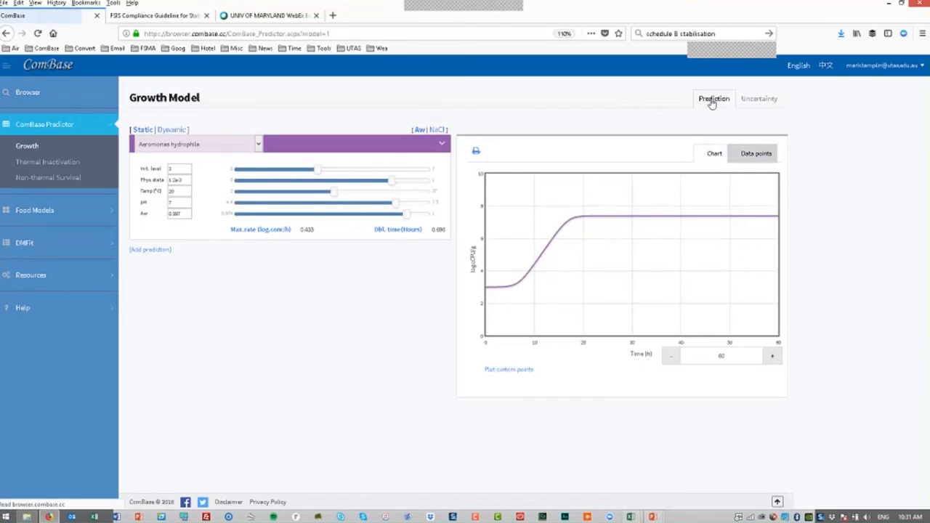
mouse_move(47, 177)
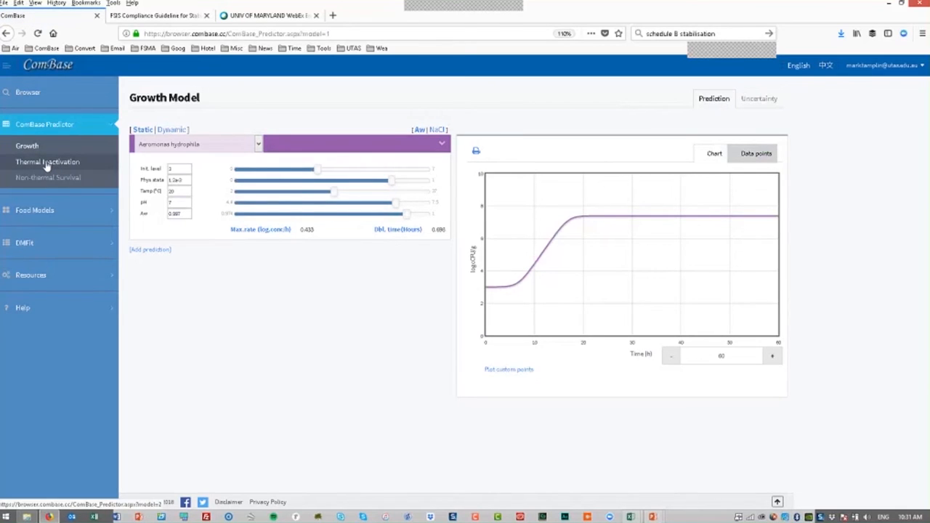
Browse Thermal Inactivation and Non-thermal Survival models, then open the Salmonella in egg model.
left_click(48, 161)
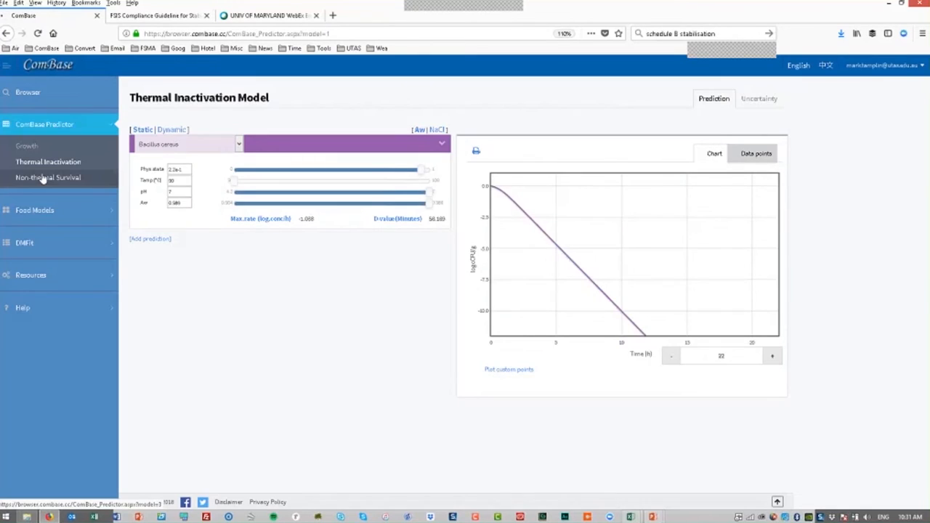
left_click(48, 177)
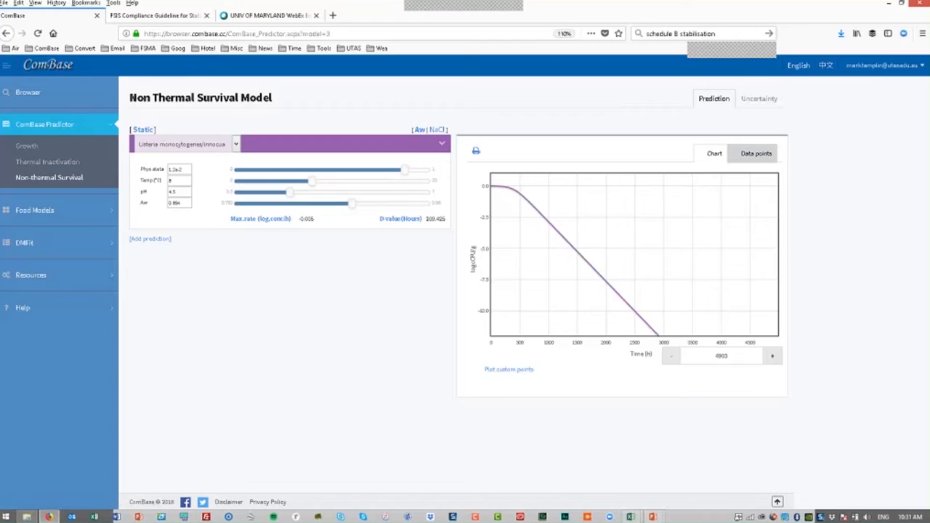
mouse_move(361, 257)
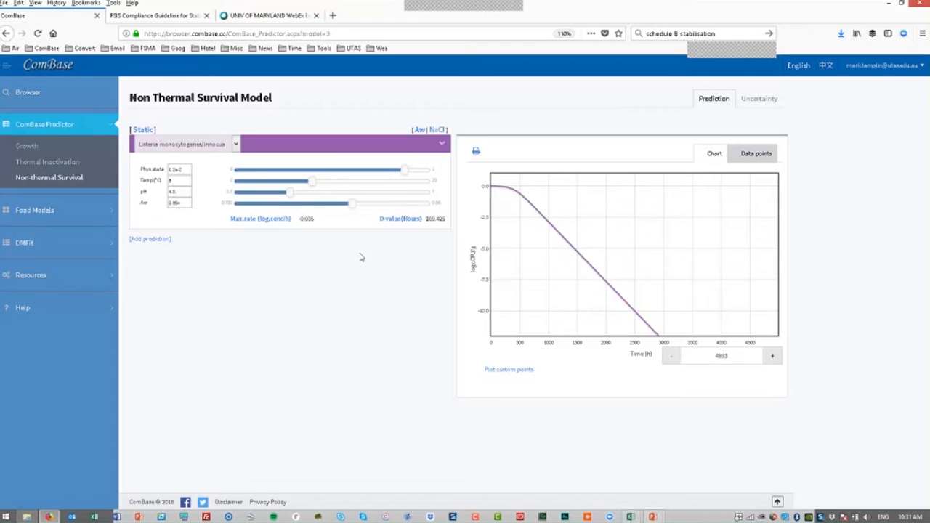
mouse_move(250, 313)
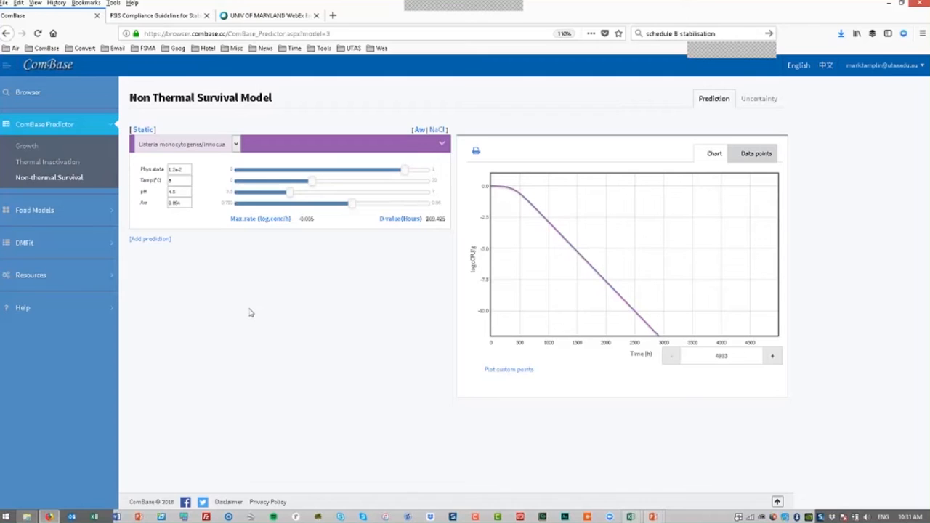
mouse_move(47, 210)
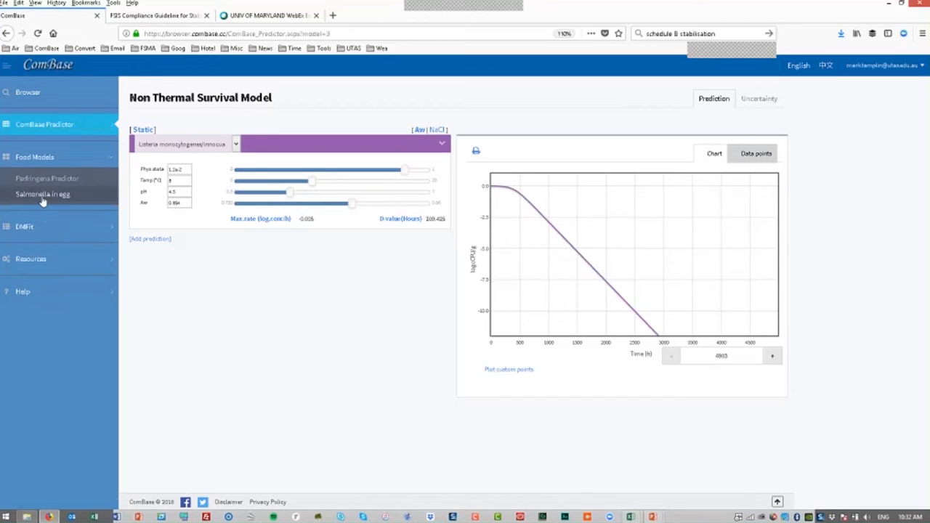
left_click(42, 195)
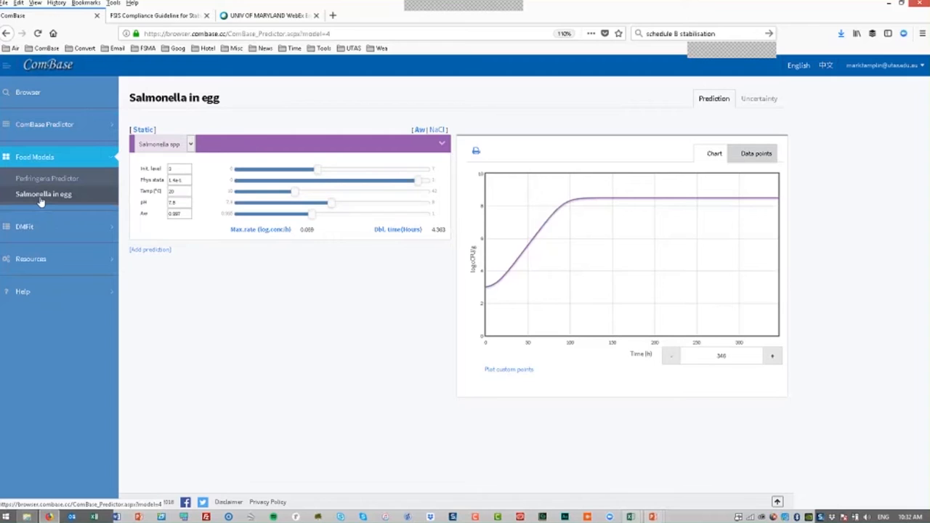
mouse_move(46, 180)
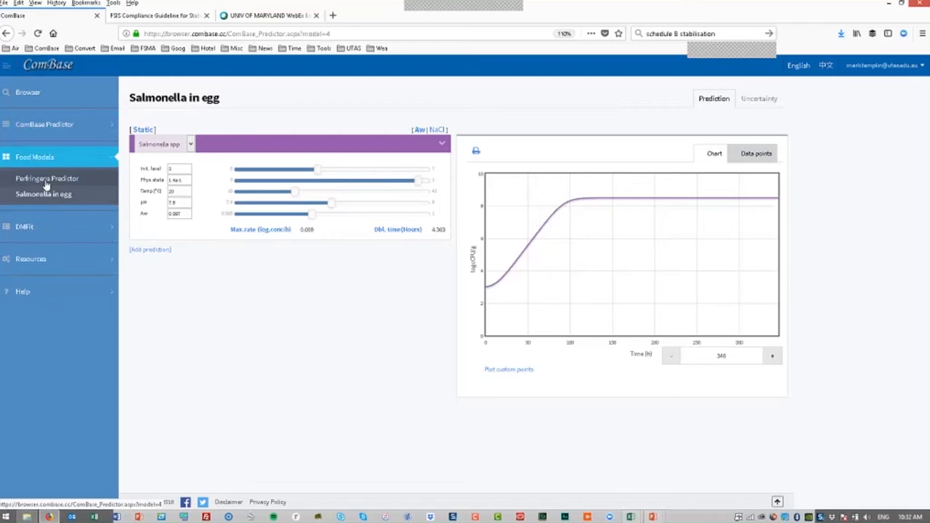
Open the Perfringens Predictor food model from the sidebar.
left_click(47, 178)
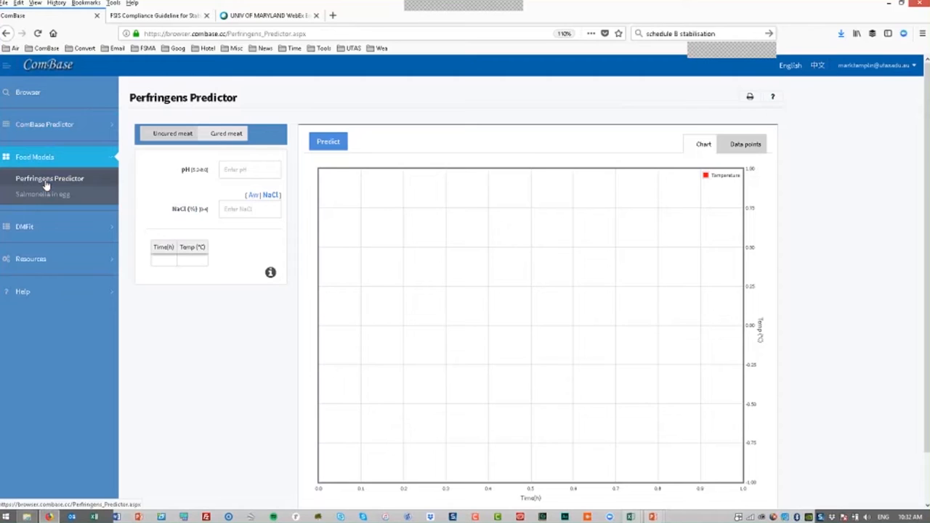
mouse_move(80, 125)
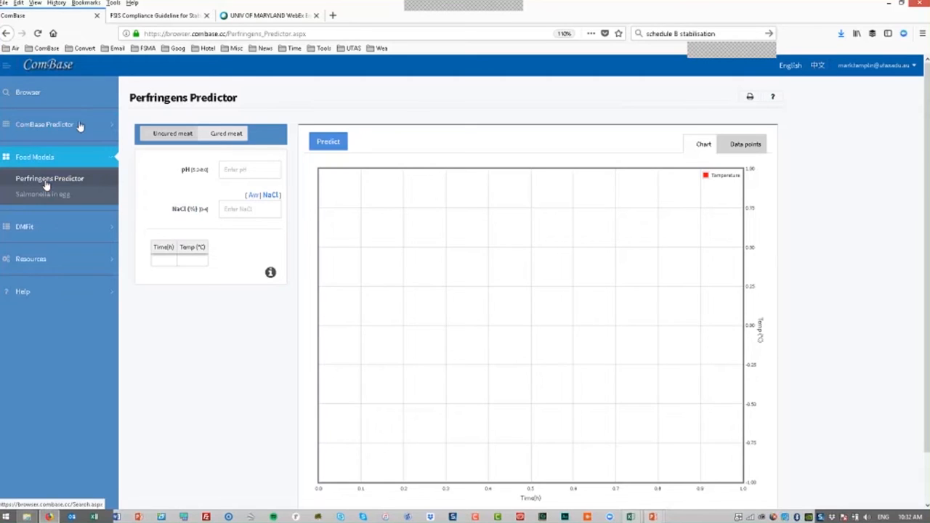
left_click(156, 15)
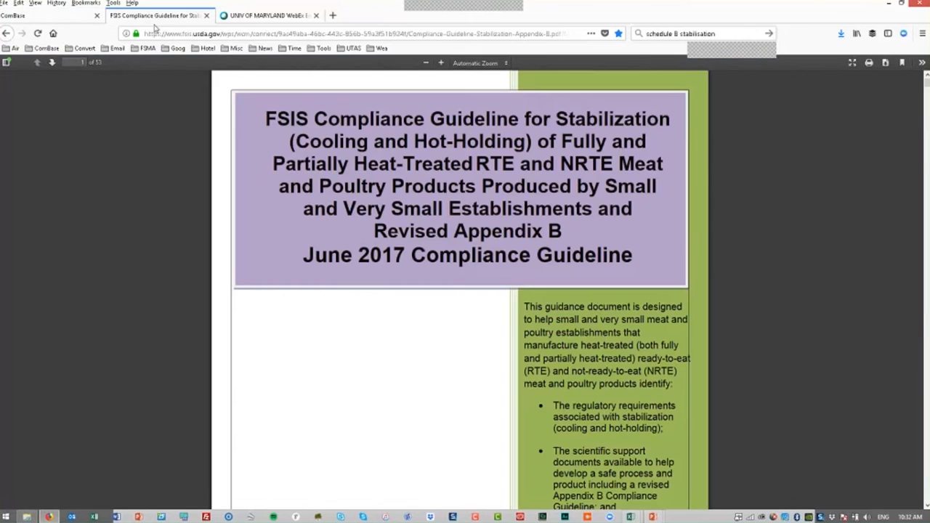
mouse_move(324, 324)
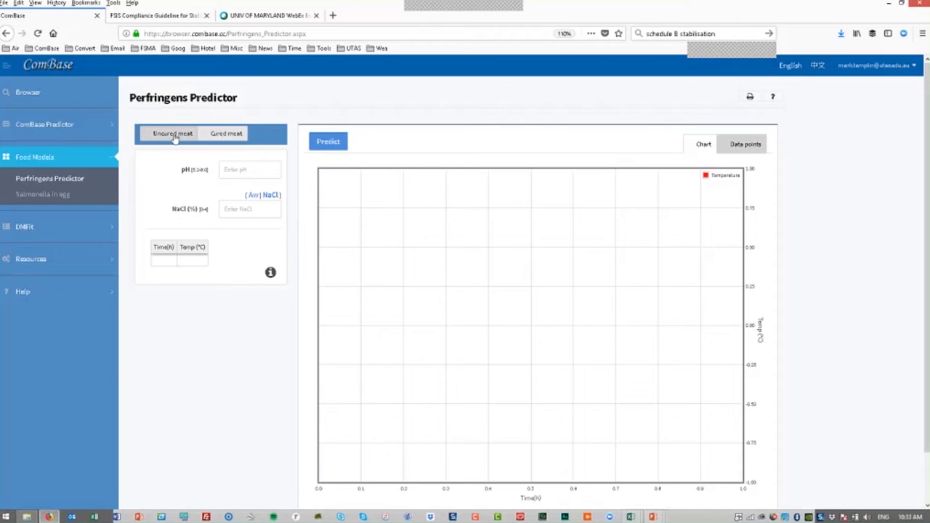
Select Uncured meat, enter pH 6.2 and NaCl 3.5, and start the cooling table.
left_click(250, 169)
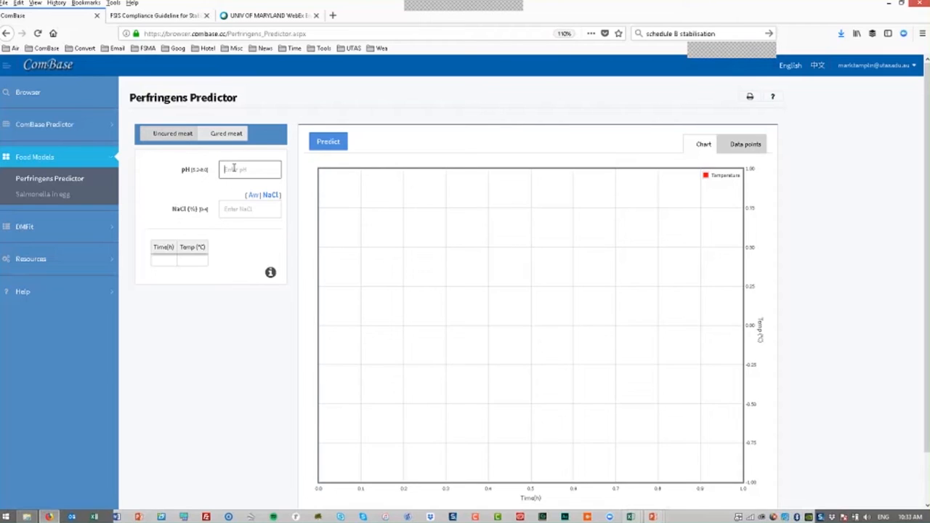
type("6")
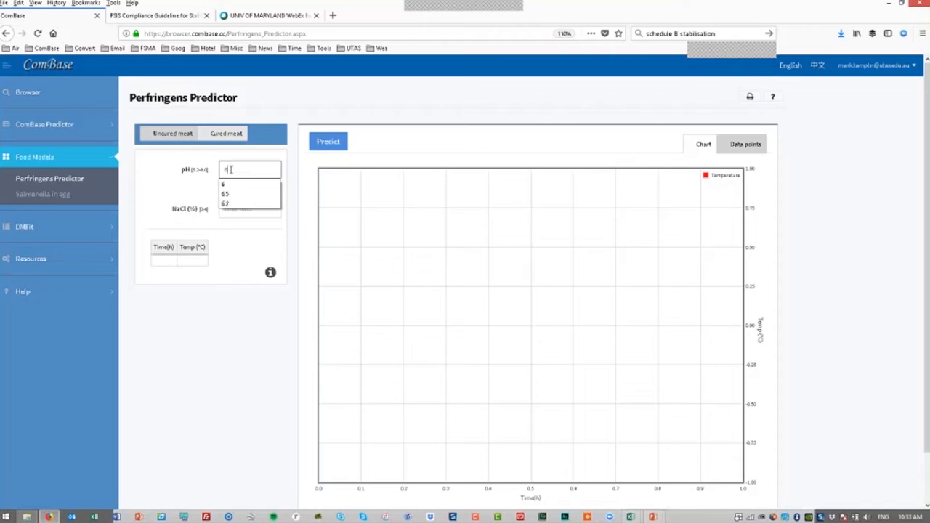
left_click(226, 203)
type("2.5")
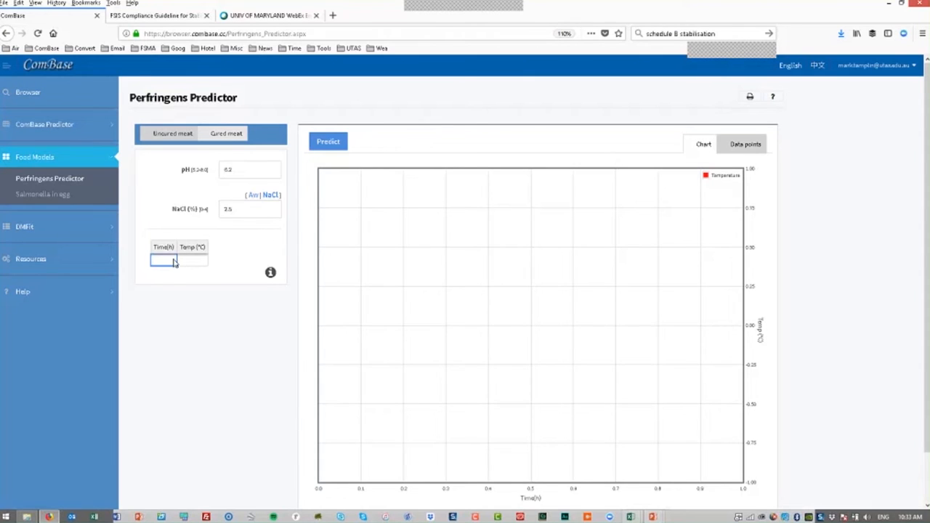
left_click(328, 141)
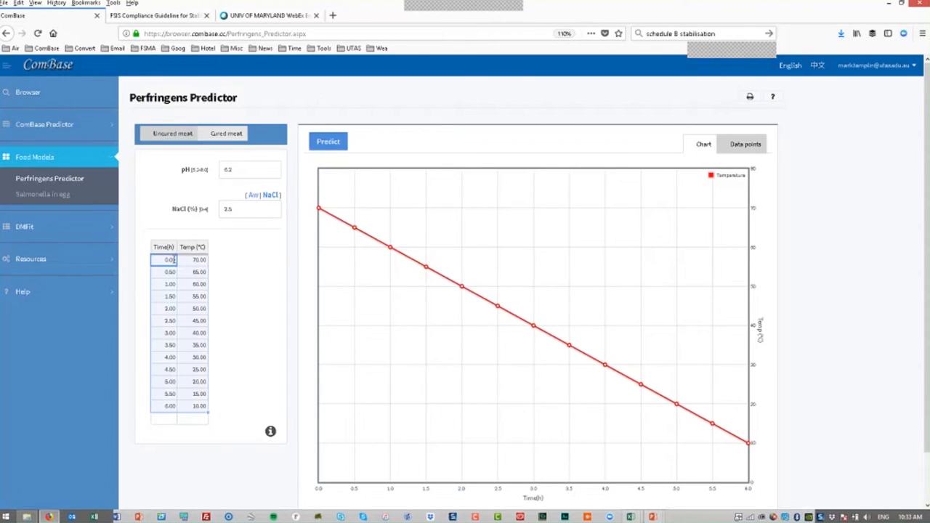
left_click(328, 141)
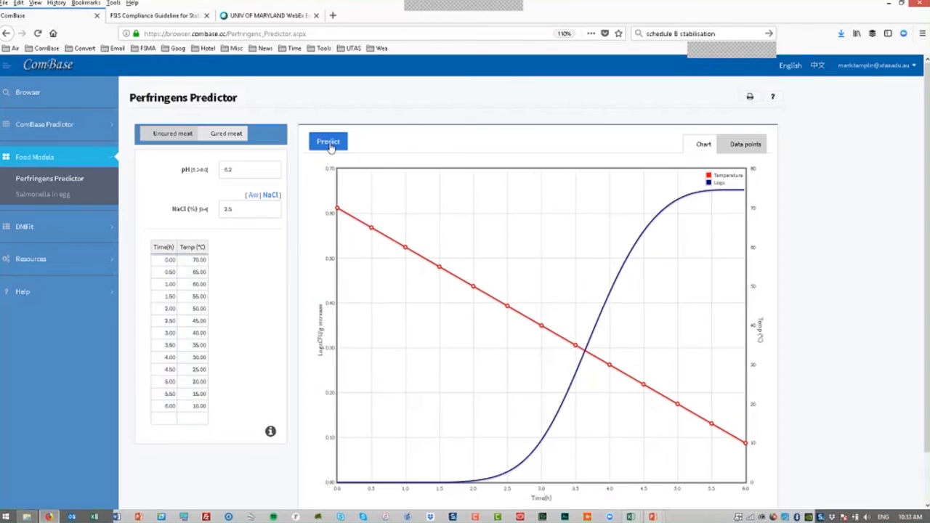
mouse_move(312, 193)
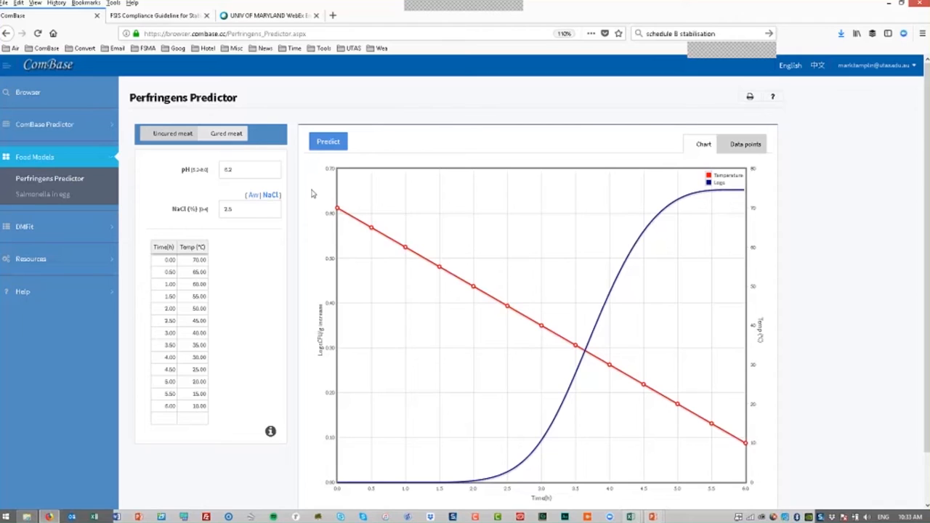
mouse_move(416, 215)
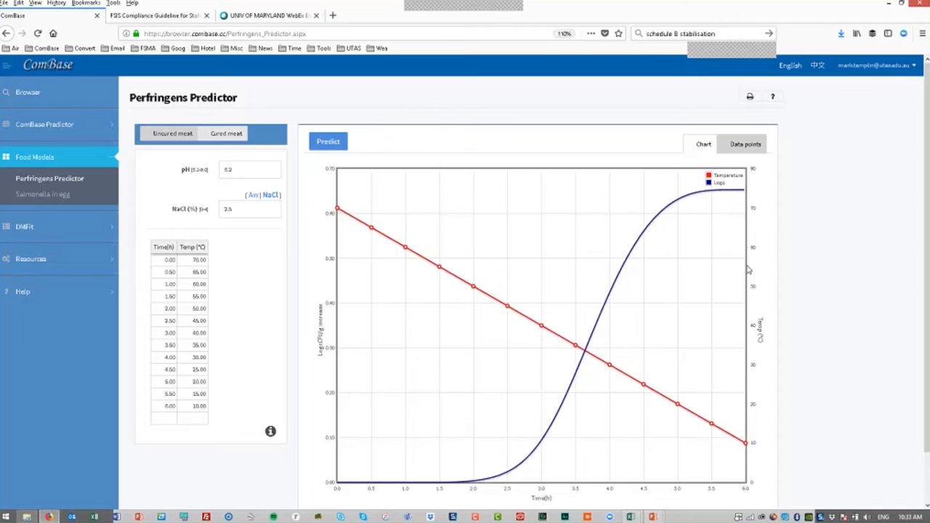
mouse_move(740, 197)
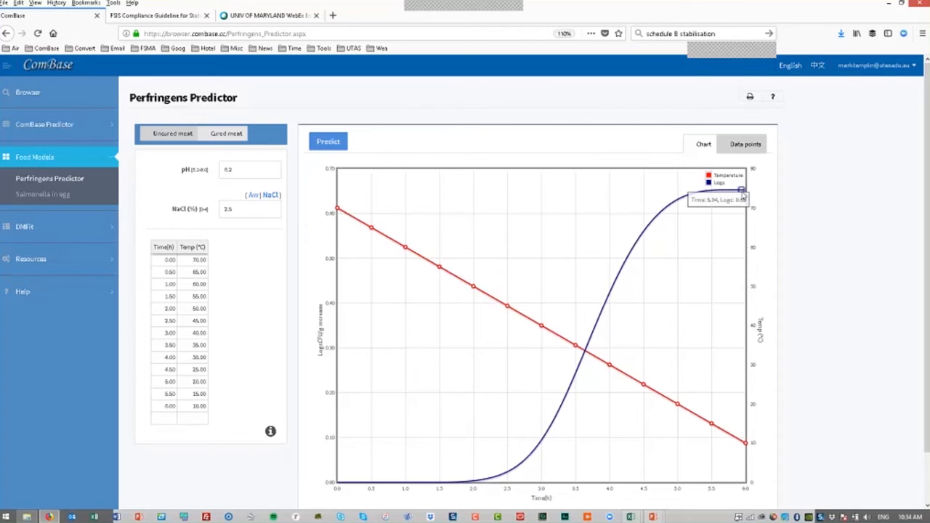
mouse_move(742, 193)
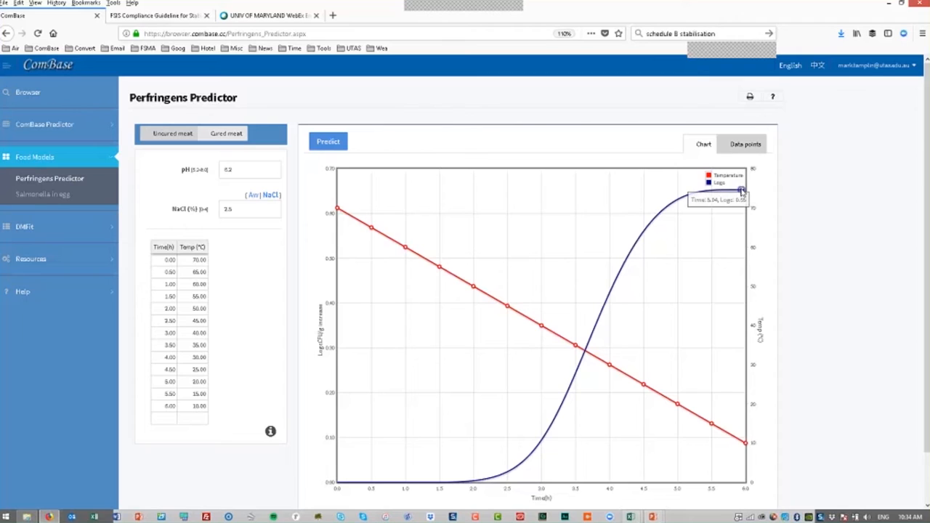
mouse_move(653, 262)
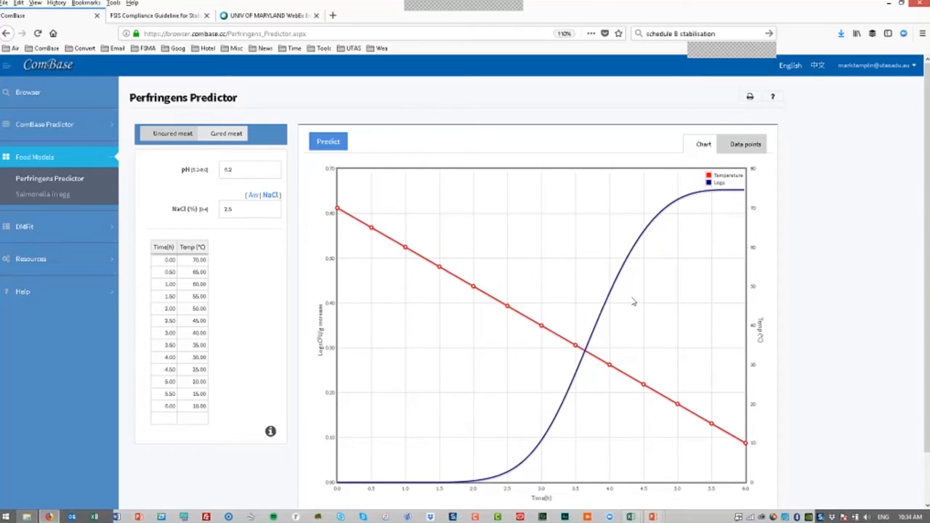
mouse_move(632, 302)
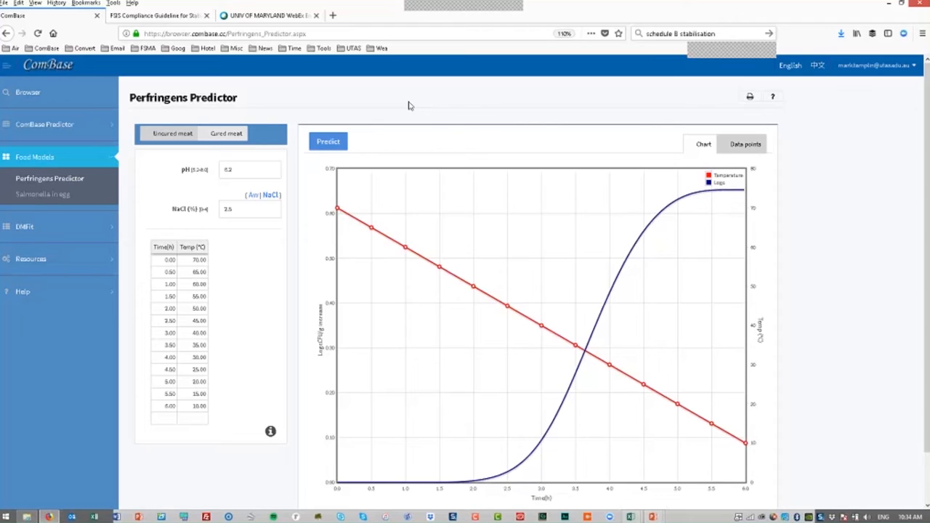
mouse_move(398, 95)
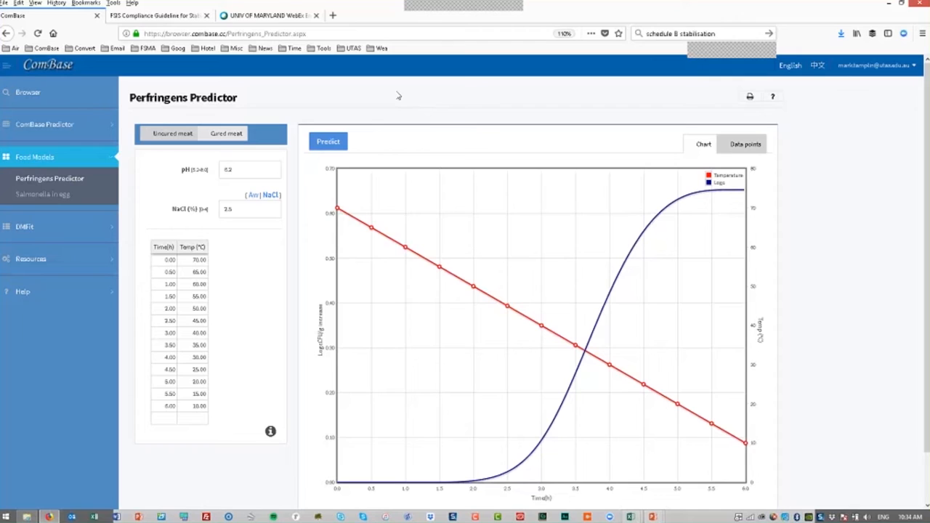
mouse_move(44, 226)
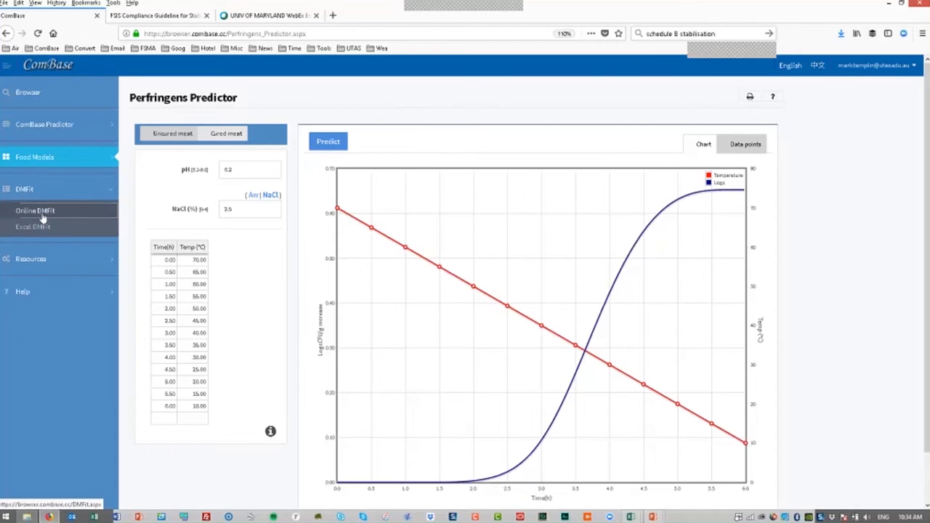
Enter the six time and log count points in online DMFit and fit them.
left_click(35, 210)
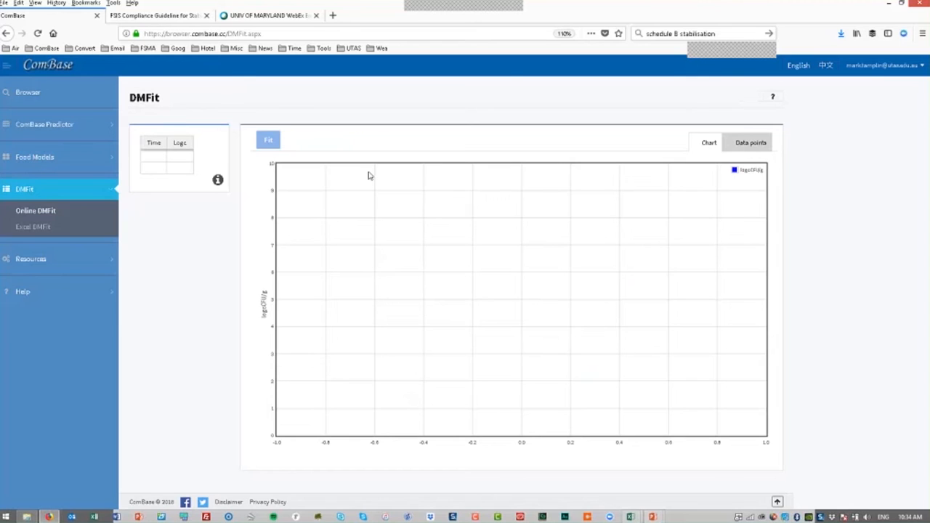
left_click(154, 158)
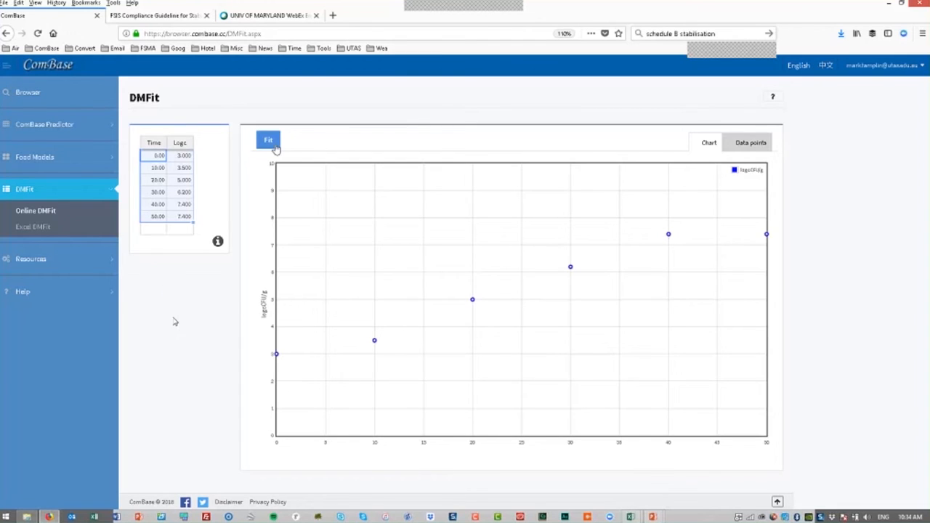
left_click(268, 140)
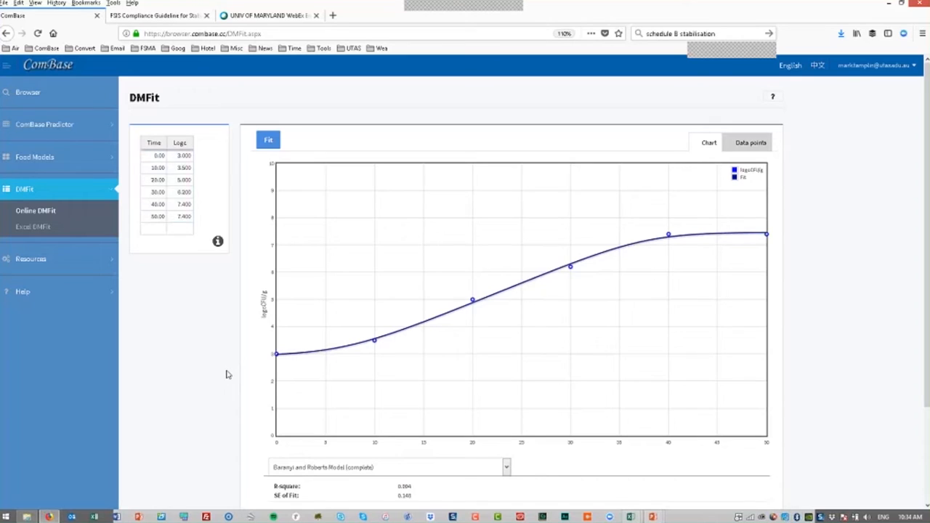
mouse_move(201, 396)
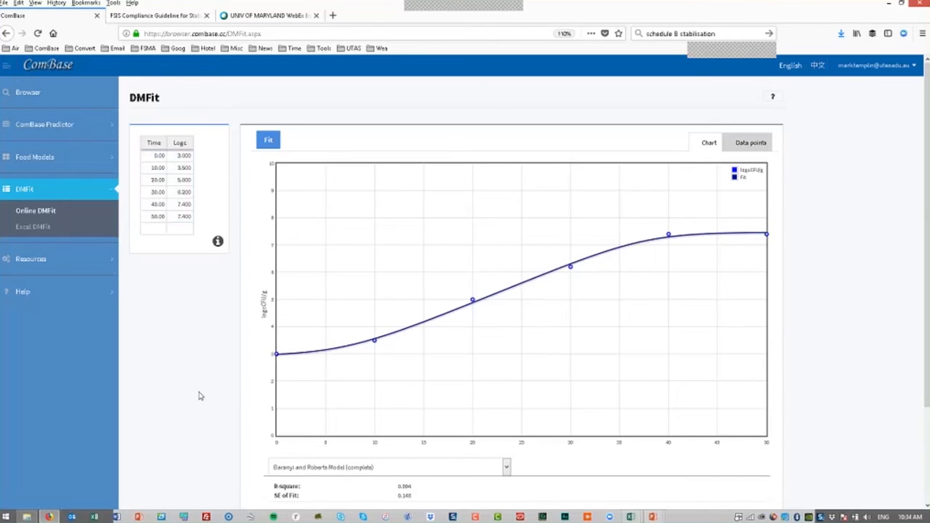
Try the Trilinear model, then return to the complete Baranyi and Roberts model.
scroll("down", 3)
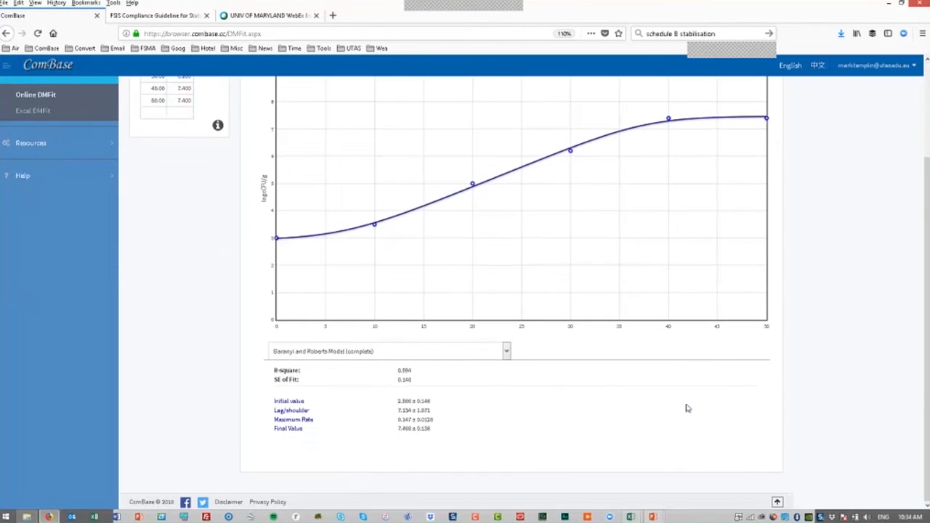
left_click(506, 350)
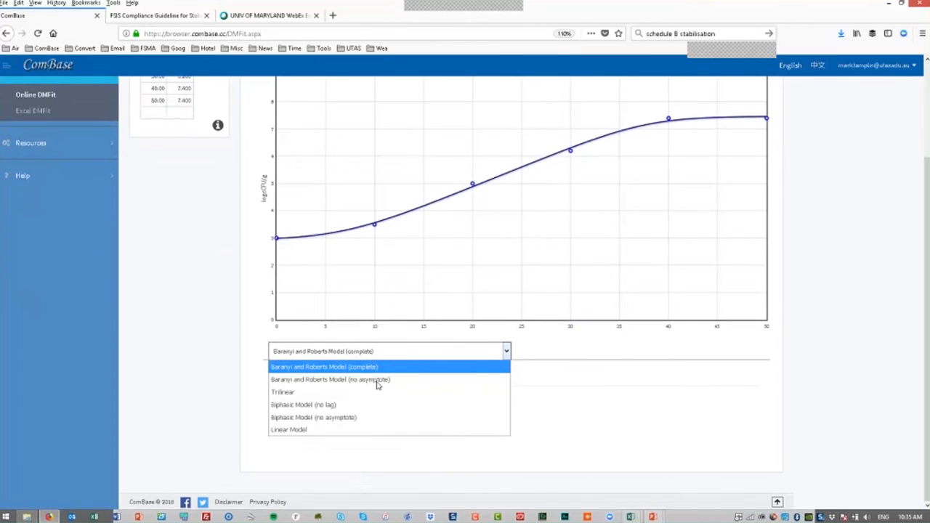
mouse_move(375, 405)
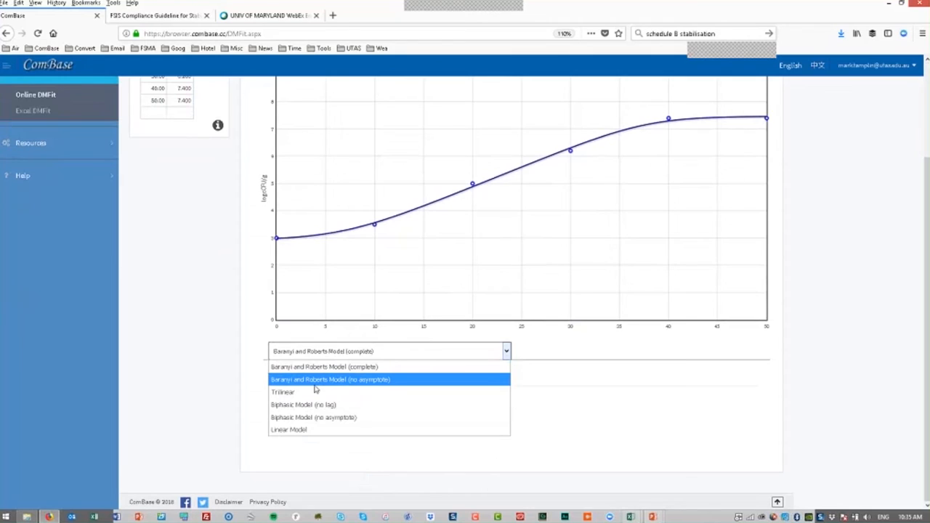
left_click(283, 392)
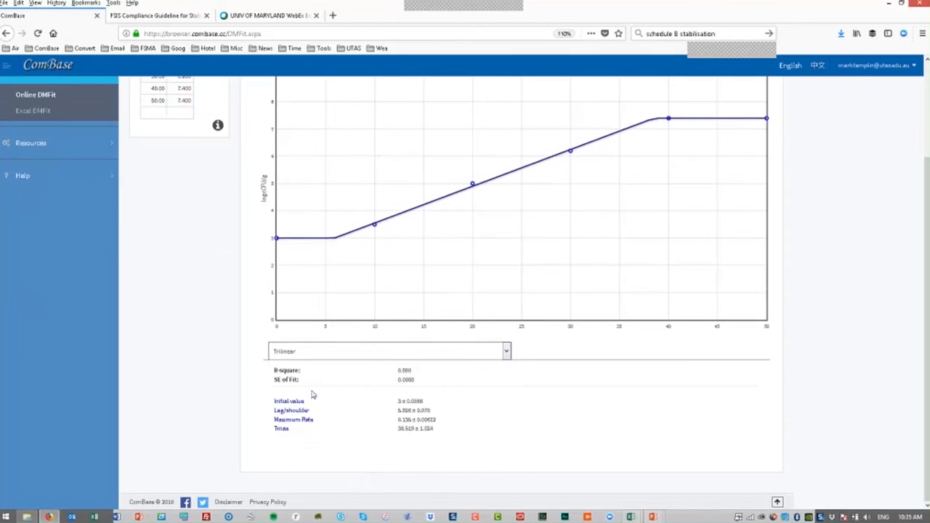
left_click(388, 351)
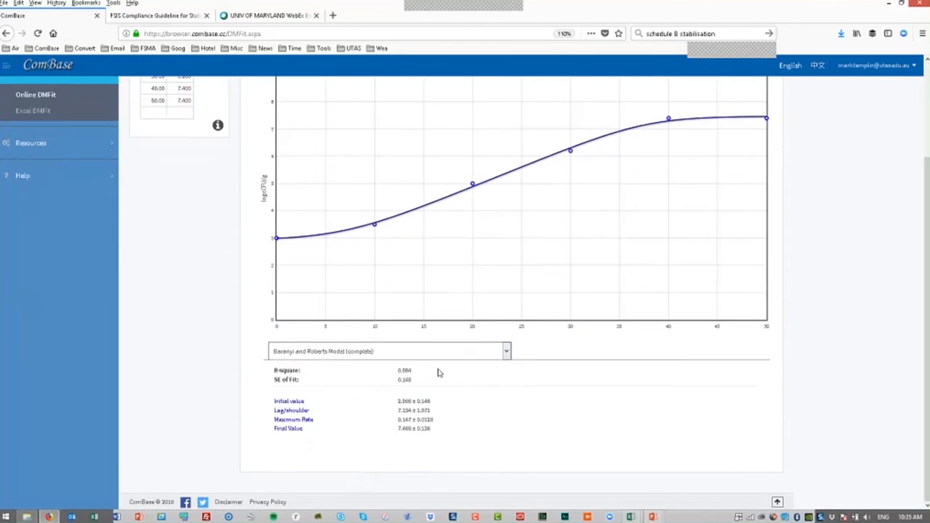
mouse_move(568, 426)
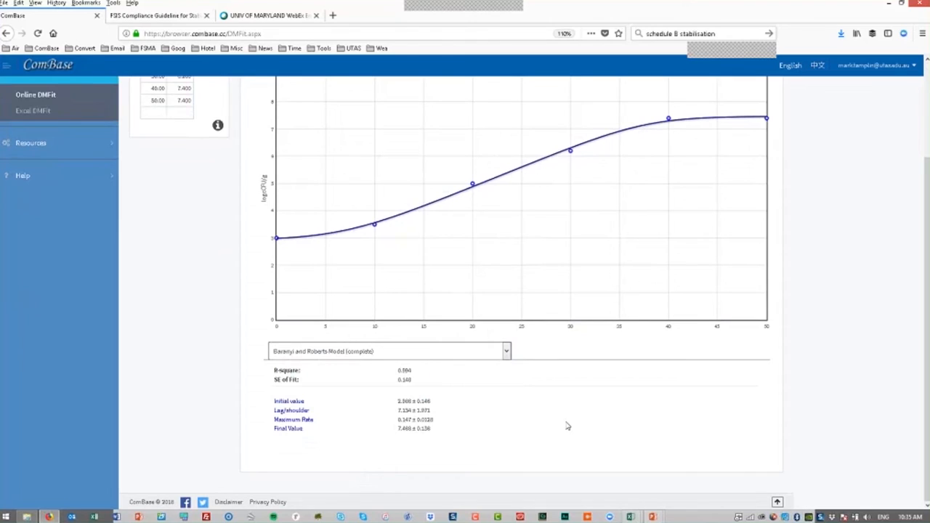
mouse_move(271, 382)
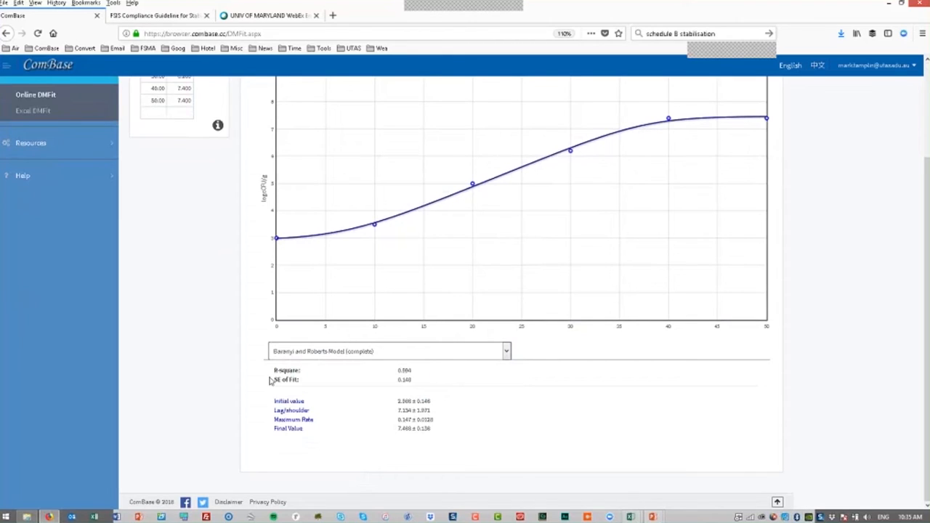
mouse_move(309, 395)
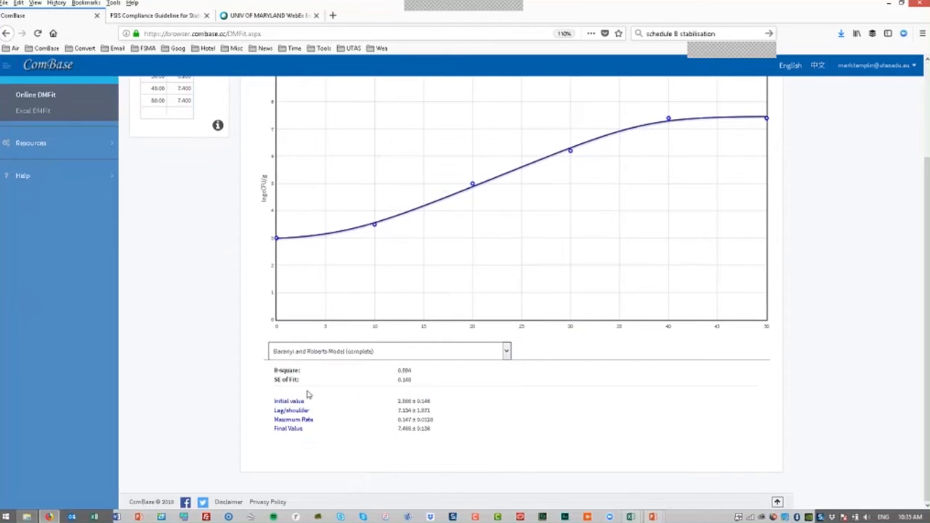
mouse_move(268, 405)
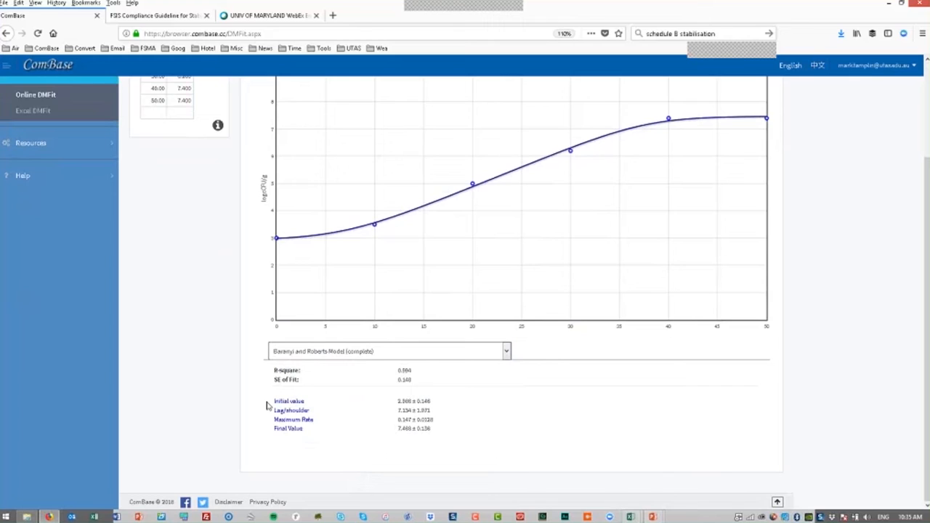
mouse_move(323, 426)
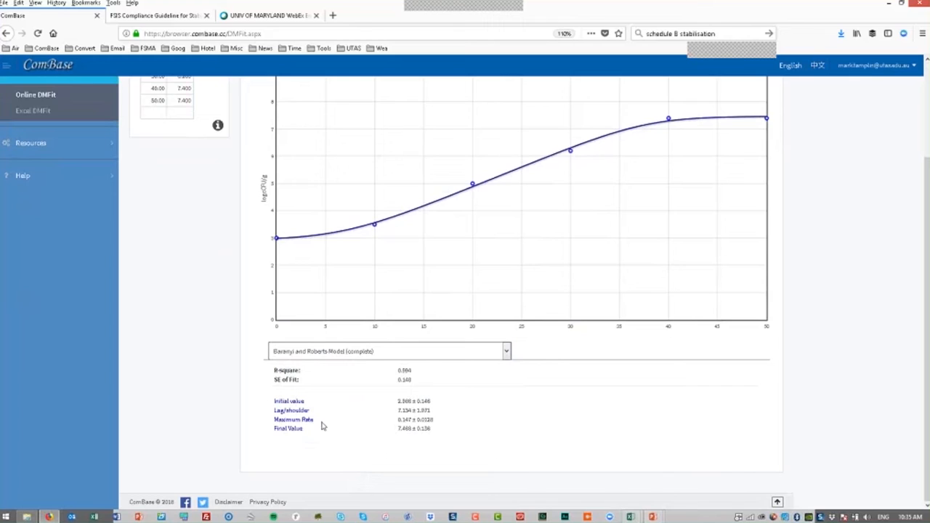
mouse_move(282, 429)
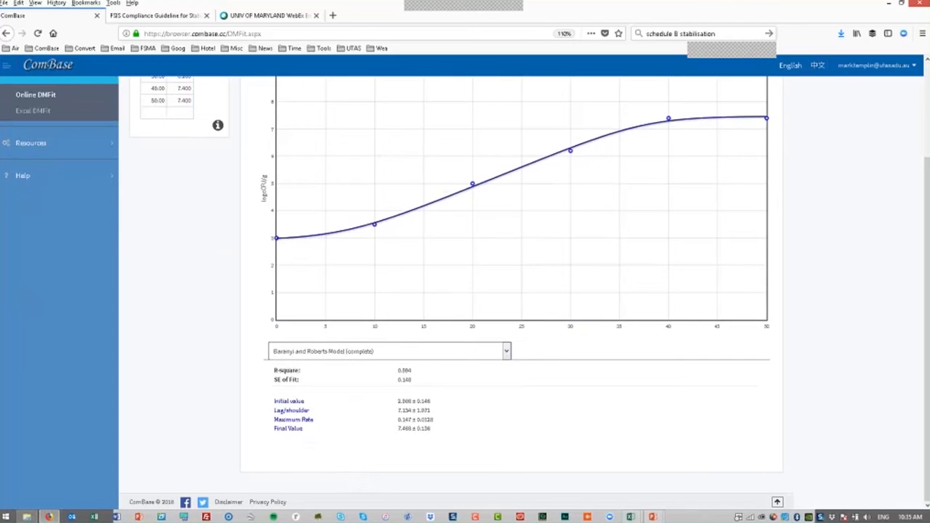
mouse_move(635, 402)
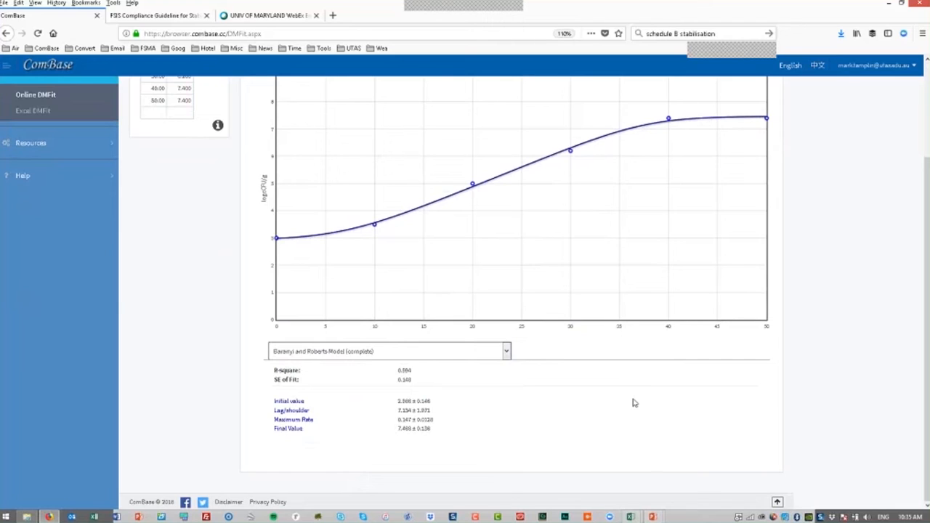
mouse_move(35, 111)
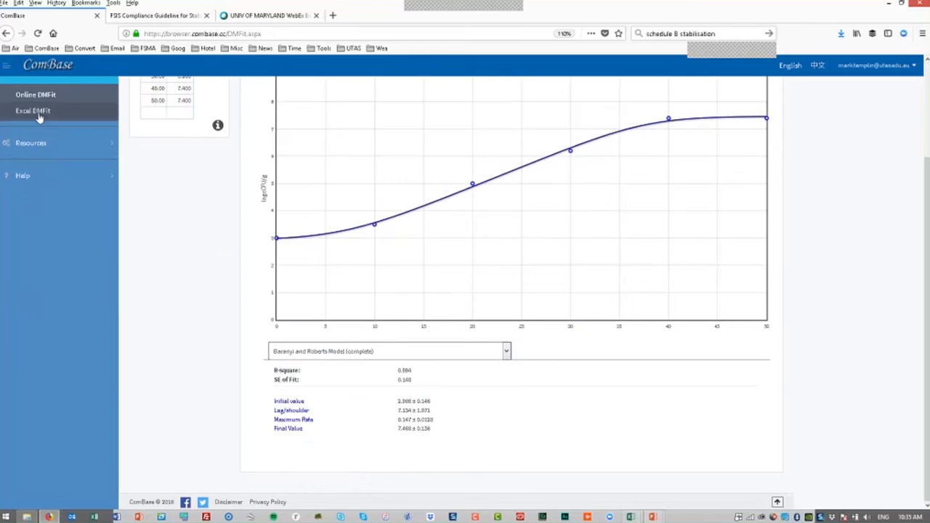
Open Excel DMFit under DMFit in the sidebar.
left_click(34, 111)
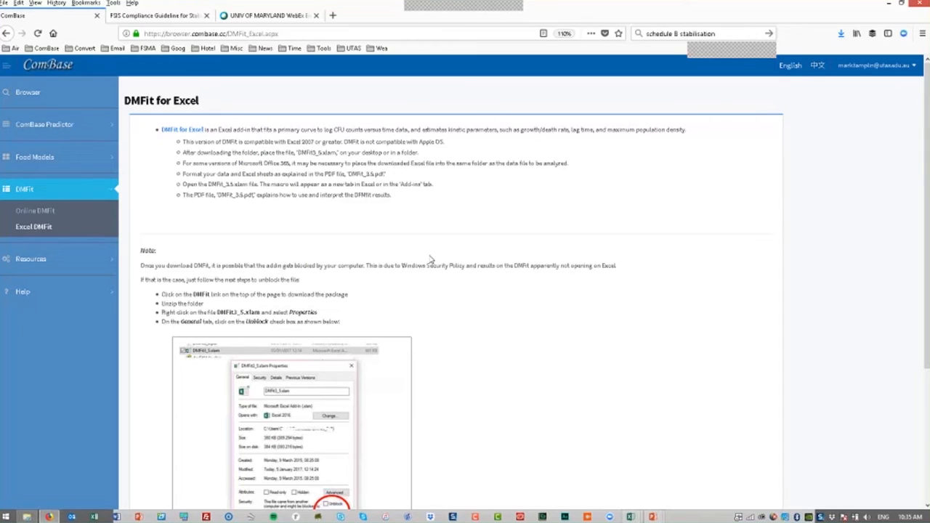
mouse_move(539, 226)
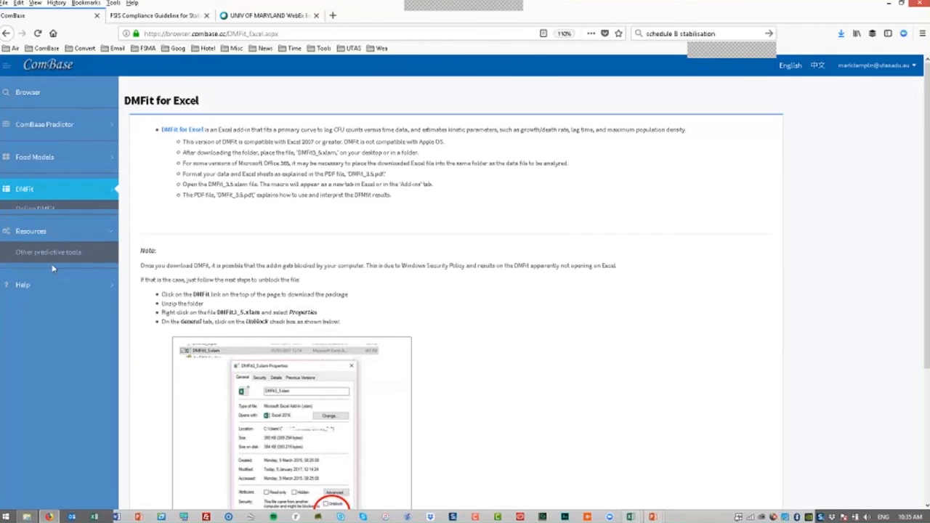
Step through the Predictor, Perfringens, Salmonella, DMFit, Data Donation and FAQ help topics, ending on Tutorials.
left_click(49, 243)
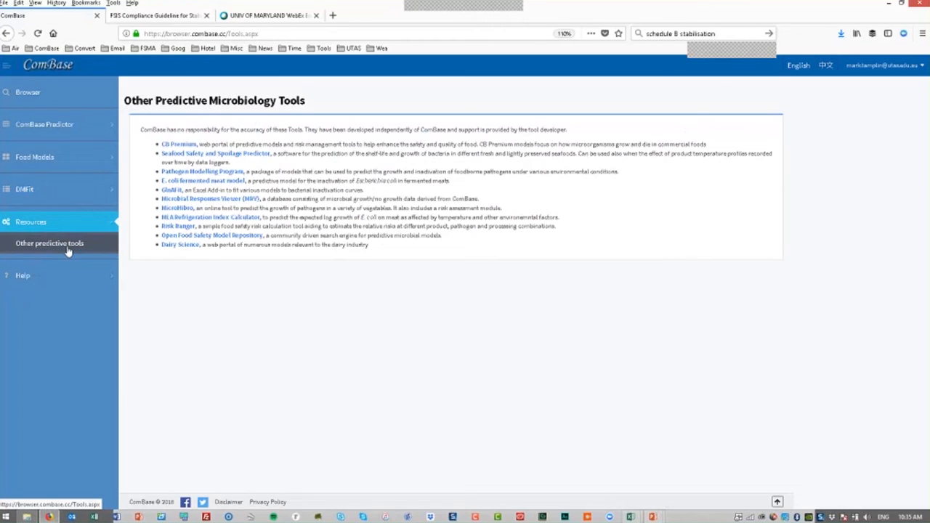
mouse_move(179, 143)
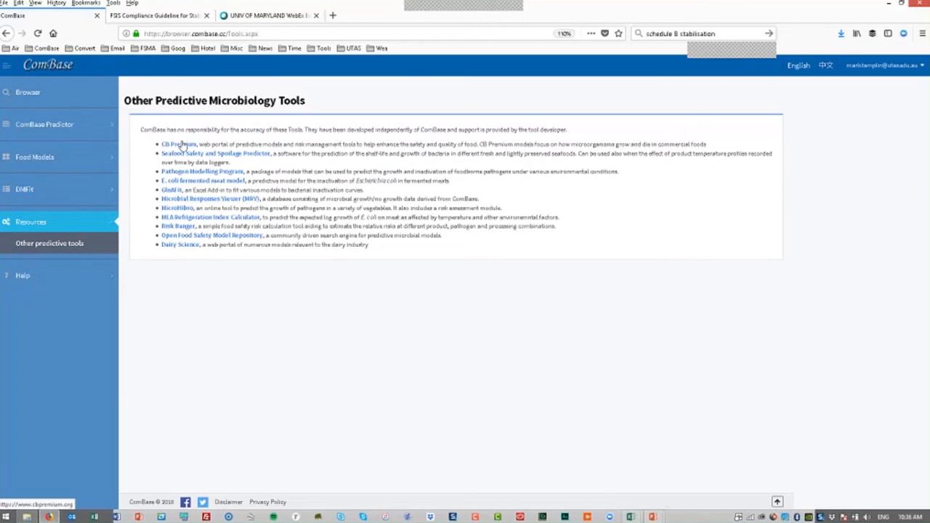
mouse_move(56, 348)
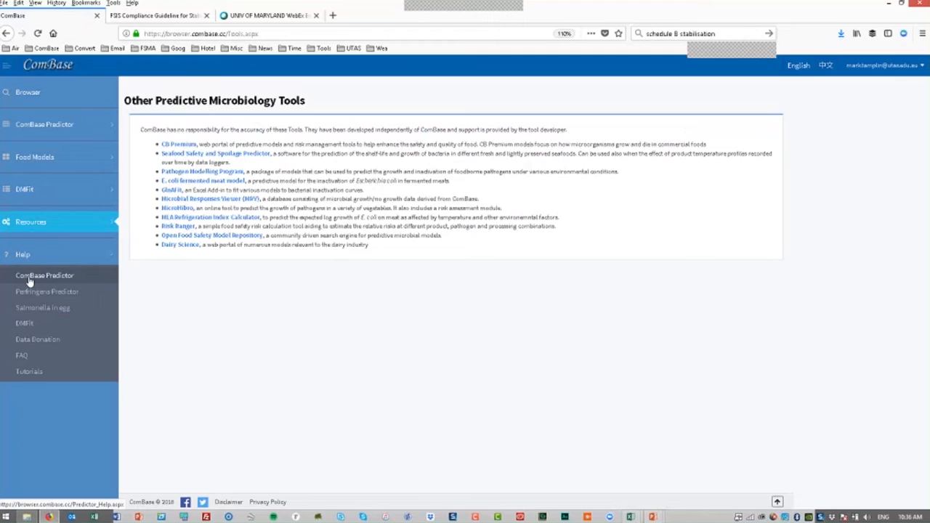
left_click(44, 274)
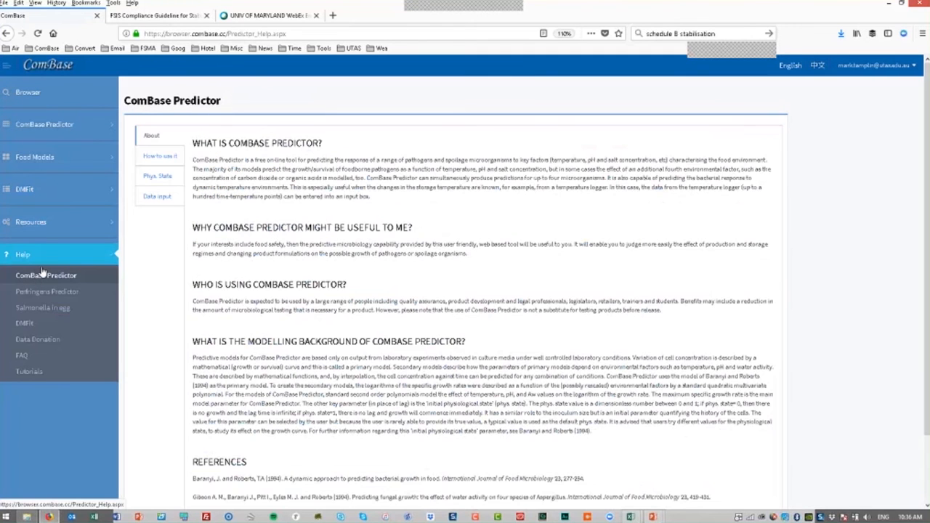
mouse_move(133, 314)
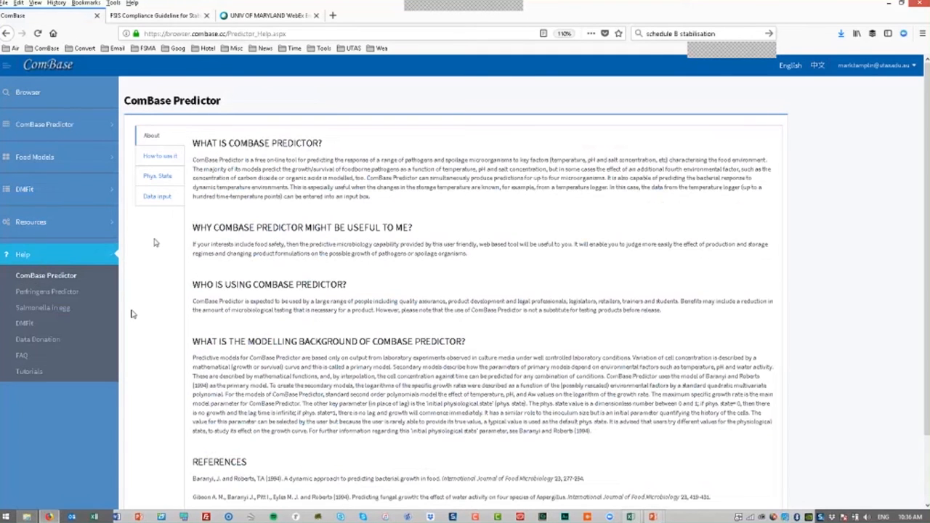
mouse_move(74, 300)
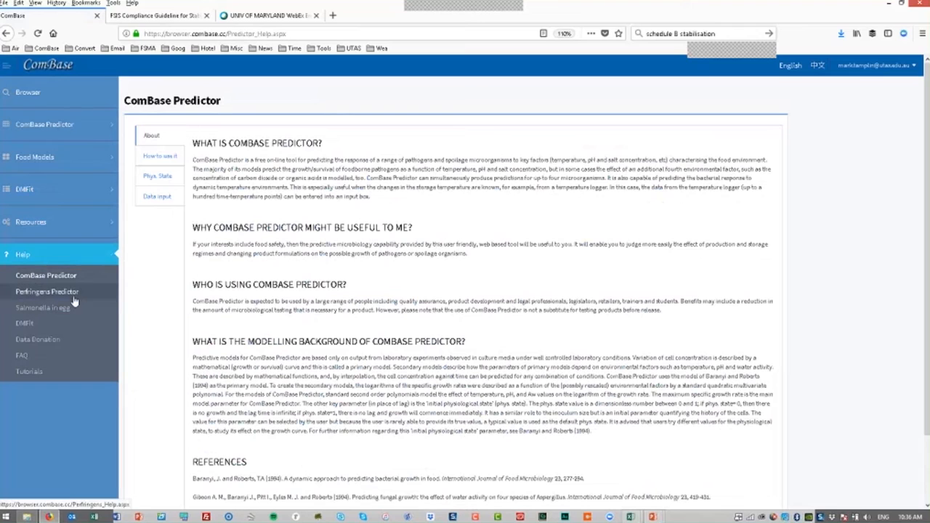
mouse_move(69, 294)
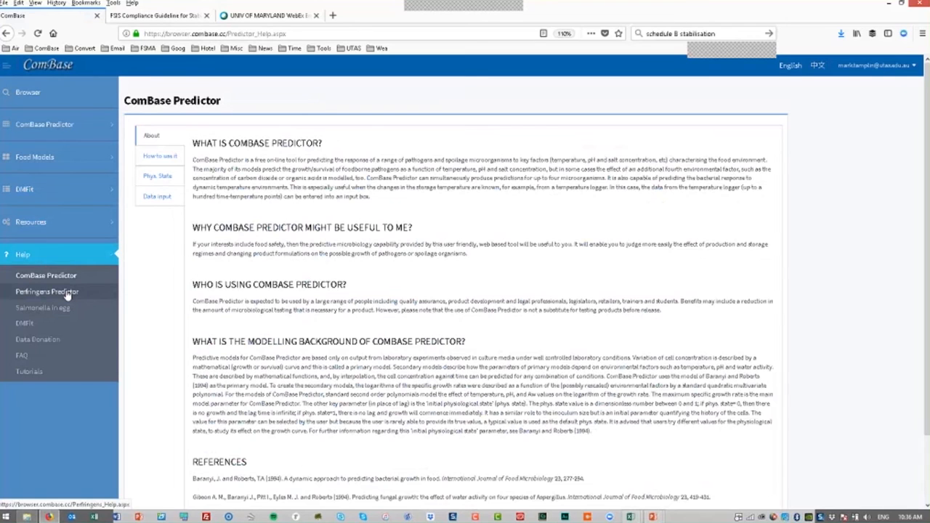
left_click(46, 292)
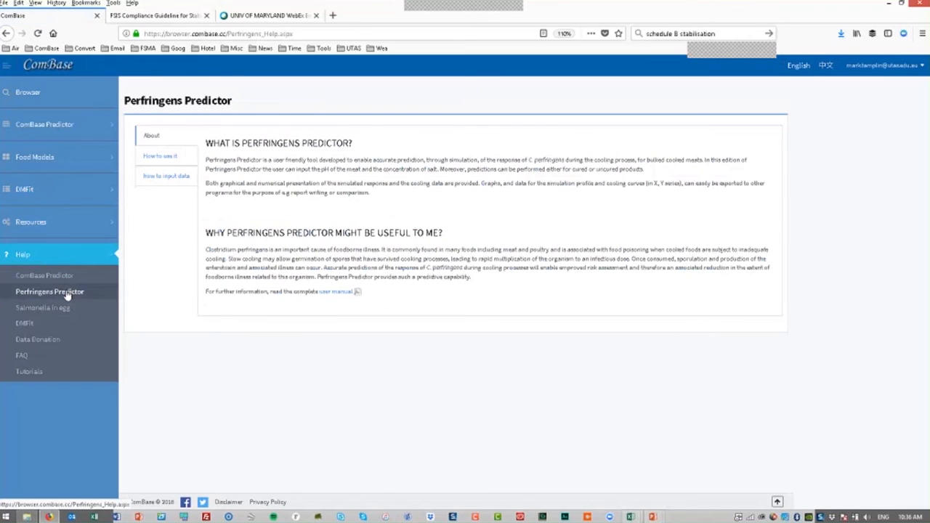
mouse_move(56, 314)
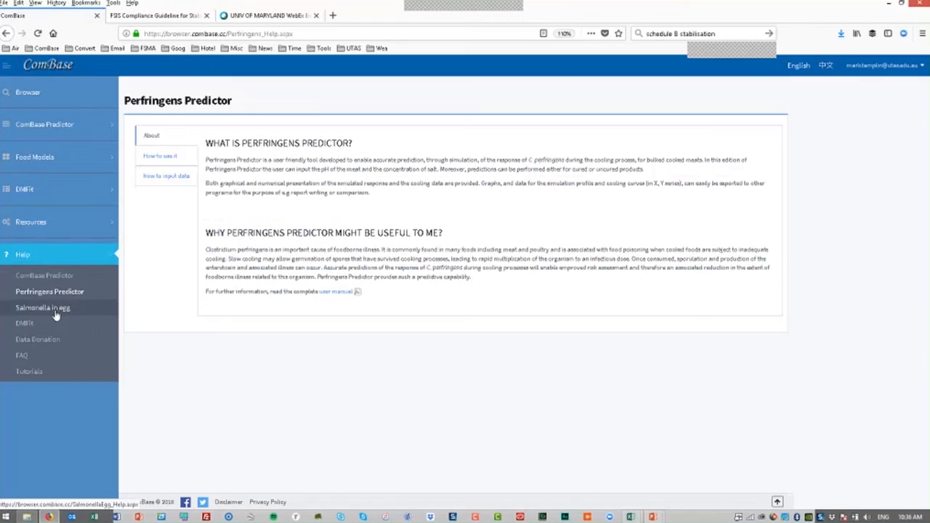
left_click(42, 308)
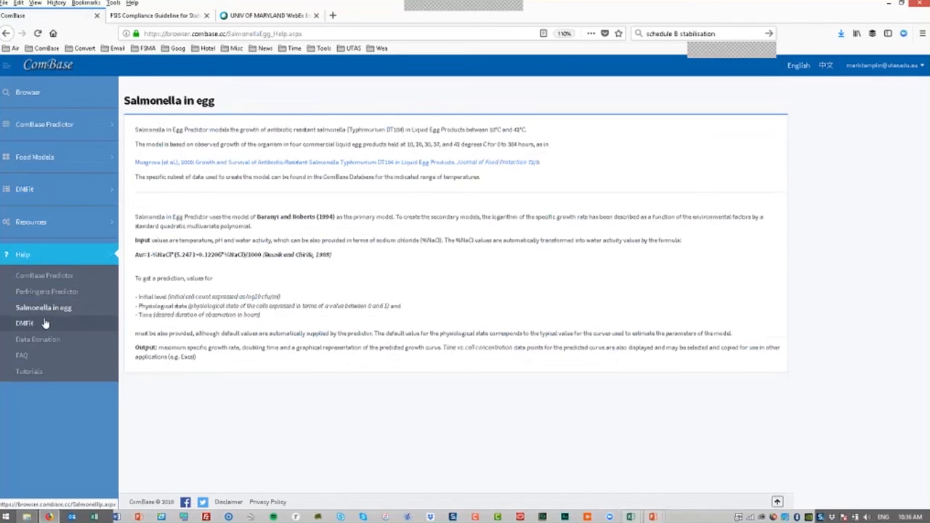
left_click(24, 322)
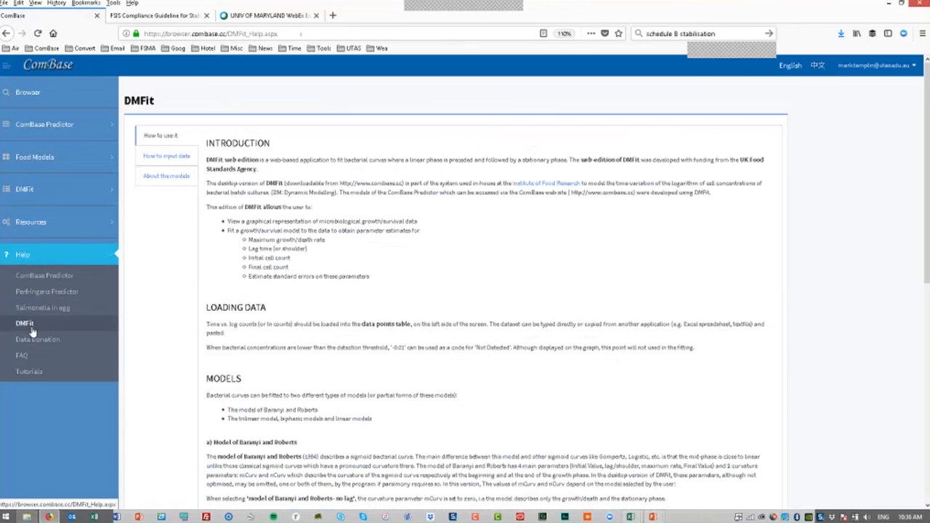
left_click(37, 340)
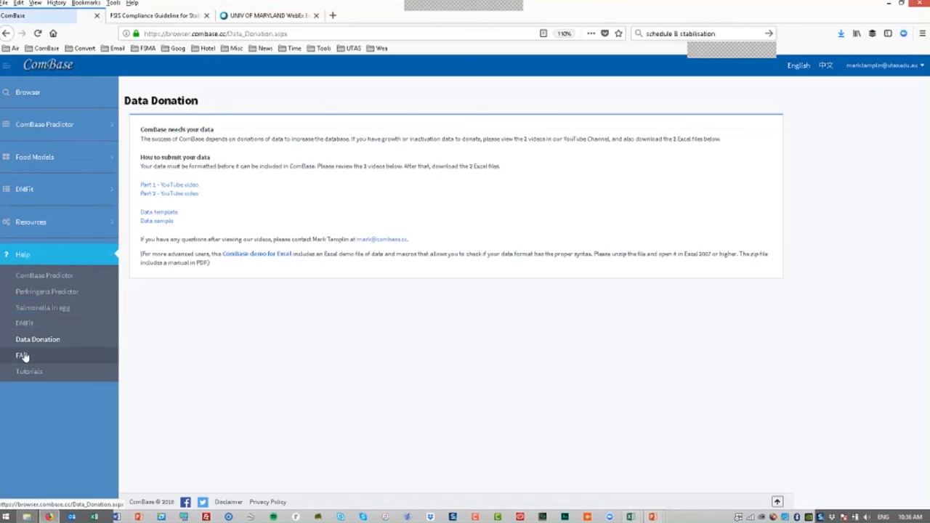
left_click(21, 355)
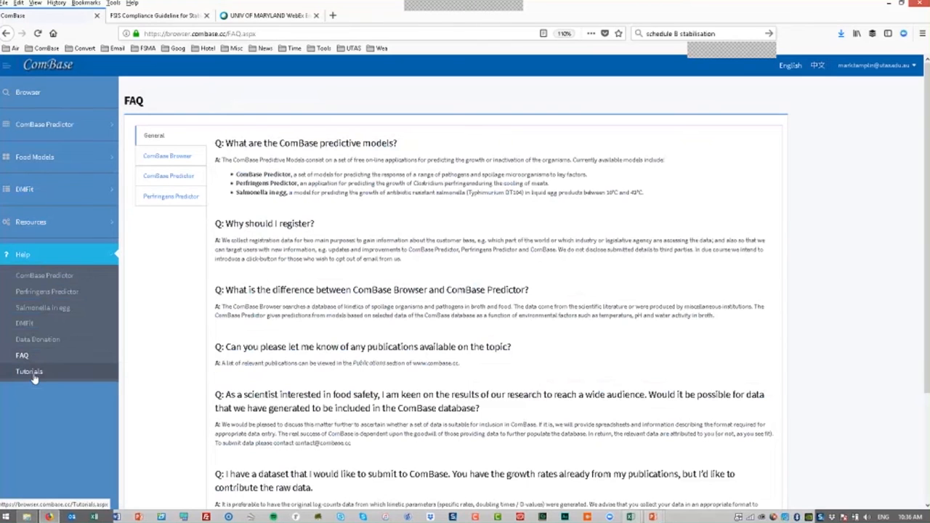
left_click(29, 371)
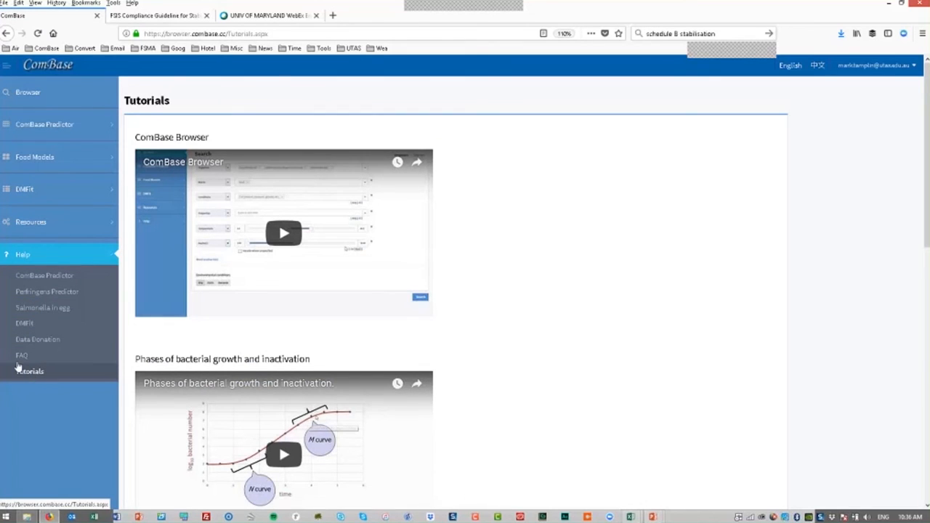
Revisit the Data Donation help page, then go to the combase.cc home page via the logo.
left_click(38, 340)
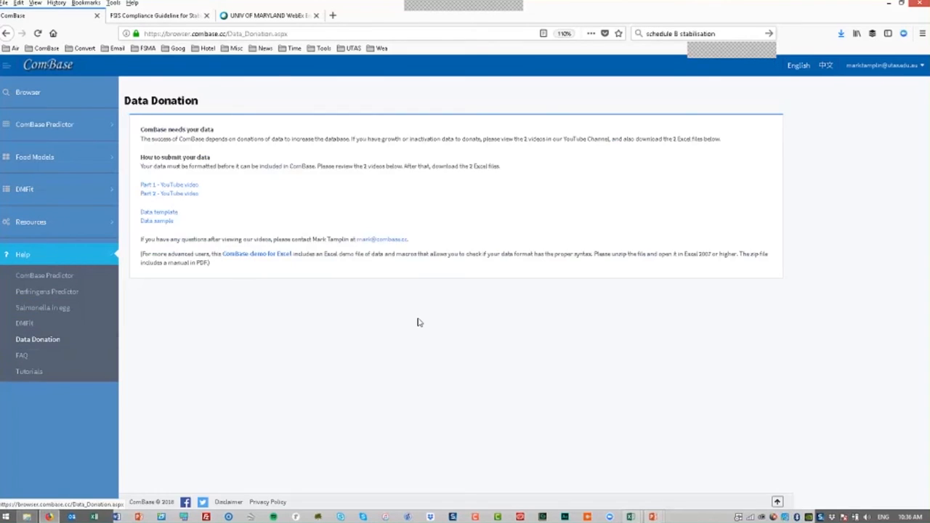
mouse_move(47, 64)
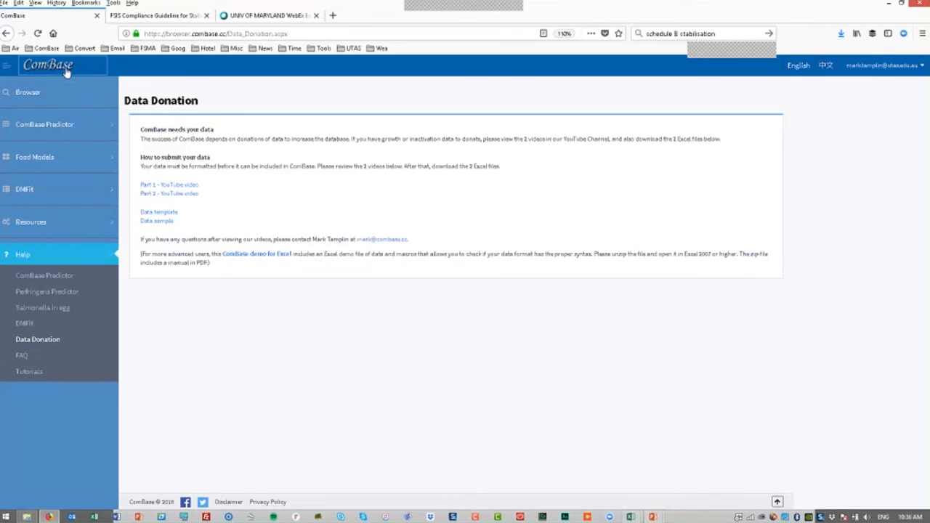
left_click(48, 64)
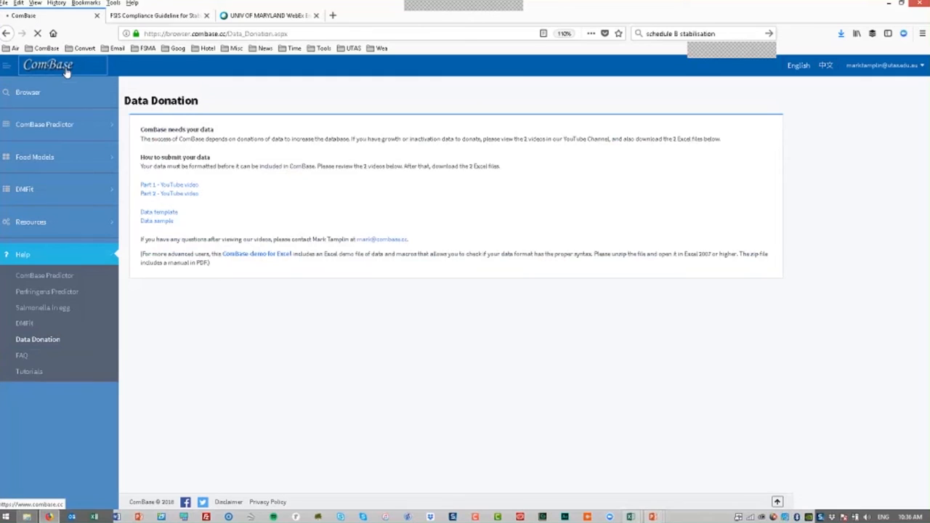
left_click(48, 65)
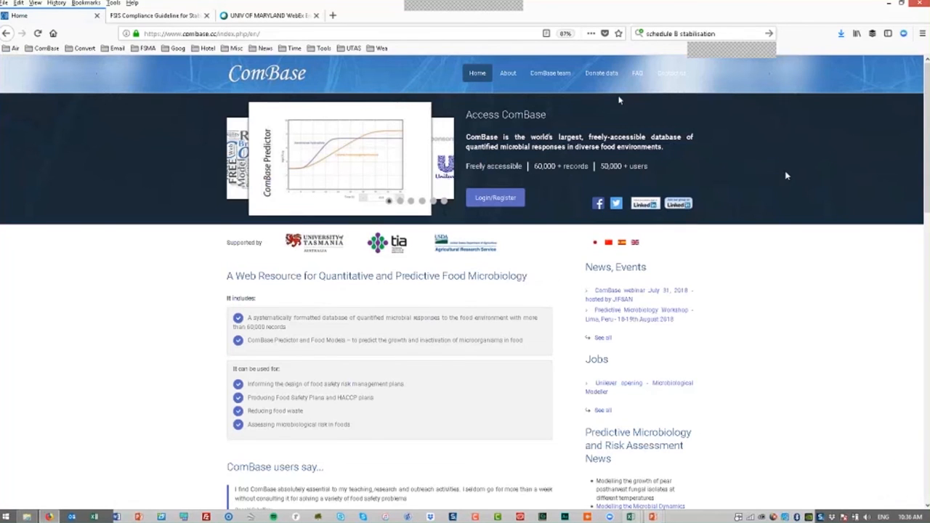
Open Donate data from the ComBase home page's top navigation.
left_click(601, 73)
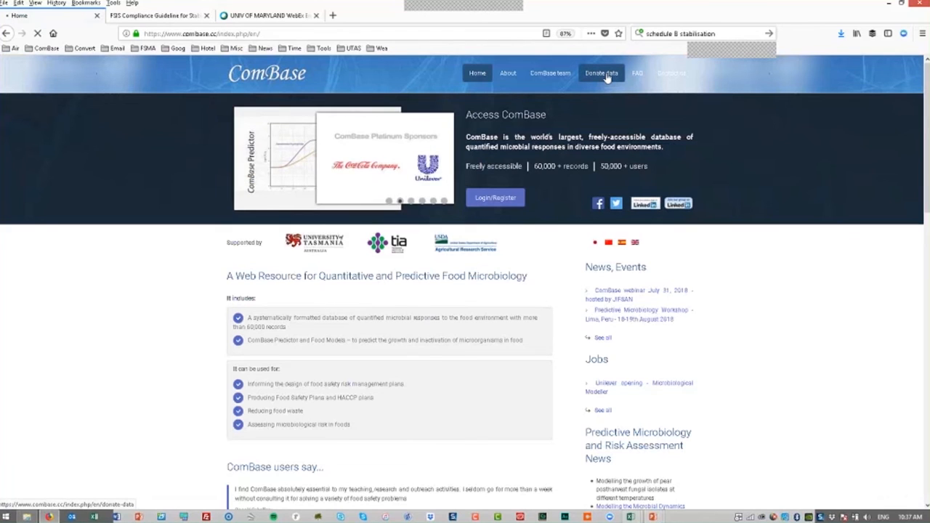
left_click(601, 73)
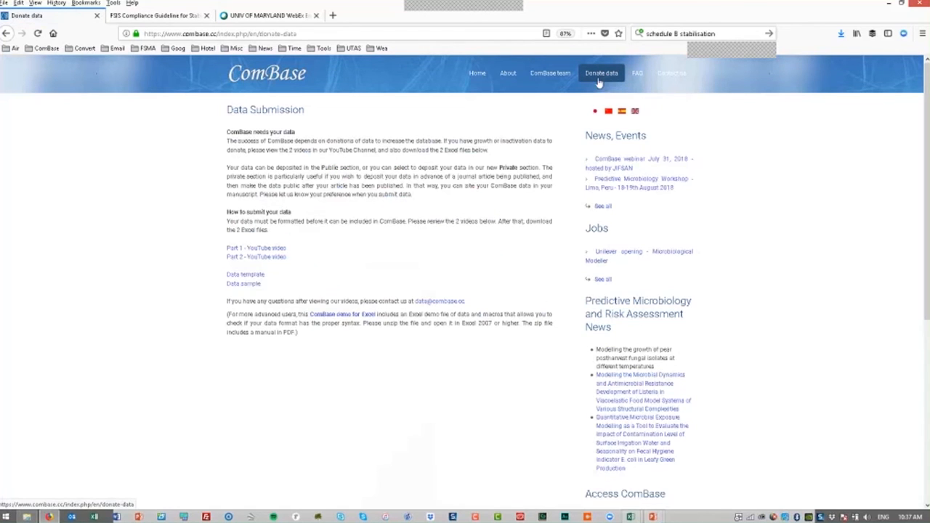
mouse_move(527, 163)
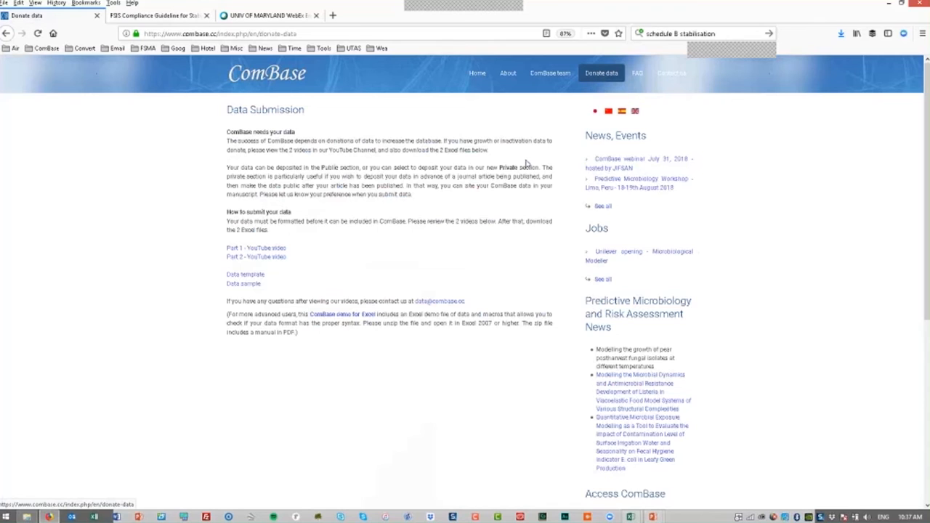
mouse_move(560, 155)
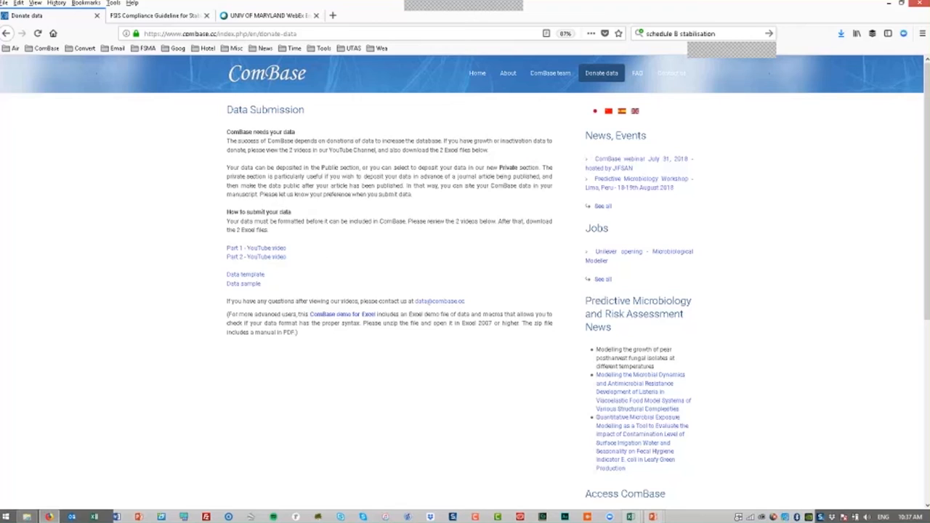
mouse_move(288, 253)
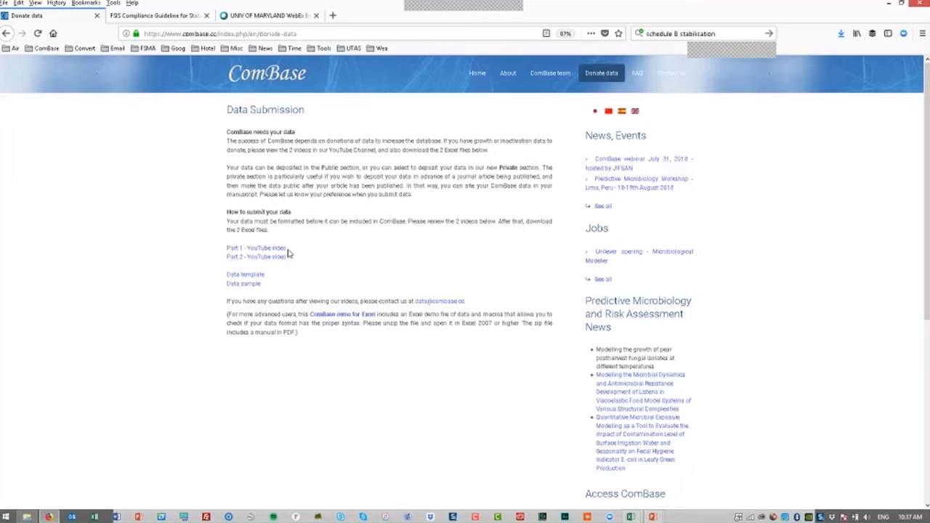
mouse_move(279, 289)
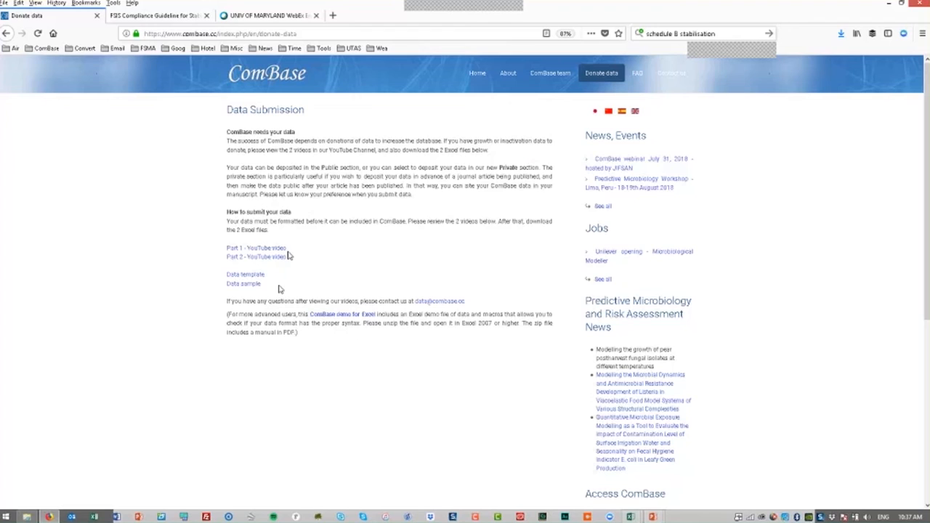
mouse_move(348, 287)
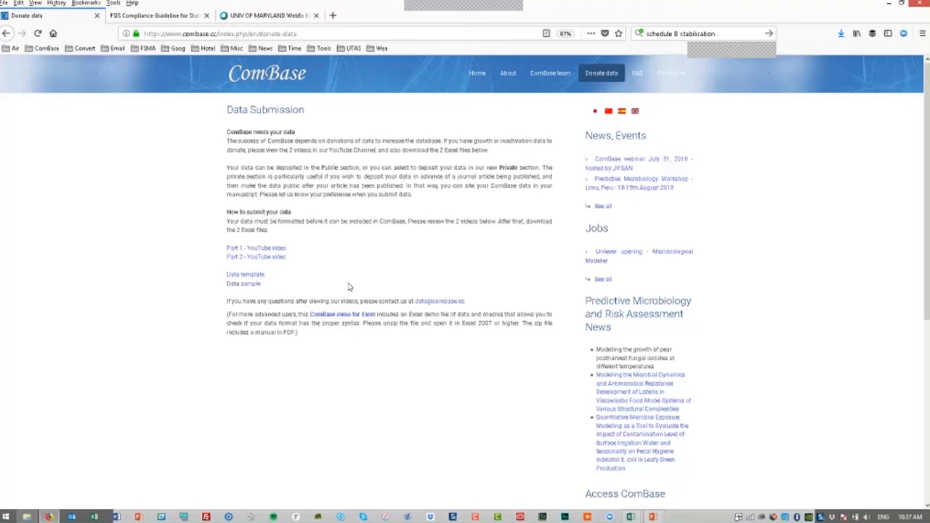
mouse_move(403, 282)
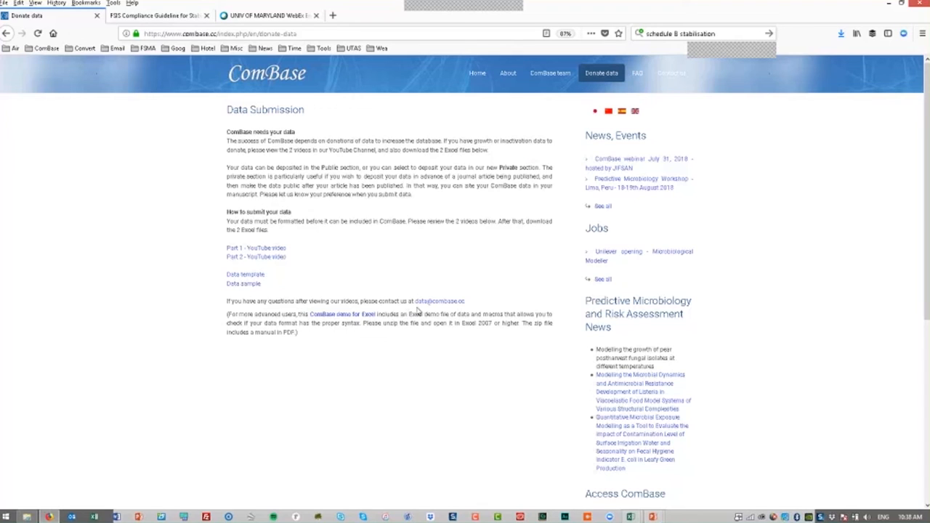
mouse_move(482, 237)
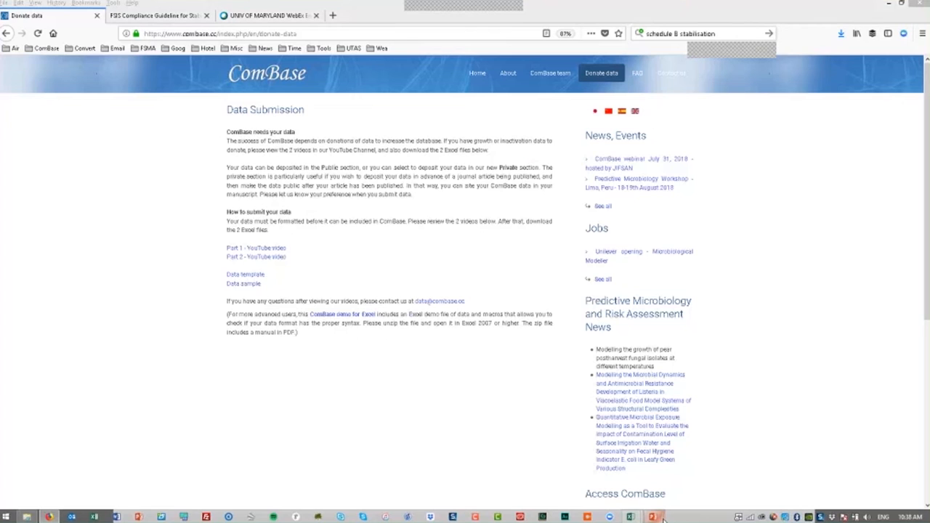
mouse_move(652, 517)
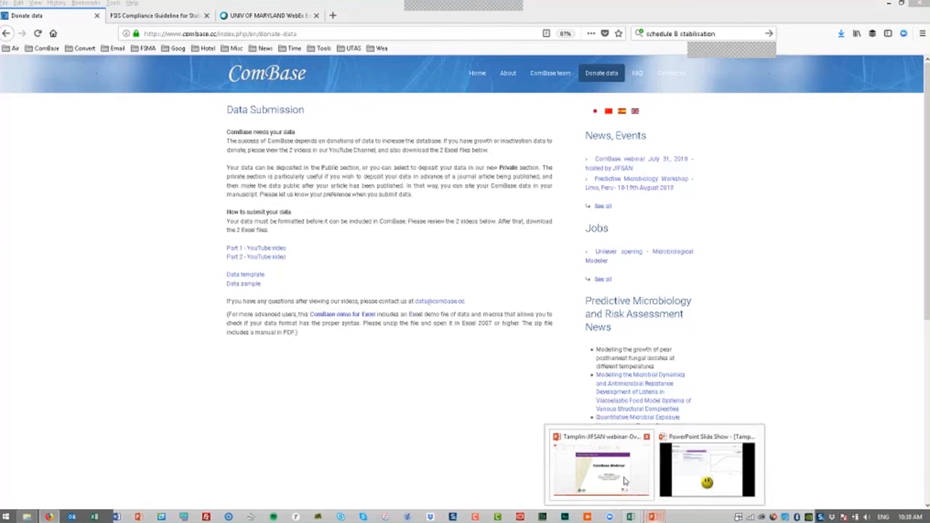
Switch back to the PowerPoint slide show on the 'Enhancements to ComBase' slide.
left_click(601, 465)
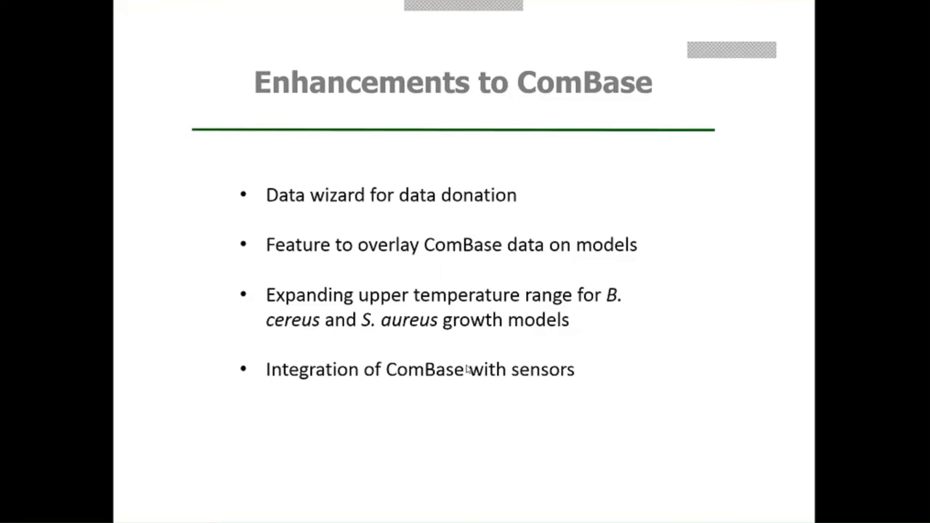
mouse_move(576, 449)
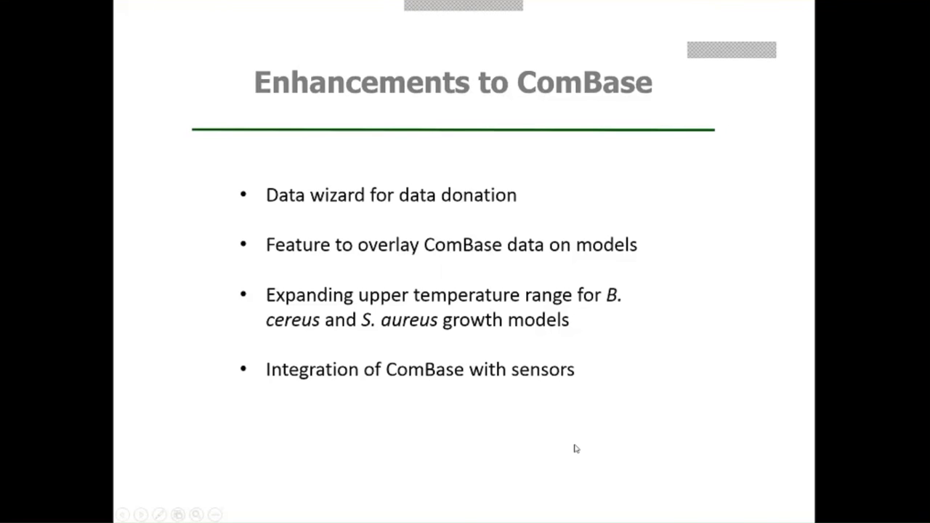
mouse_move(562, 390)
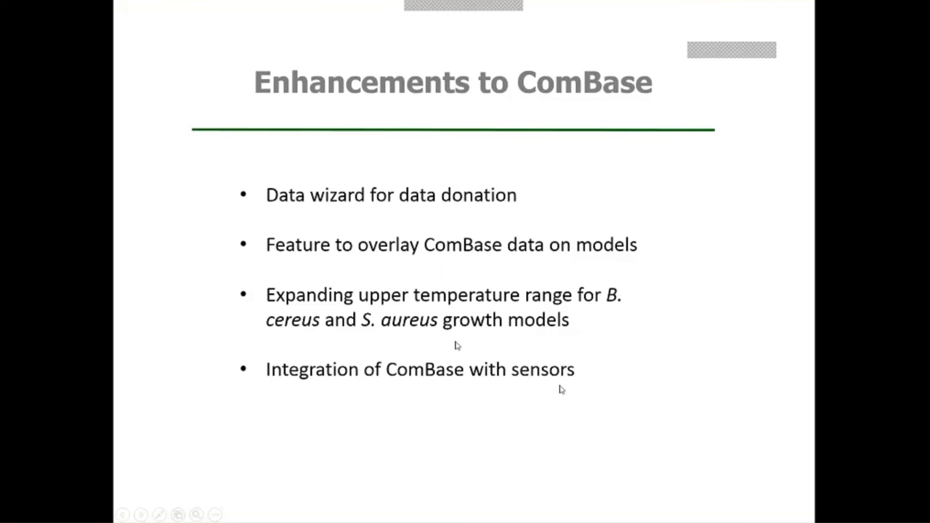
mouse_move(500, 327)
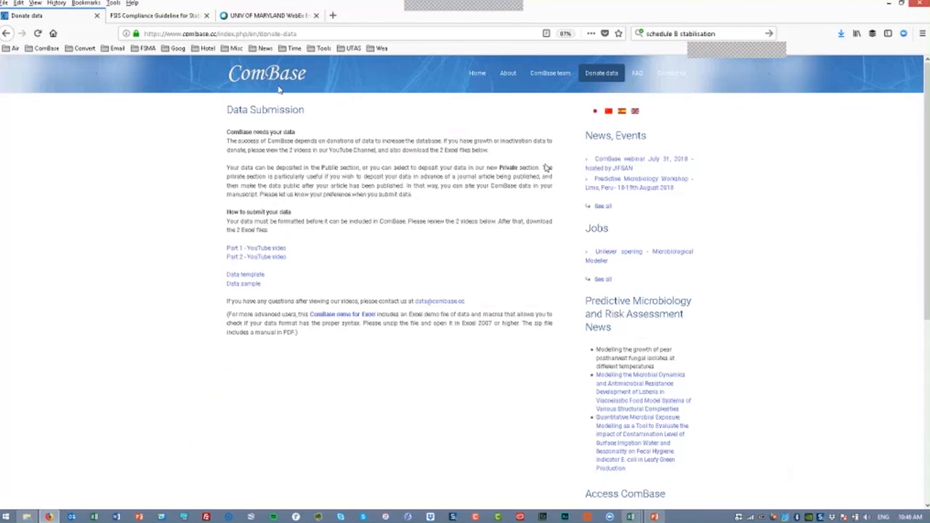
Log in to the record browser and choose Escherichia coli as the organism criterion.
scroll("down", 3)
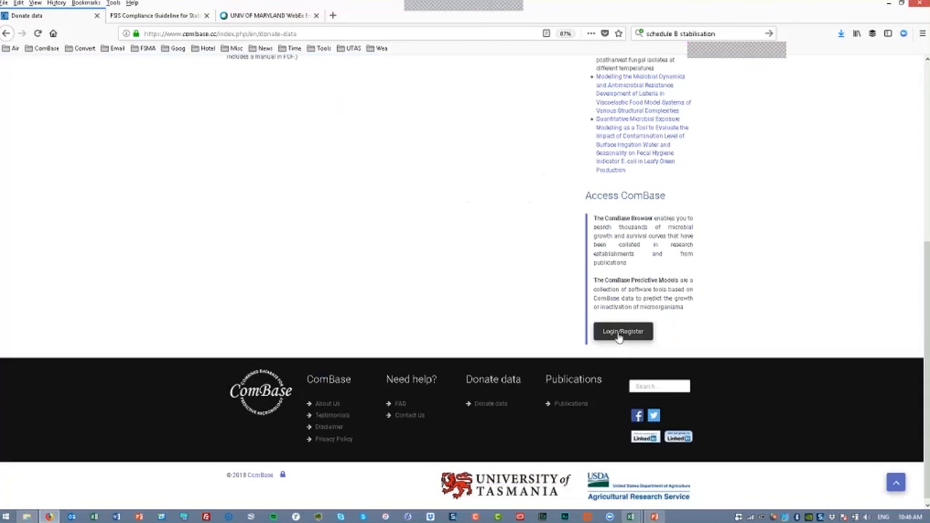
left_click(622, 332)
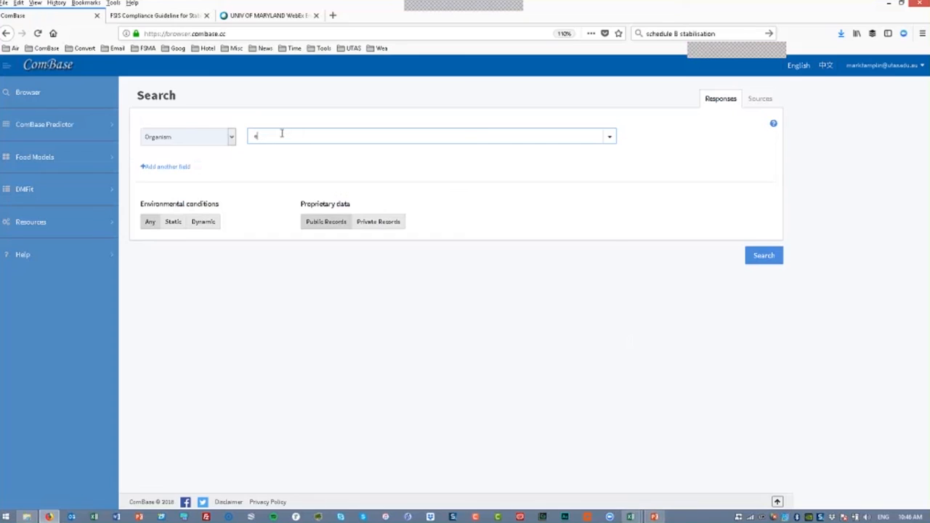
left_click(429, 137)
type(" co")
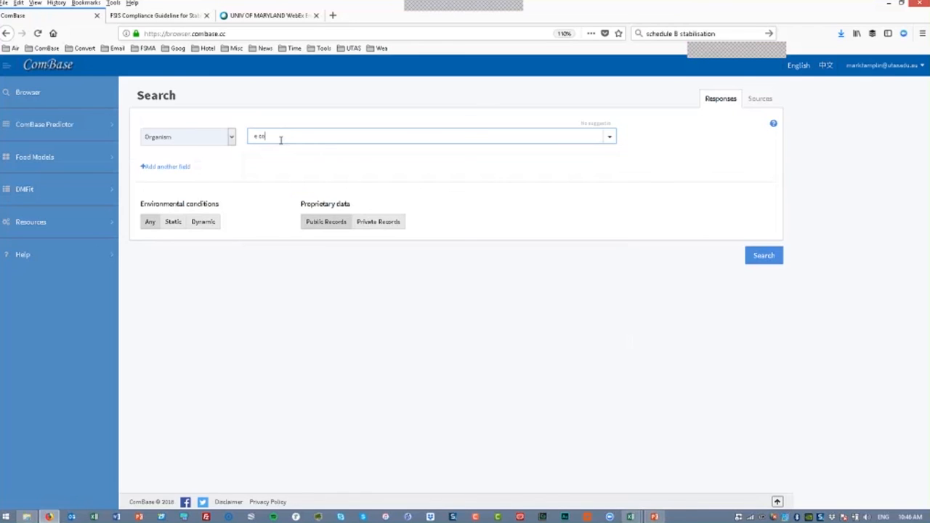
key("ctrl+a")
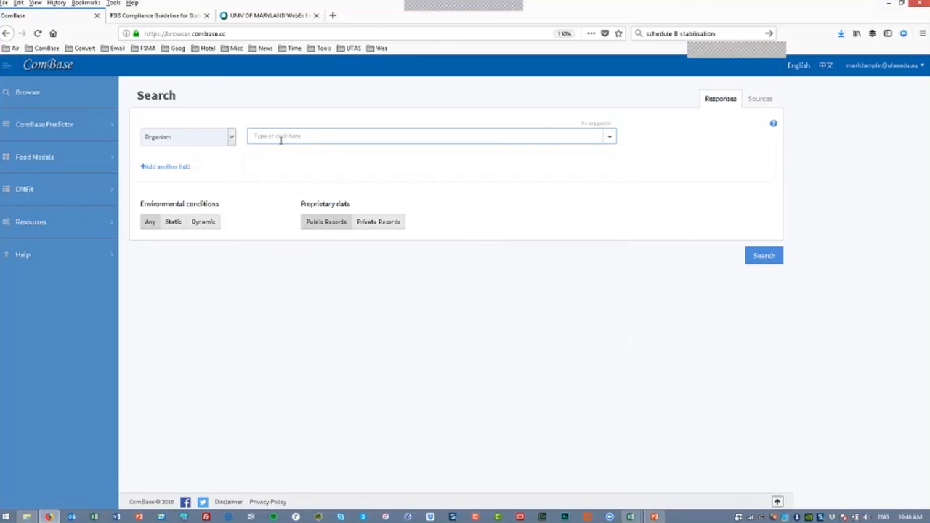
left_click(428, 136)
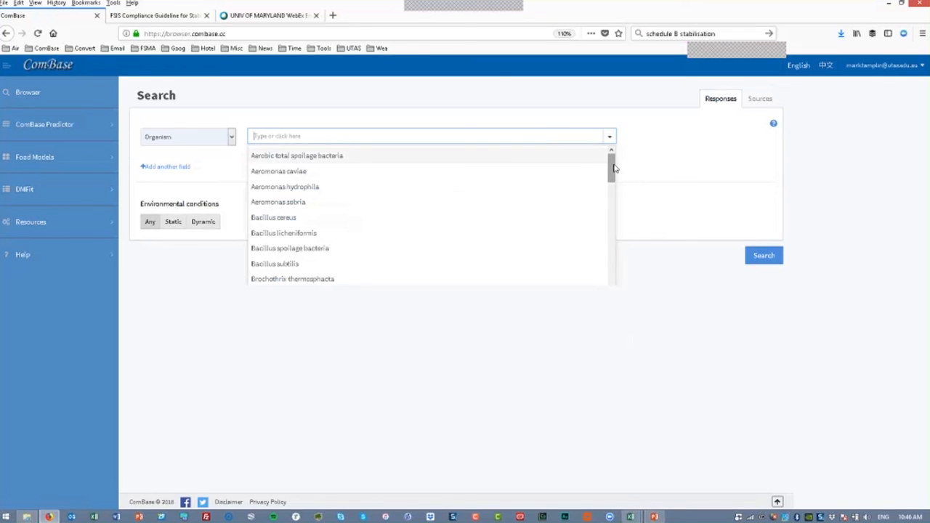
scroll("down", 3)
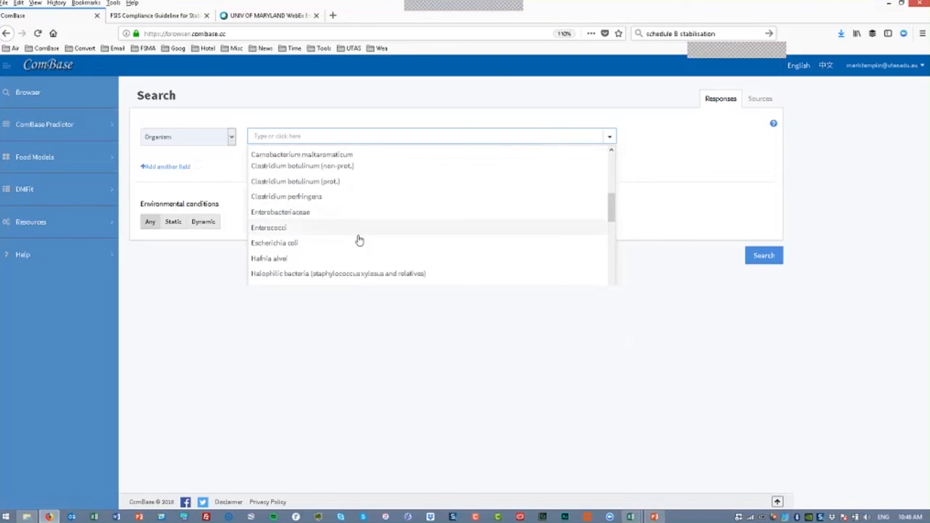
left_click(274, 243)
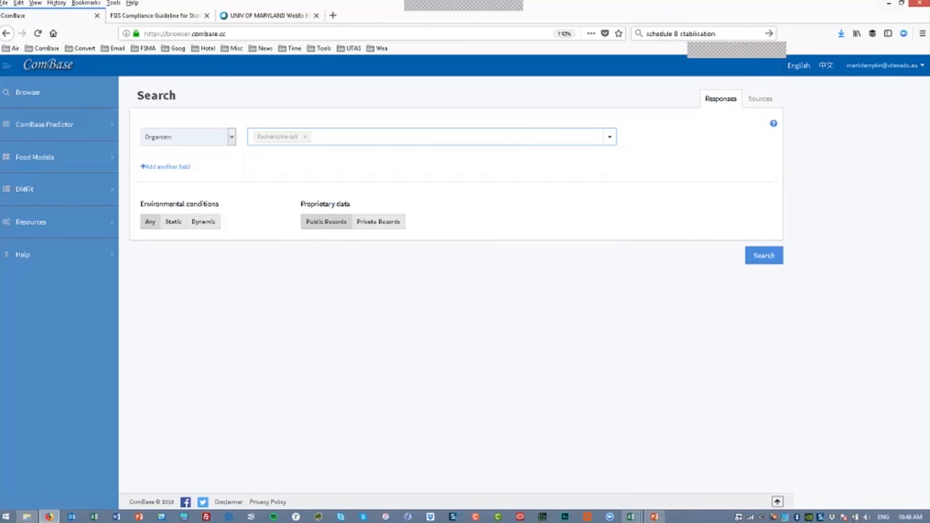
Add Food name 'ground beef' and a Temperature criterion with minimum 10.
left_click(166, 167)
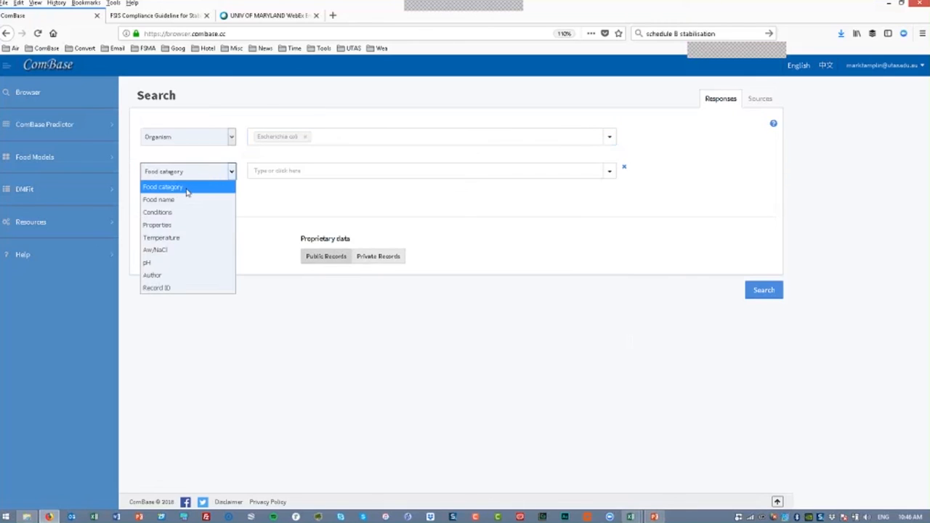
left_click(159, 199)
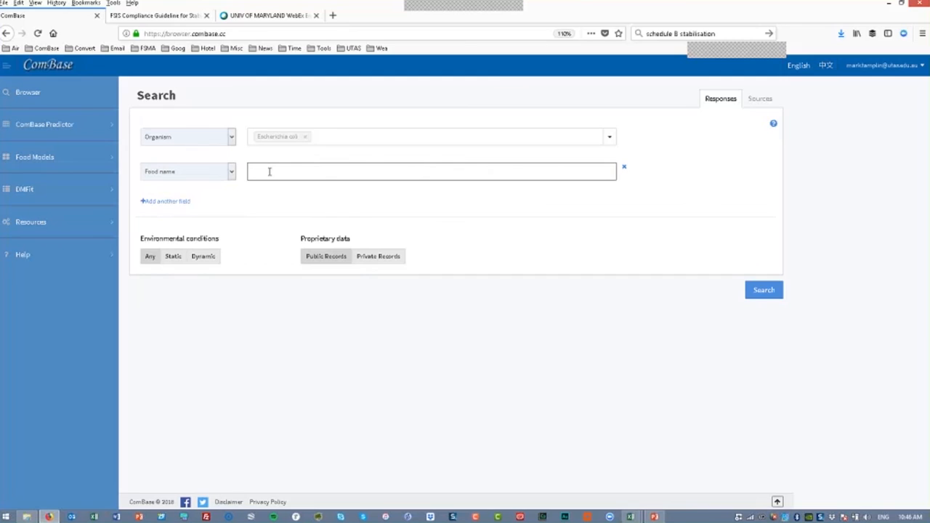
type("ground beef")
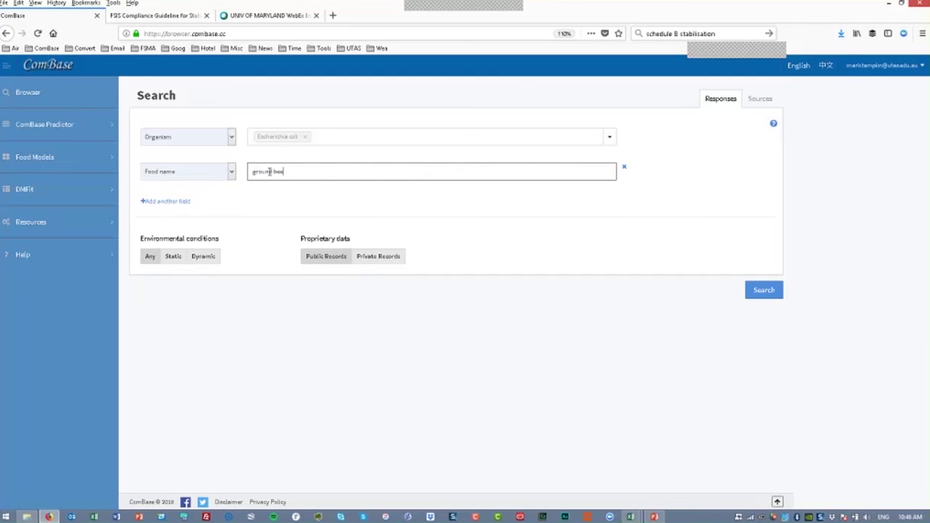
type("f")
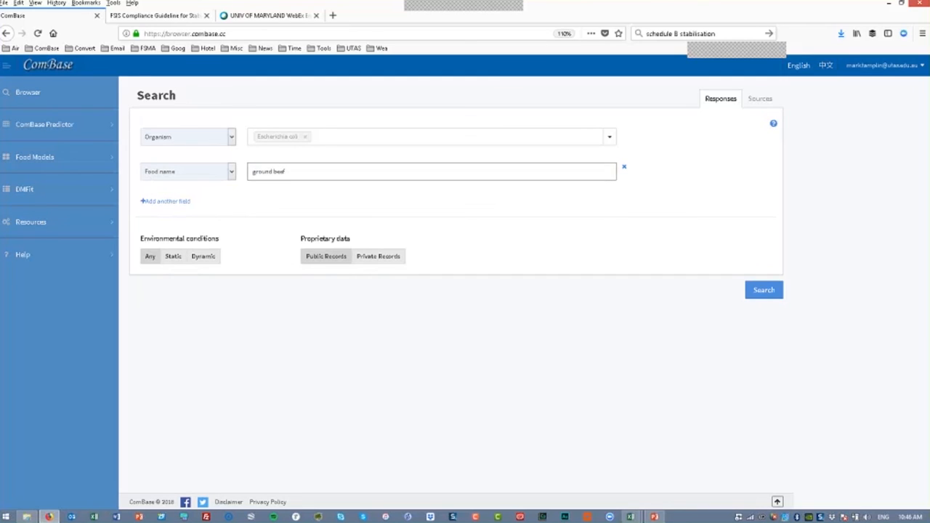
left_click(165, 202)
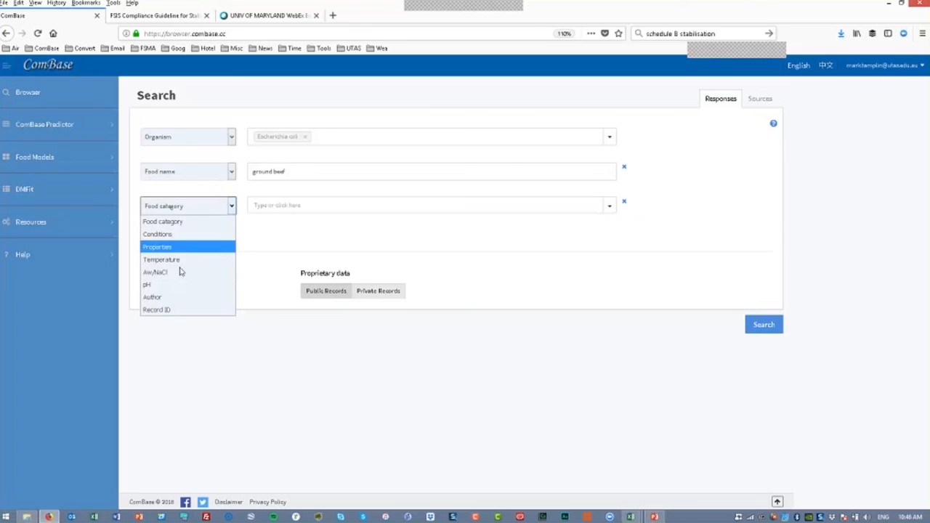
left_click(161, 260)
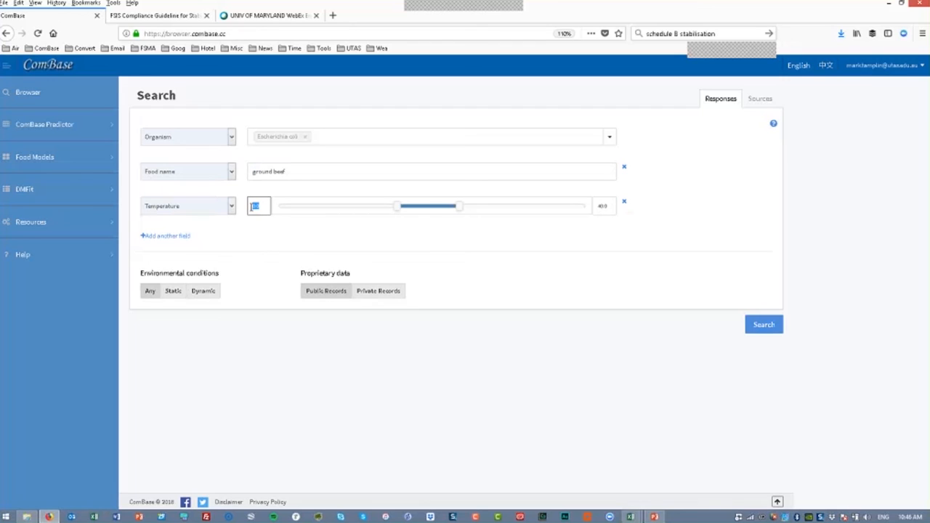
type("10")
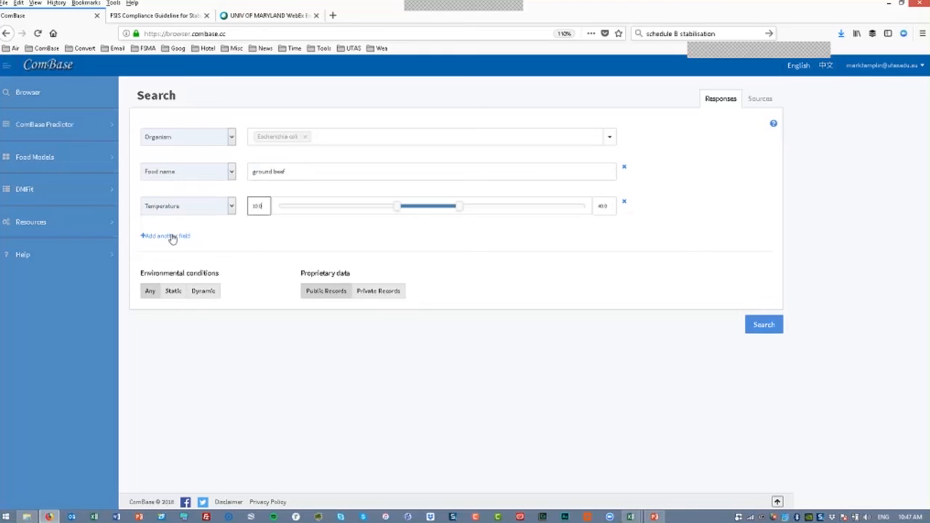
Add a pH criterion and an Aw/NaCl criterion with maximum 3.00.
left_click(165, 235)
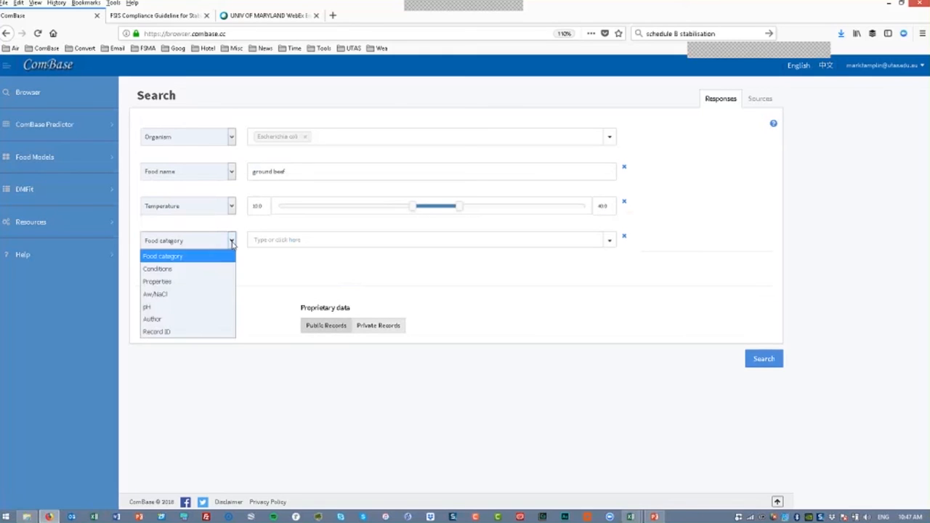
left_click(162, 256)
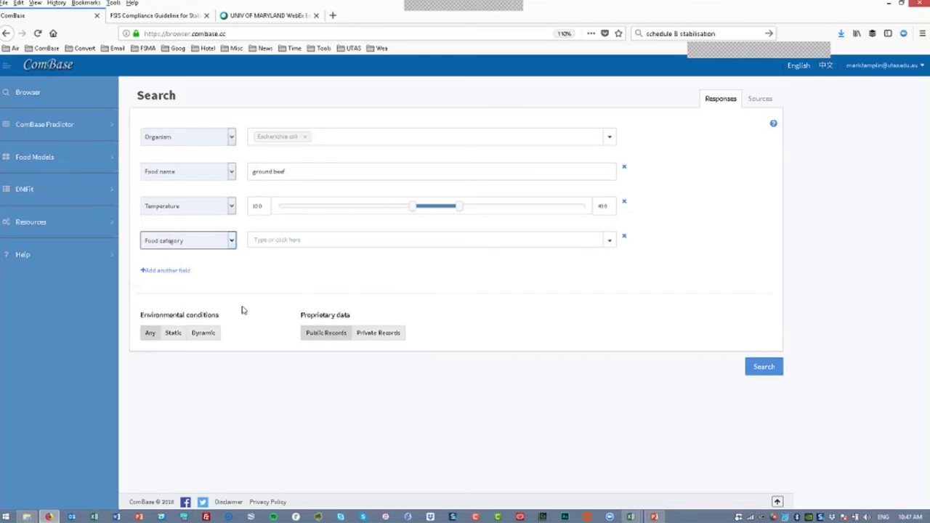
left_click(187, 239)
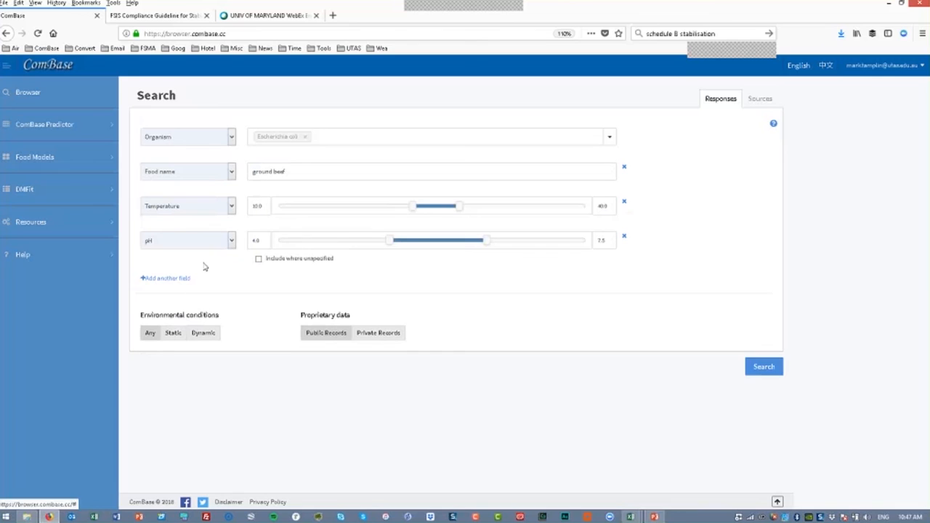
left_click(166, 277)
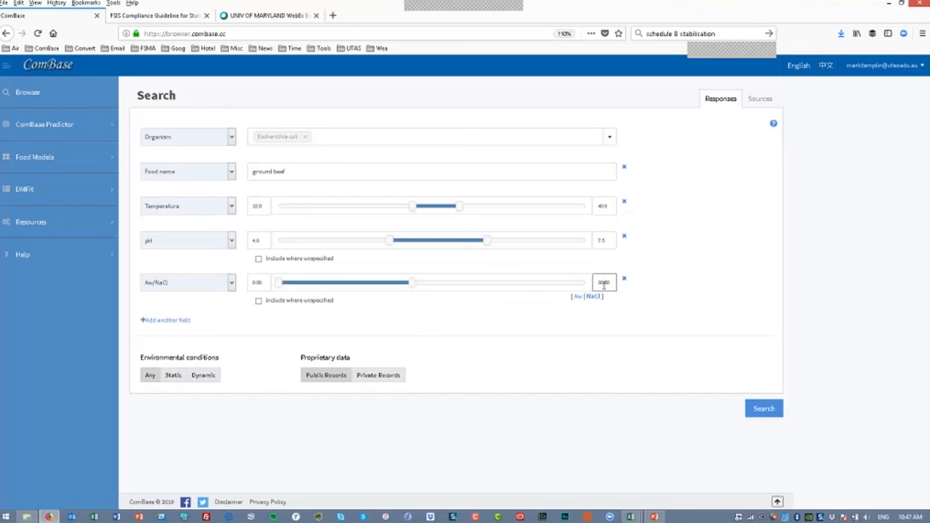
type("3.00")
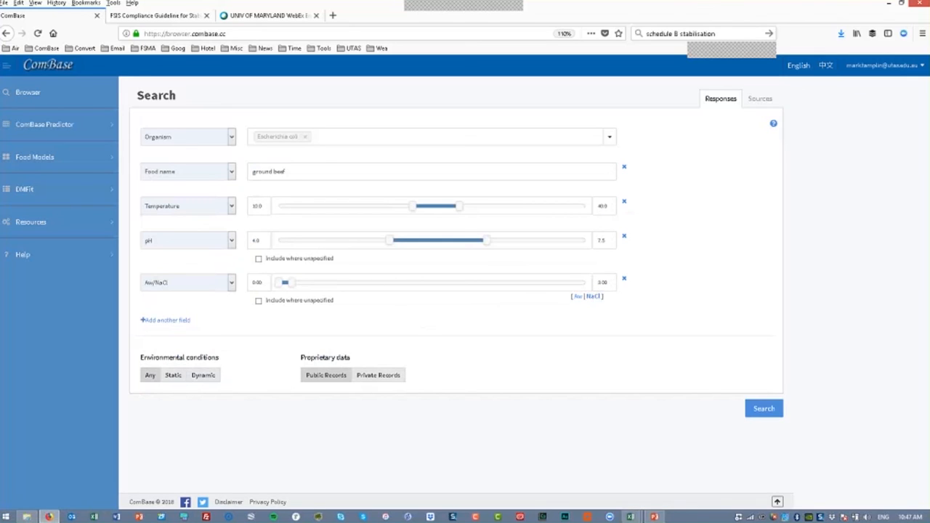
Run the search and open the E. coli in ground beef record at 15 °C.
left_click(764, 408)
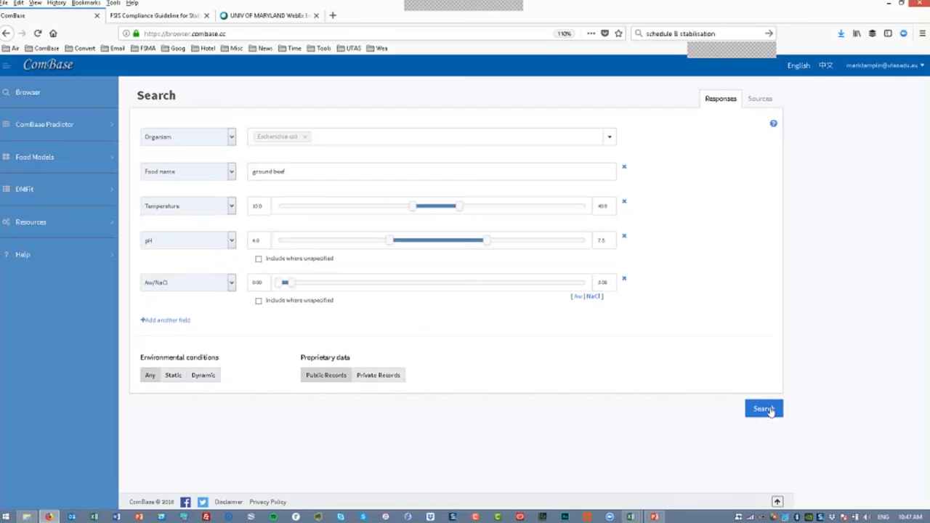
left_click(763, 408)
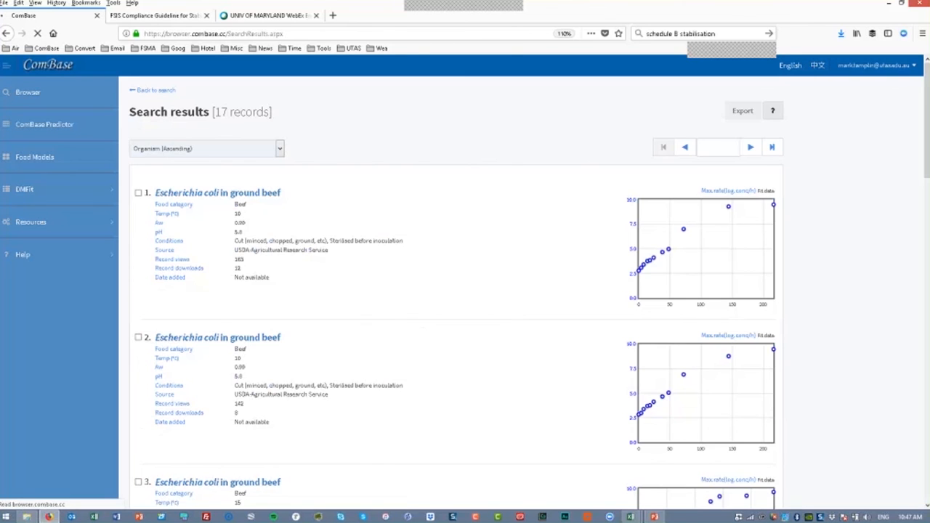
scroll("down", 3)
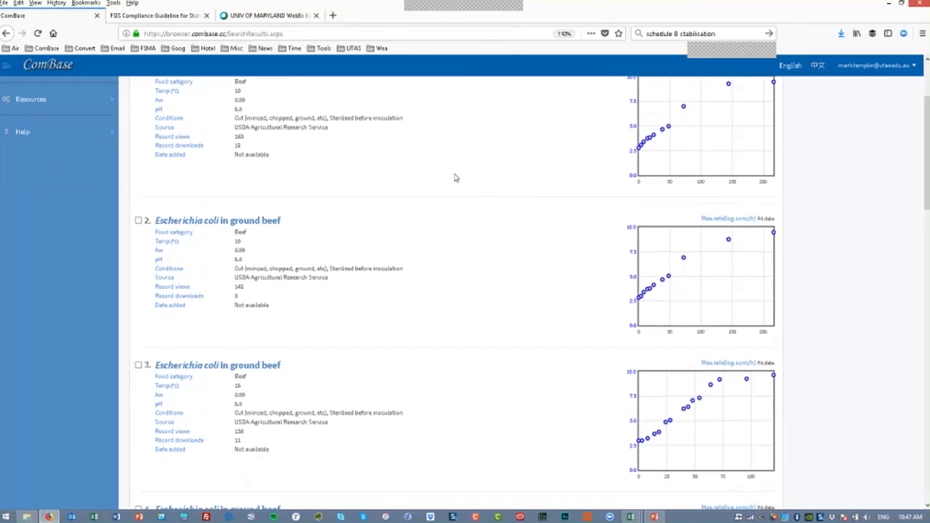
left_click(218, 365)
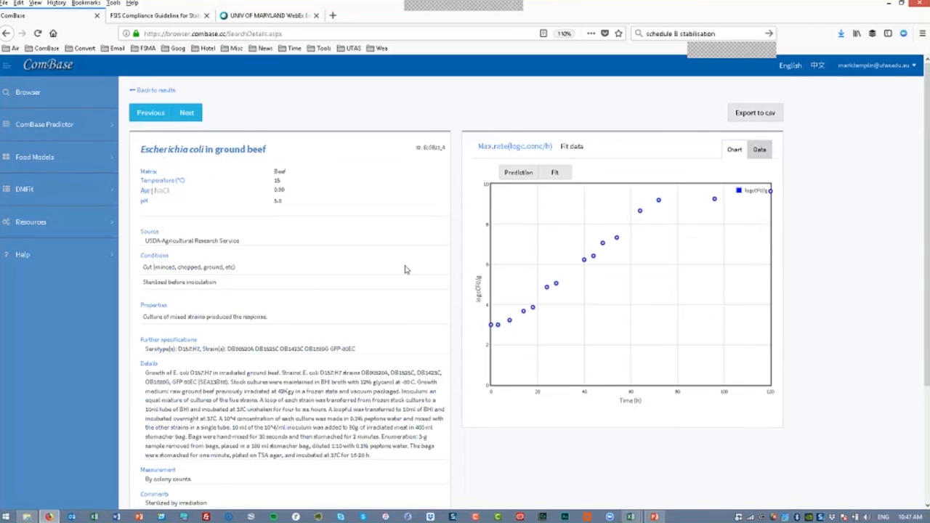
mouse_move(412, 253)
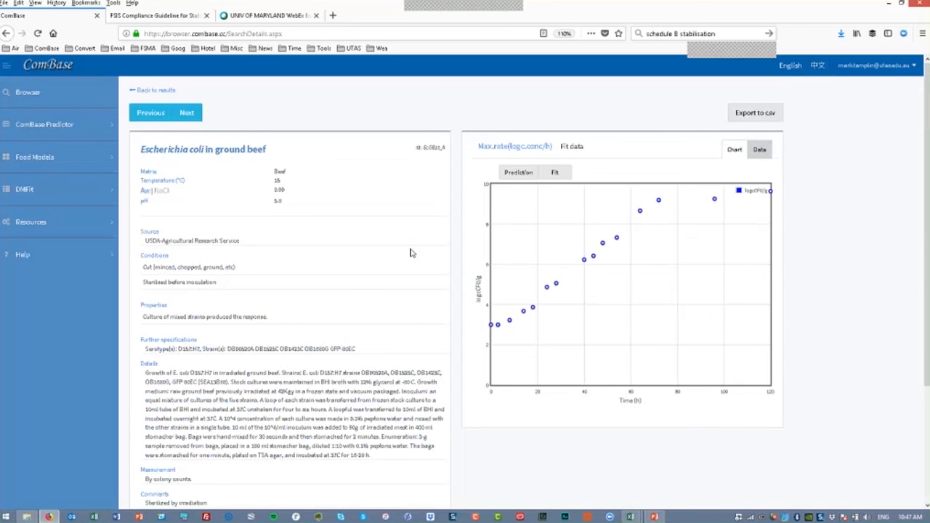
mouse_move(393, 242)
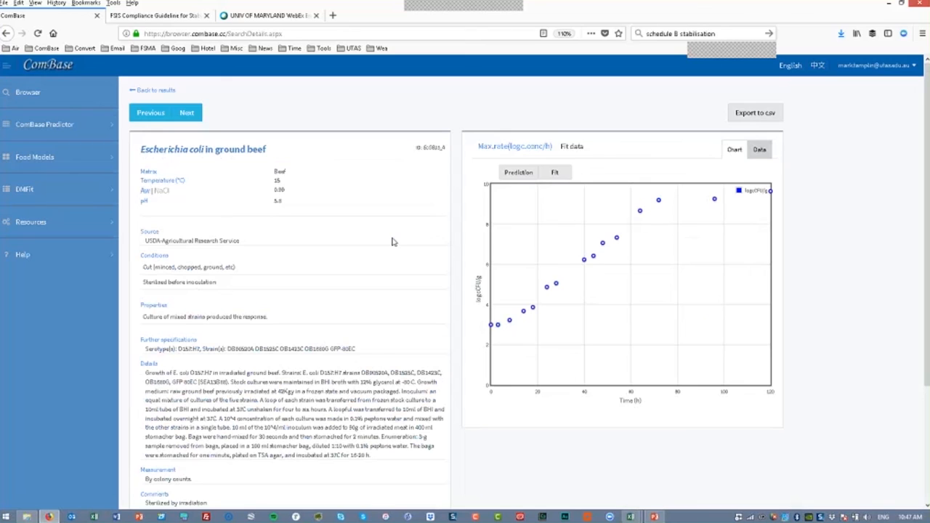
mouse_move(839, 333)
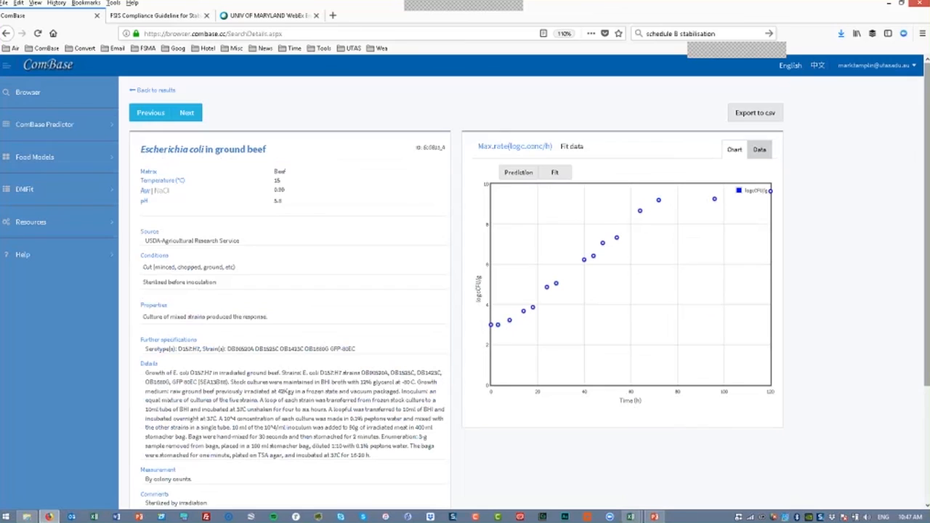
scroll("up", 3)
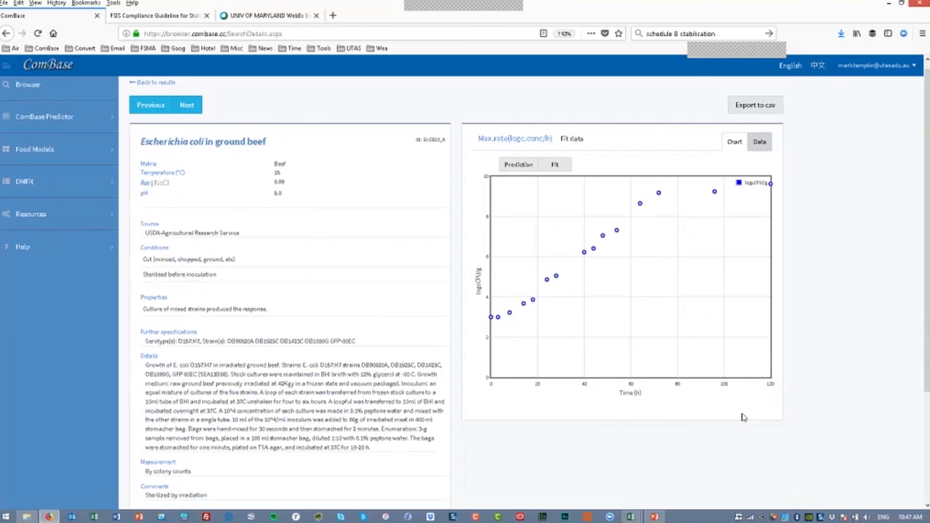
mouse_move(690, 461)
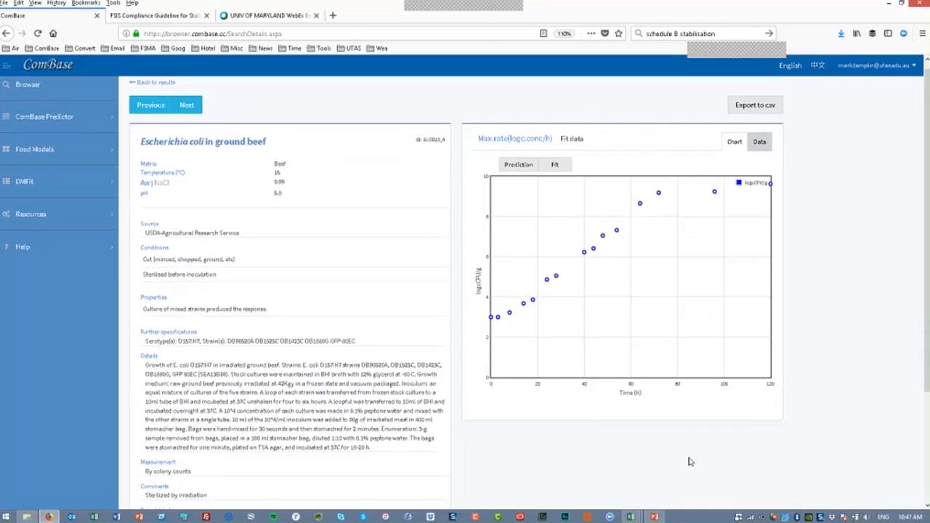
mouse_move(654, 456)
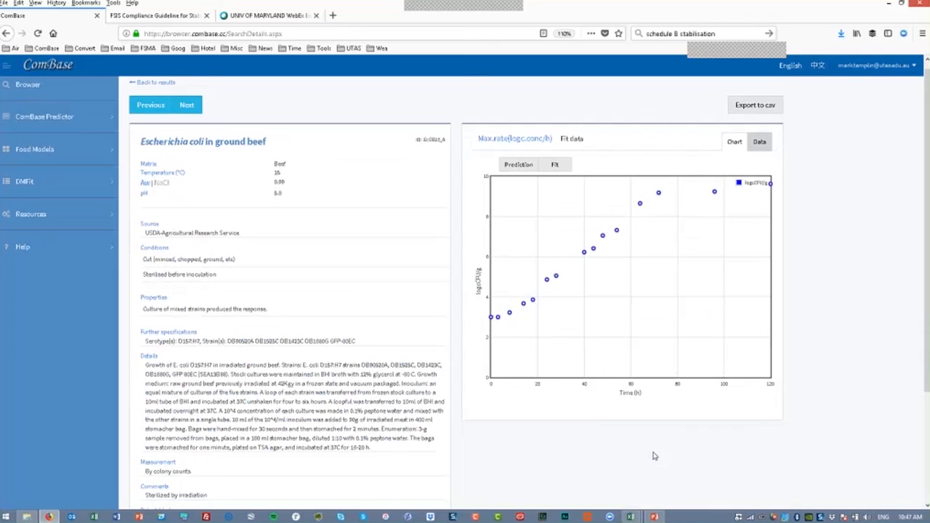
mouse_move(584, 252)
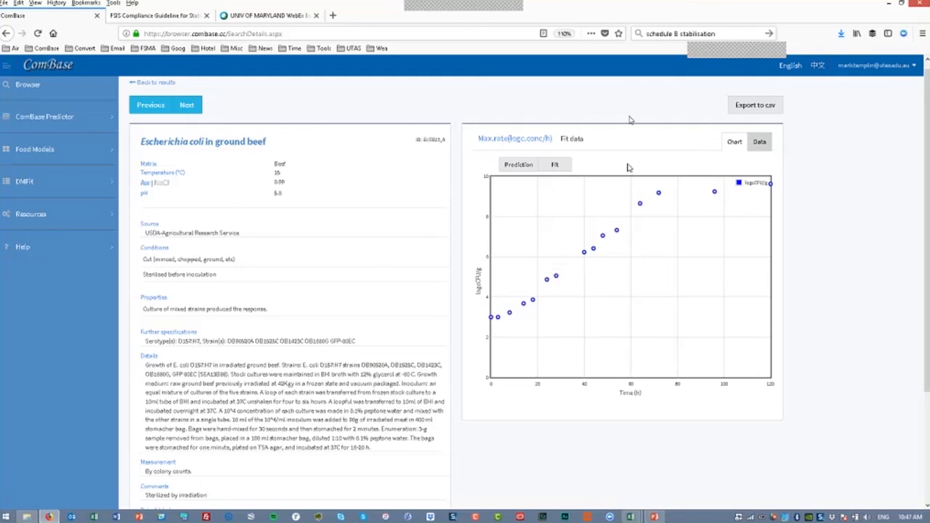
mouse_move(840, 219)
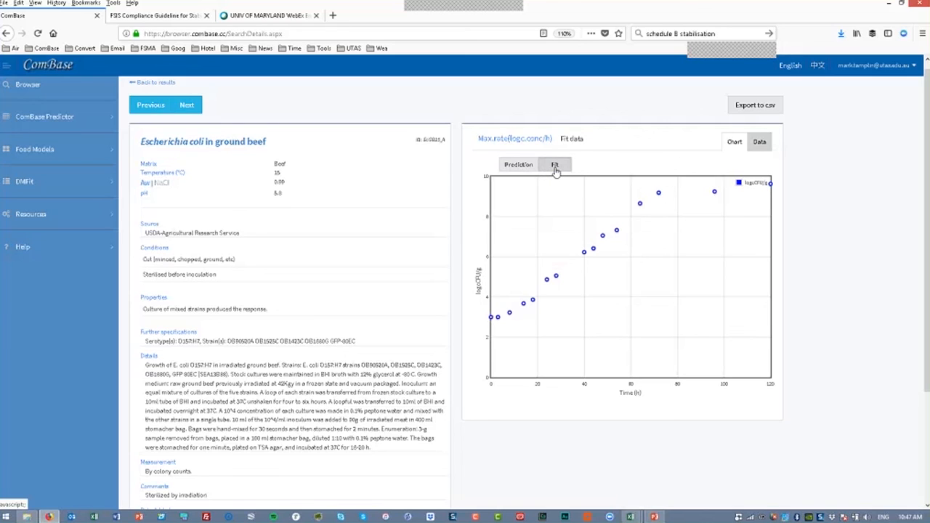
Fit Baranyi no-lag, Trilinear, Biphasic no-lag, then complete Baranyi and Roberts models (R² 0.995).
left_click(554, 164)
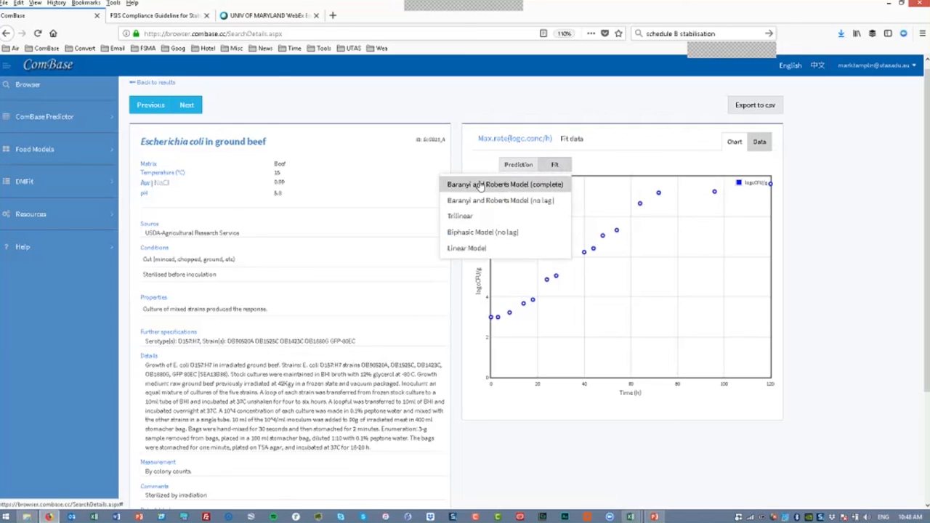
left_click(504, 184)
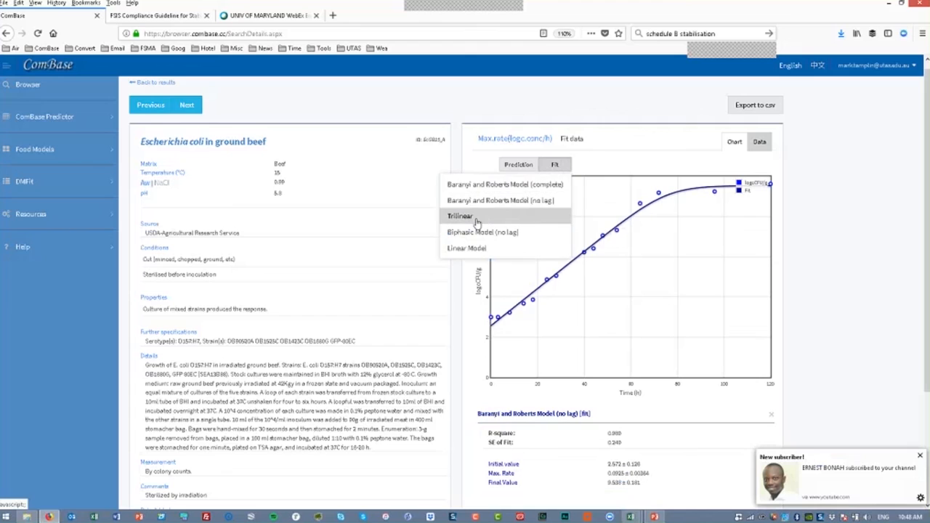
left_click(459, 216)
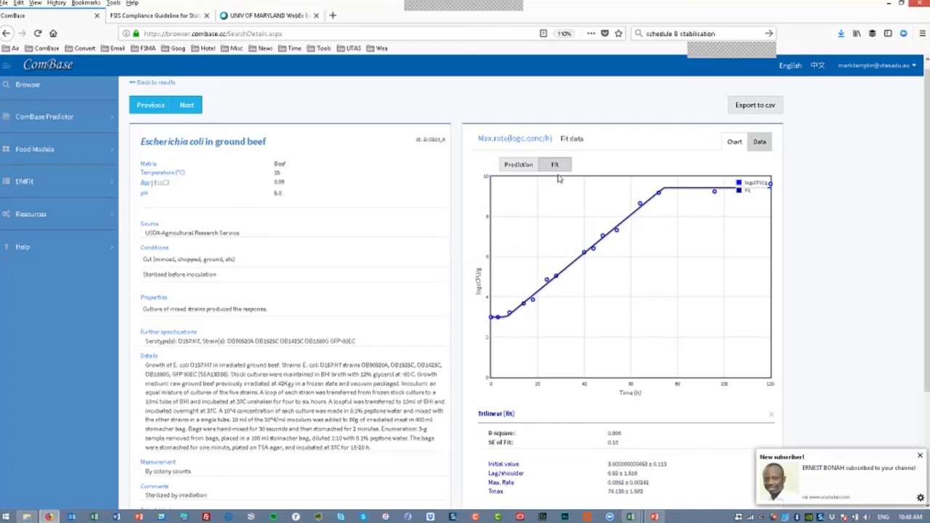
left_click(555, 164)
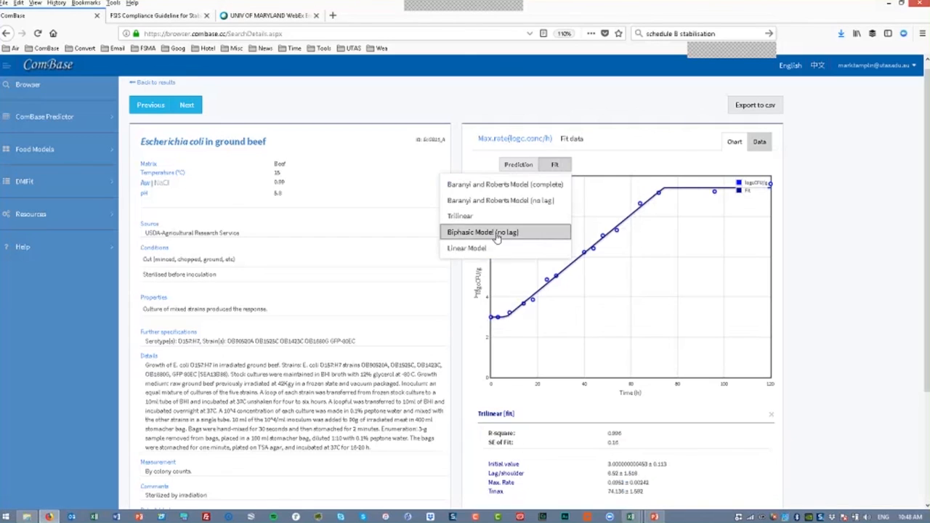
left_click(483, 232)
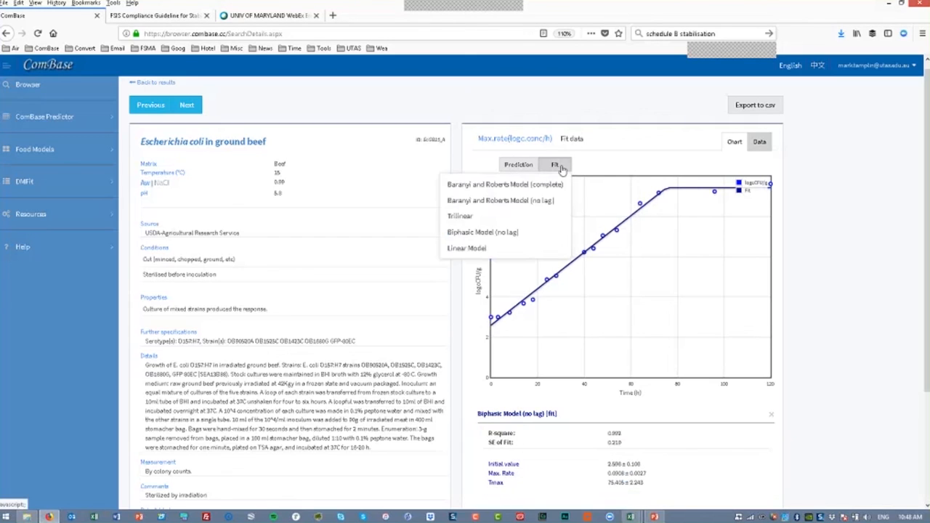
left_click(467, 248)
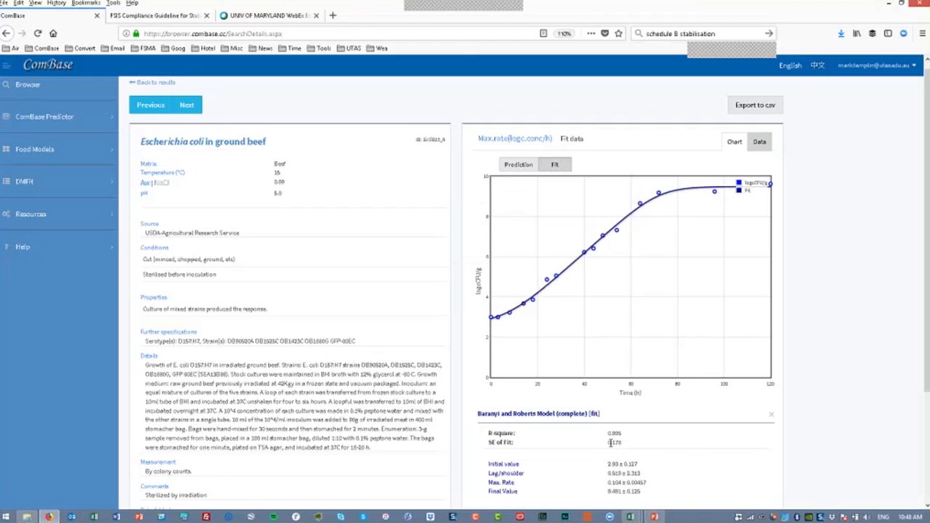
scroll("down", 3)
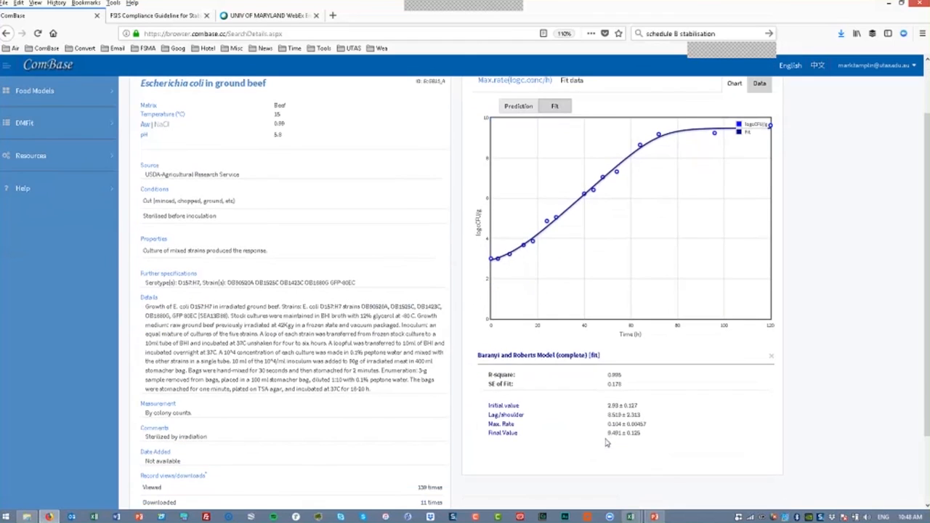
mouse_move(578, 405)
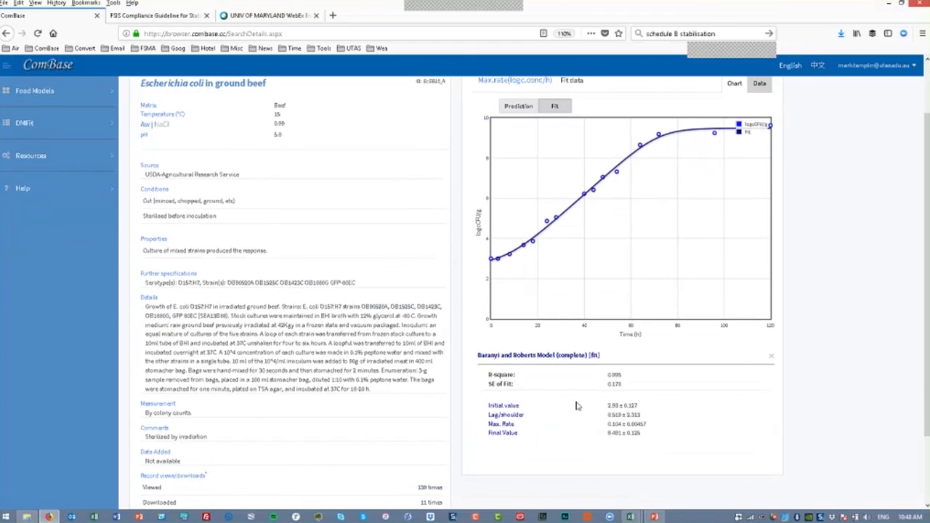
mouse_move(594, 422)
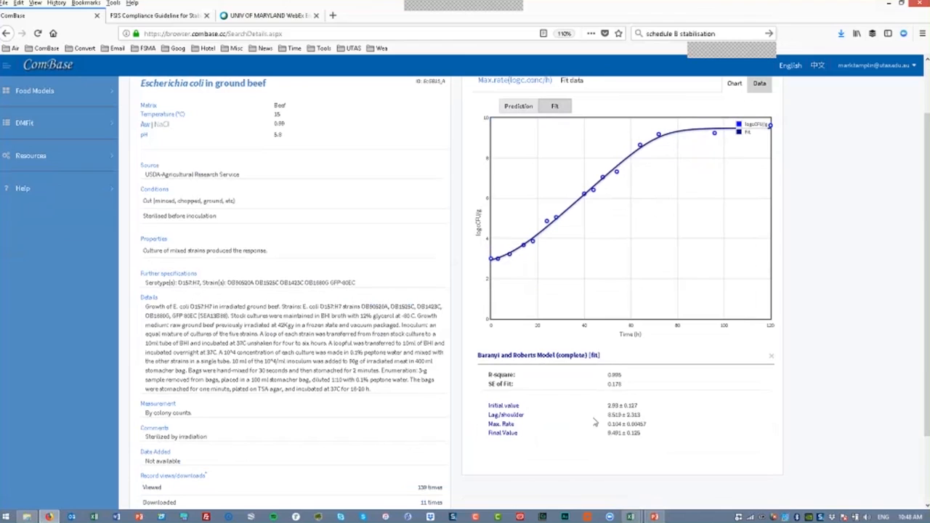
mouse_move(622, 423)
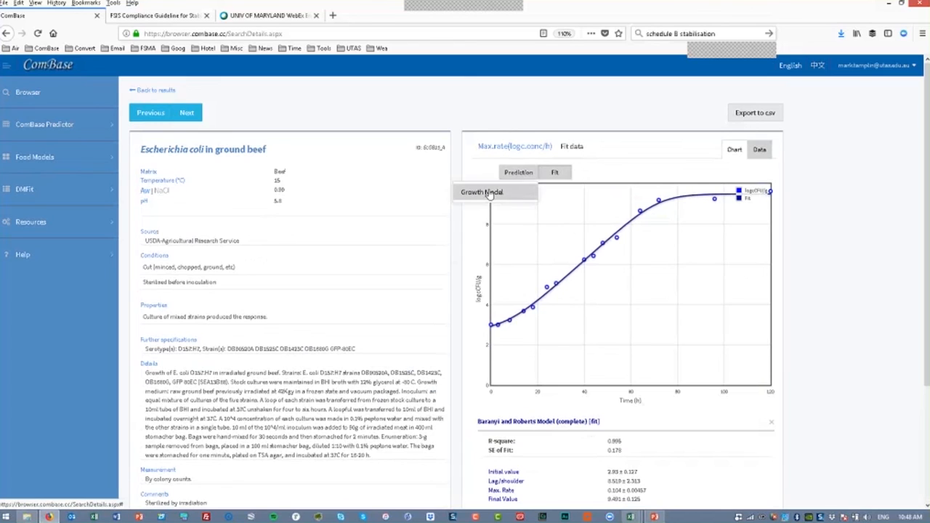
Add the Growth Model prediction curve, predicting max rate 0.069 and doubling time 4.378 h.
left_click(518, 172)
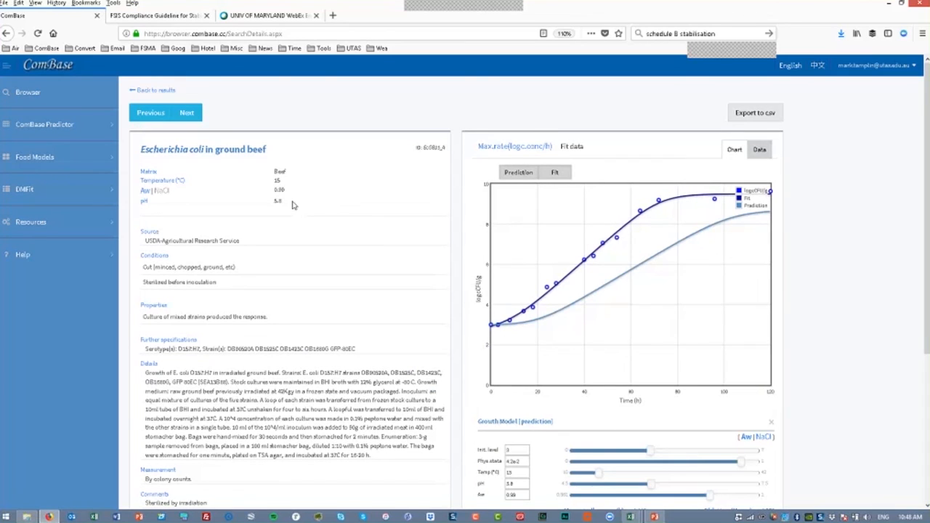
mouse_move(499, 176)
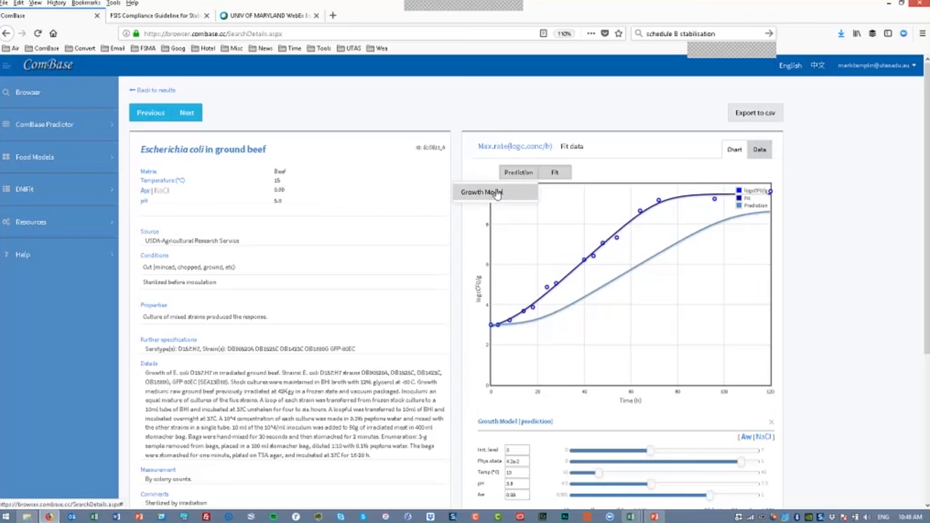
mouse_move(436, 220)
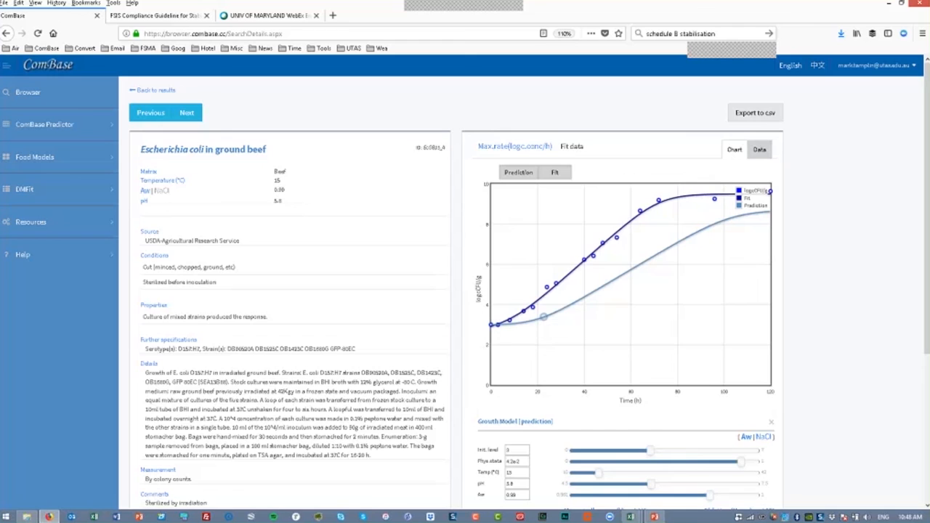
scroll("down", 3)
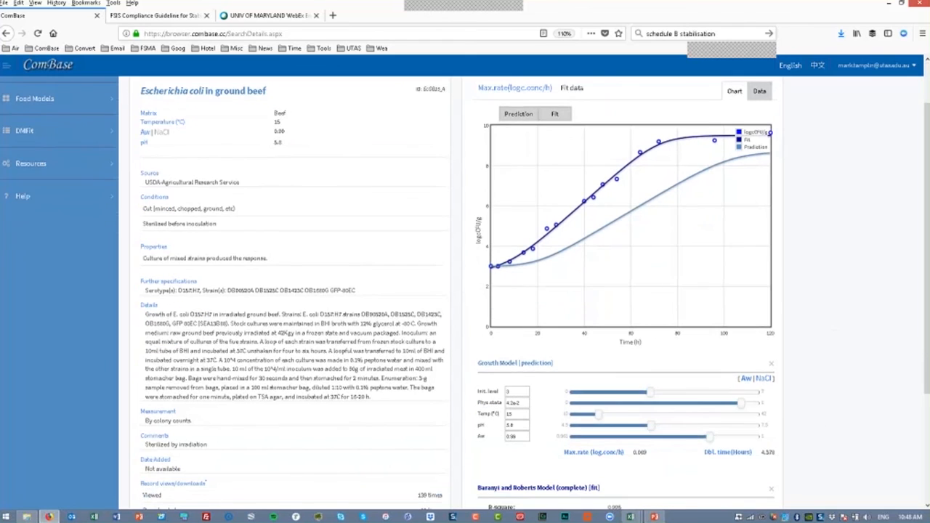
mouse_move(516, 277)
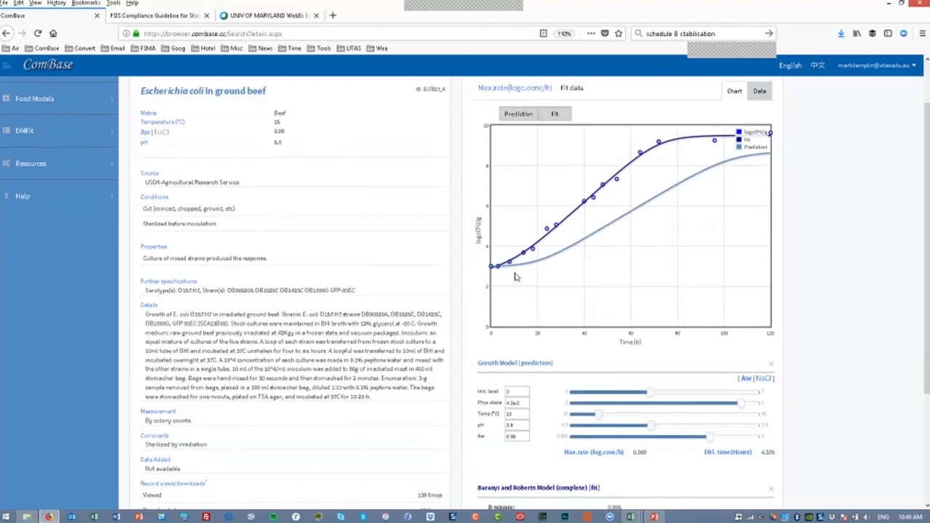
mouse_move(534, 273)
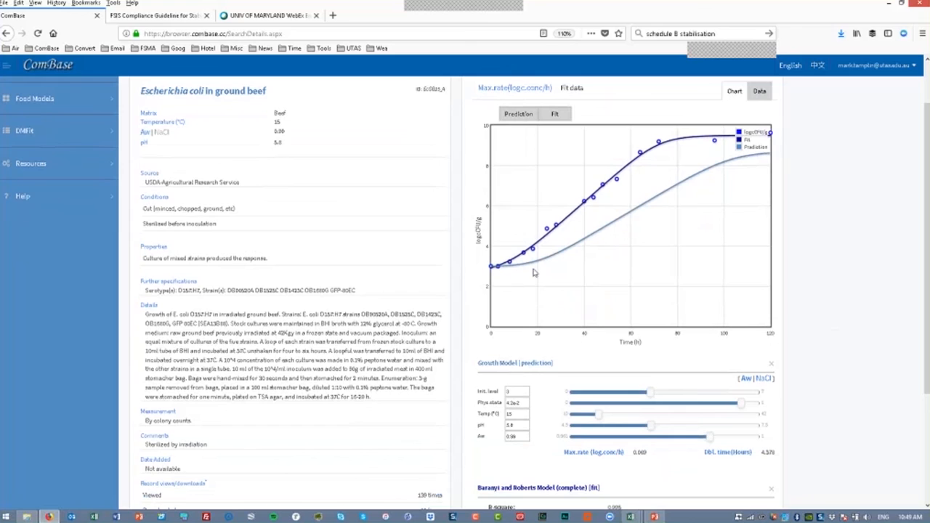
mouse_move(538, 257)
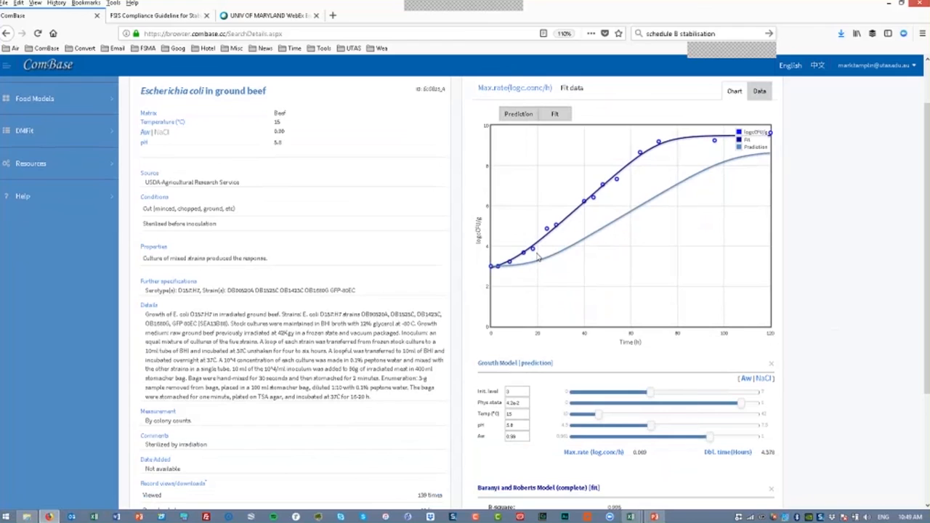
mouse_move(836, 301)
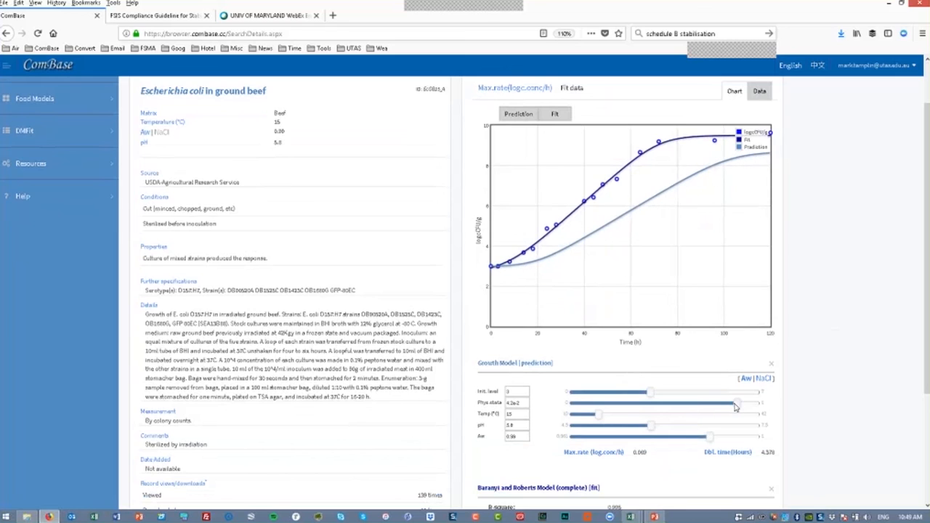
Raise the Growth Model physiological state to about 4.5e-1 to shorten the predicted lag.
left_click_drag(734, 405, 752, 404)
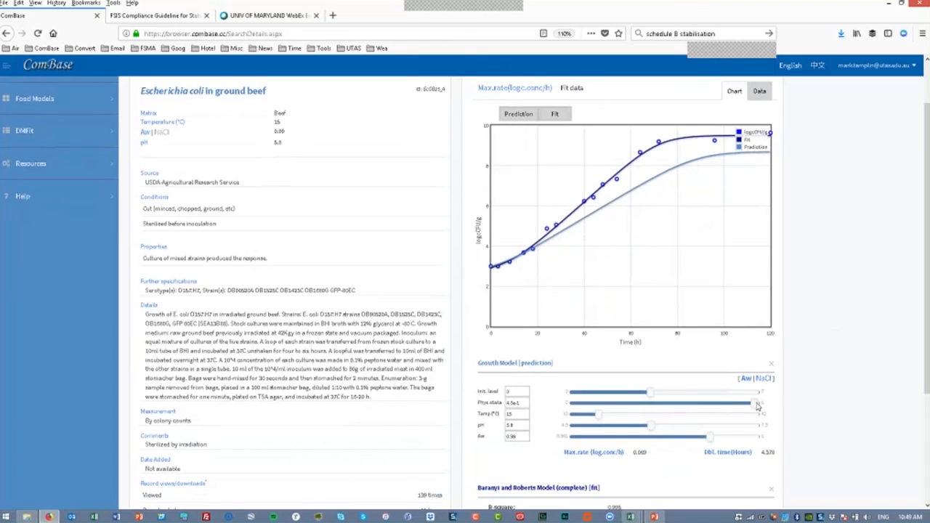
scroll("down", 3)
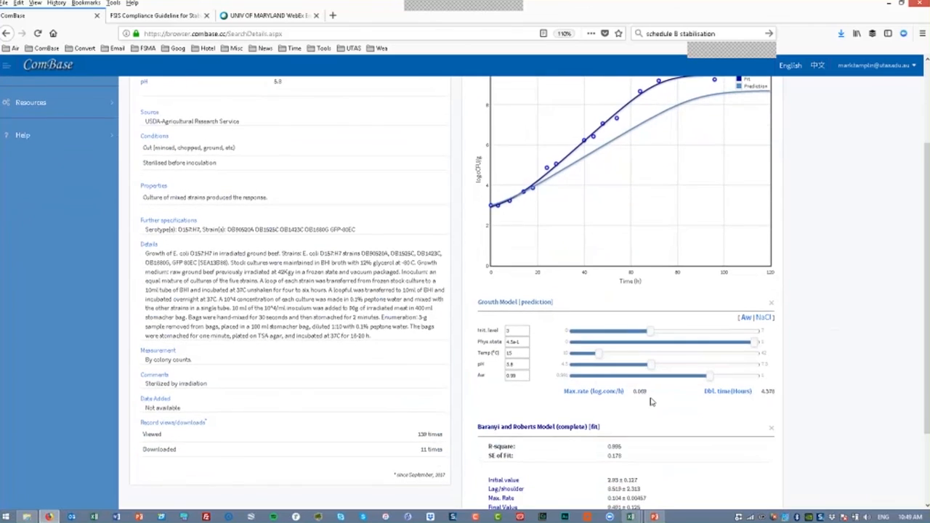
scroll("down", 3)
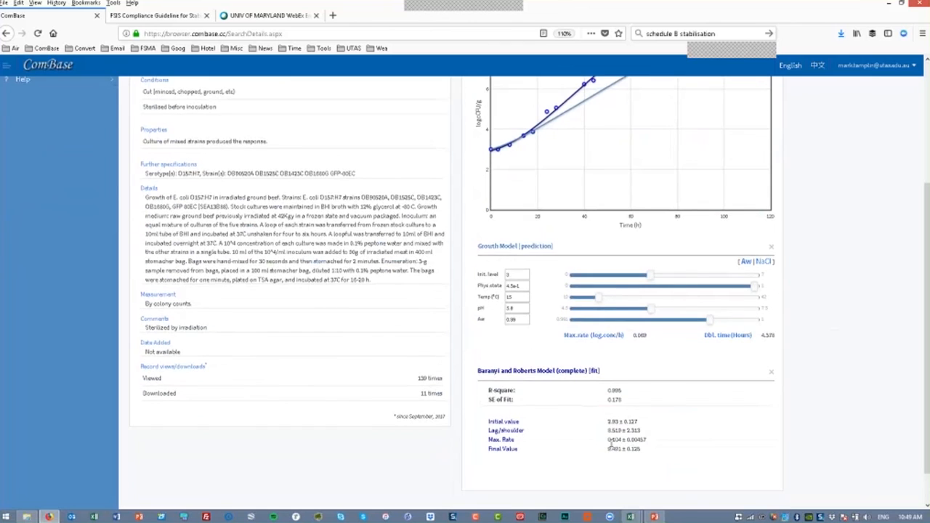
scroll("up", 3)
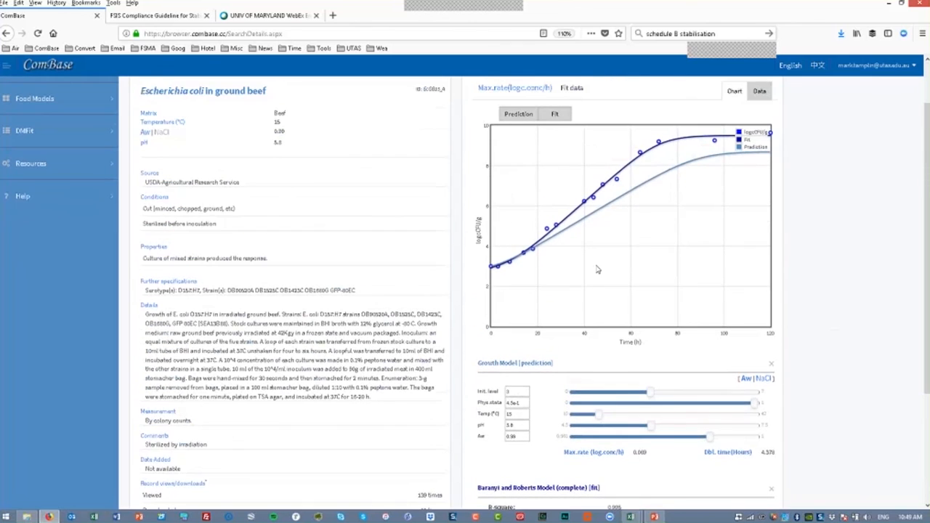
mouse_move(609, 263)
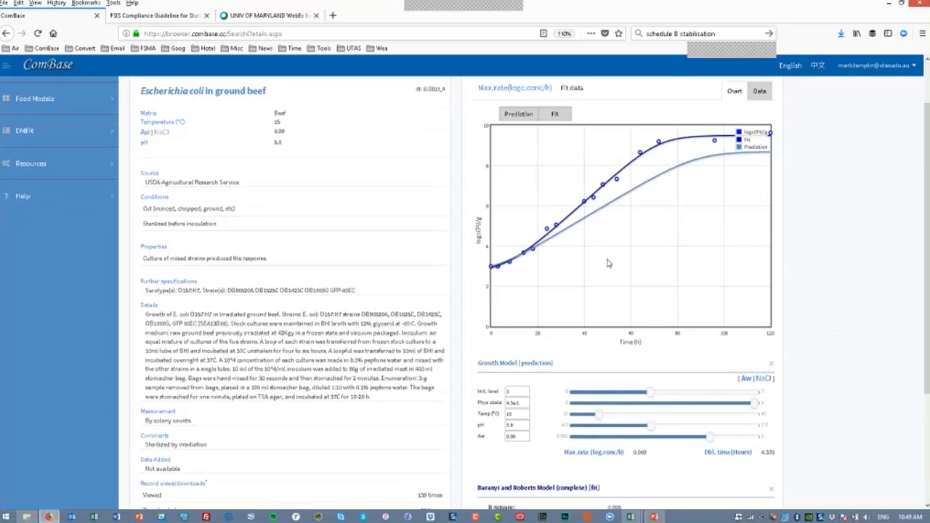
mouse_move(647, 404)
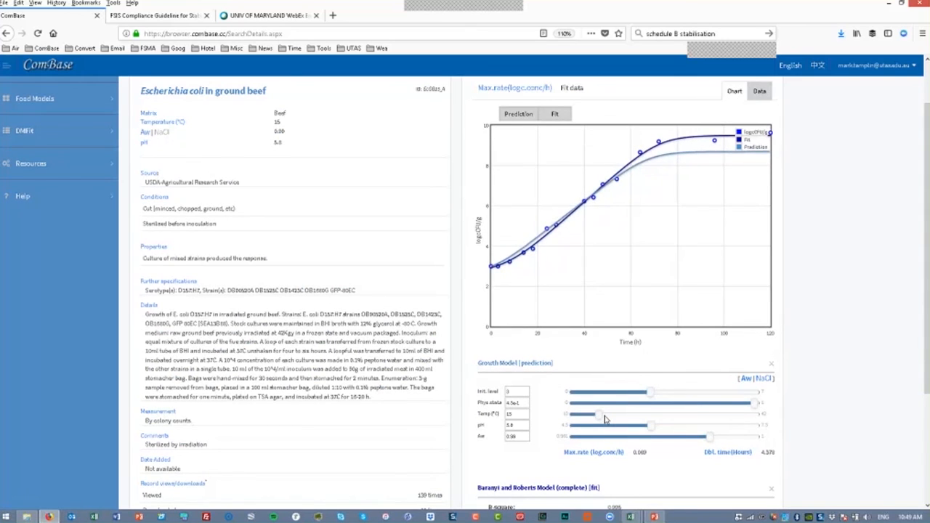
Nudge prediction temperature to 15.70 °C, giving max rate 0.079 and doubling time 3.822 h.
left_click_drag(596, 414, 603, 415)
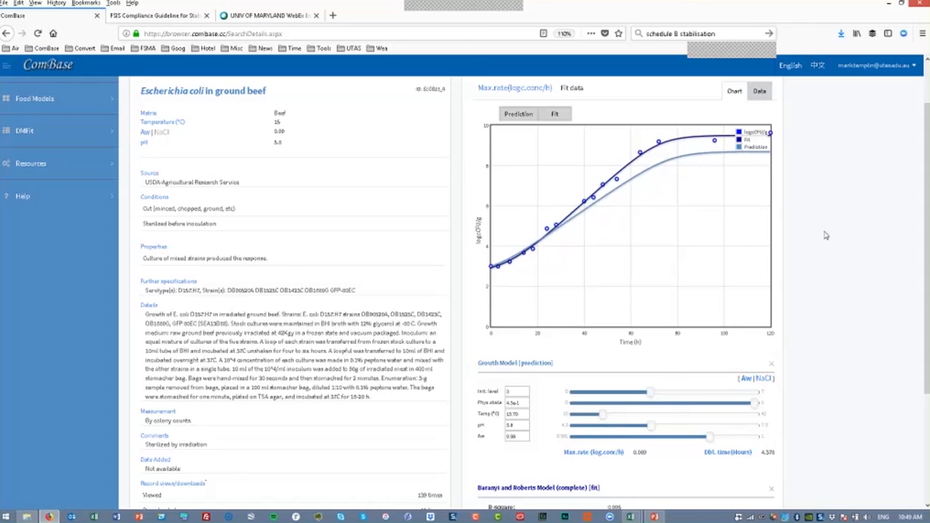
scroll("down", 3)
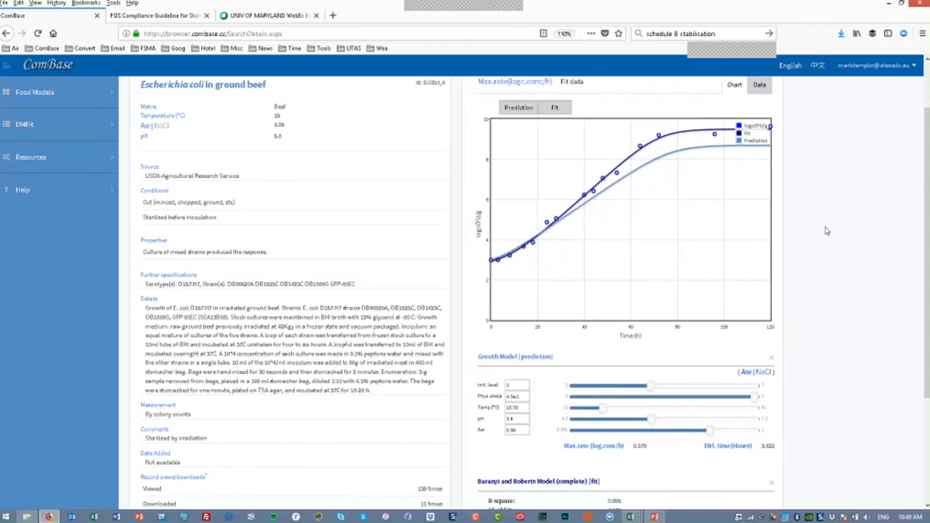
scroll("down", 3)
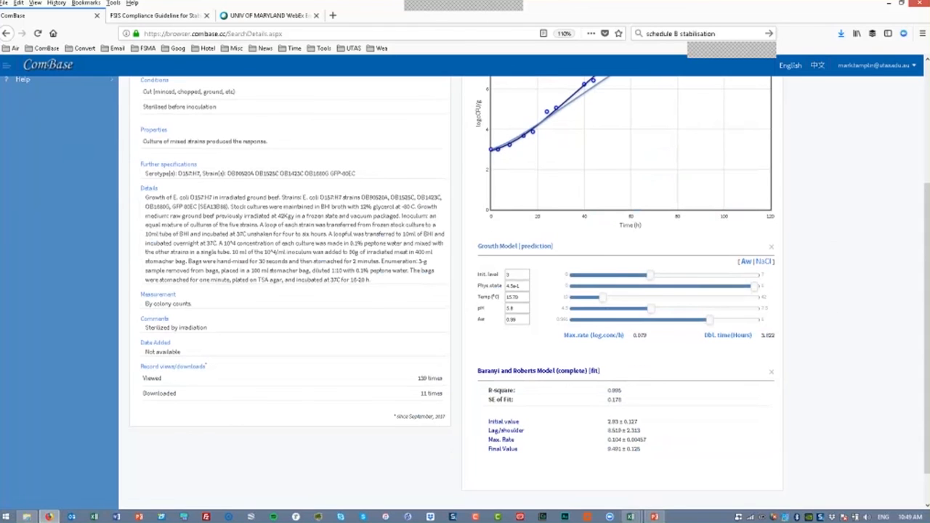
scroll("up", 3)
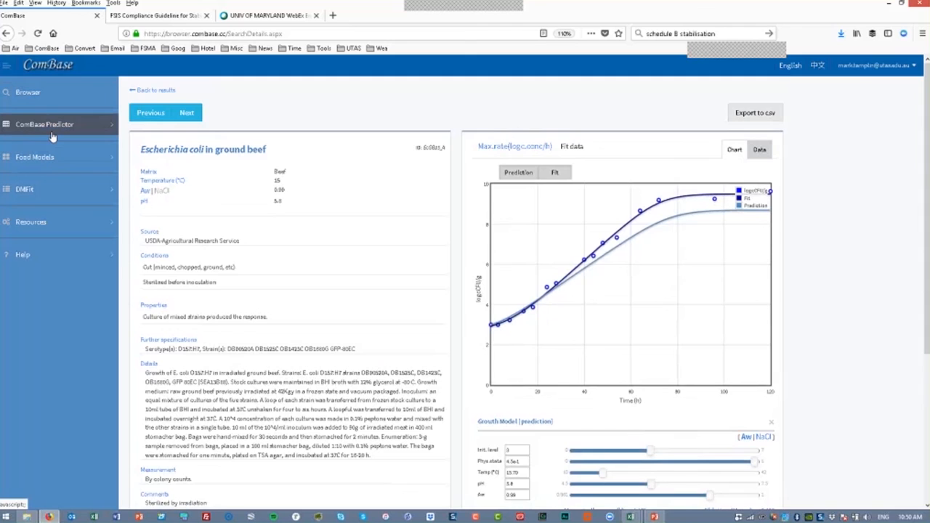
mouse_move(618, 479)
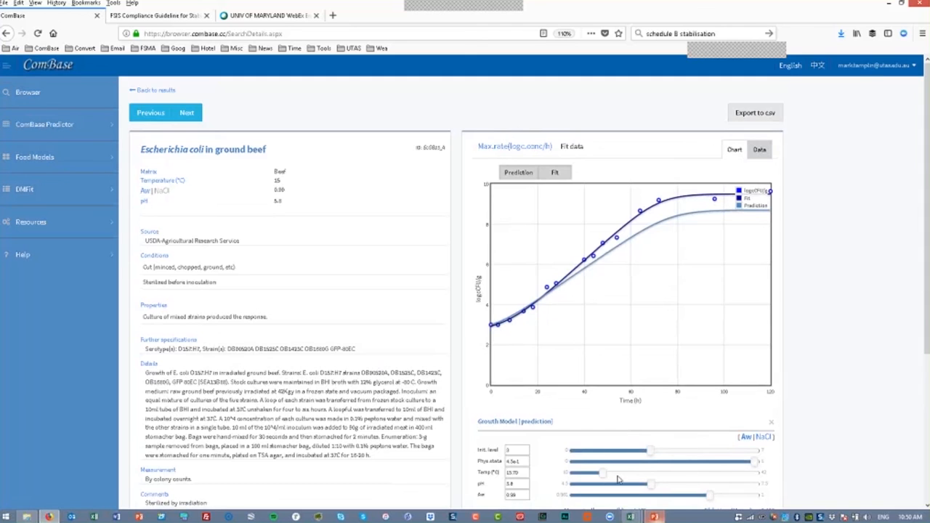